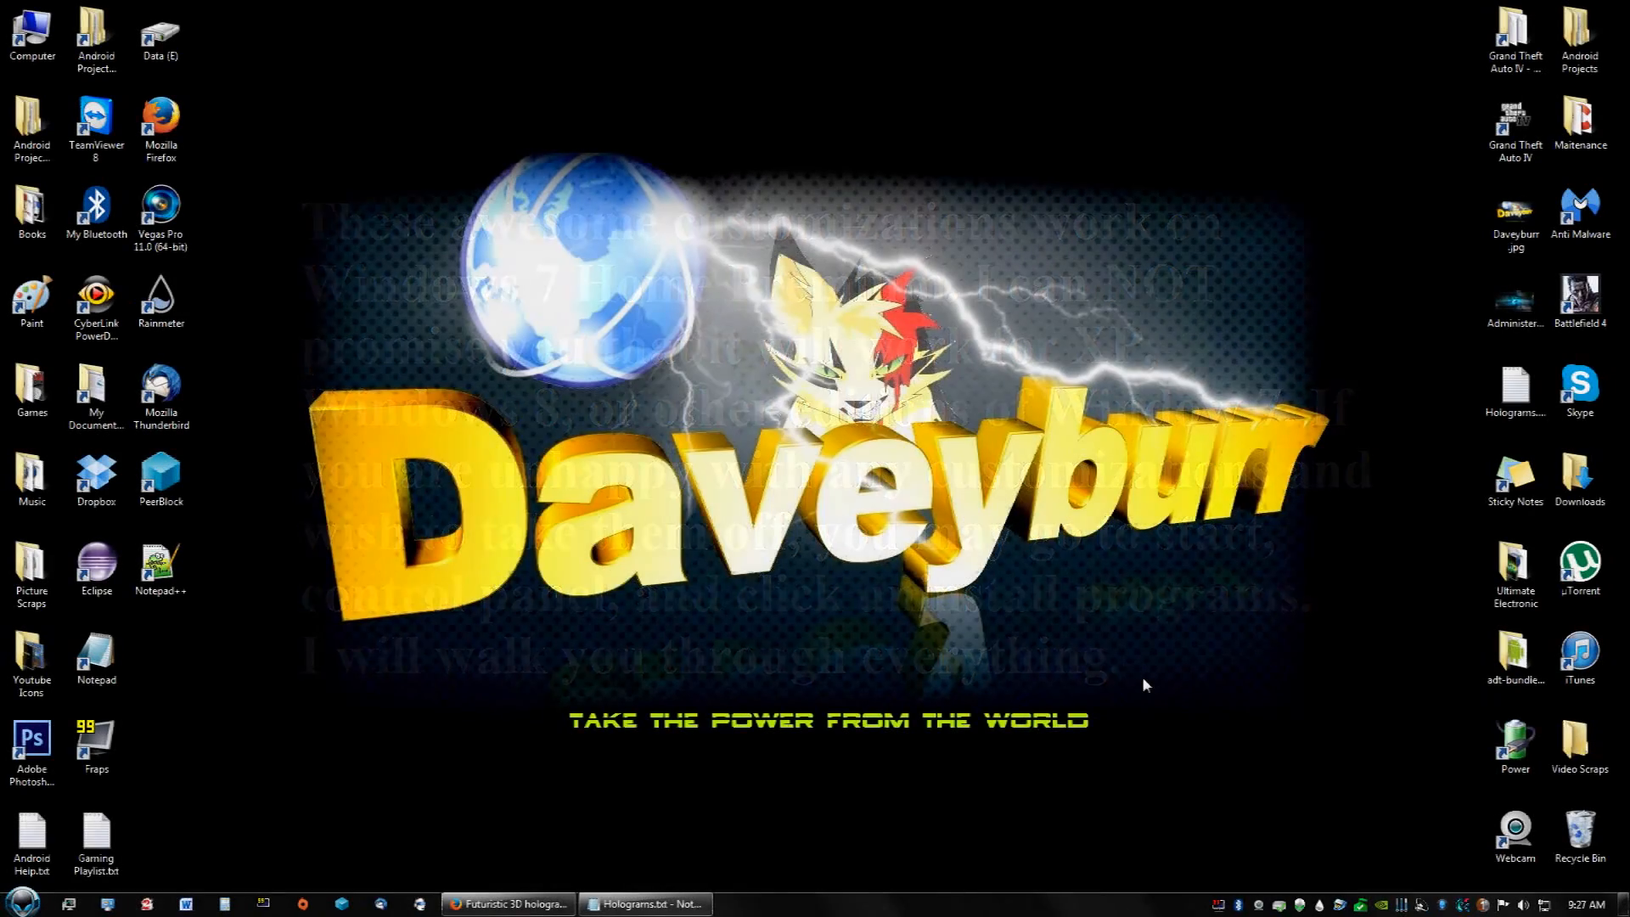
Bring up the hologram theme video in the browser and scroll through the page
left_click(509, 903)
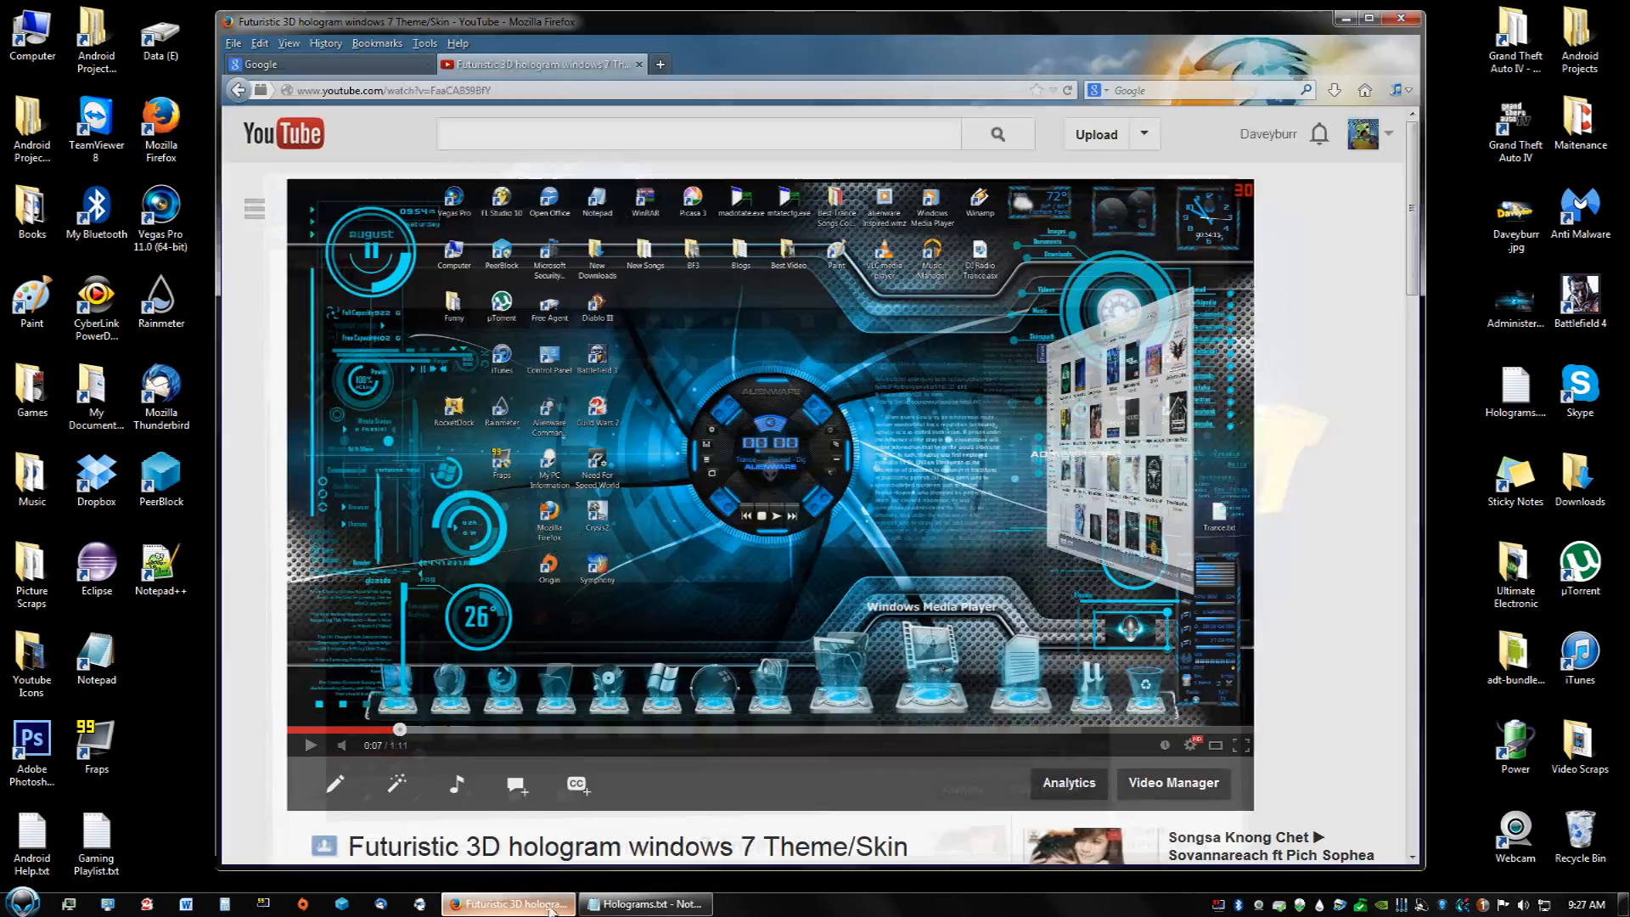
scroll("down", 3)
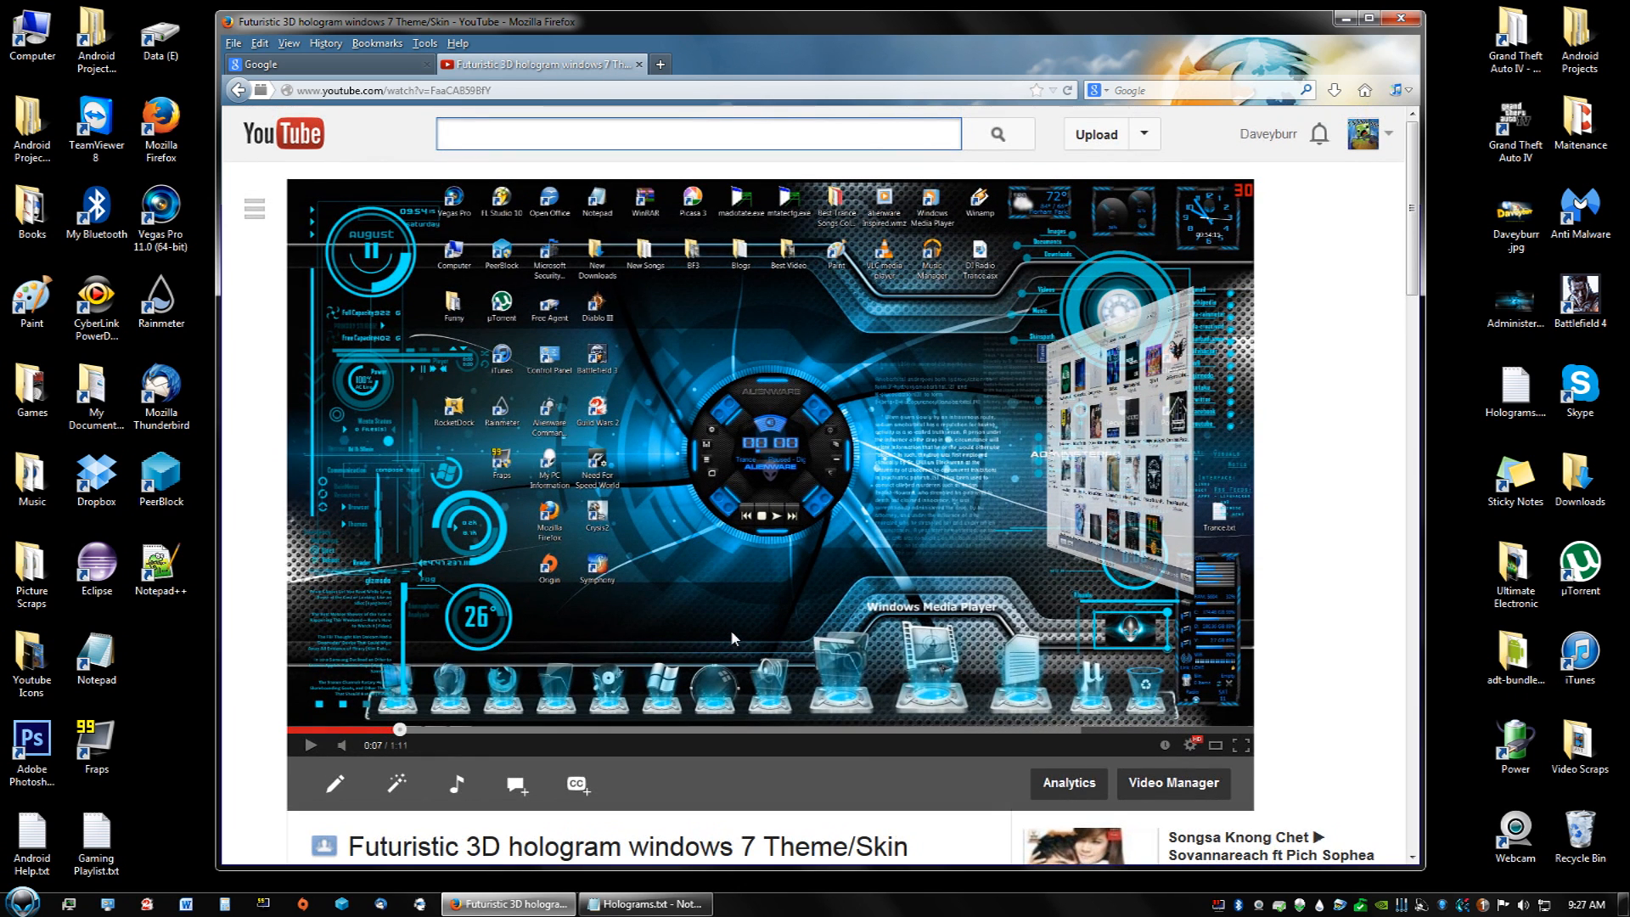
left_click(703, 133)
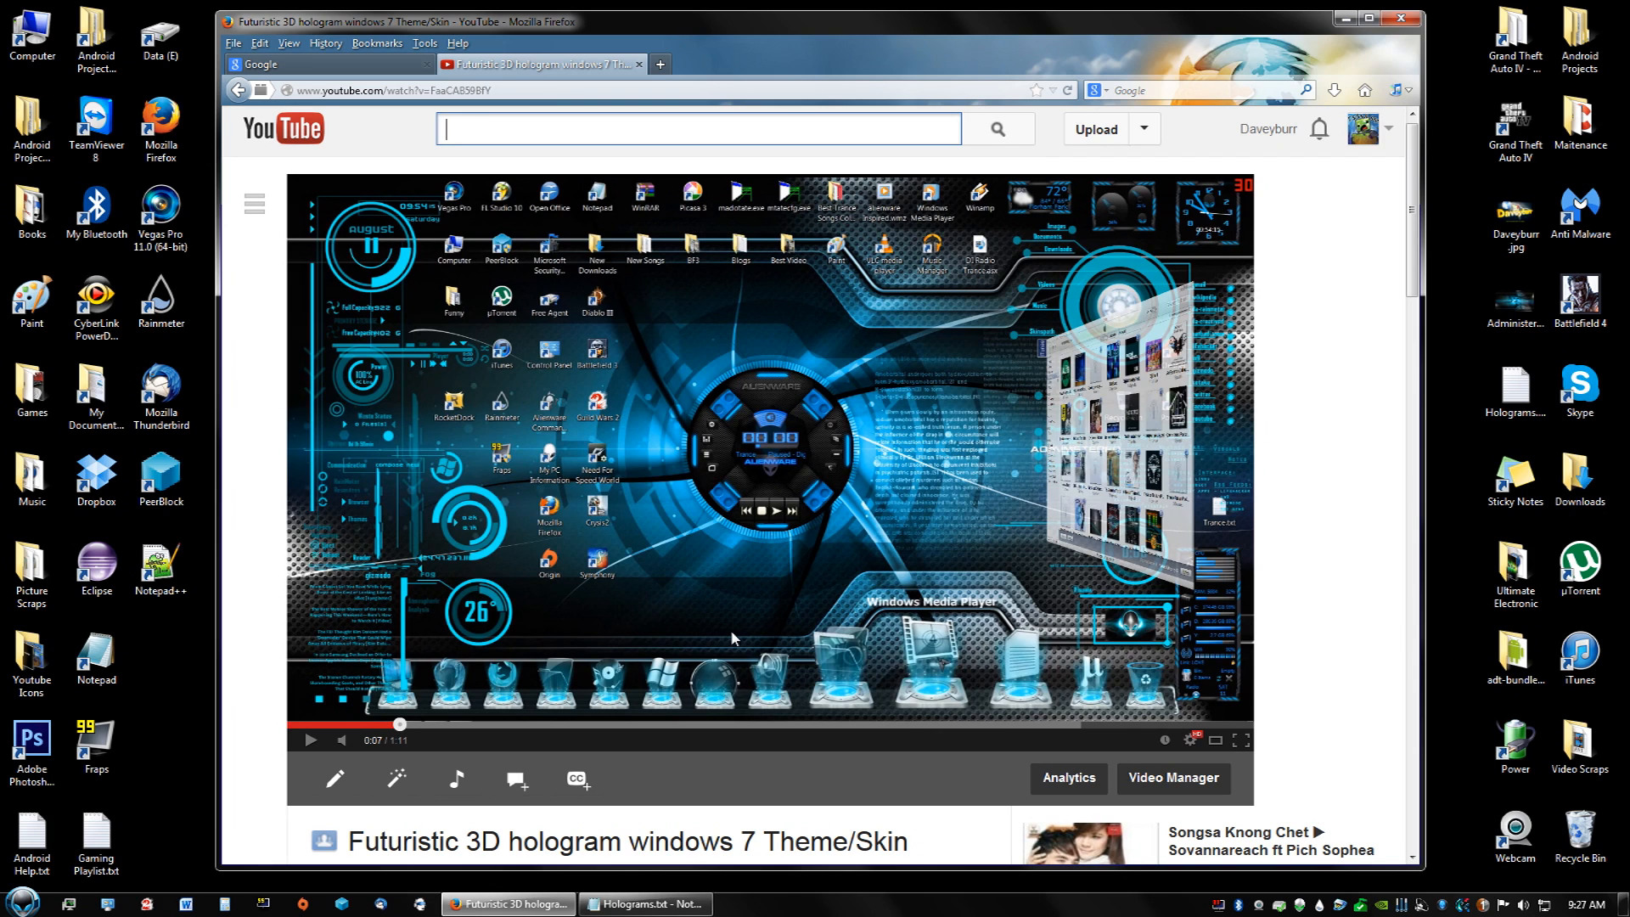
mouse_move(728, 622)
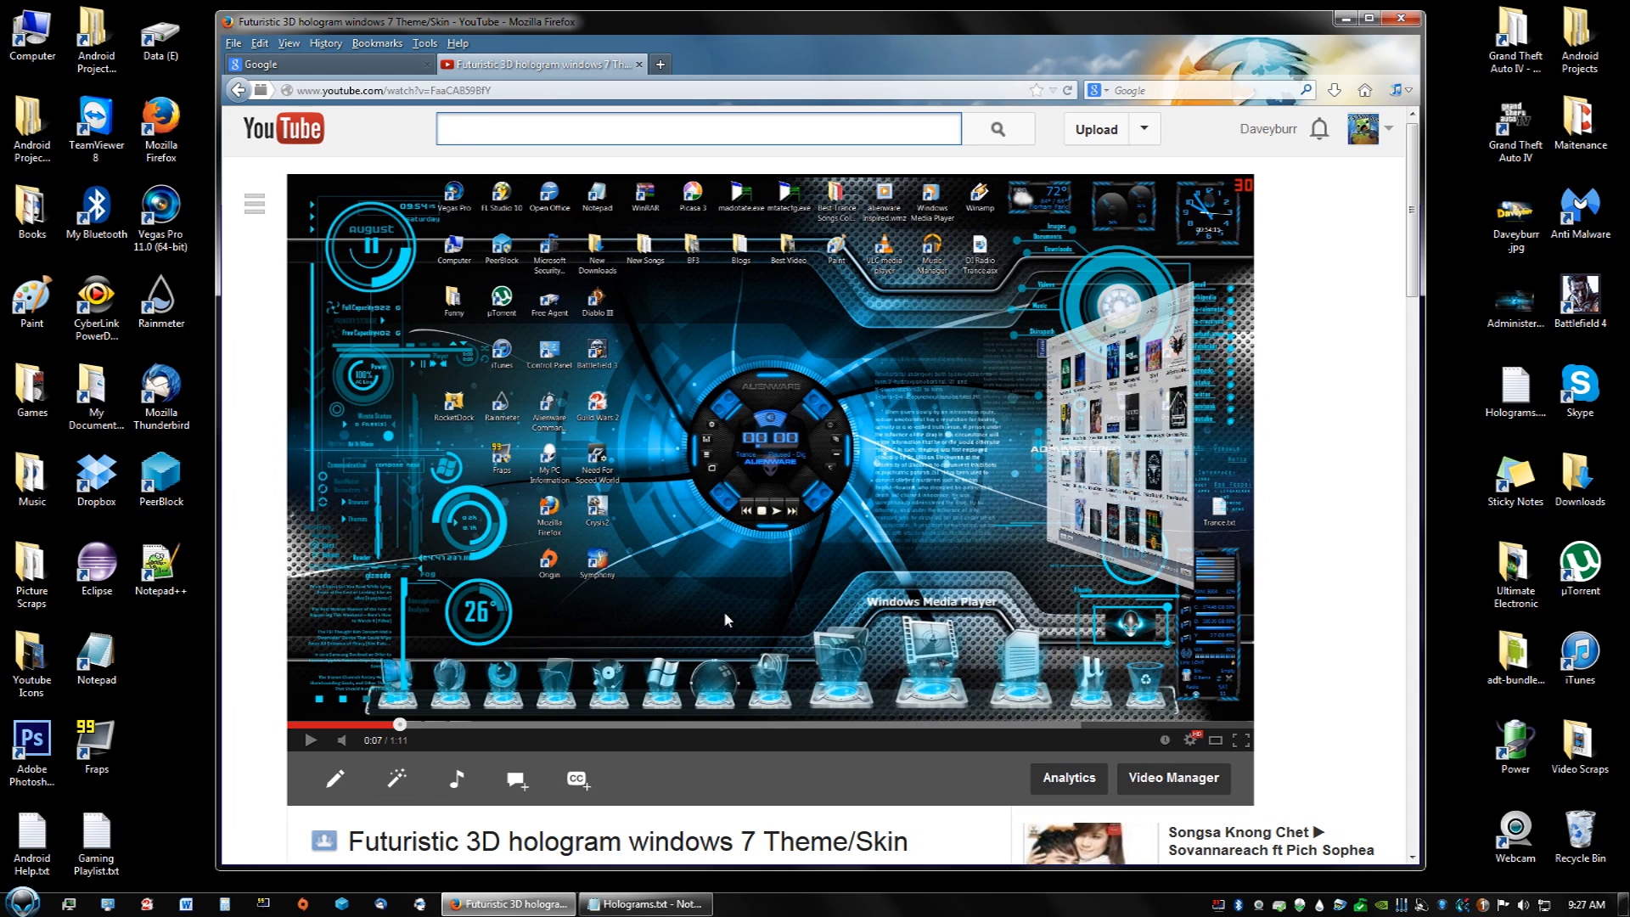
mouse_move(548, 639)
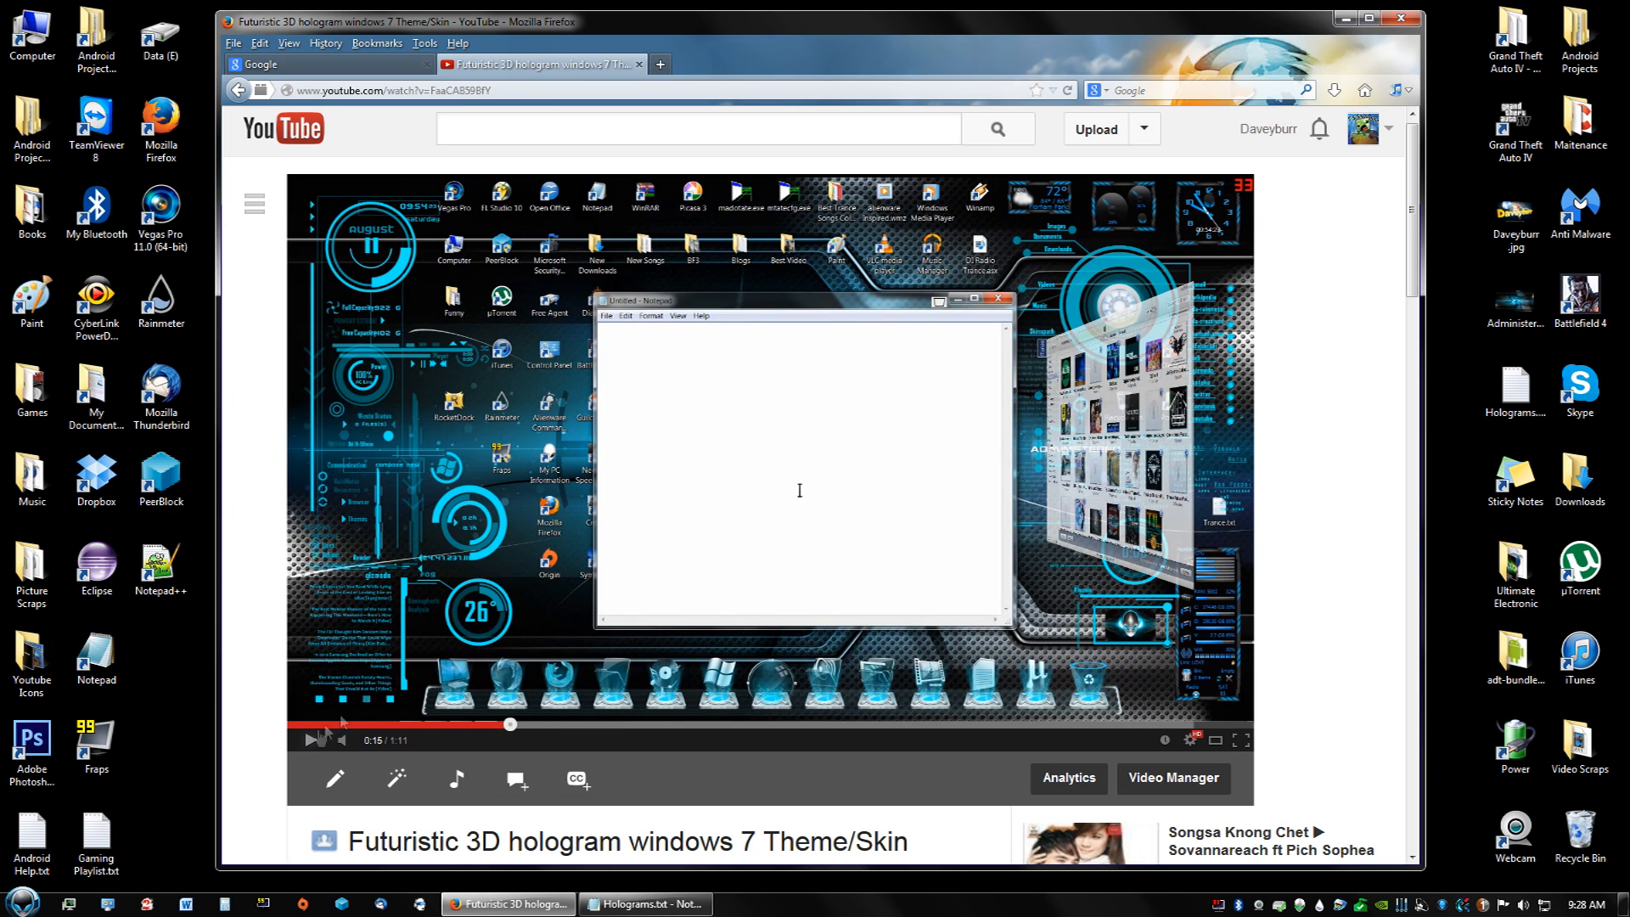
Minimize the browser to show the desktop and check the Start menu
left_click(292, 64)
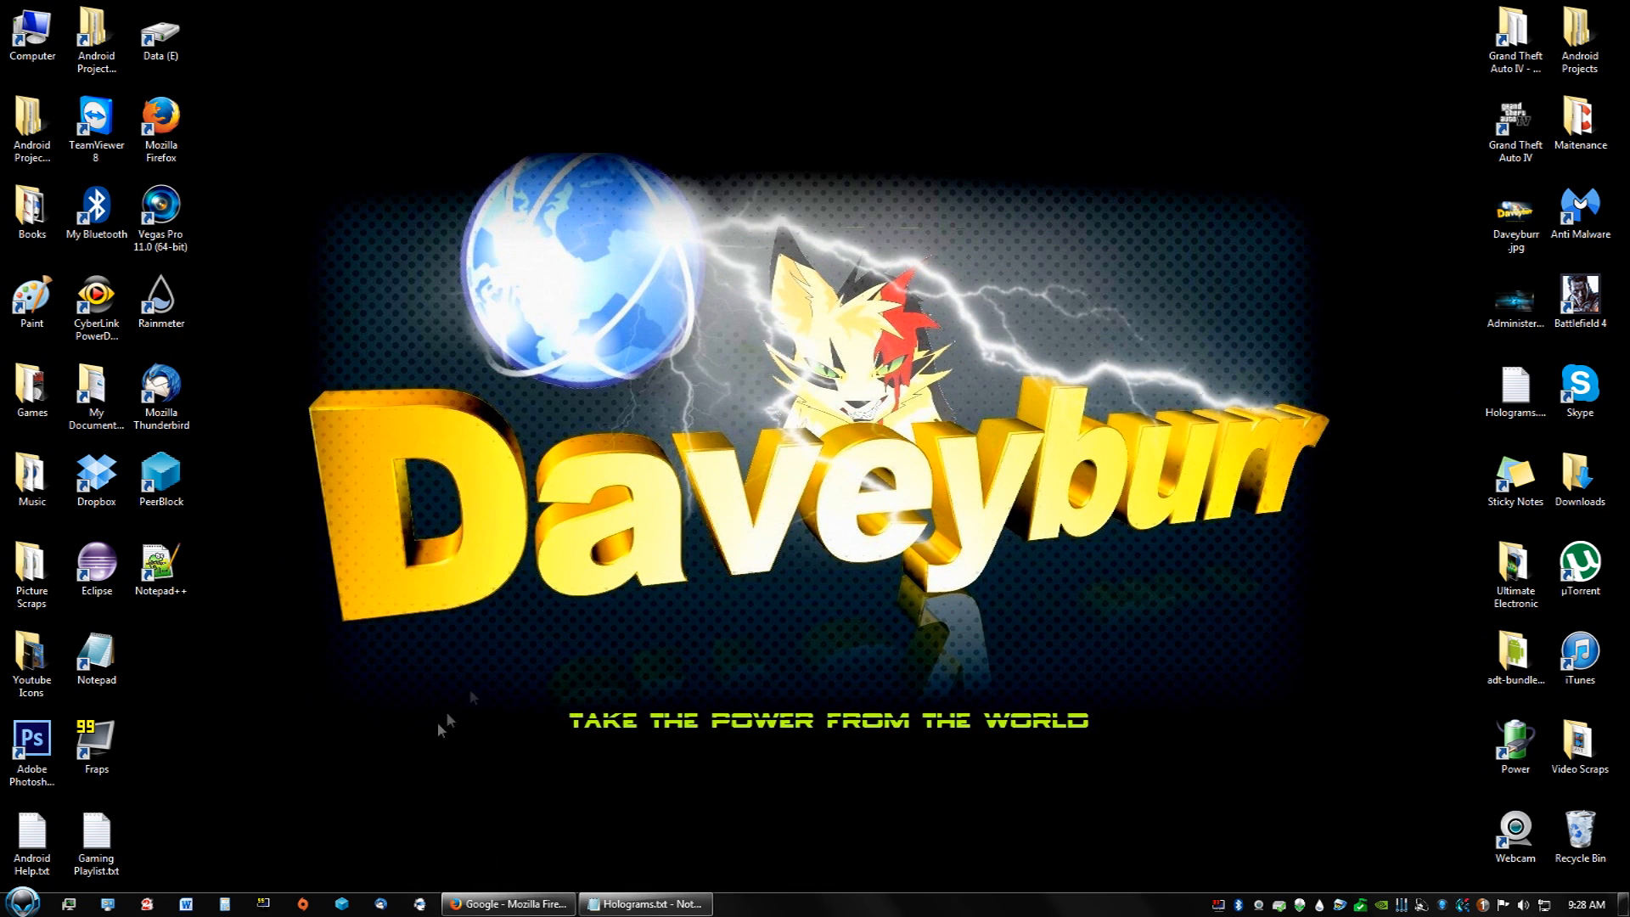
left_click(21, 899)
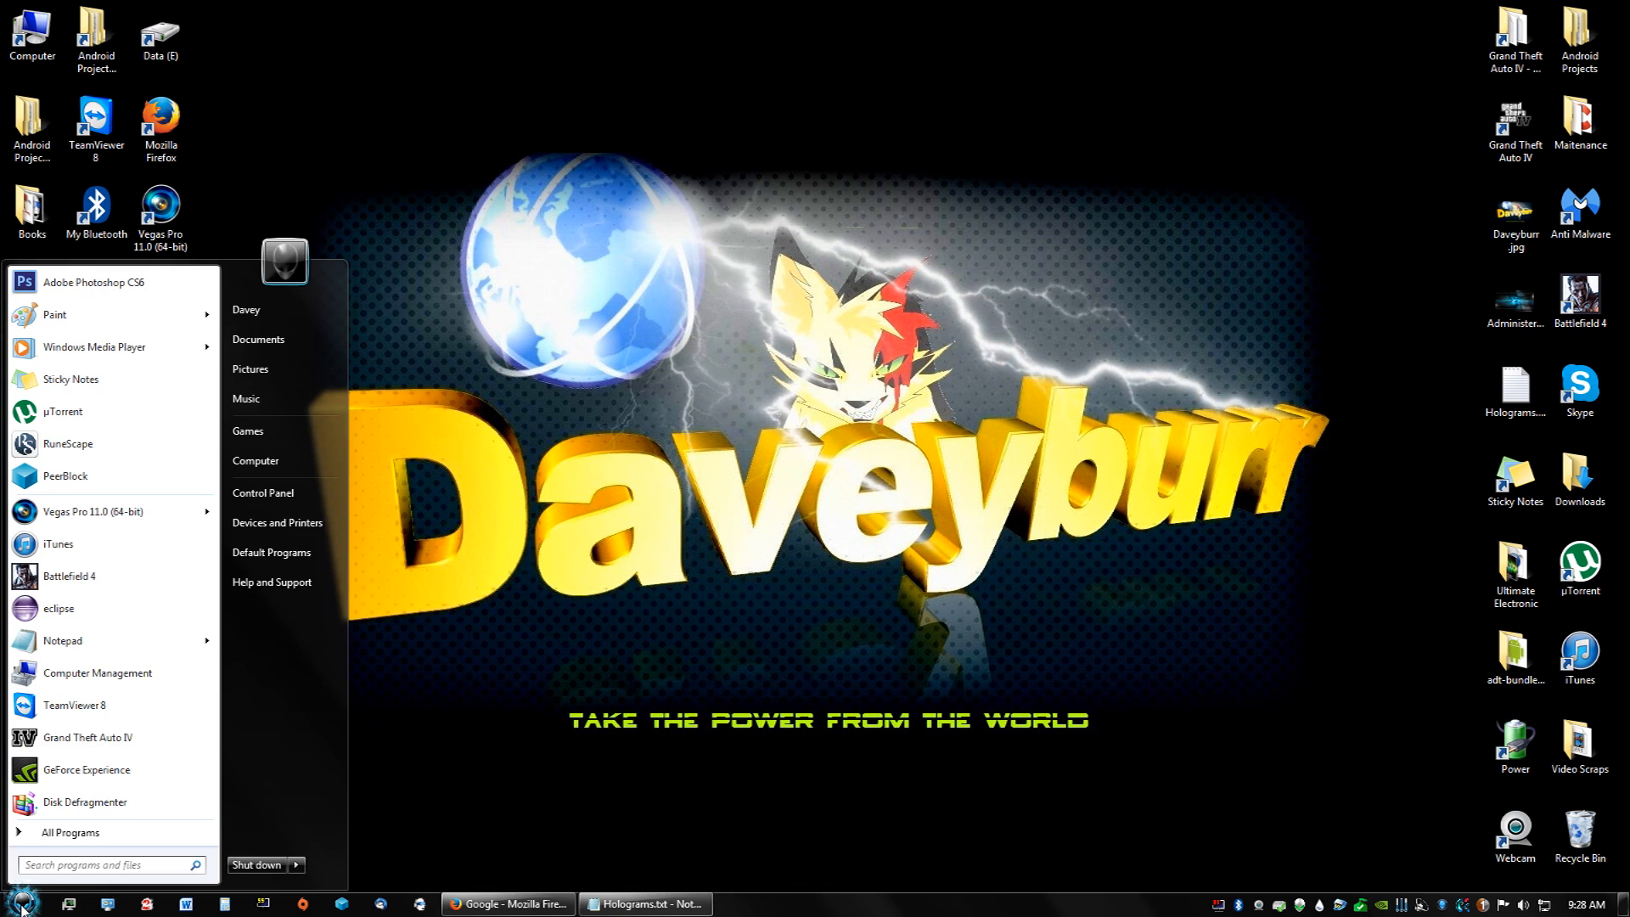
left_click(681, 737)
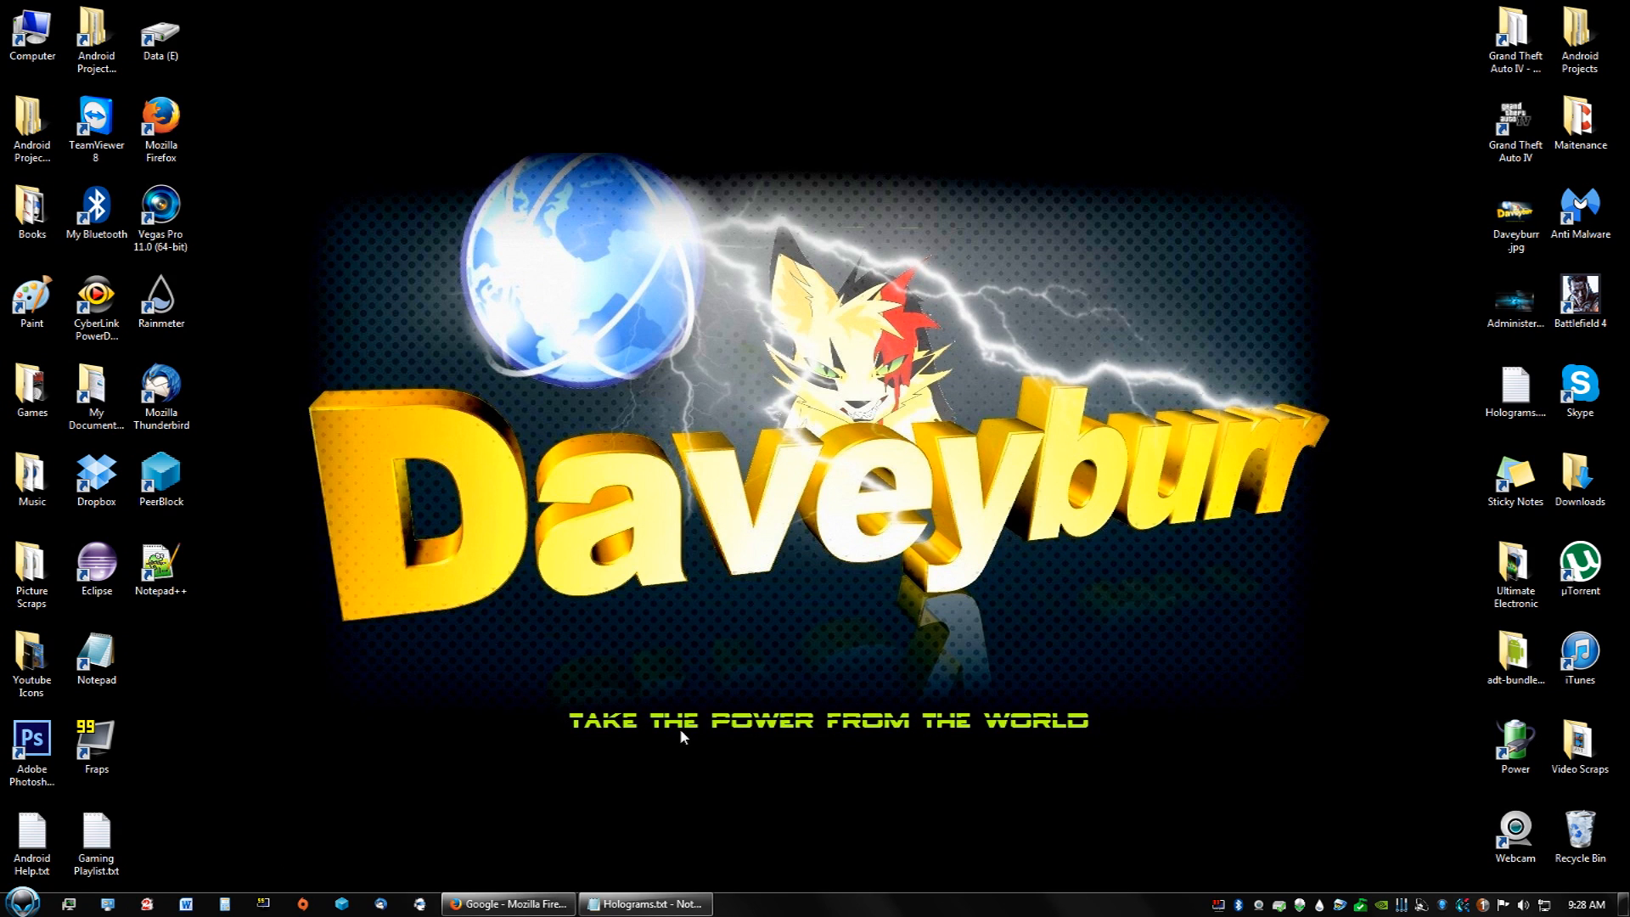
left_click(20, 901)
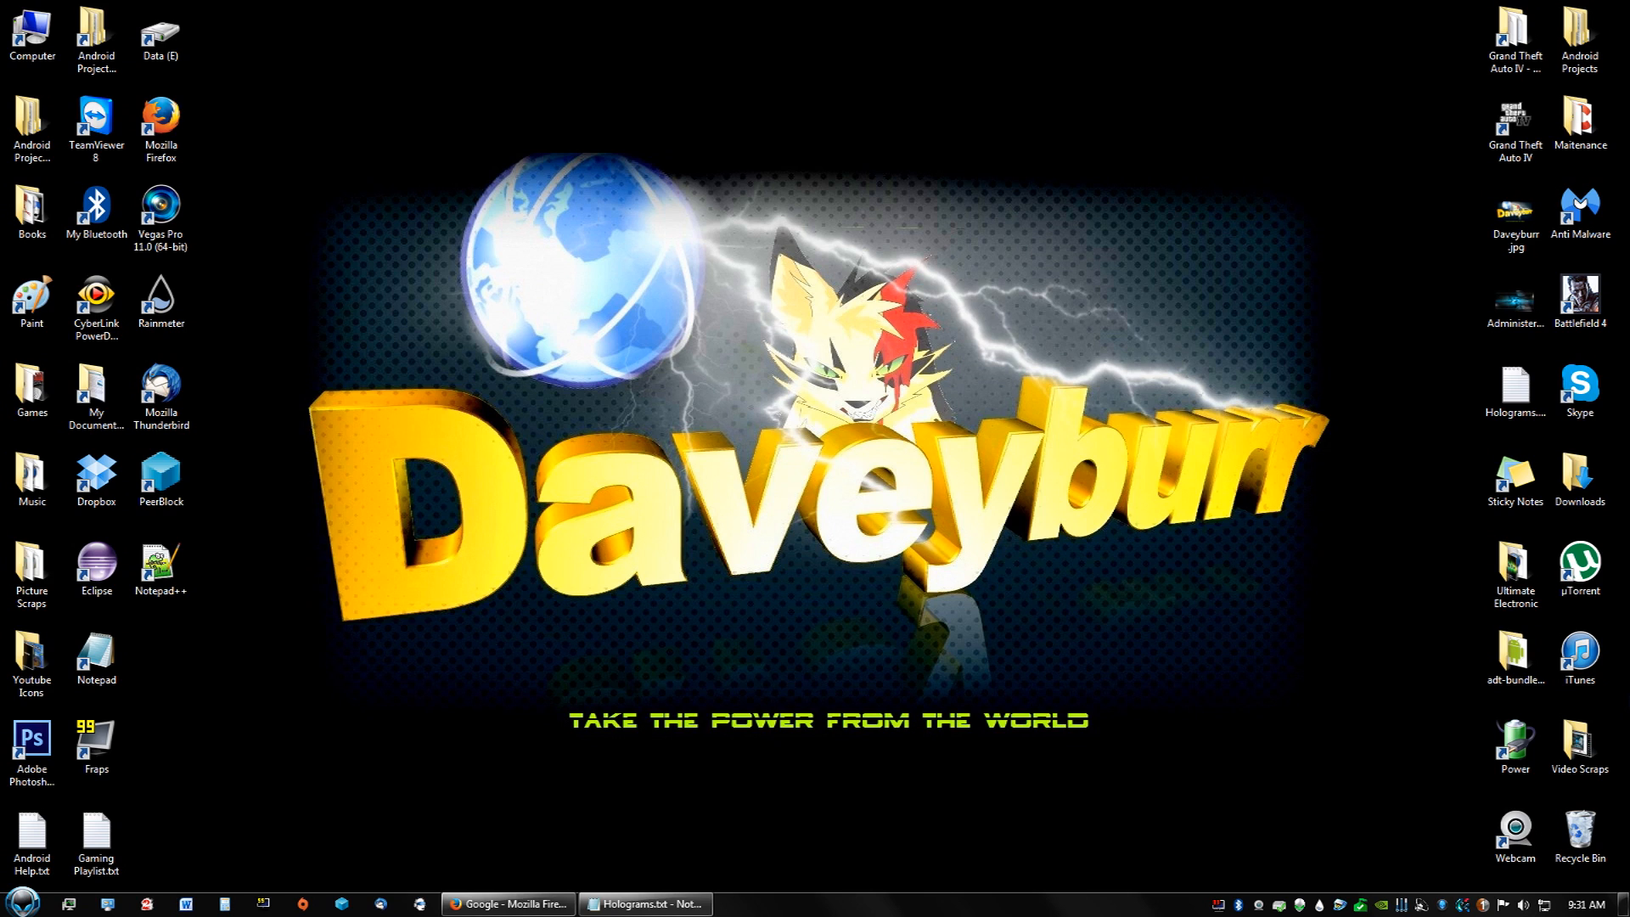
mouse_move(1613, 561)
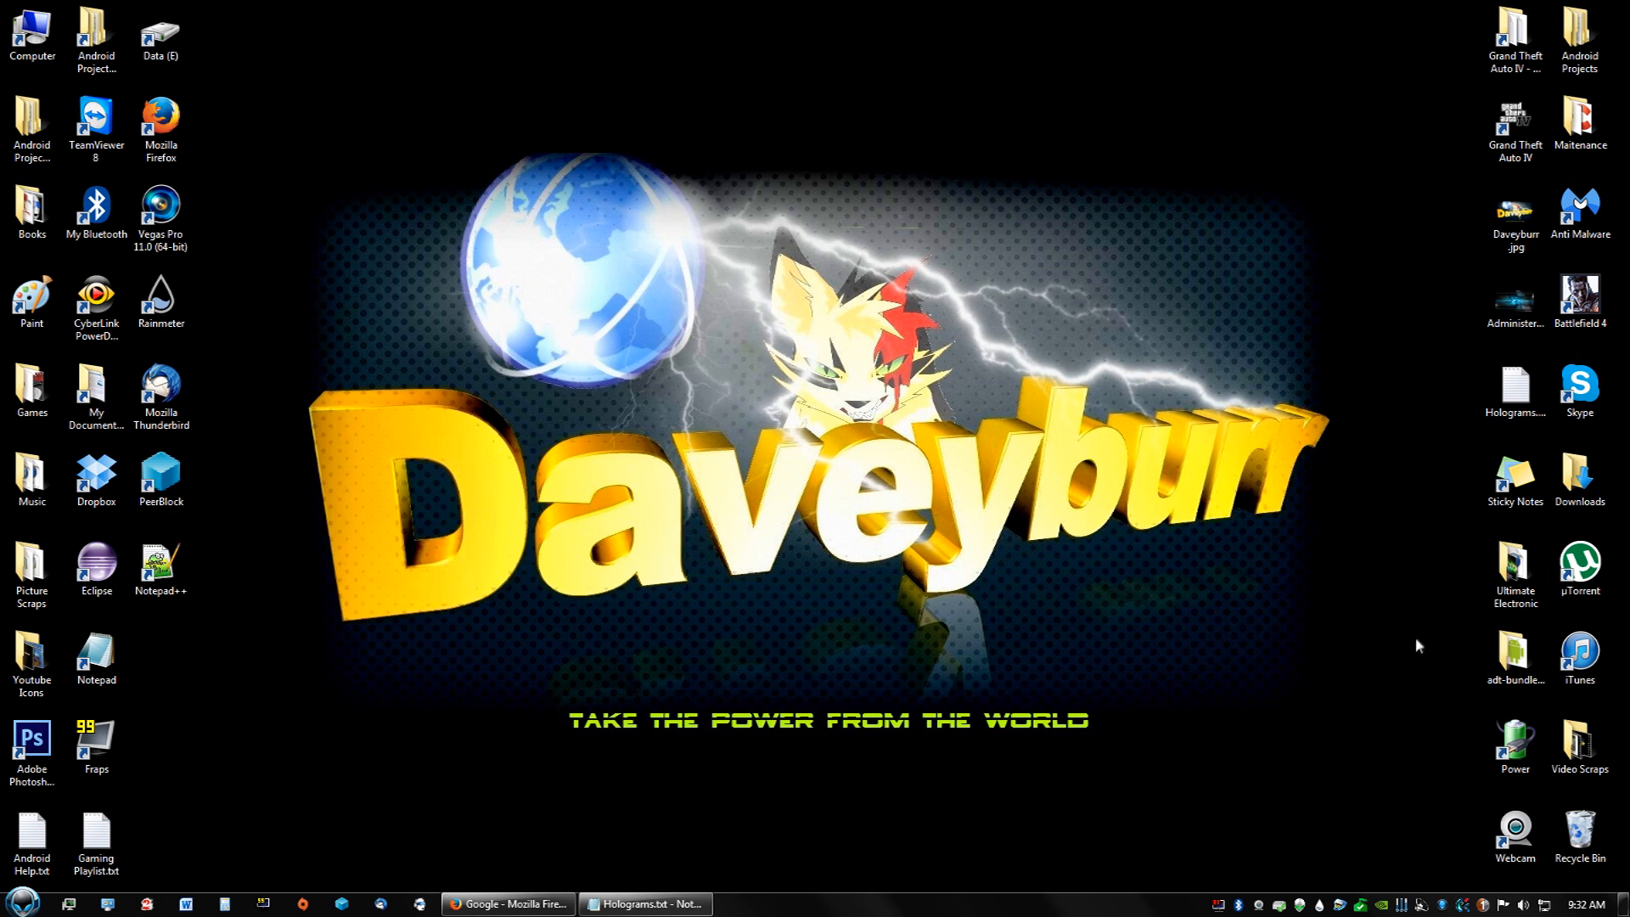
mouse_move(1270, 775)
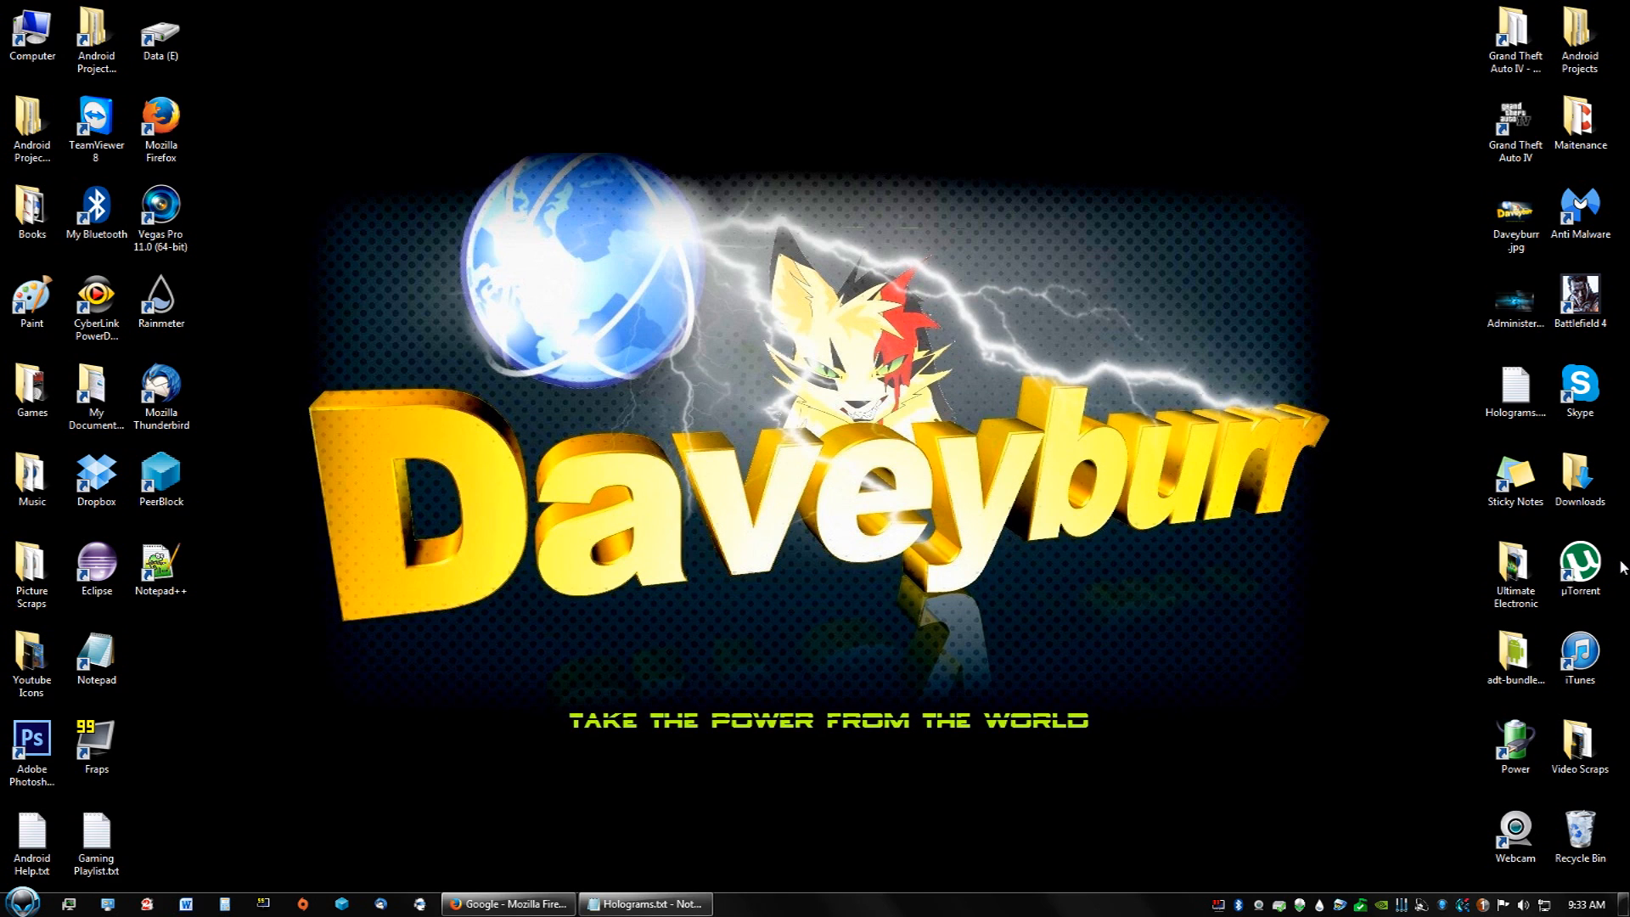
mouse_move(1213, 497)
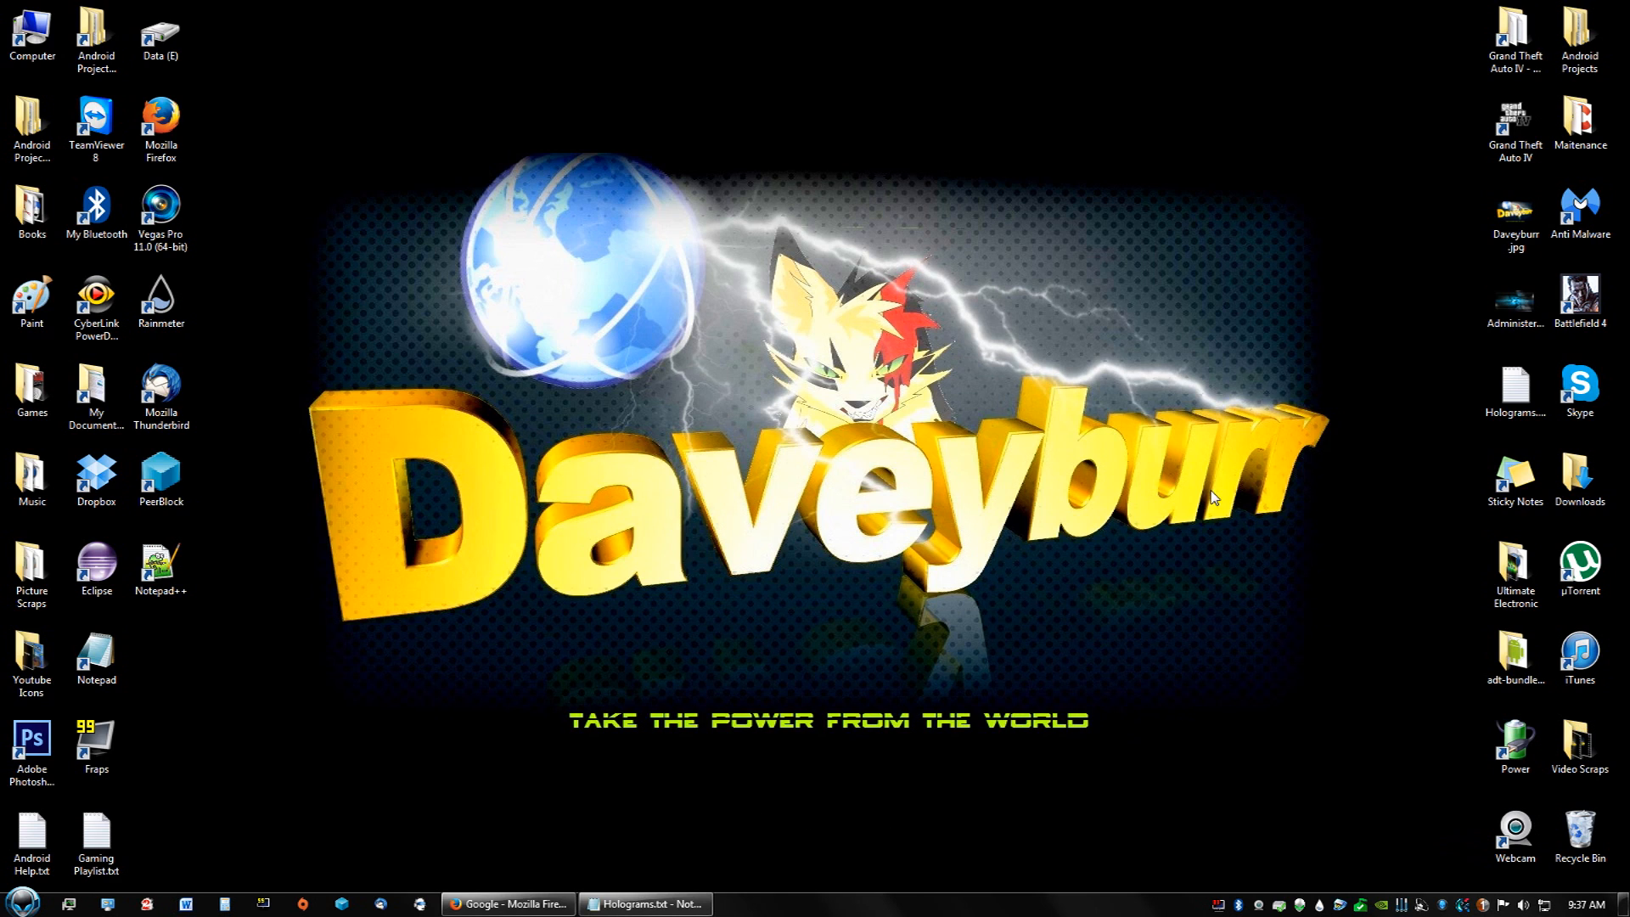
mouse_move(1211, 499)
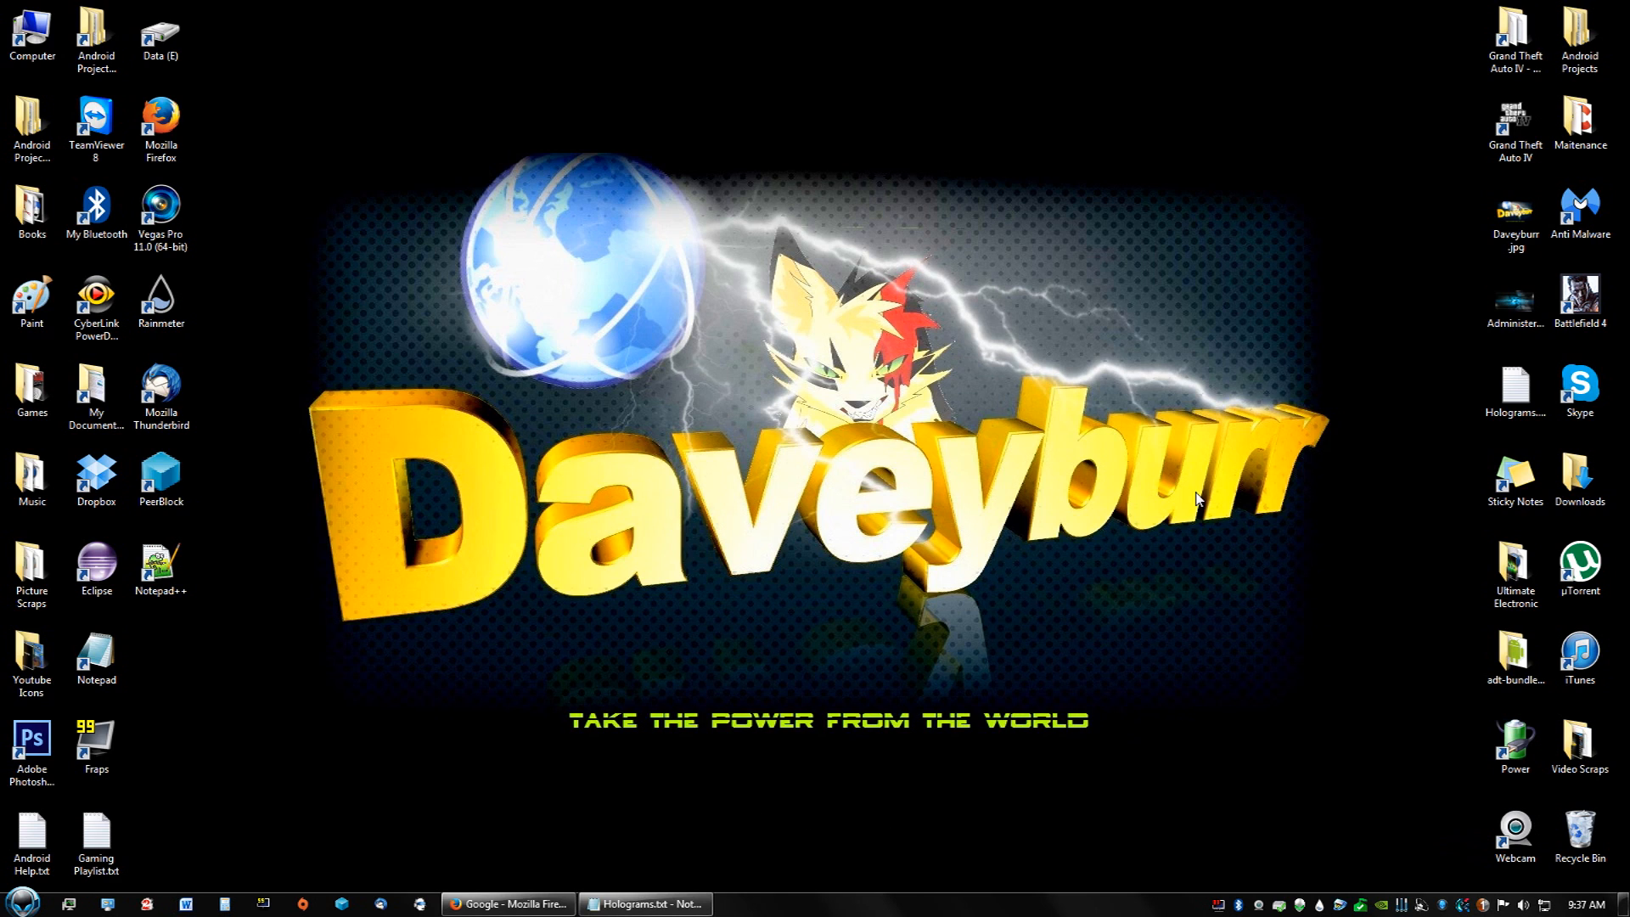
Restore Firefox on rainmeter.net and download the 3.0.2 Final Release installer
left_click(645, 903)
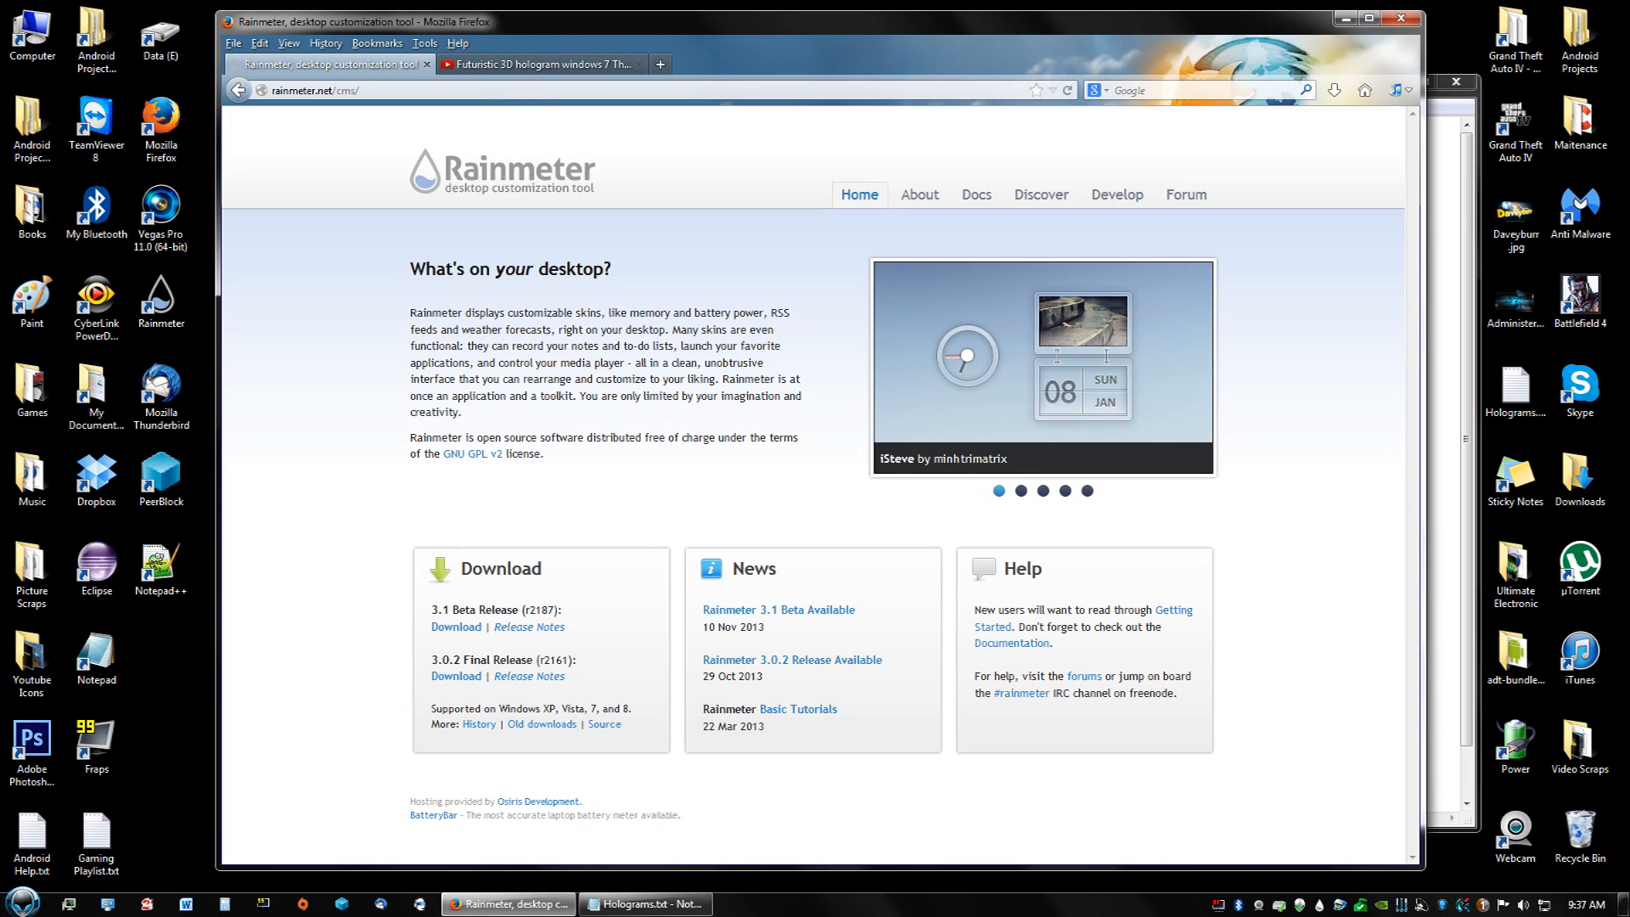
left_click(1021, 490)
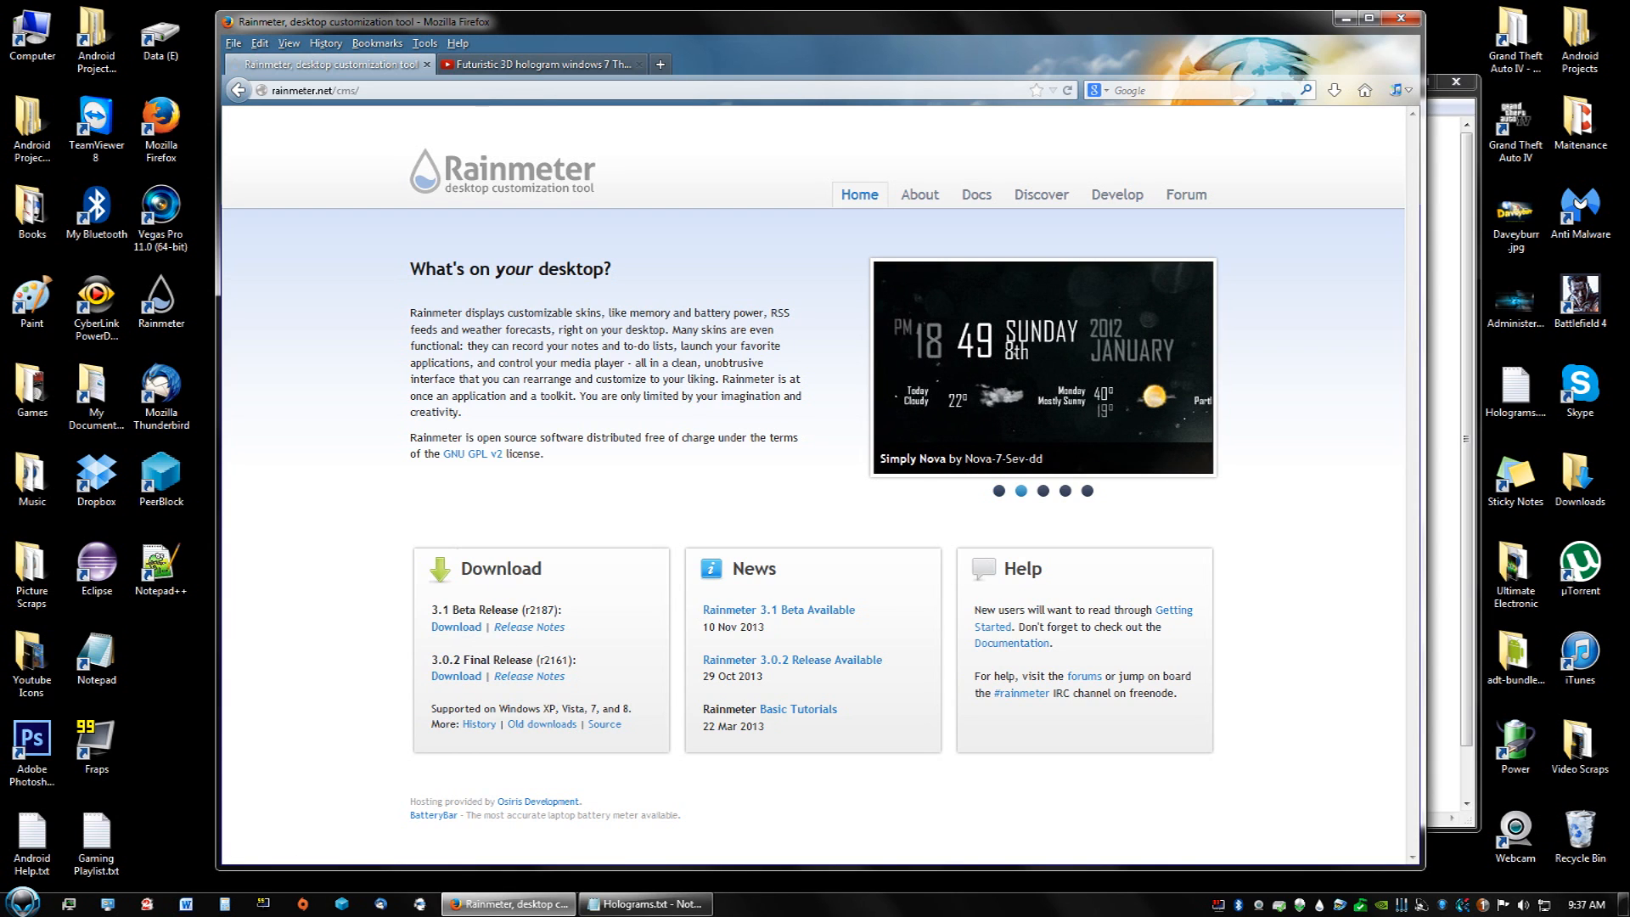
double_click(462, 610)
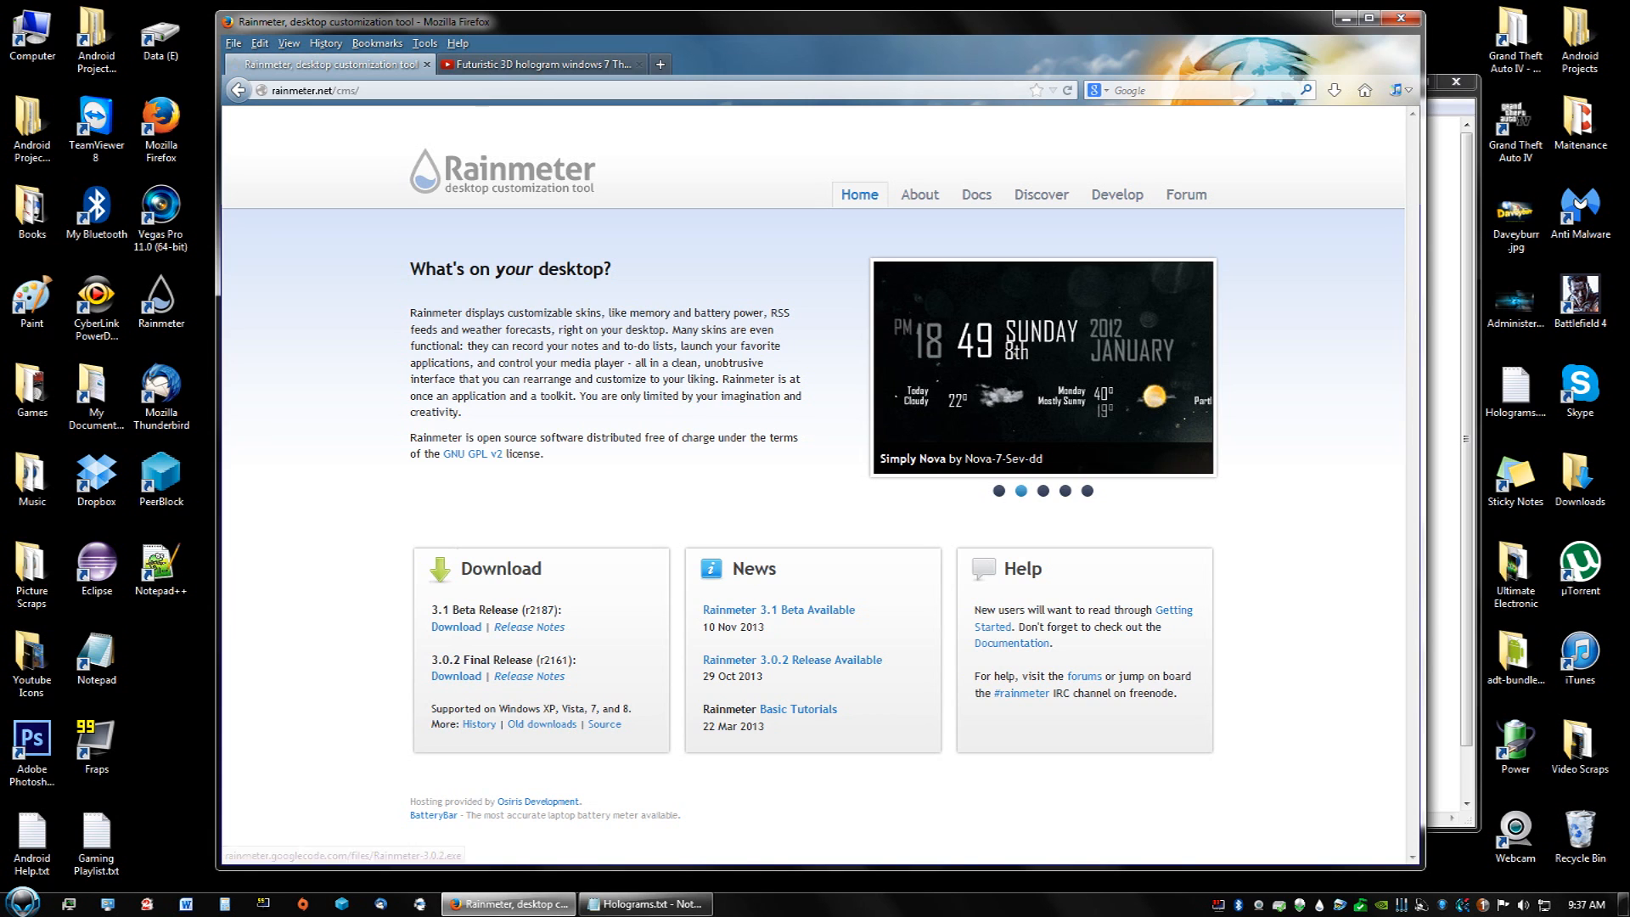
left_click(456, 676)
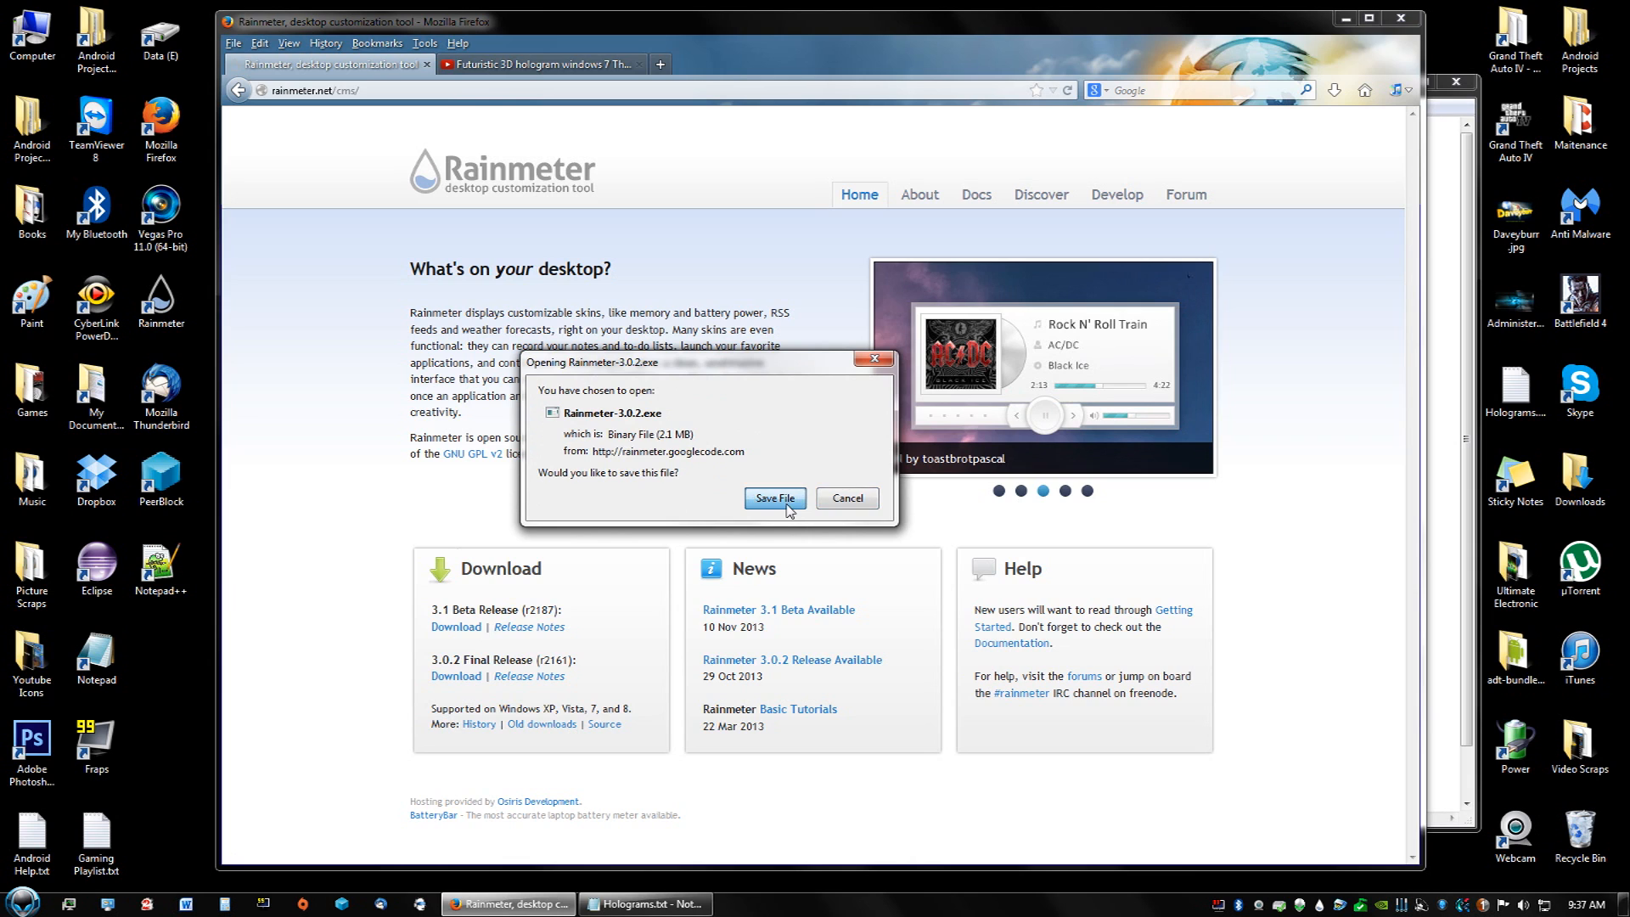
Save and run Rainmeter-3.0.2.exe, keep Standard installation, and leave startup launch unchecked
left_click(774, 499)
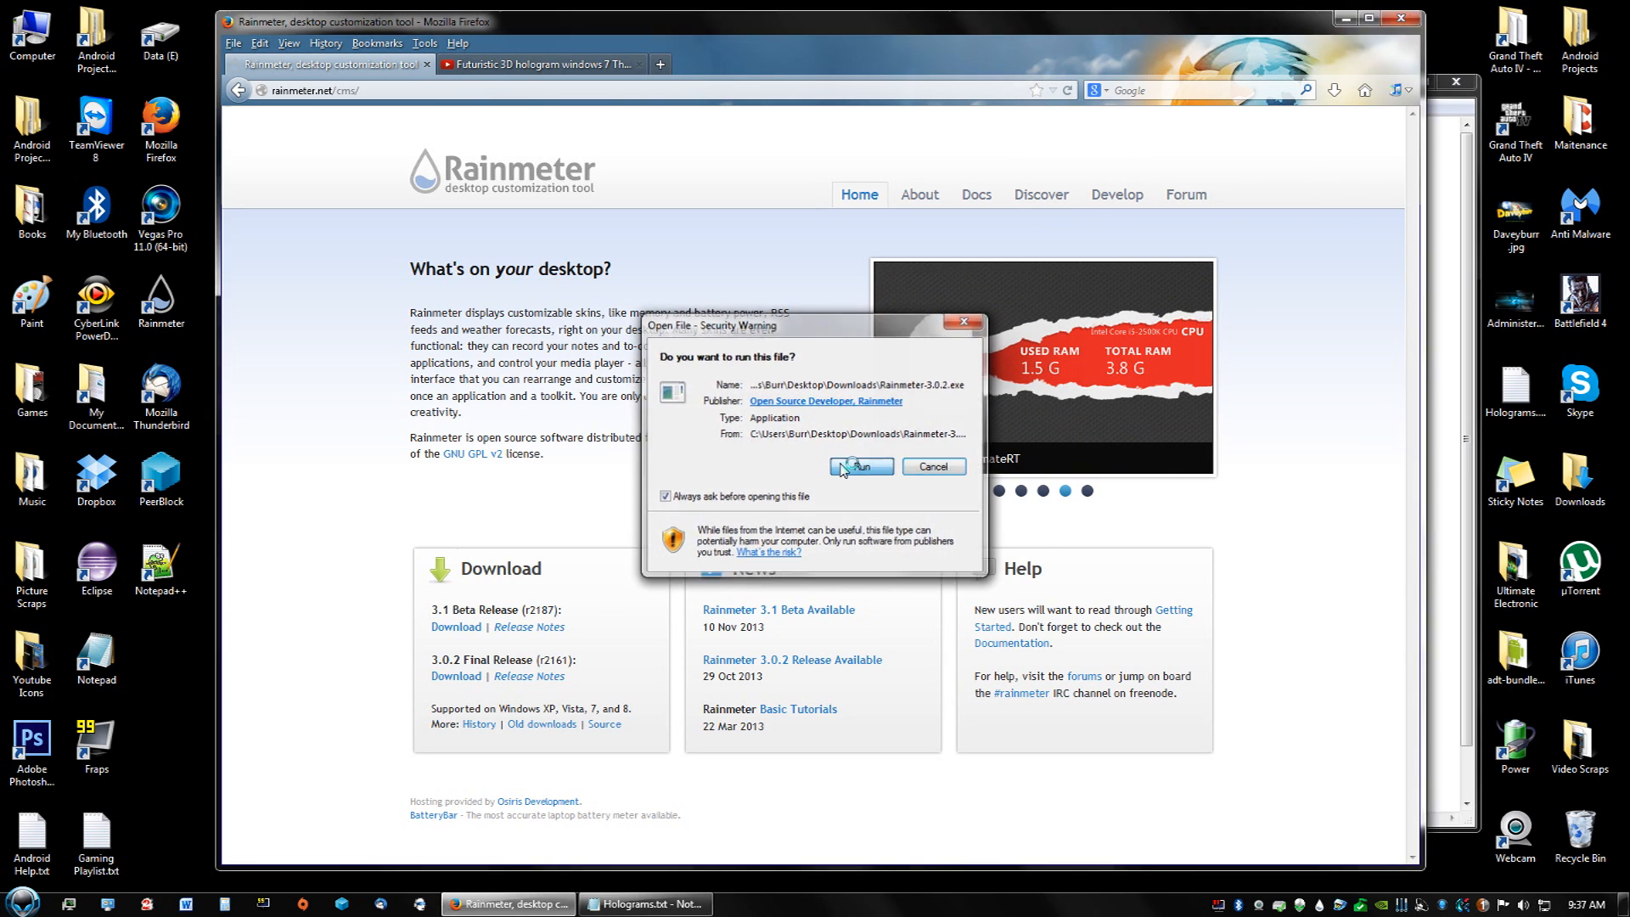
left_click(860, 466)
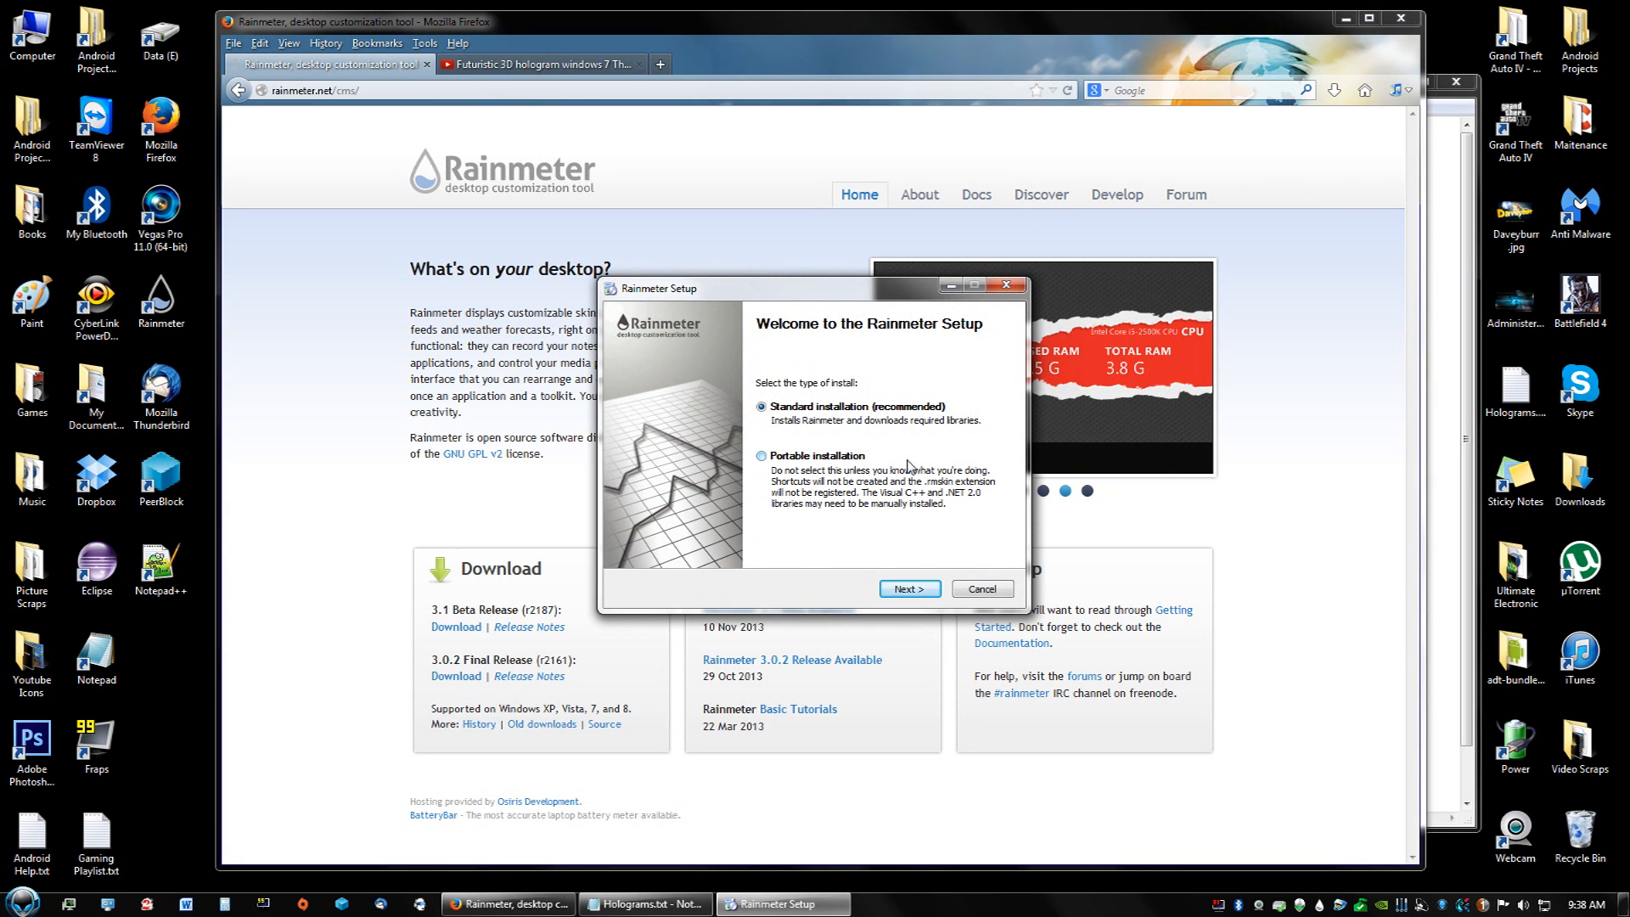
left_click(907, 589)
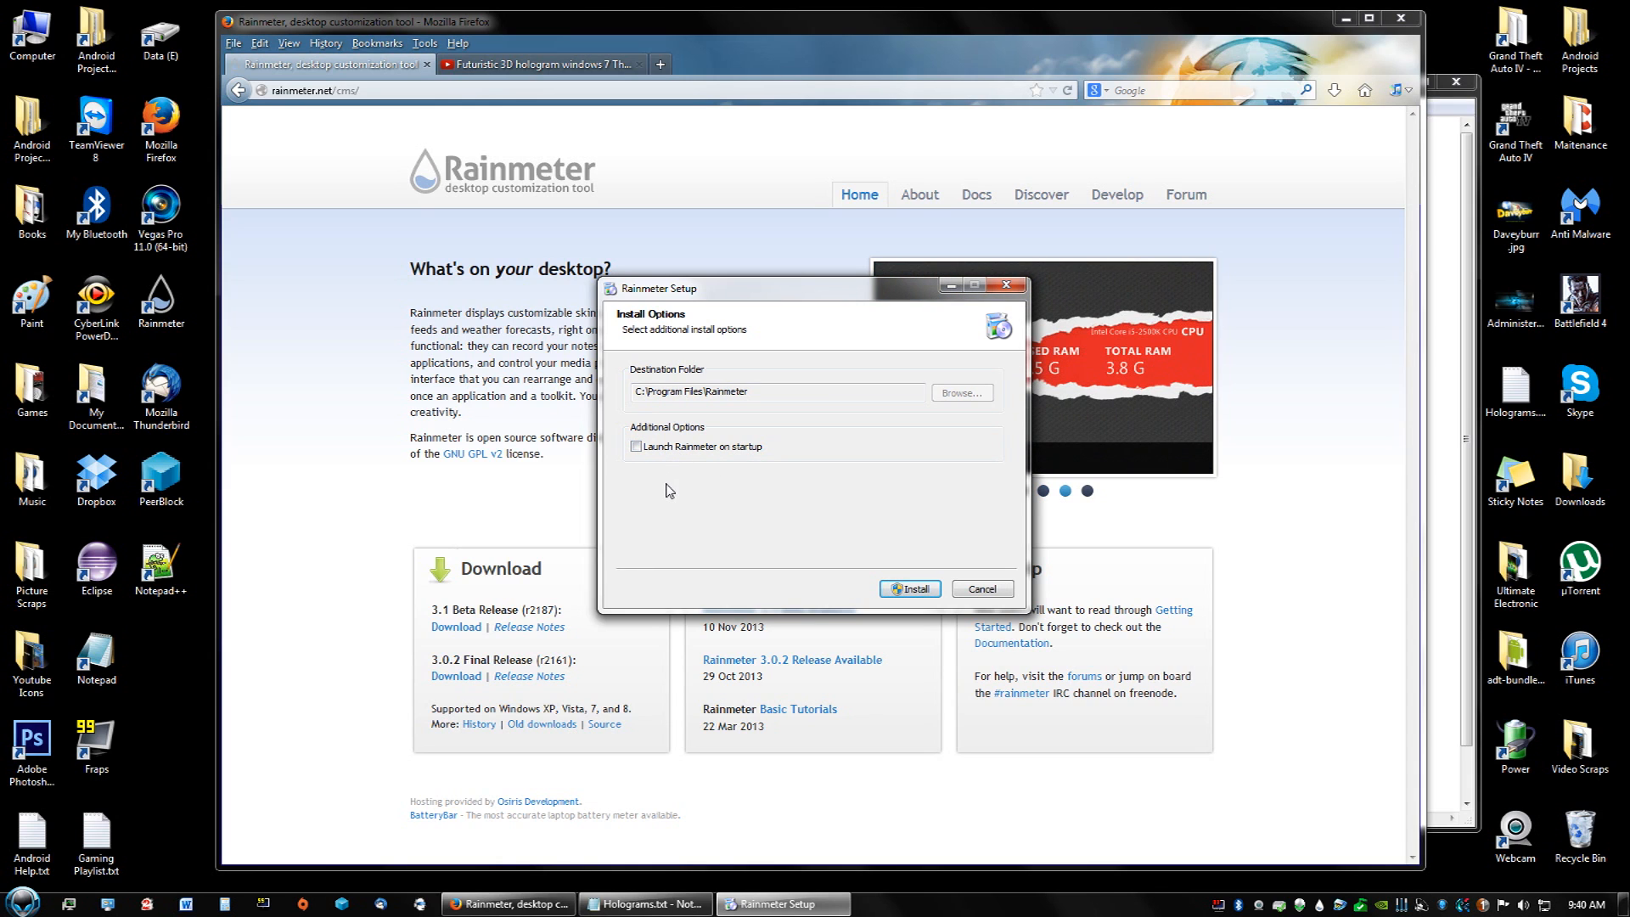
mouse_move(677, 502)
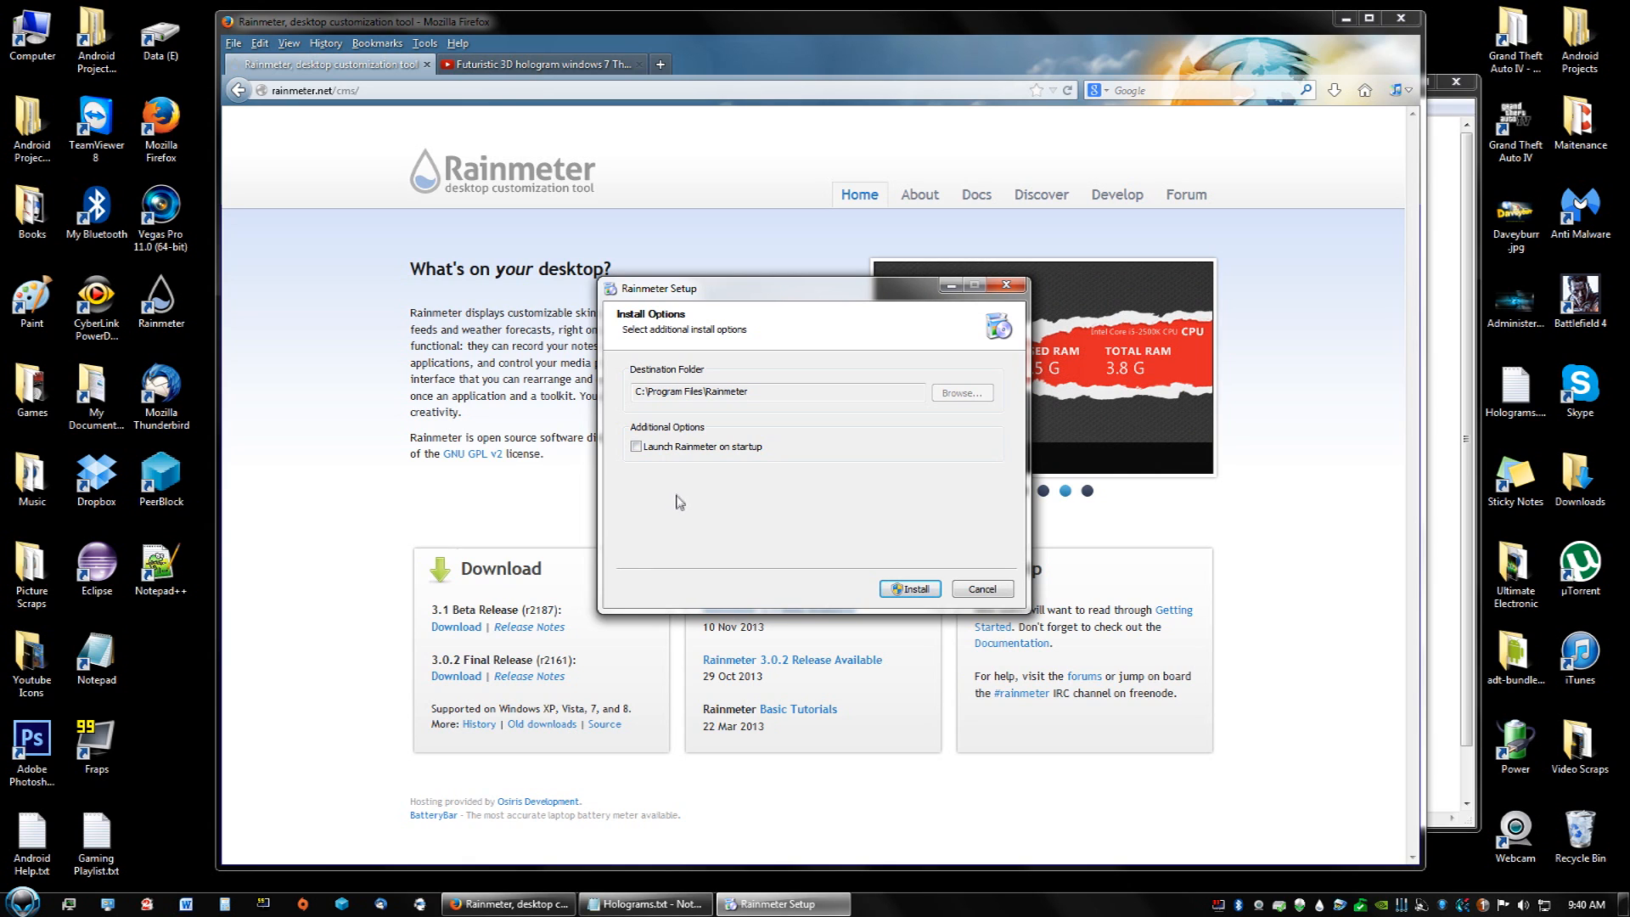
mouse_move(676, 484)
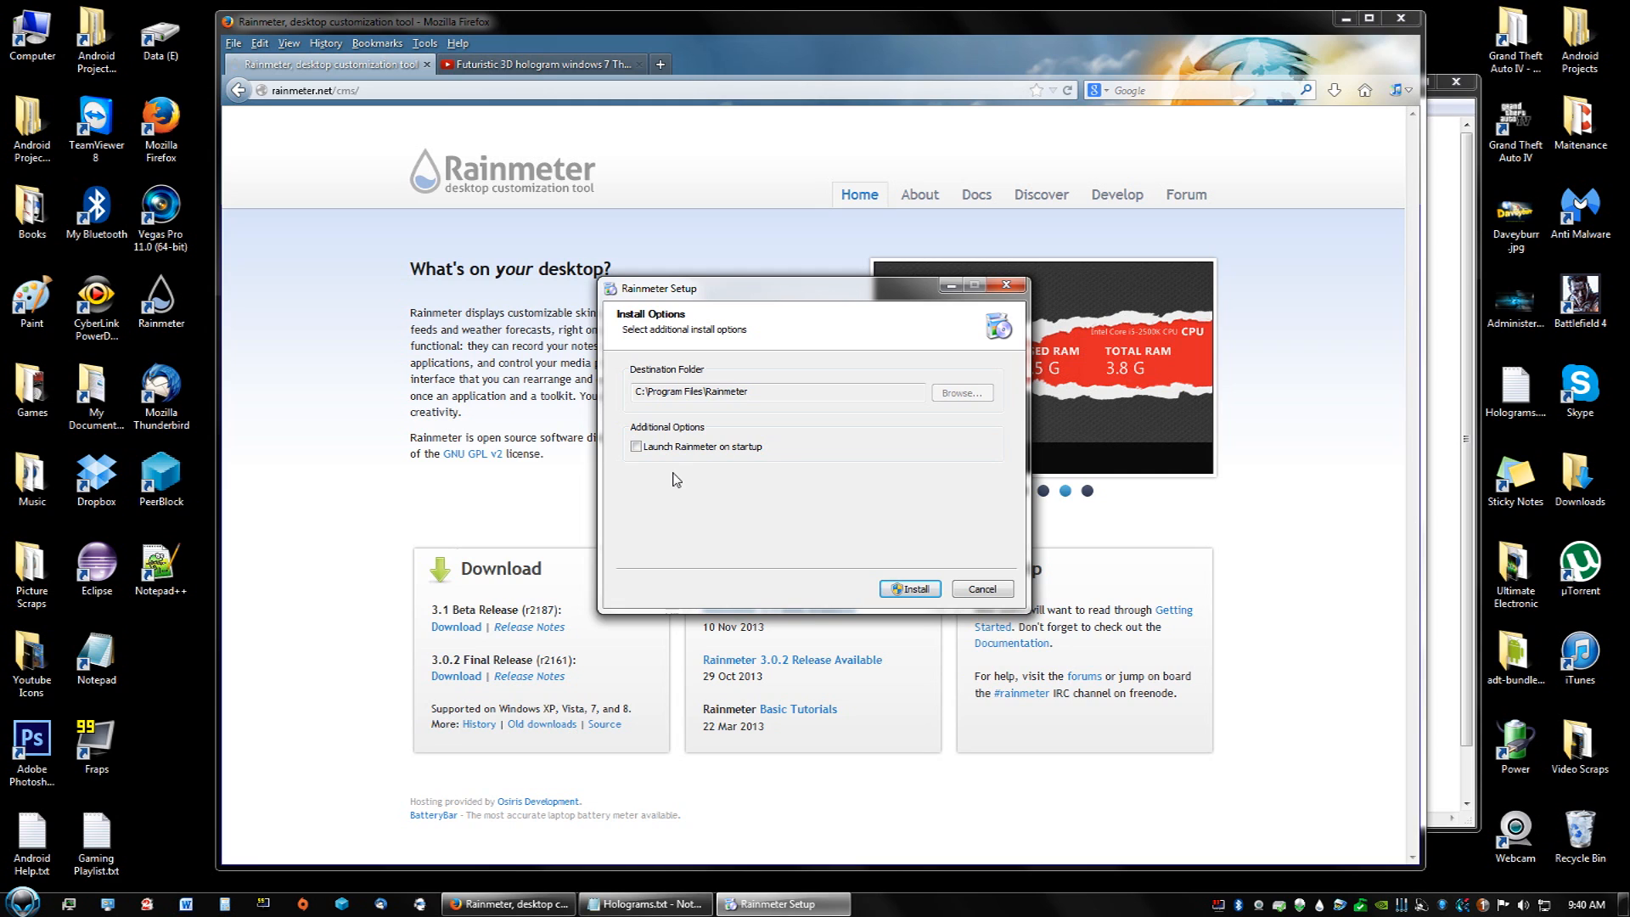
left_click(635, 446)
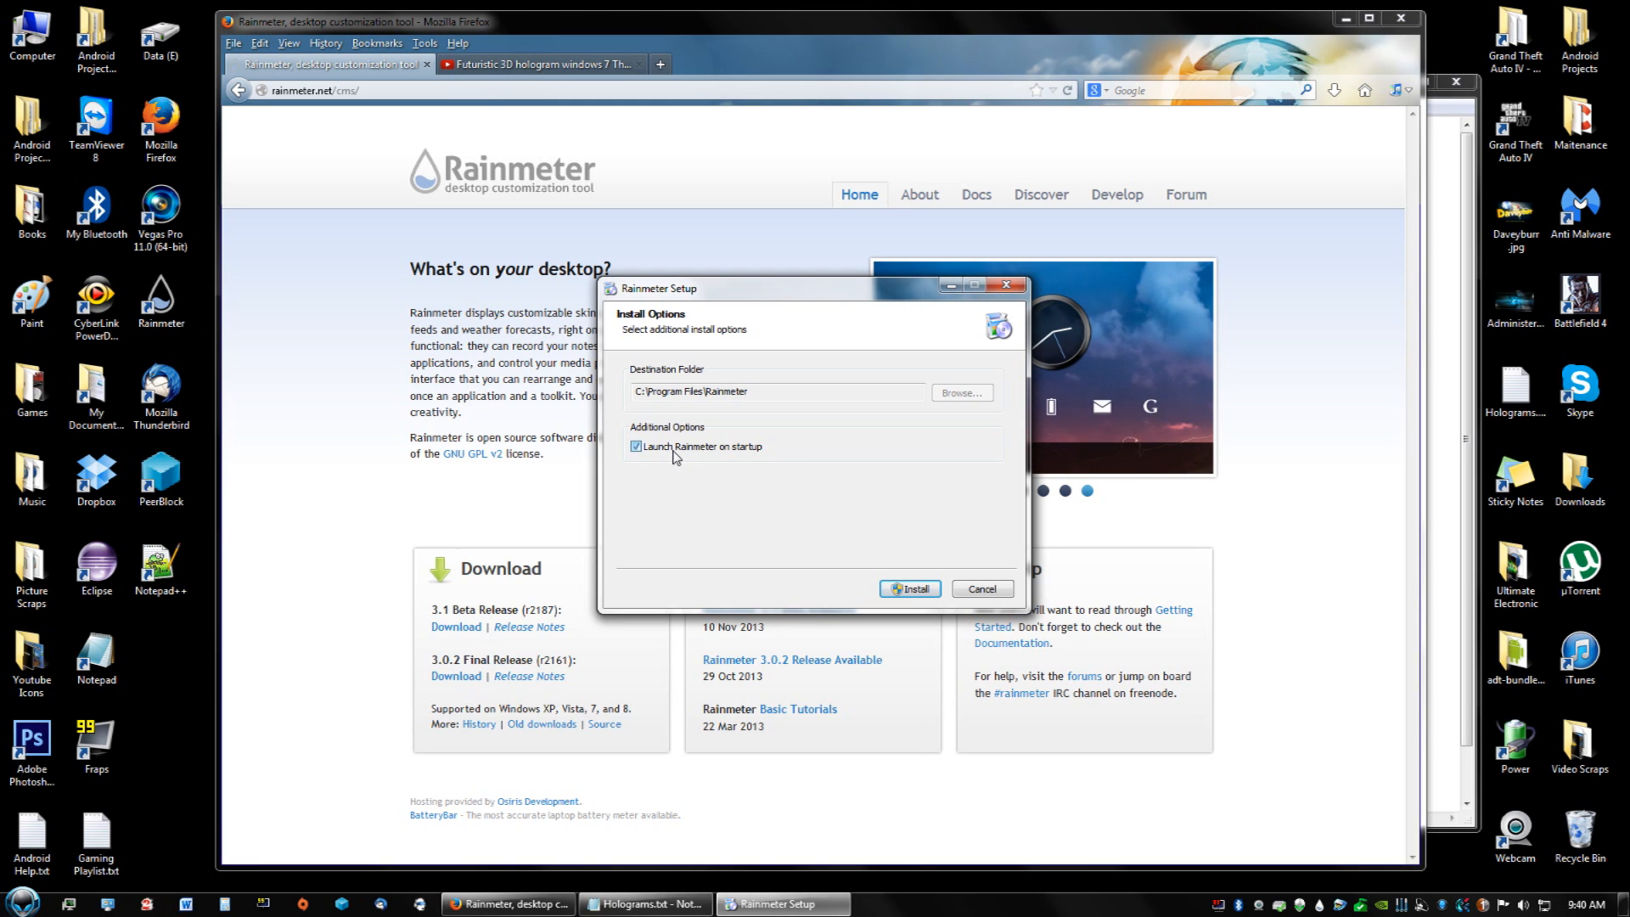
left_click(635, 446)
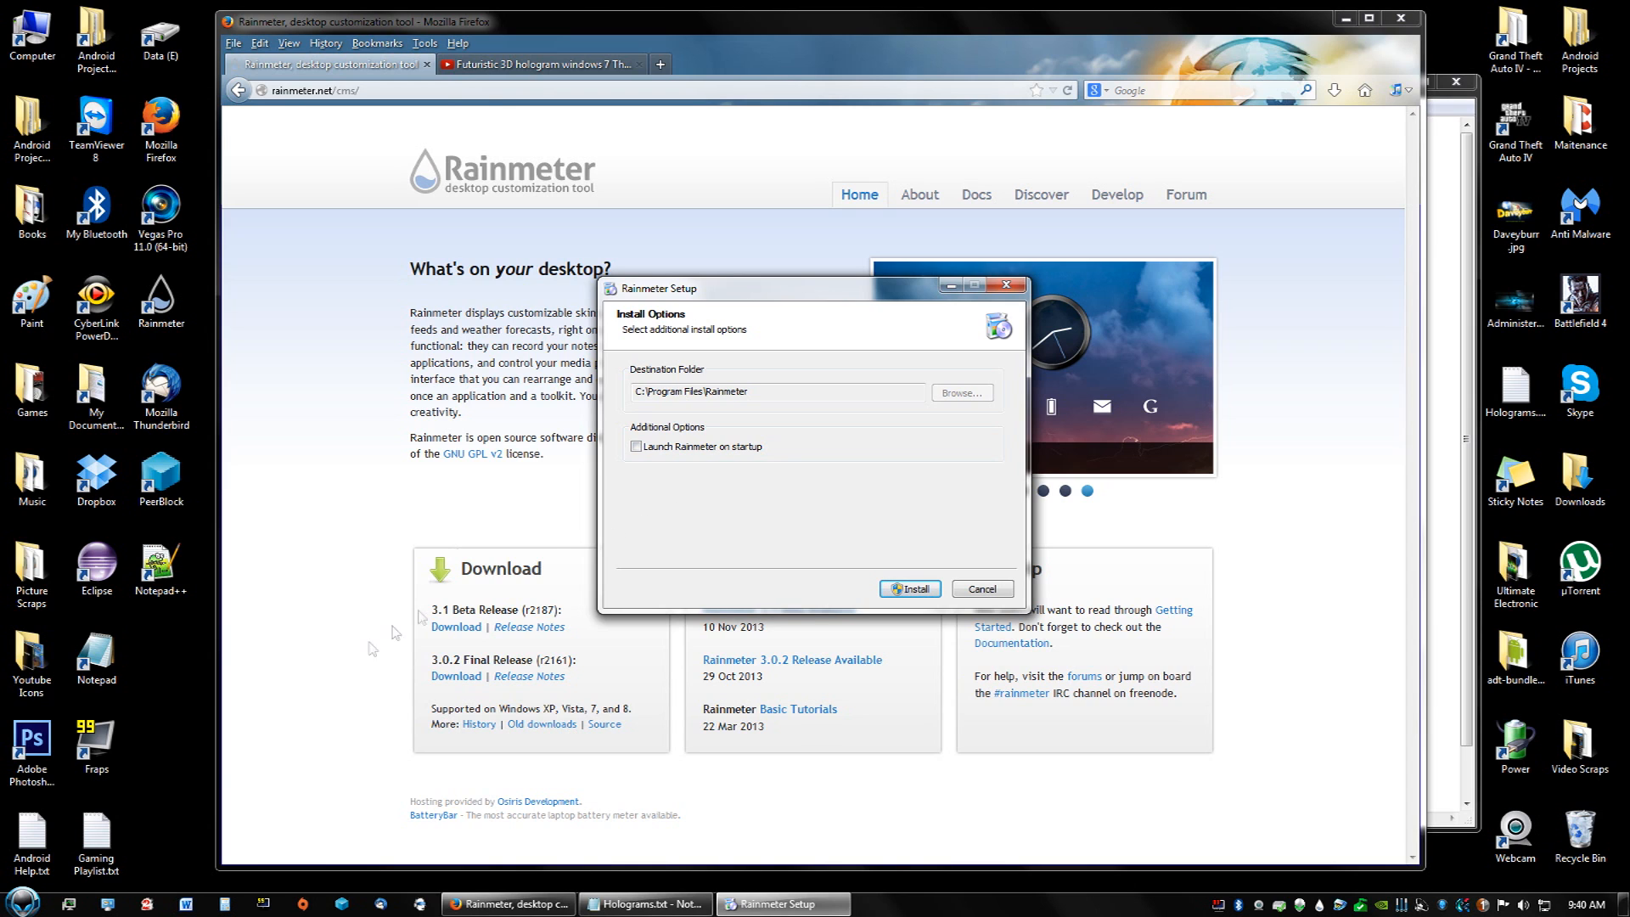
Use msconfig to disable all startup programs, then close it without restarting
left_click(21, 902)
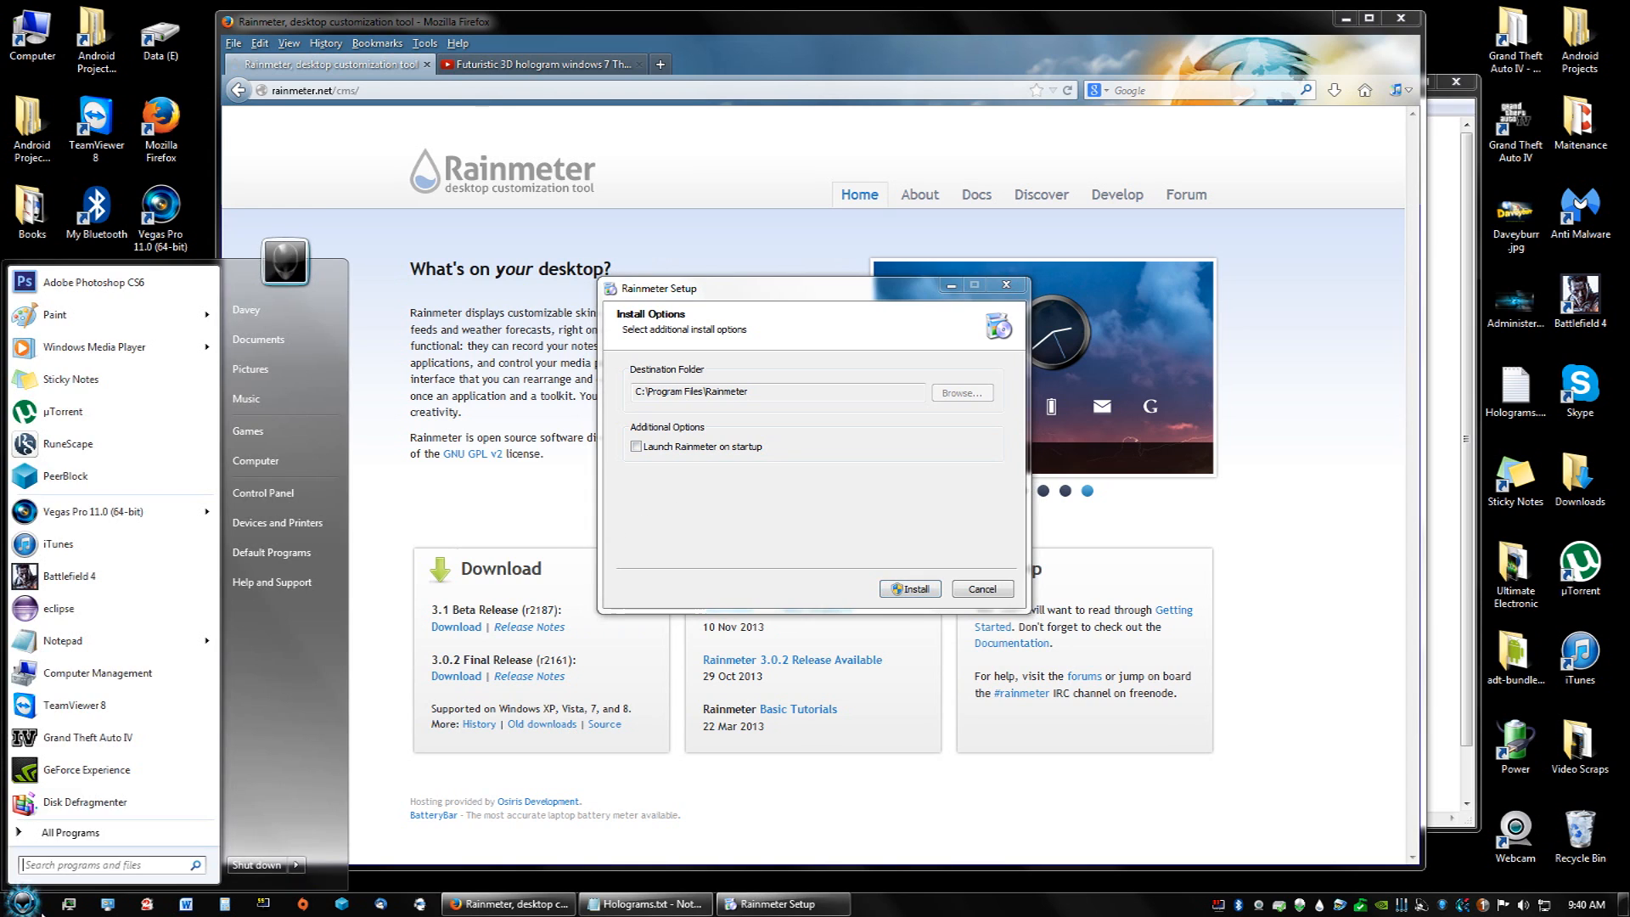
type("ms")
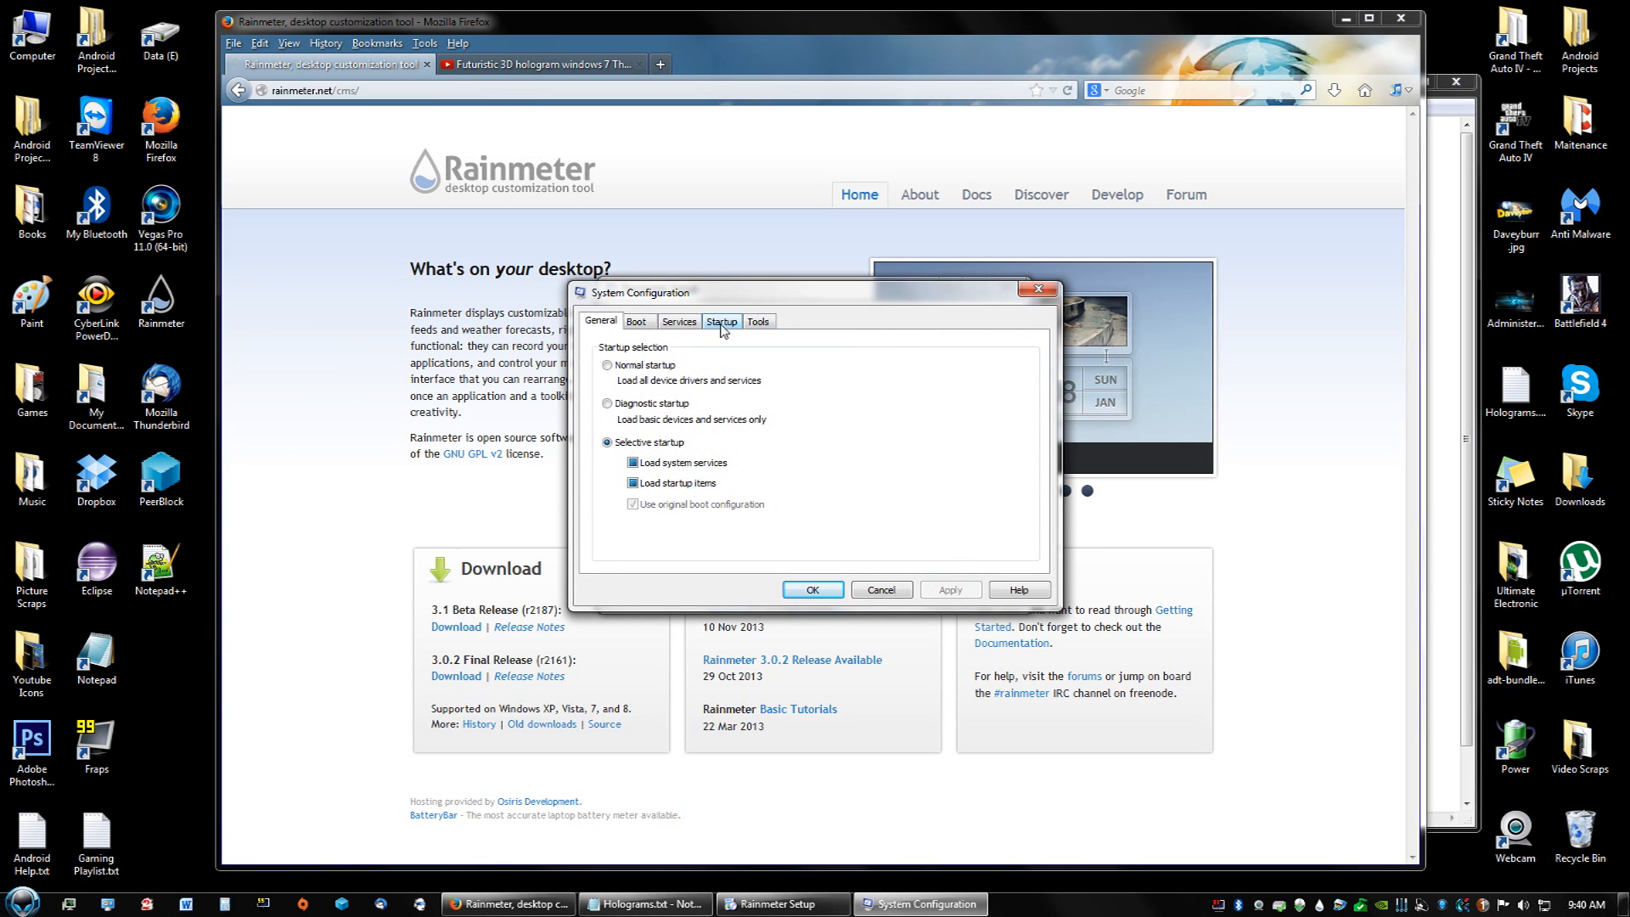
left_click(721, 321)
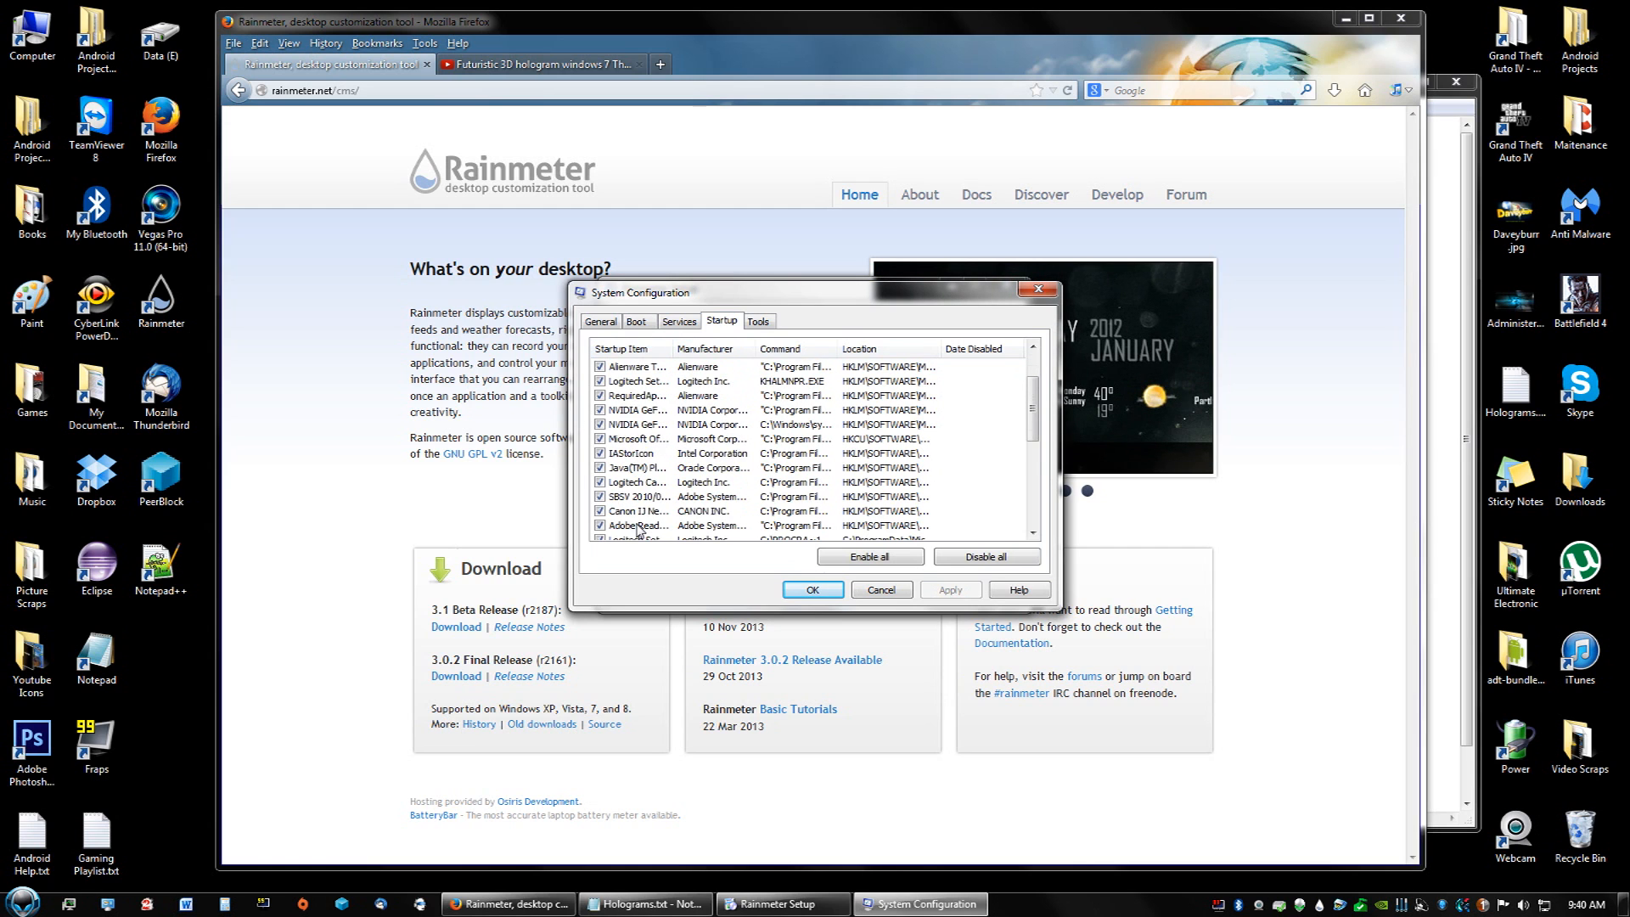
left_click(985, 555)
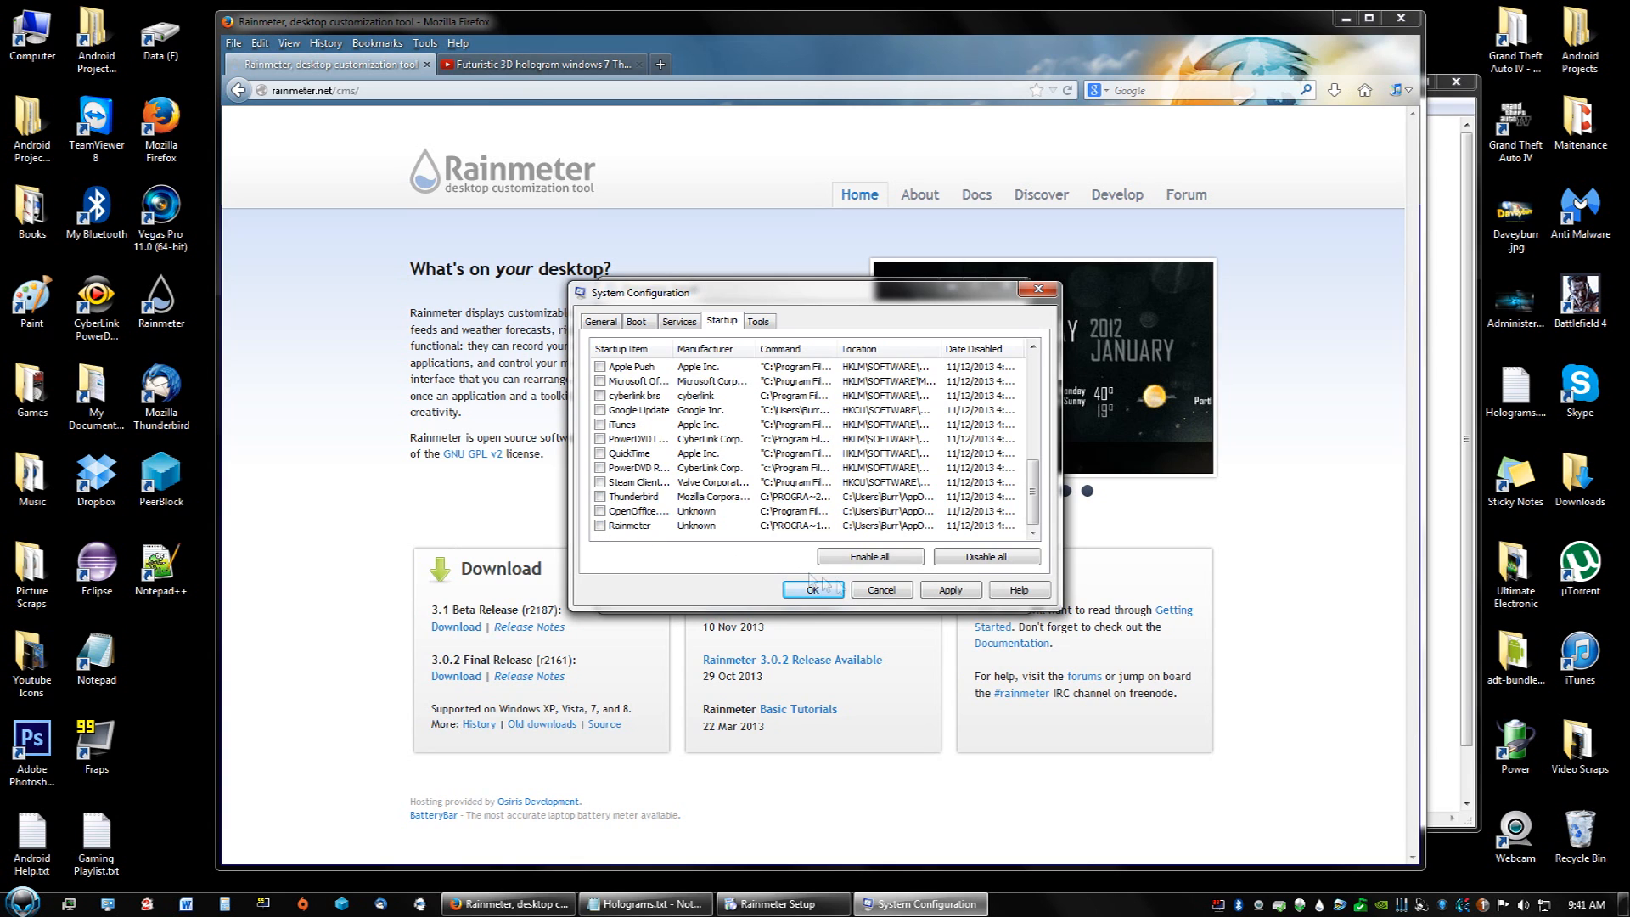
left_click(814, 590)
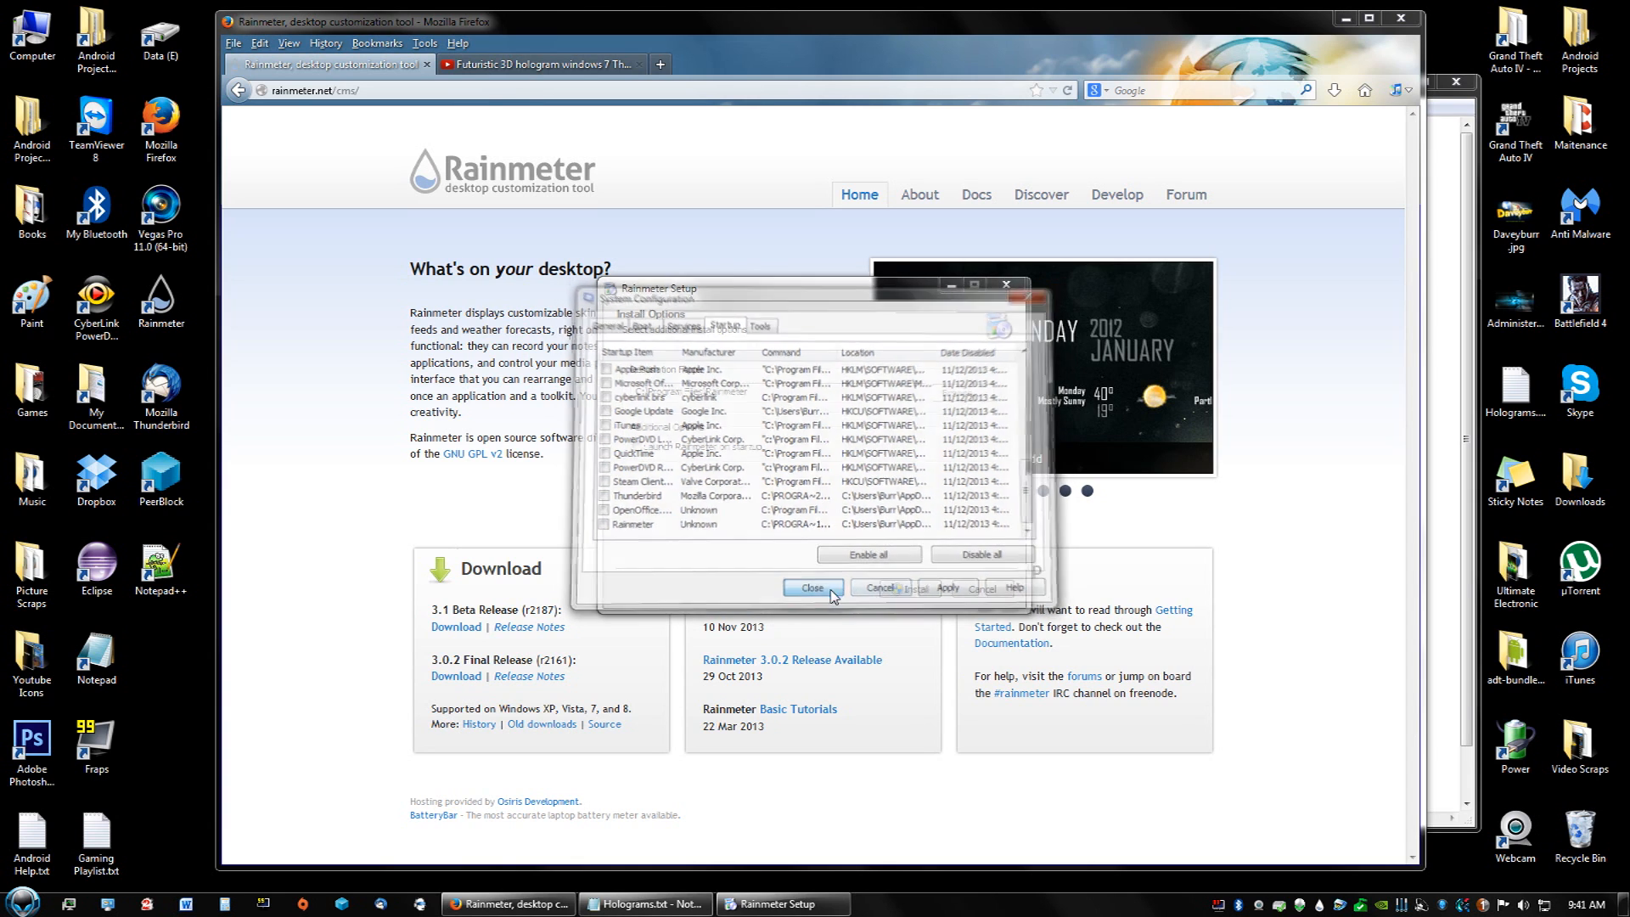
left_click(813, 587)
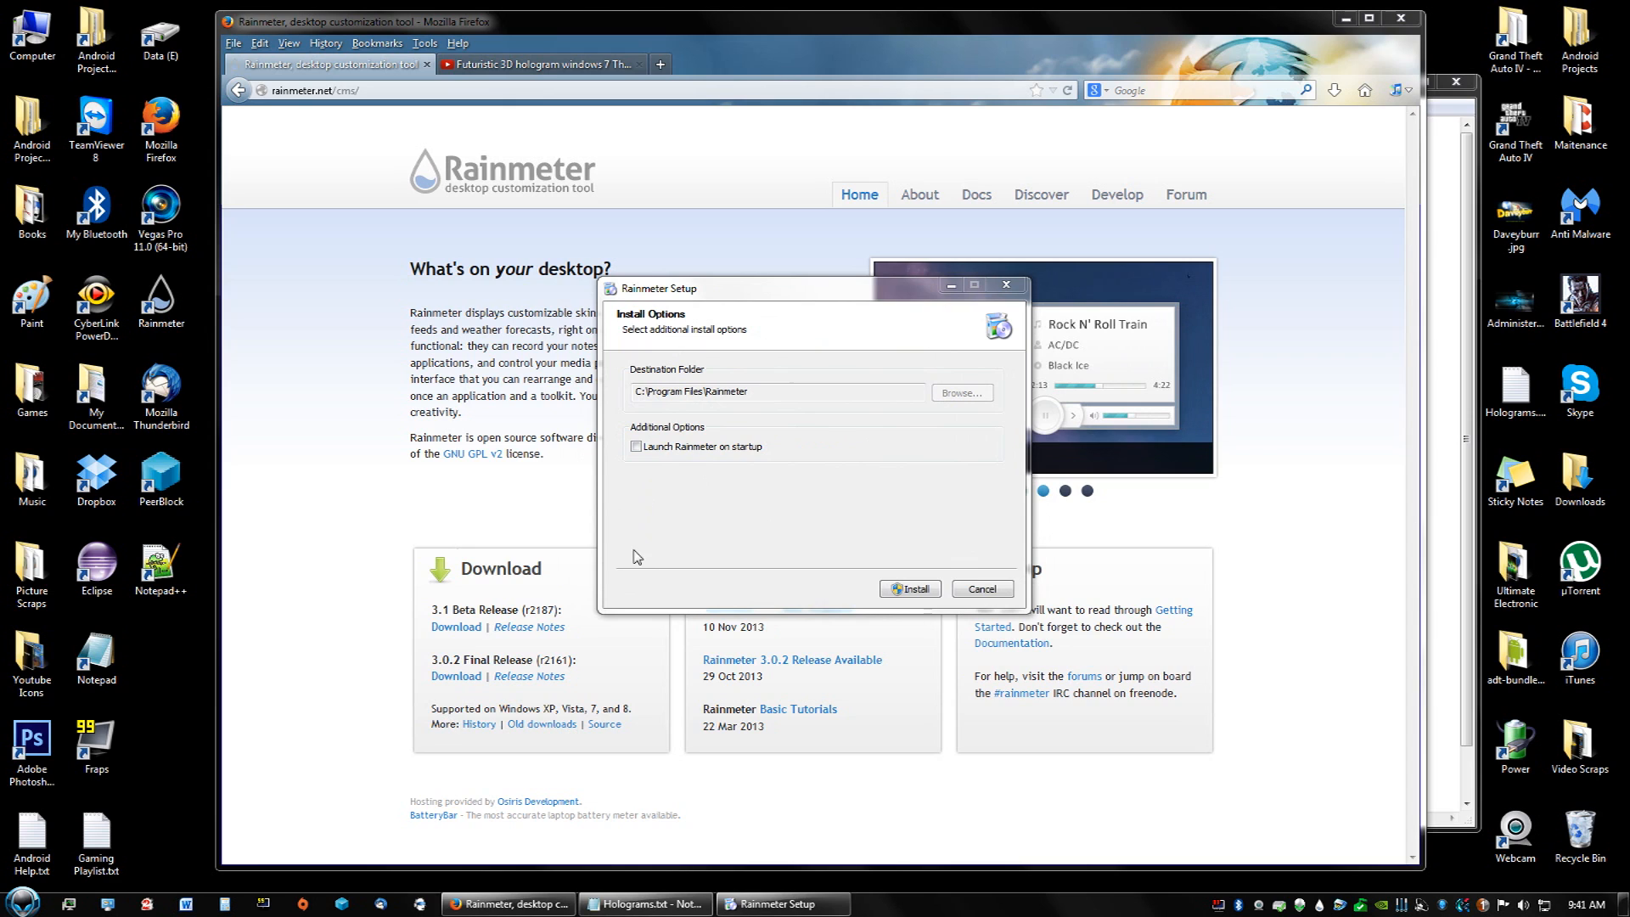
Install Rainmeter, then finish the setup with Run Rainmeter checked
left_click(635, 446)
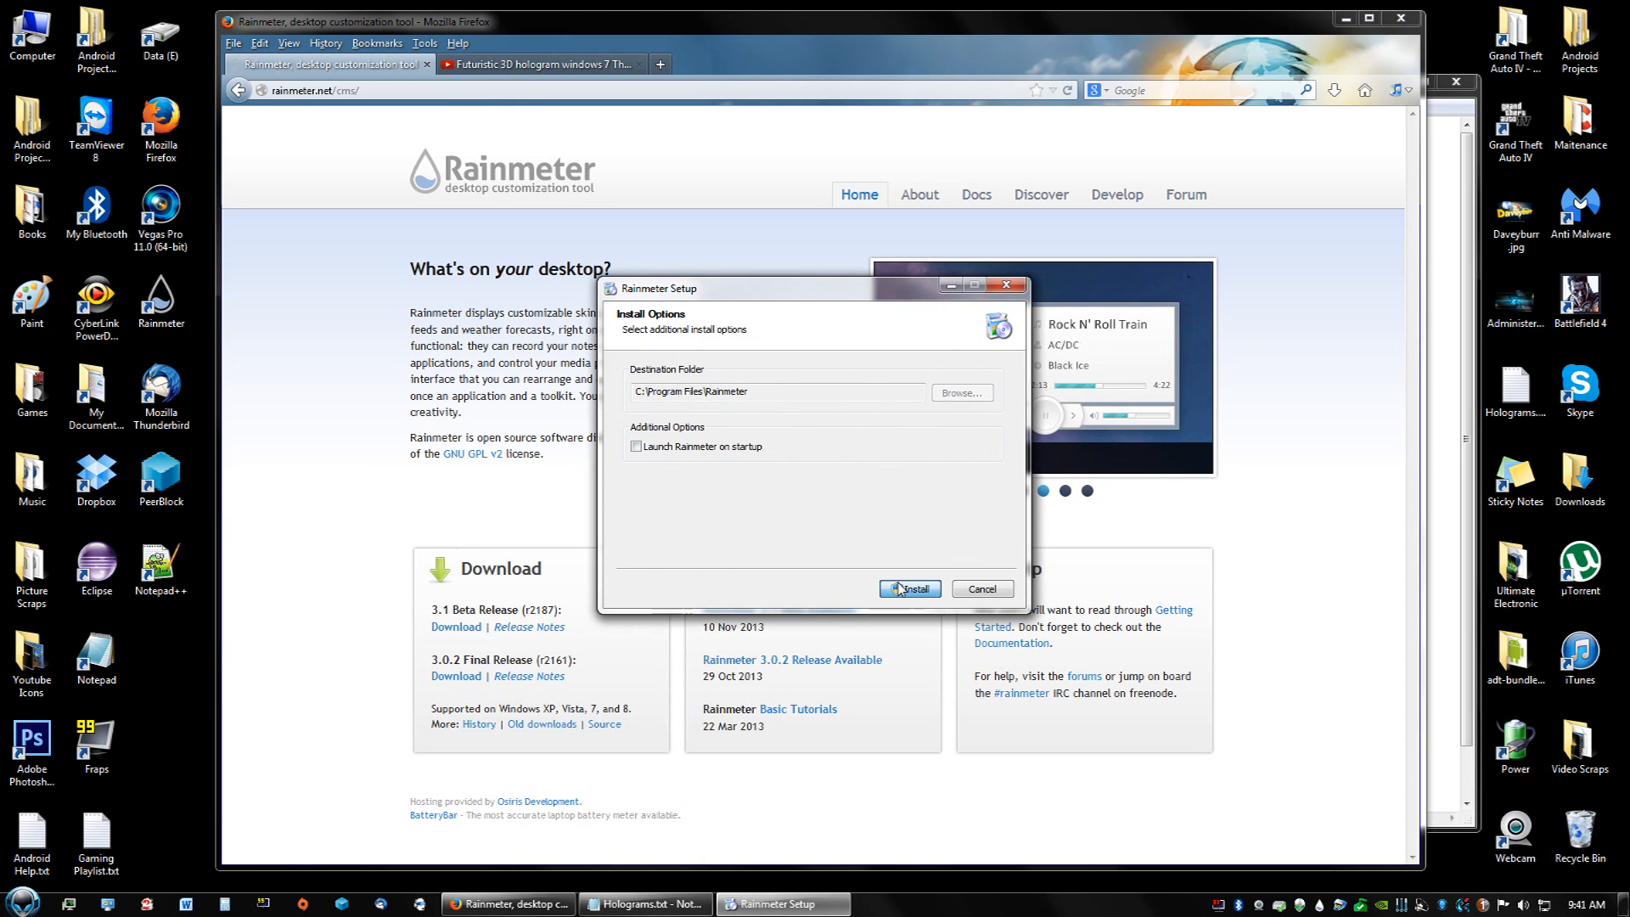
left_click(907, 588)
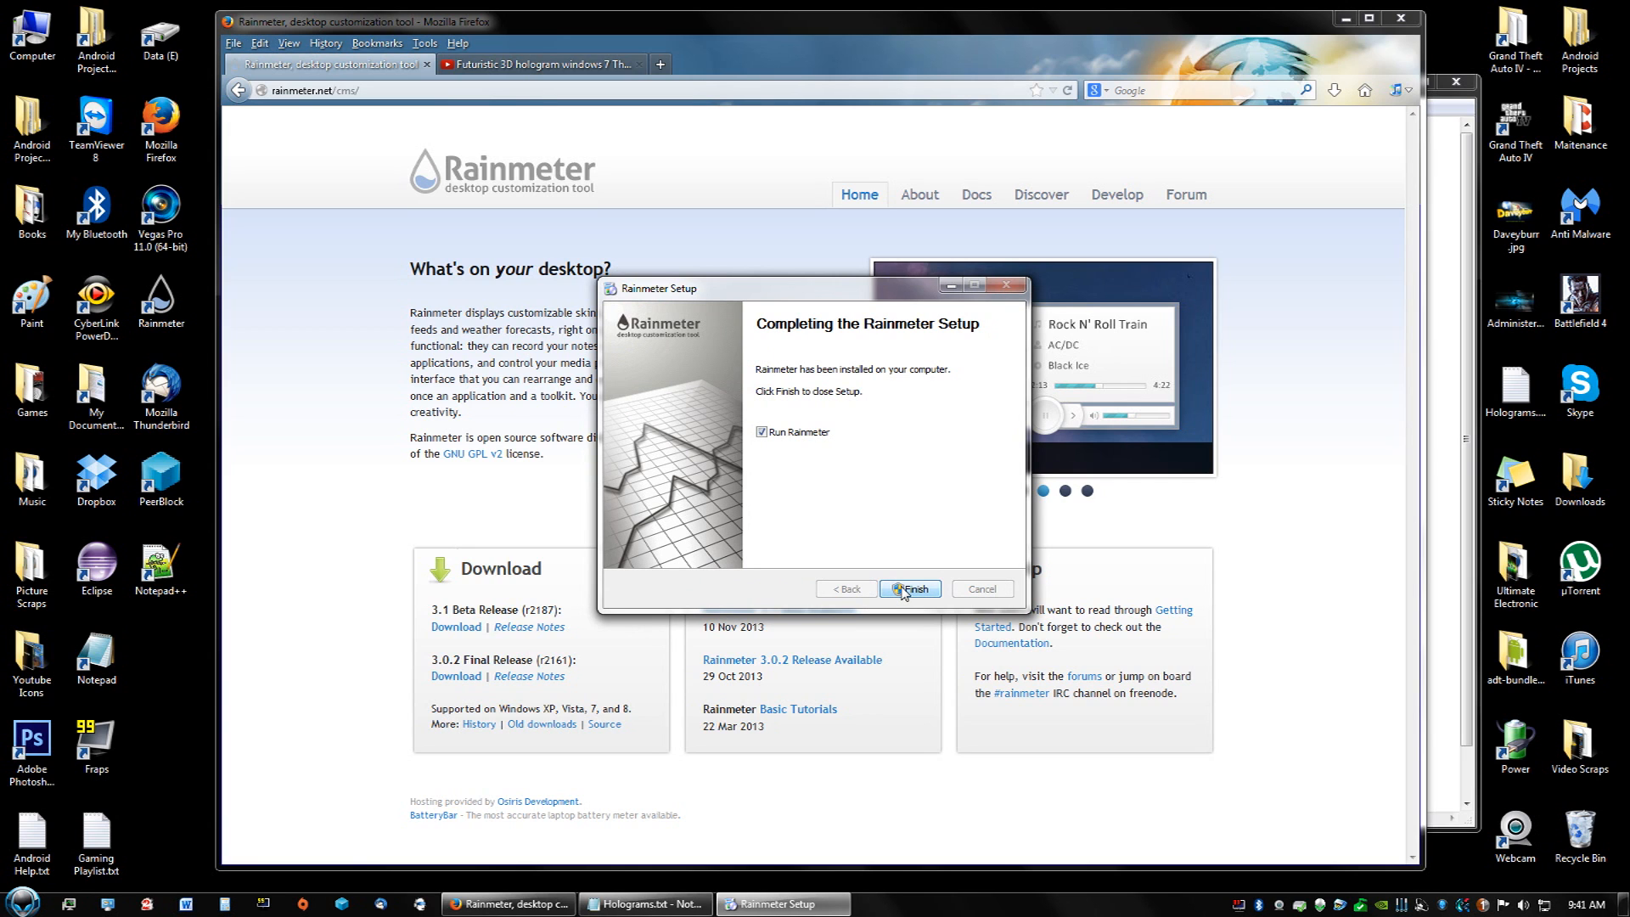
left_click(908, 588)
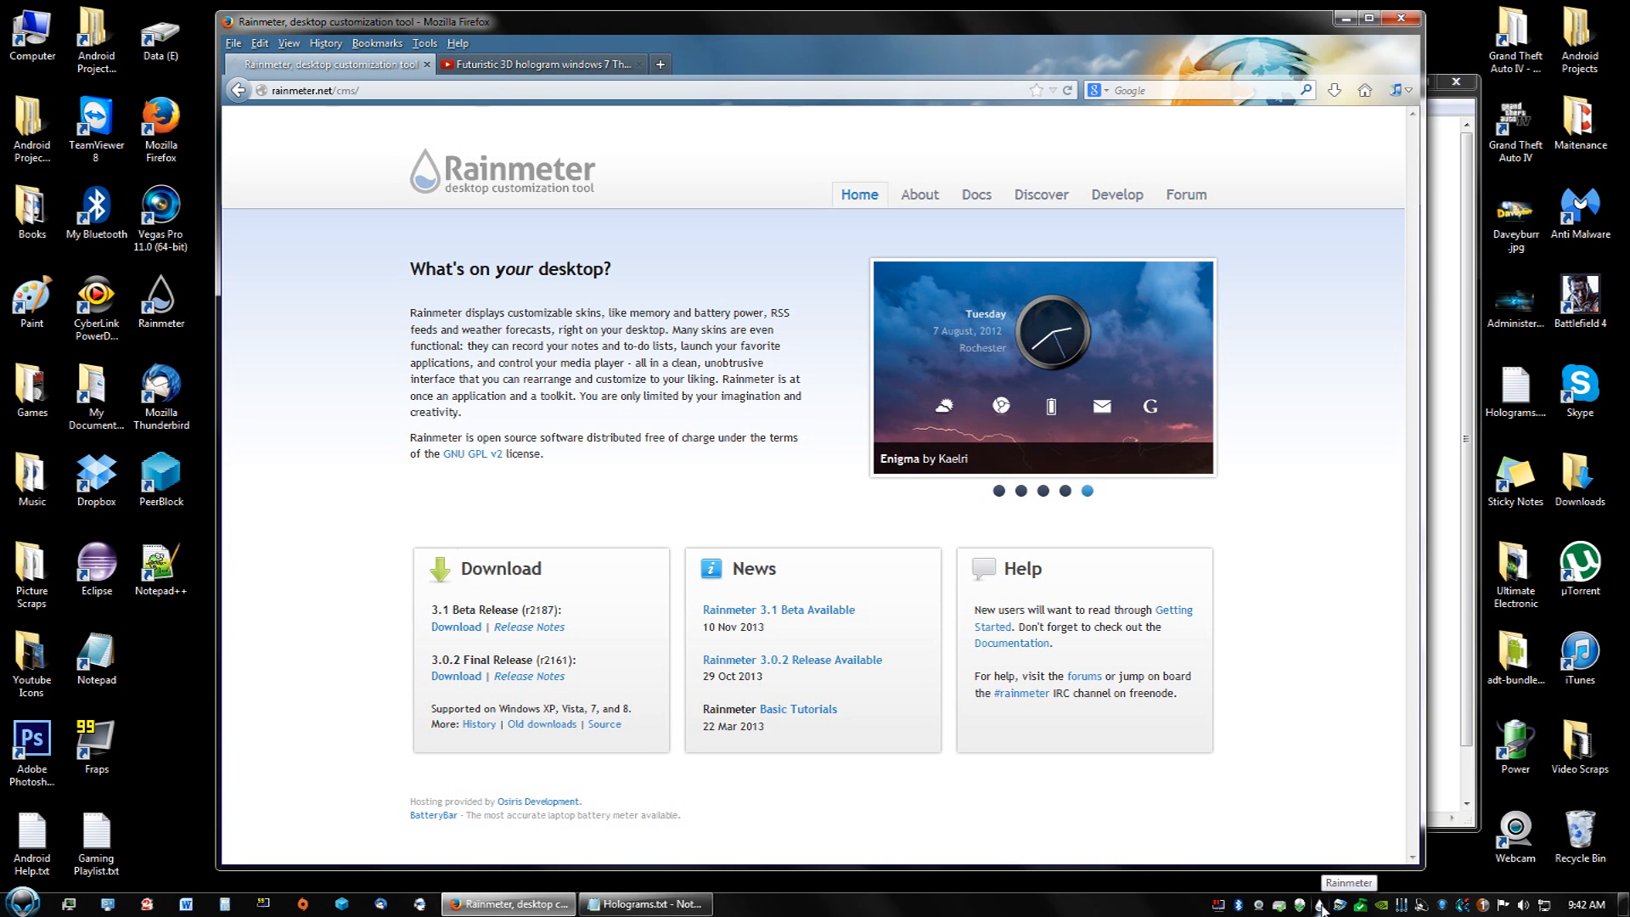
Show the hologram notes, try Rainmeter's tray menu, and launch Rainmeter from its desktop shortcut
left_click(644, 902)
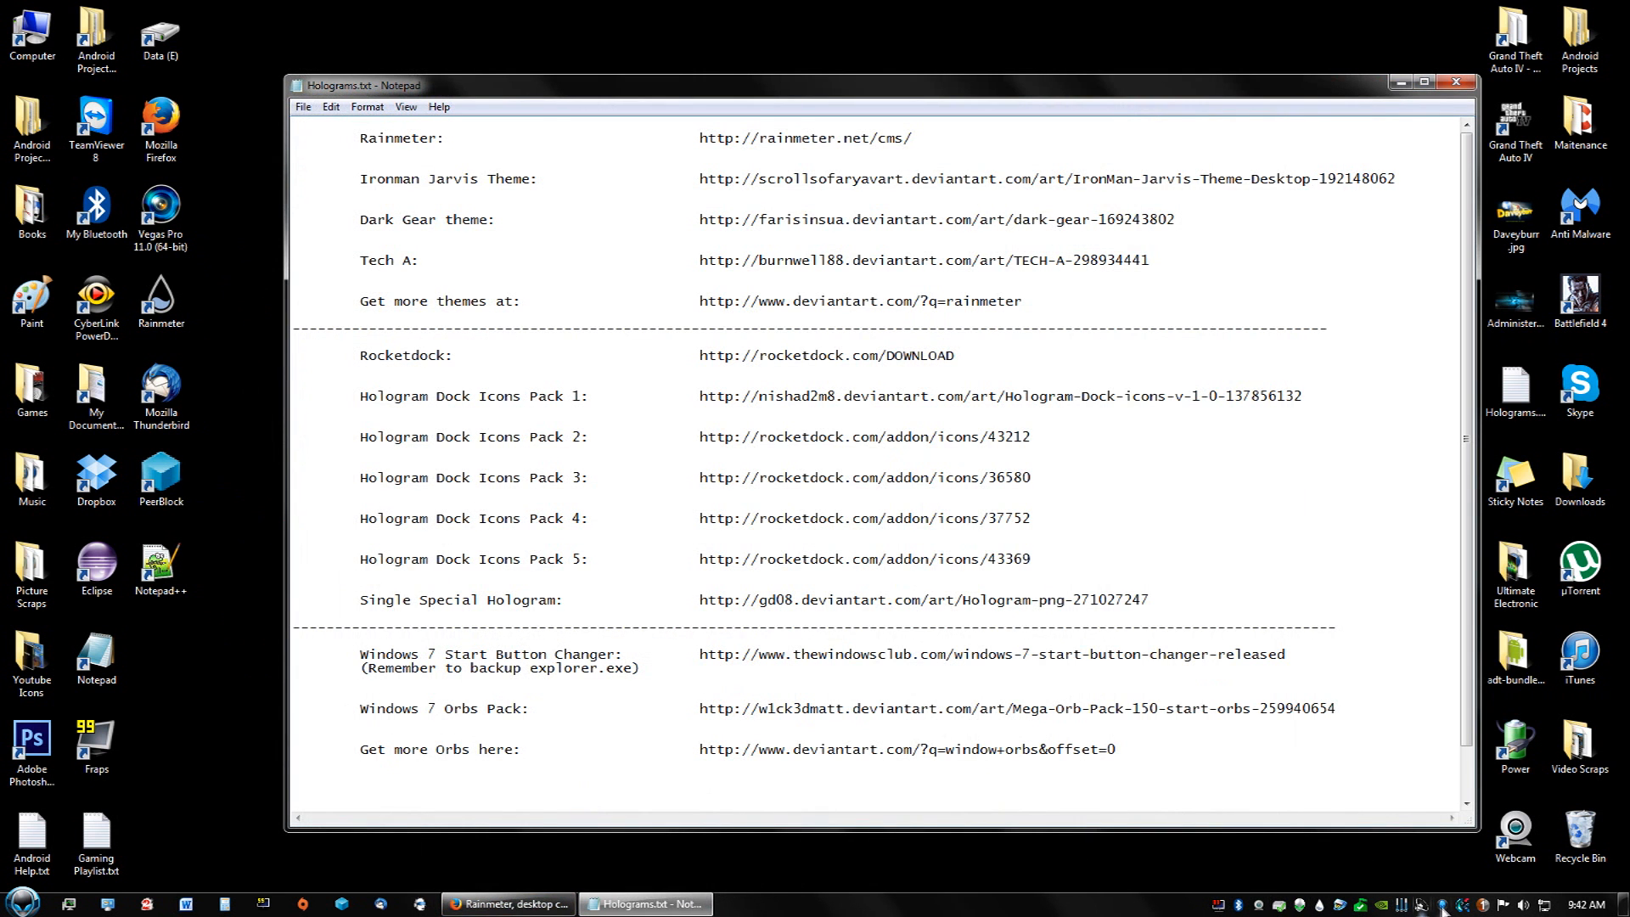
right_click(1441, 905)
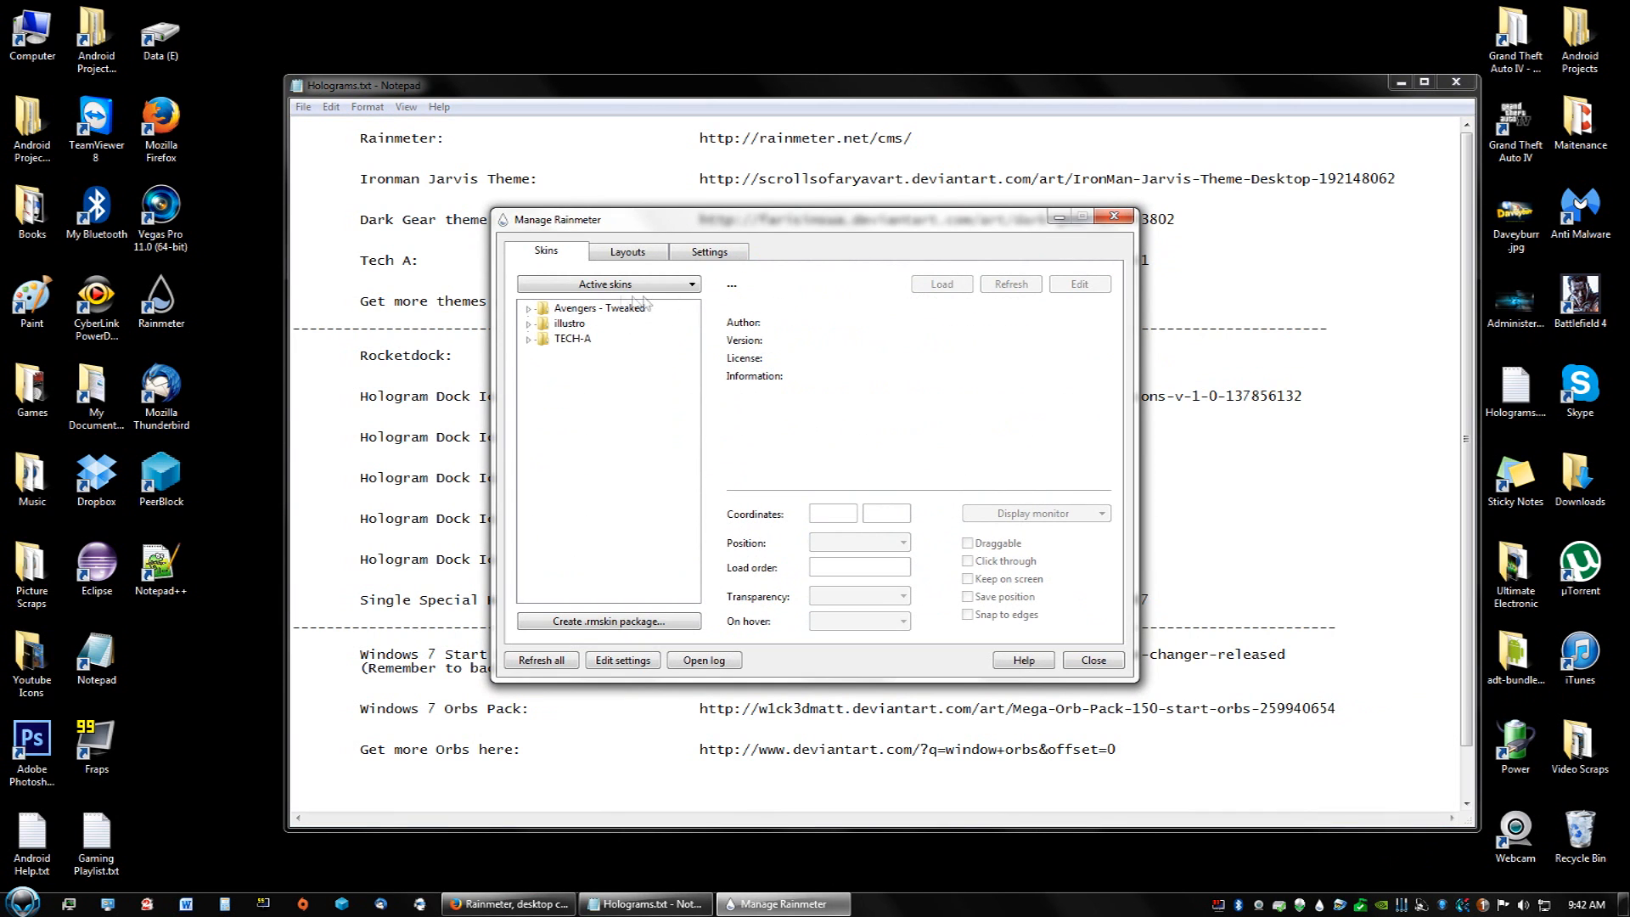
mouse_move(1019, 333)
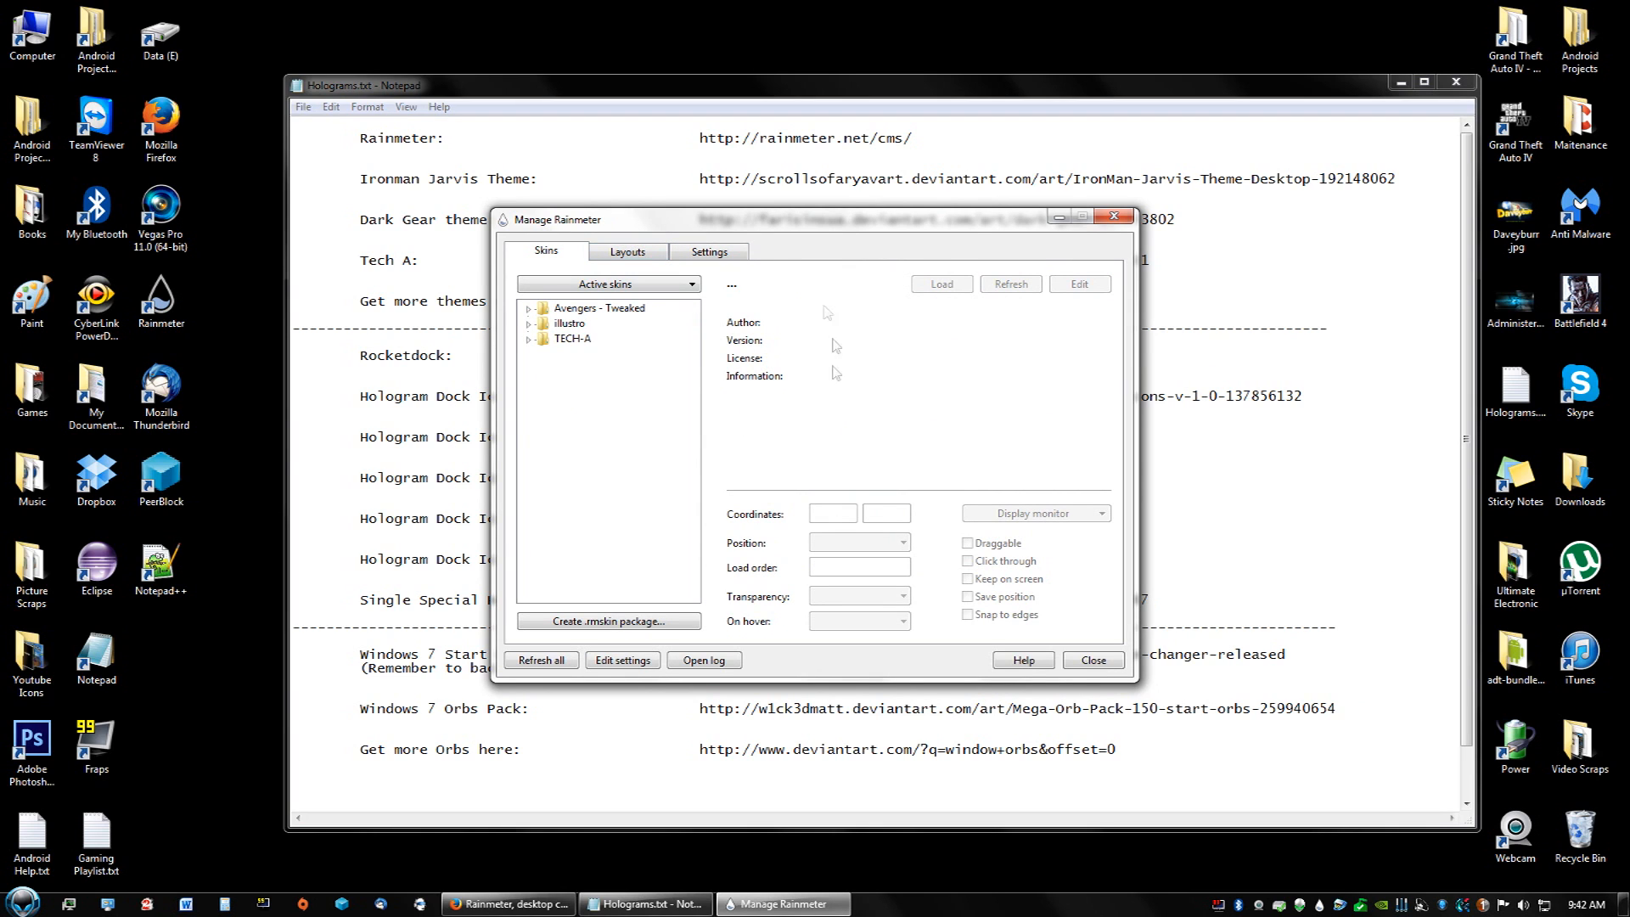
mouse_move(821, 223)
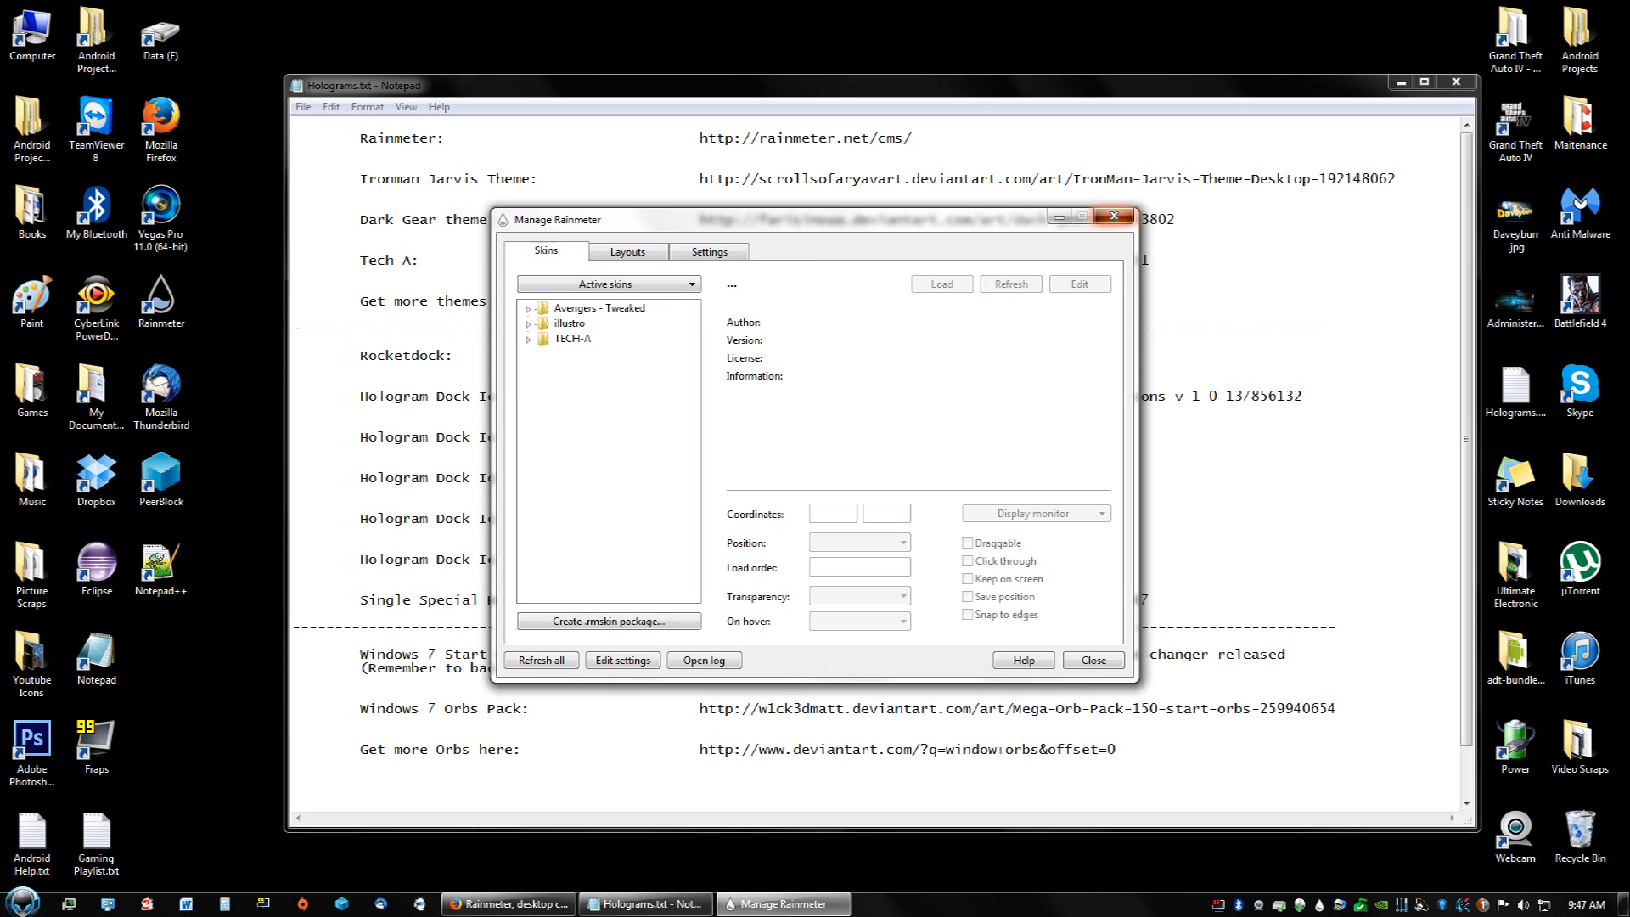
left_click(1092, 661)
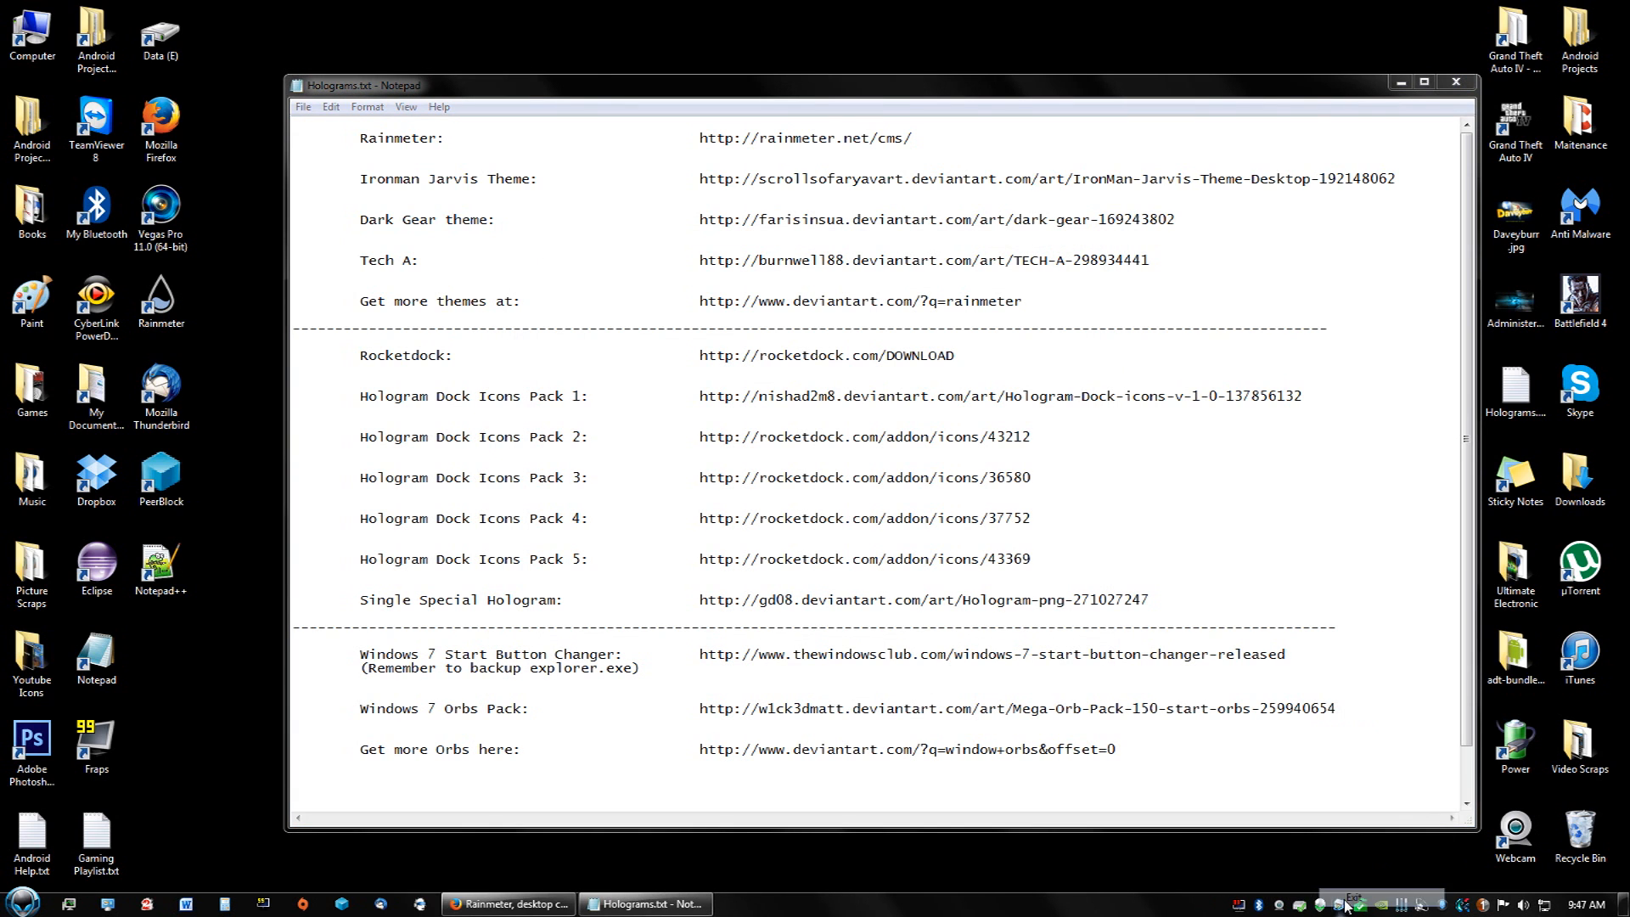
left_click(162, 296)
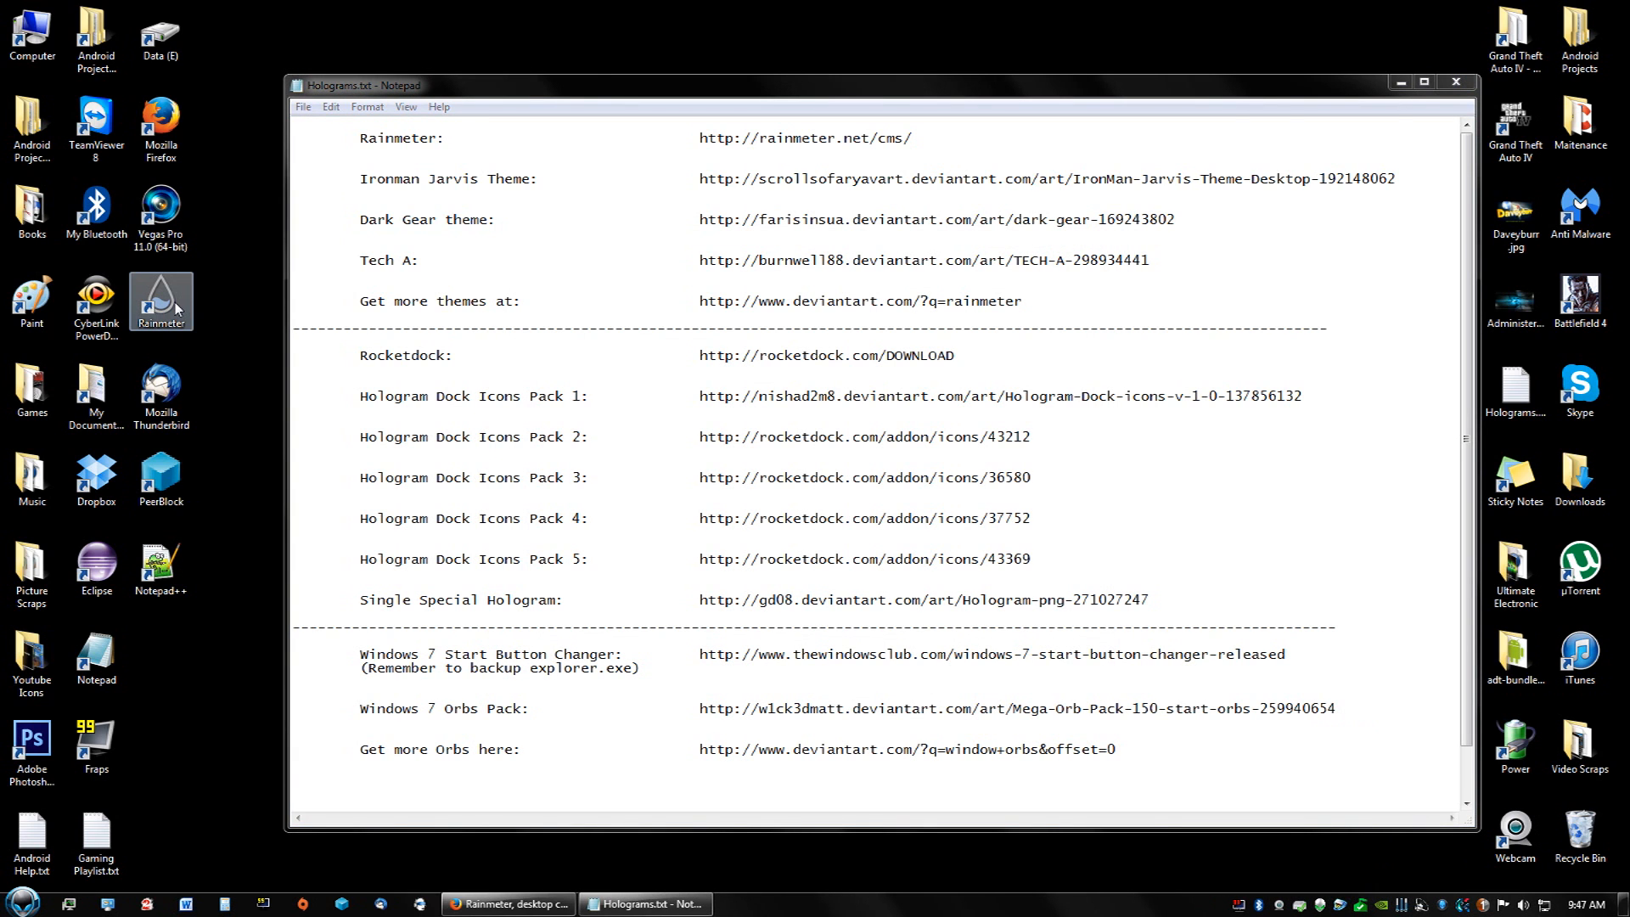
mouse_move(222, 324)
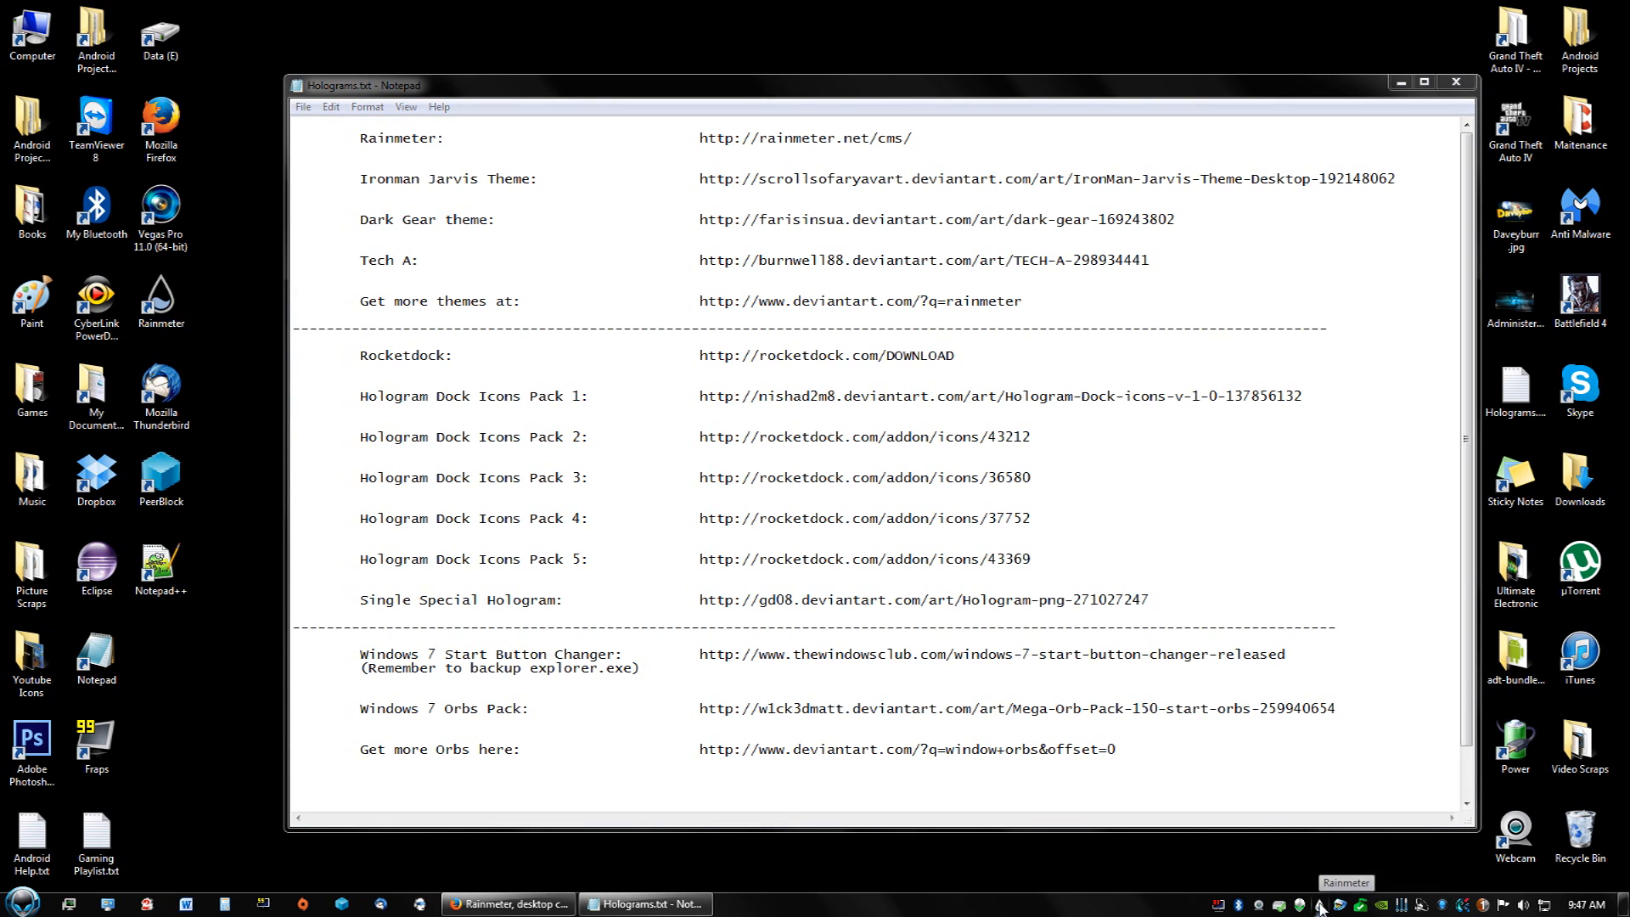
Open Manage Rainmeter and browse the Avengers - Tweaked skin folder and Layouts tab
right_click(1319, 906)
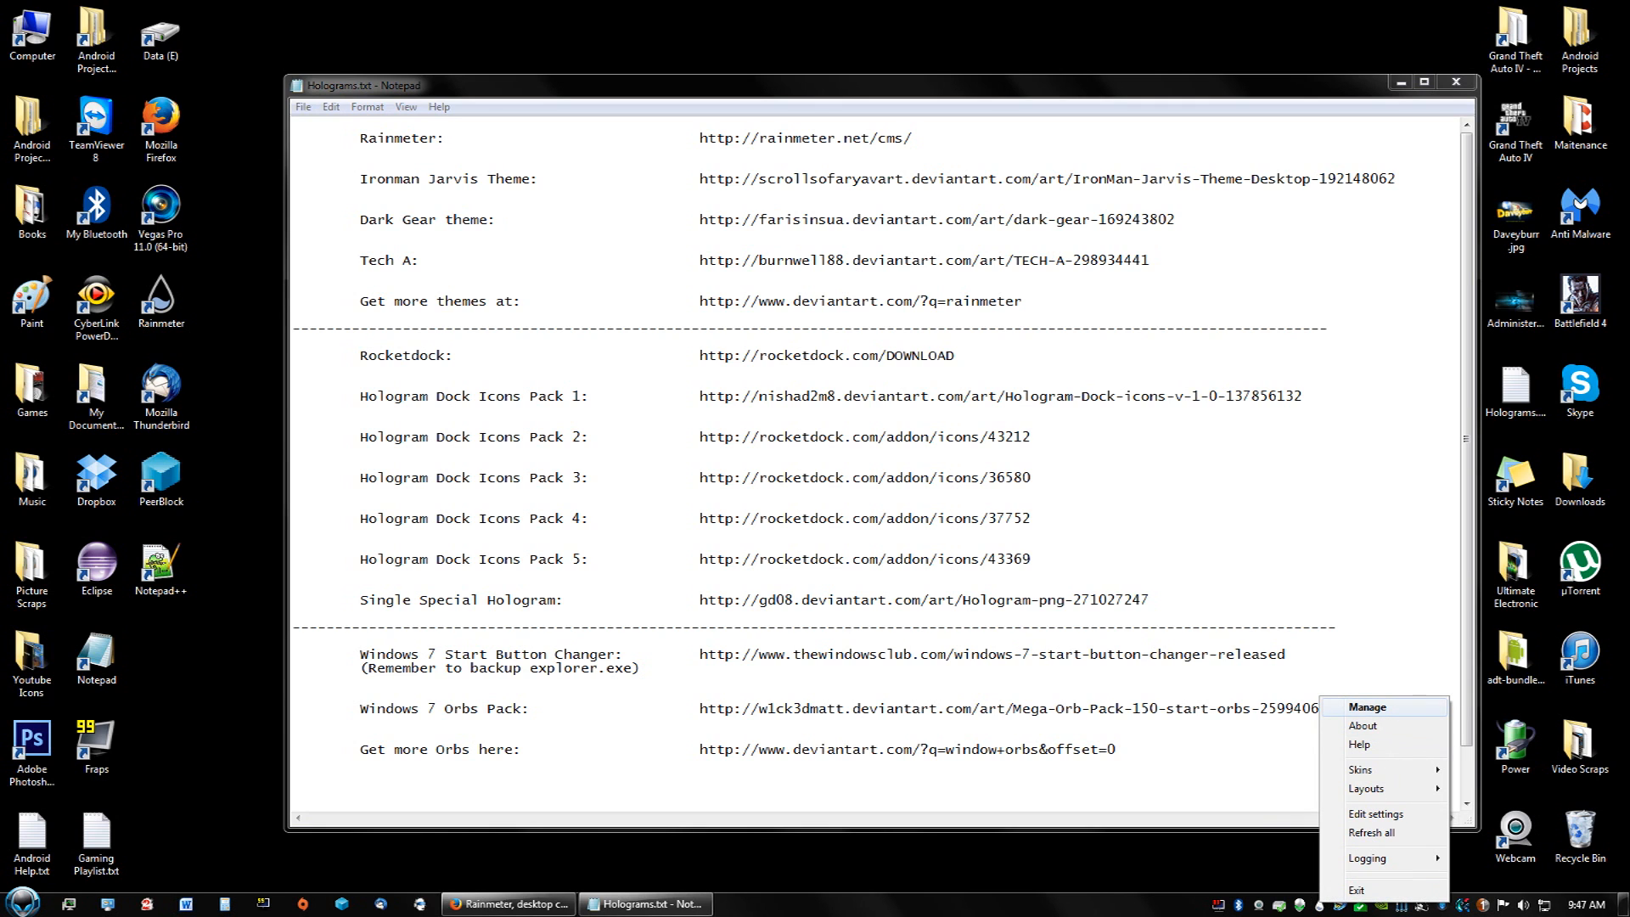
left_click(1367, 707)
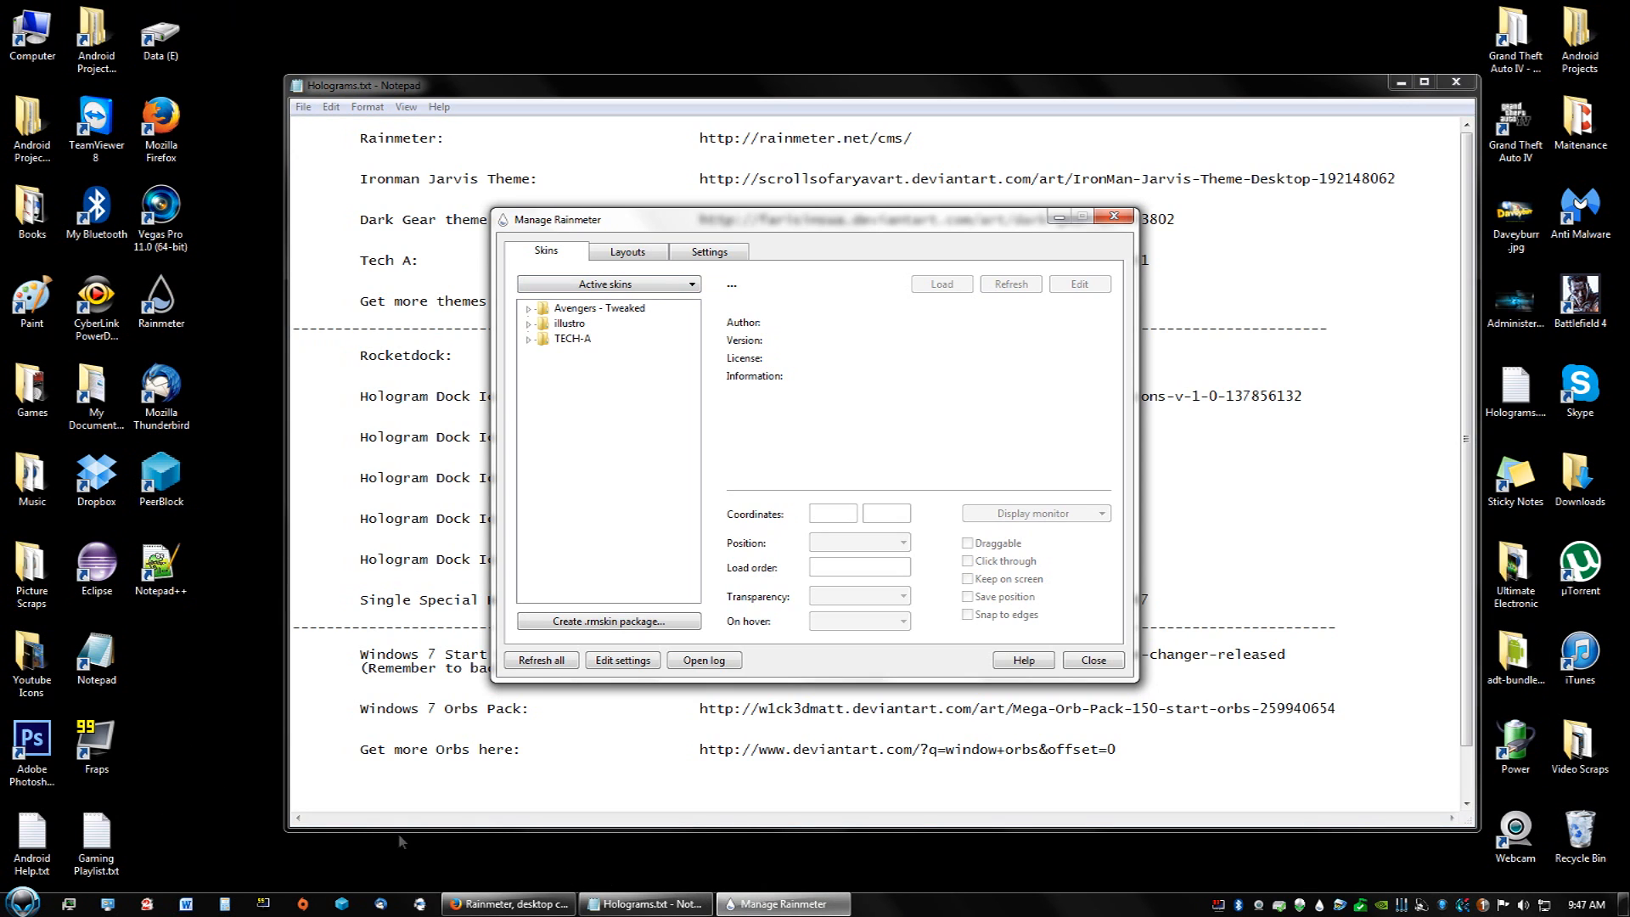
mouse_move(624, 325)
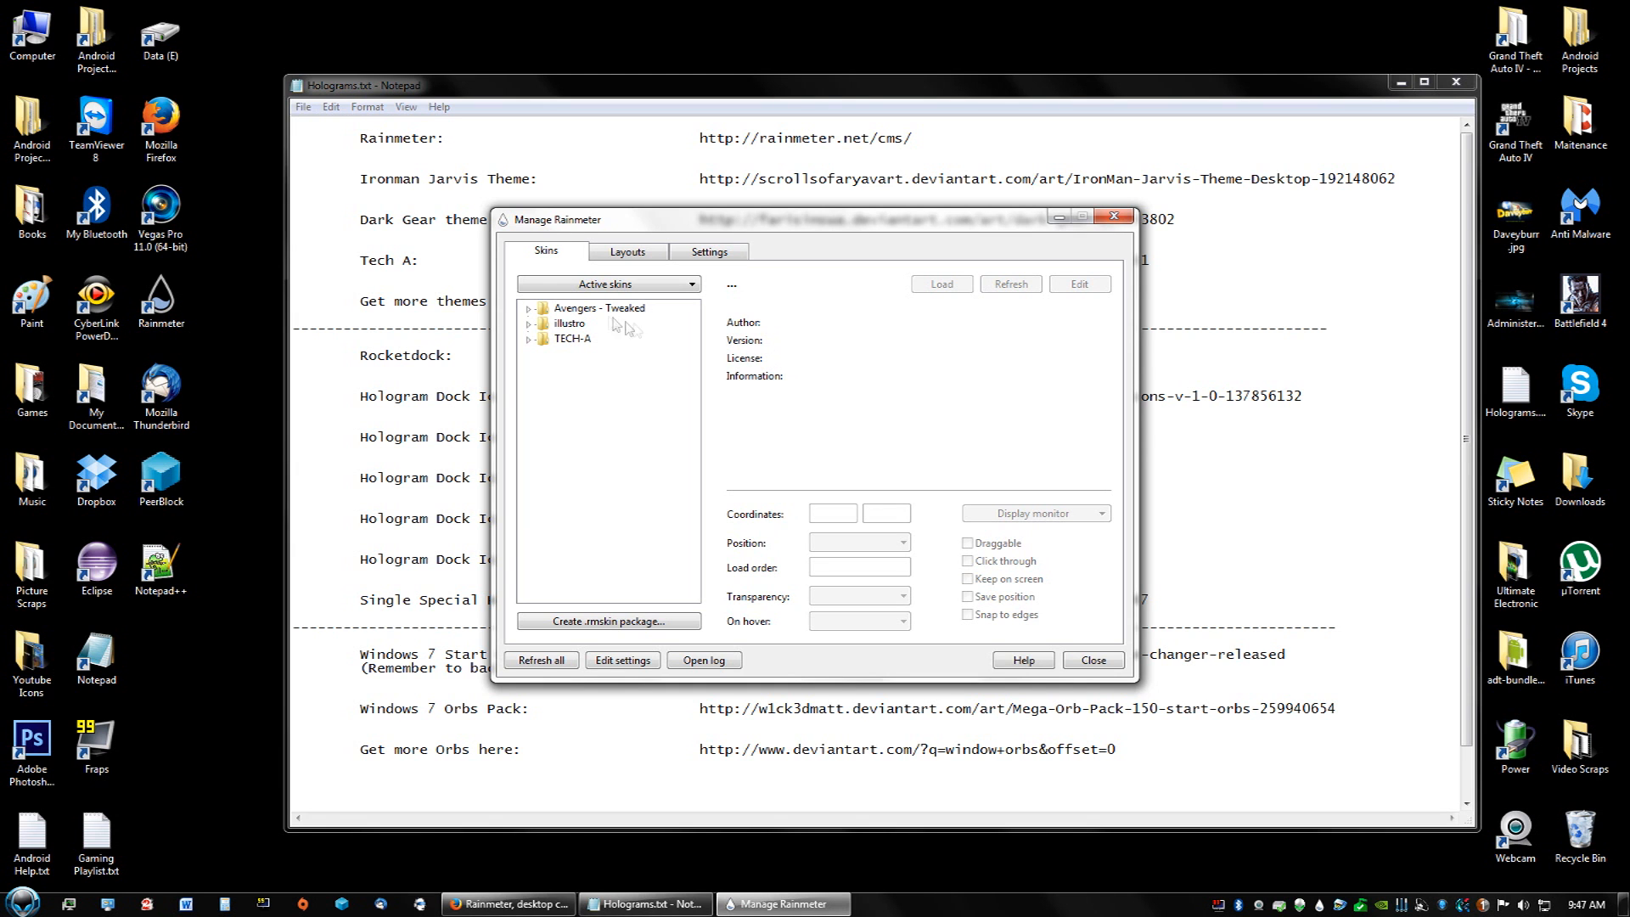
left_click(597, 307)
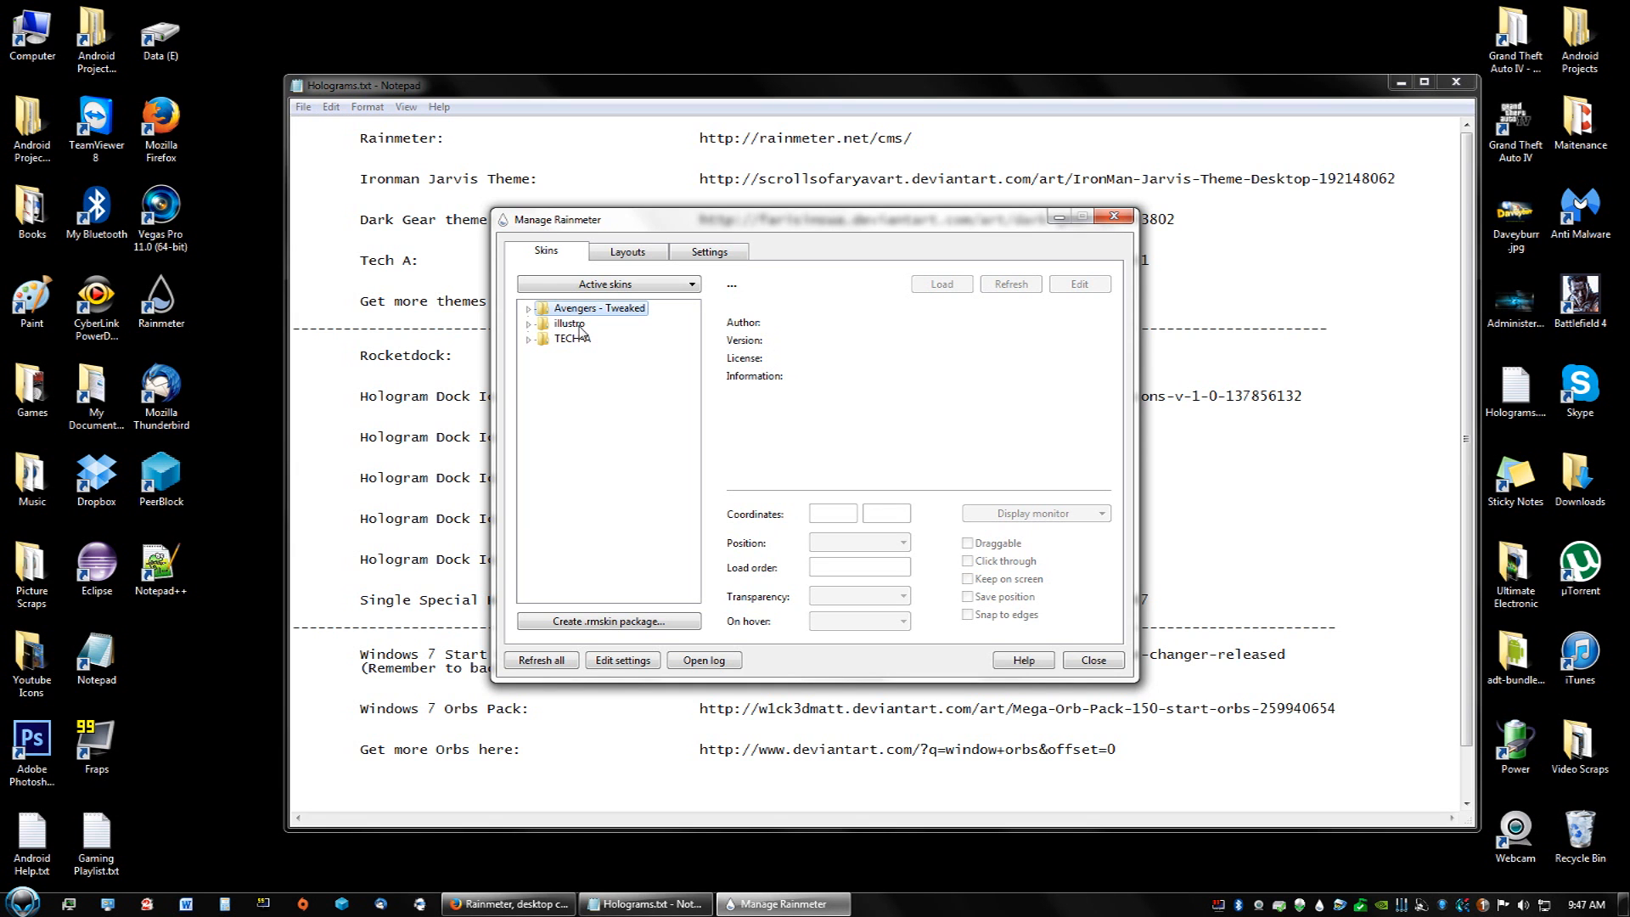
left_click(626, 251)
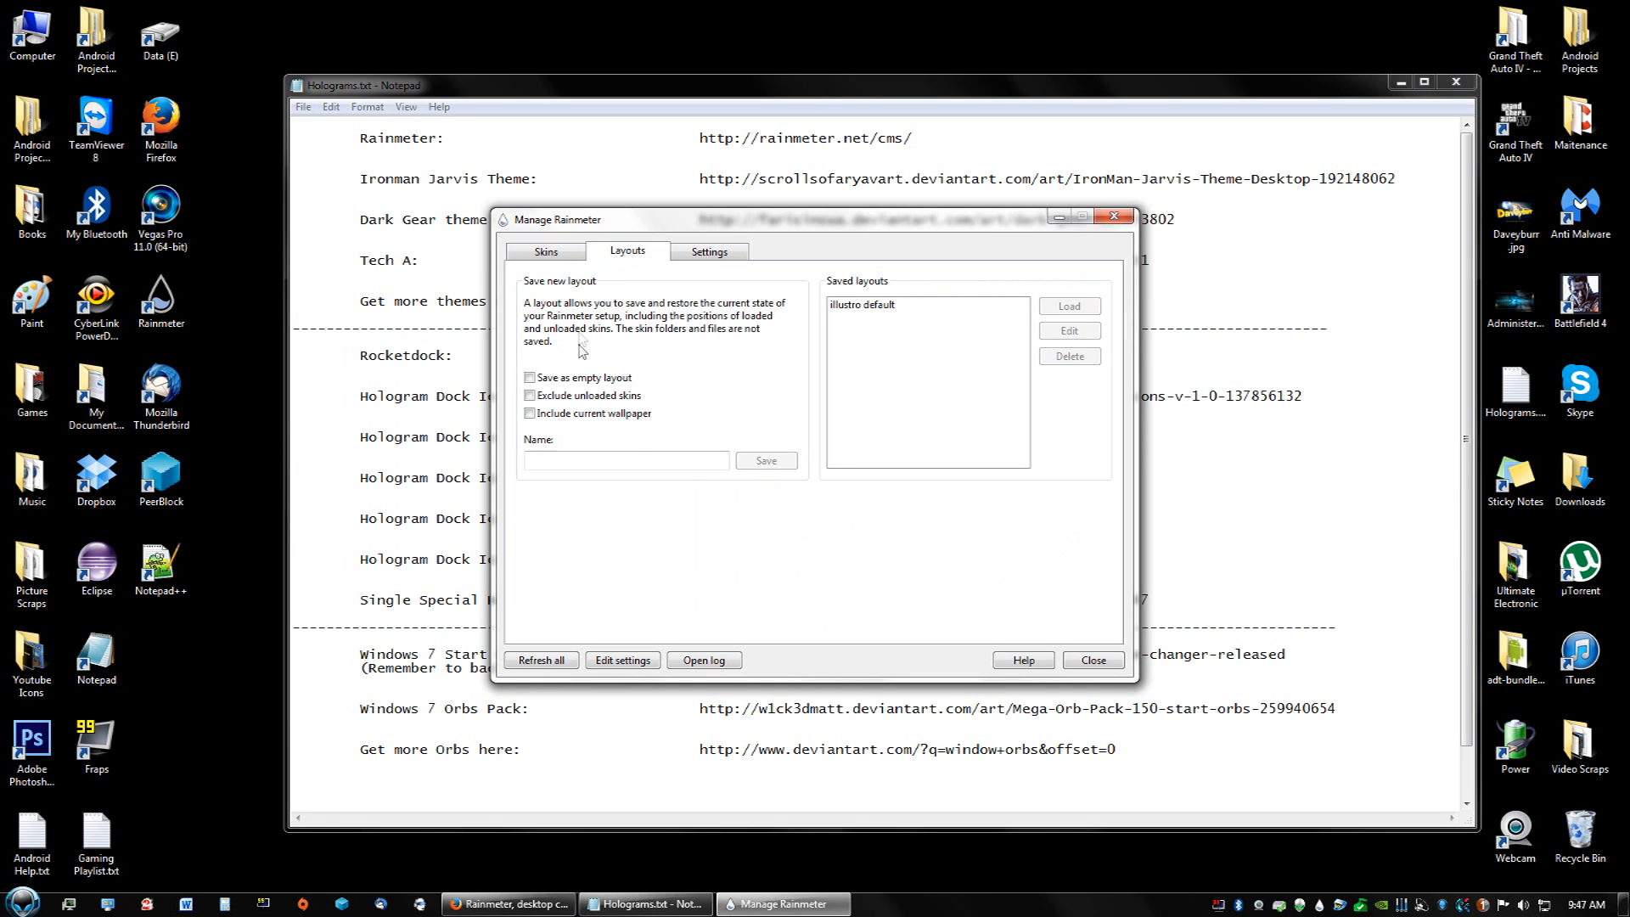
left_click(708, 250)
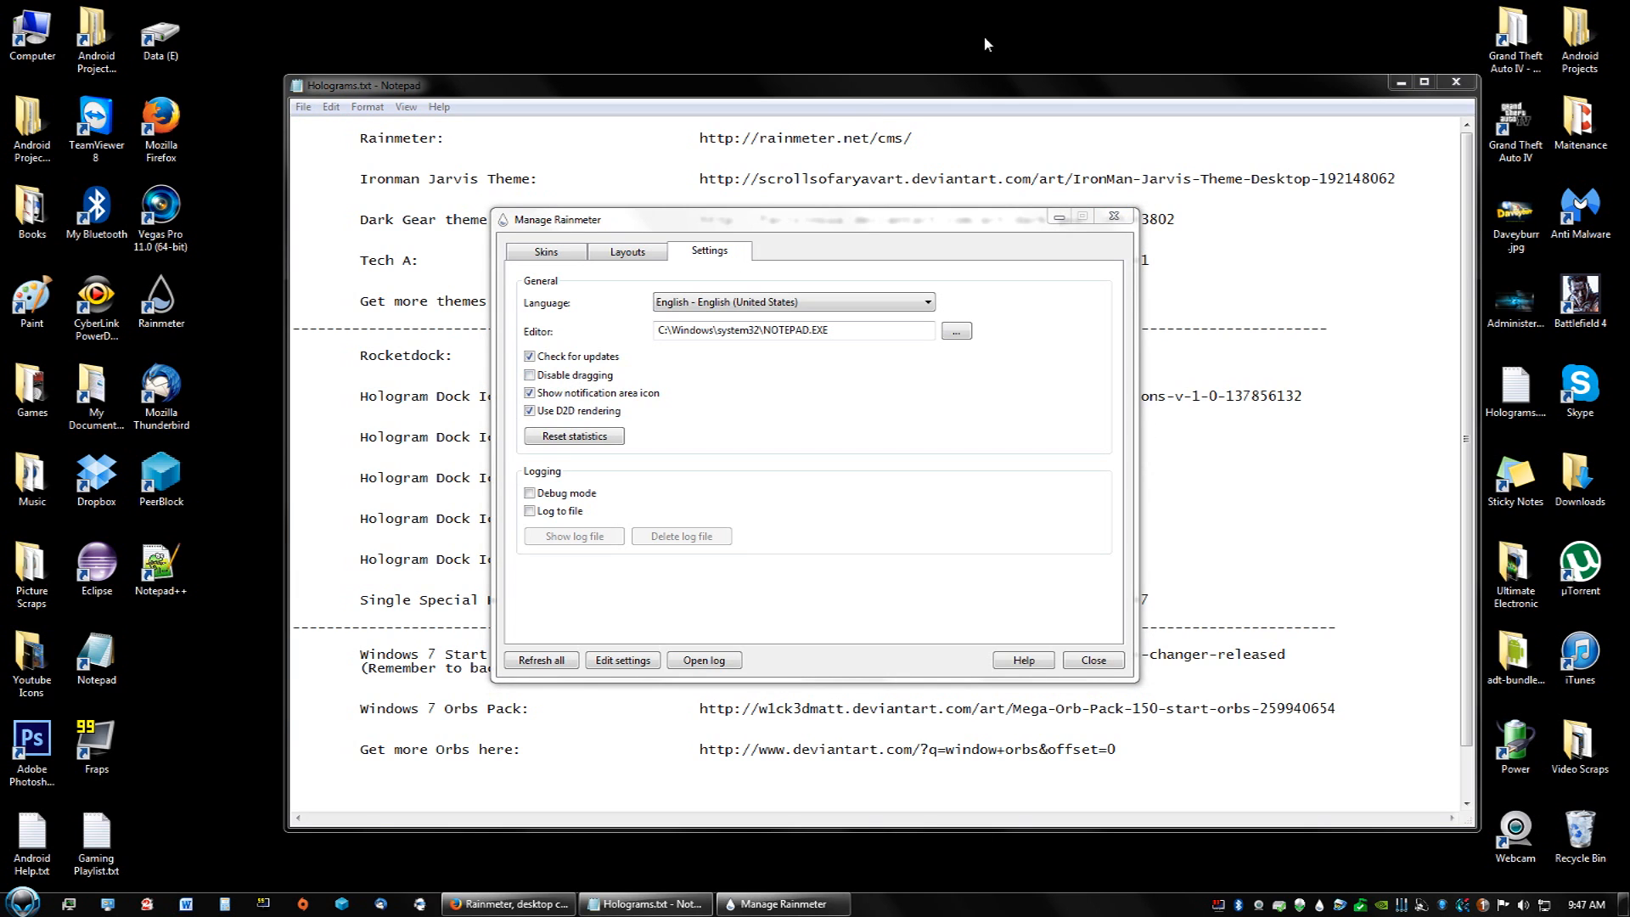
mouse_move(726, 255)
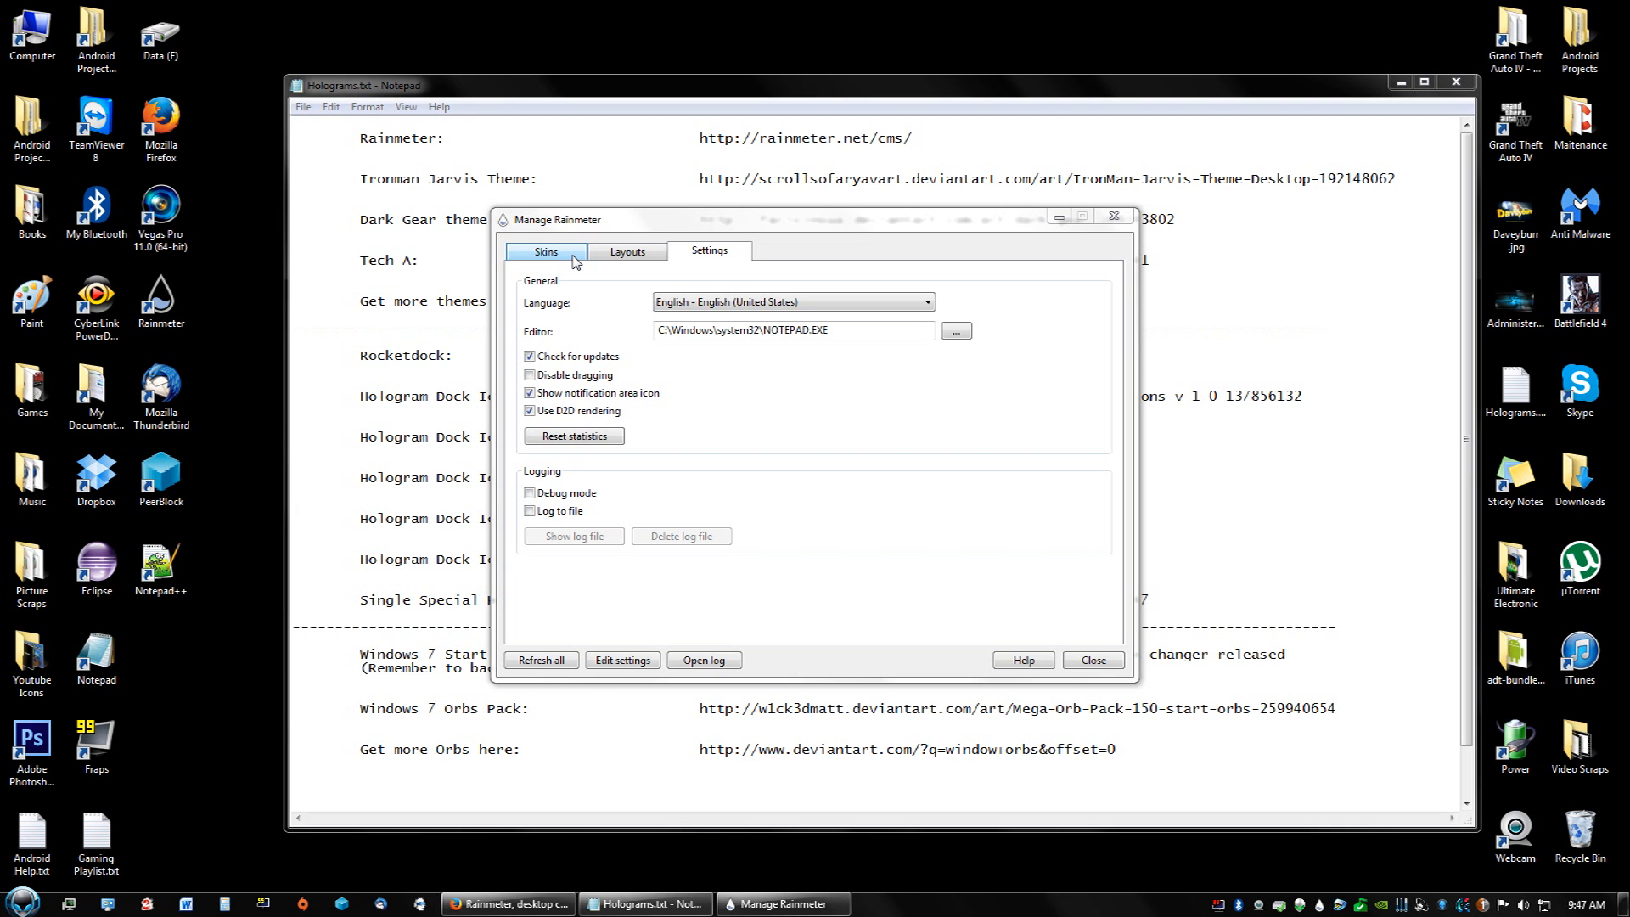
left_click(545, 250)
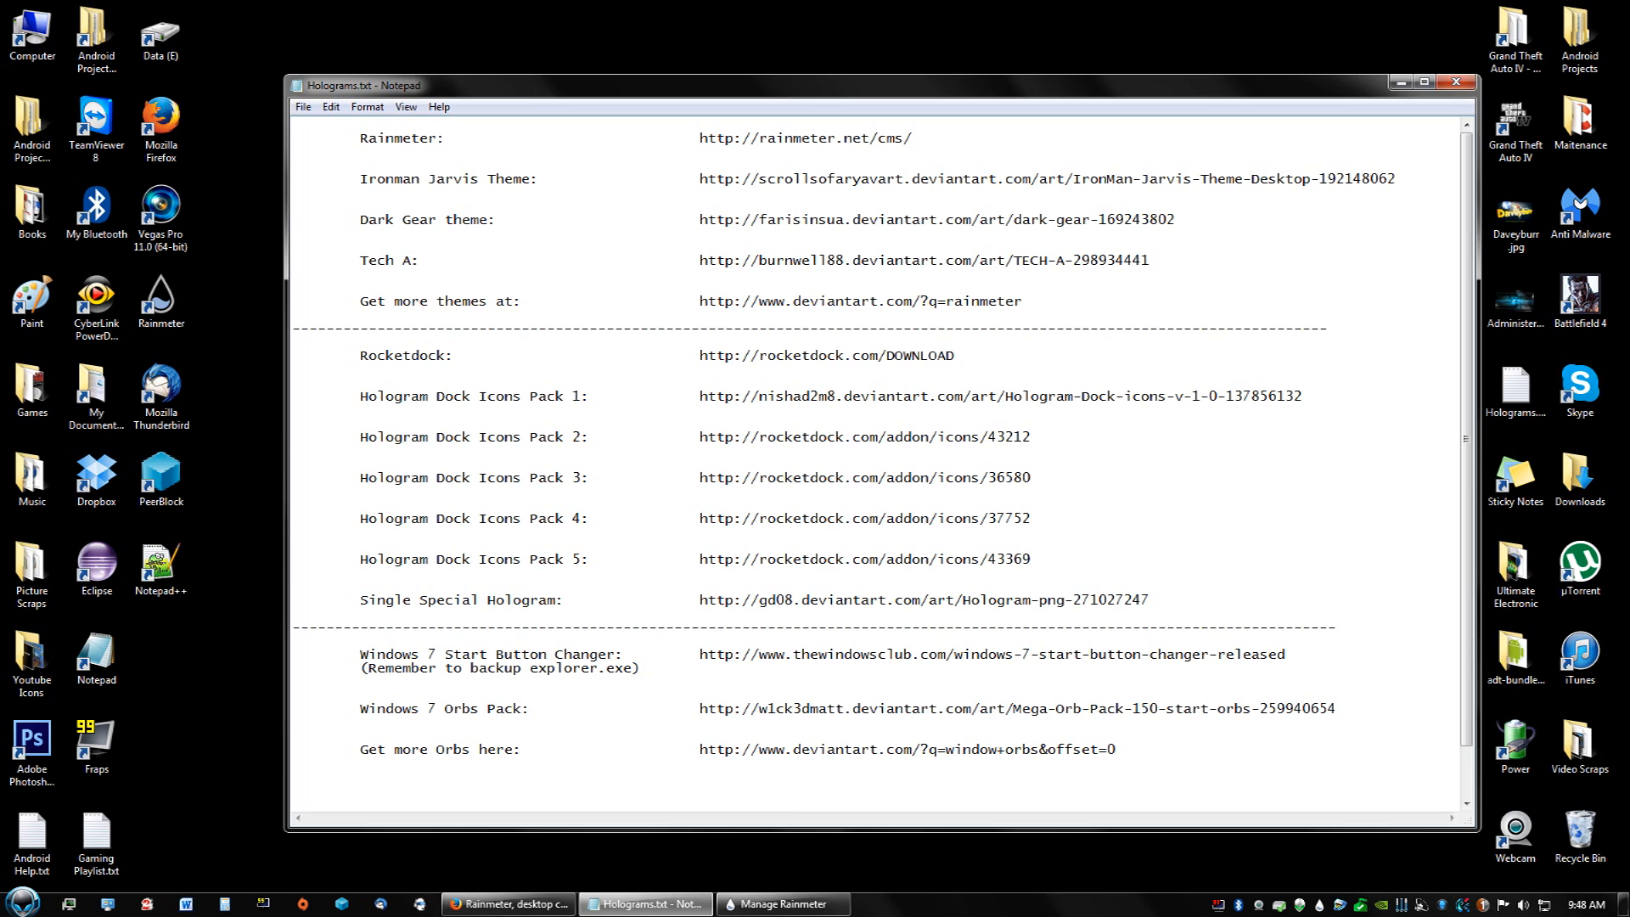
Select the Ironman Jarvis Theme URL in Hologams.txt and load it in Firefox
left_click_drag(702, 177, 1398, 177)
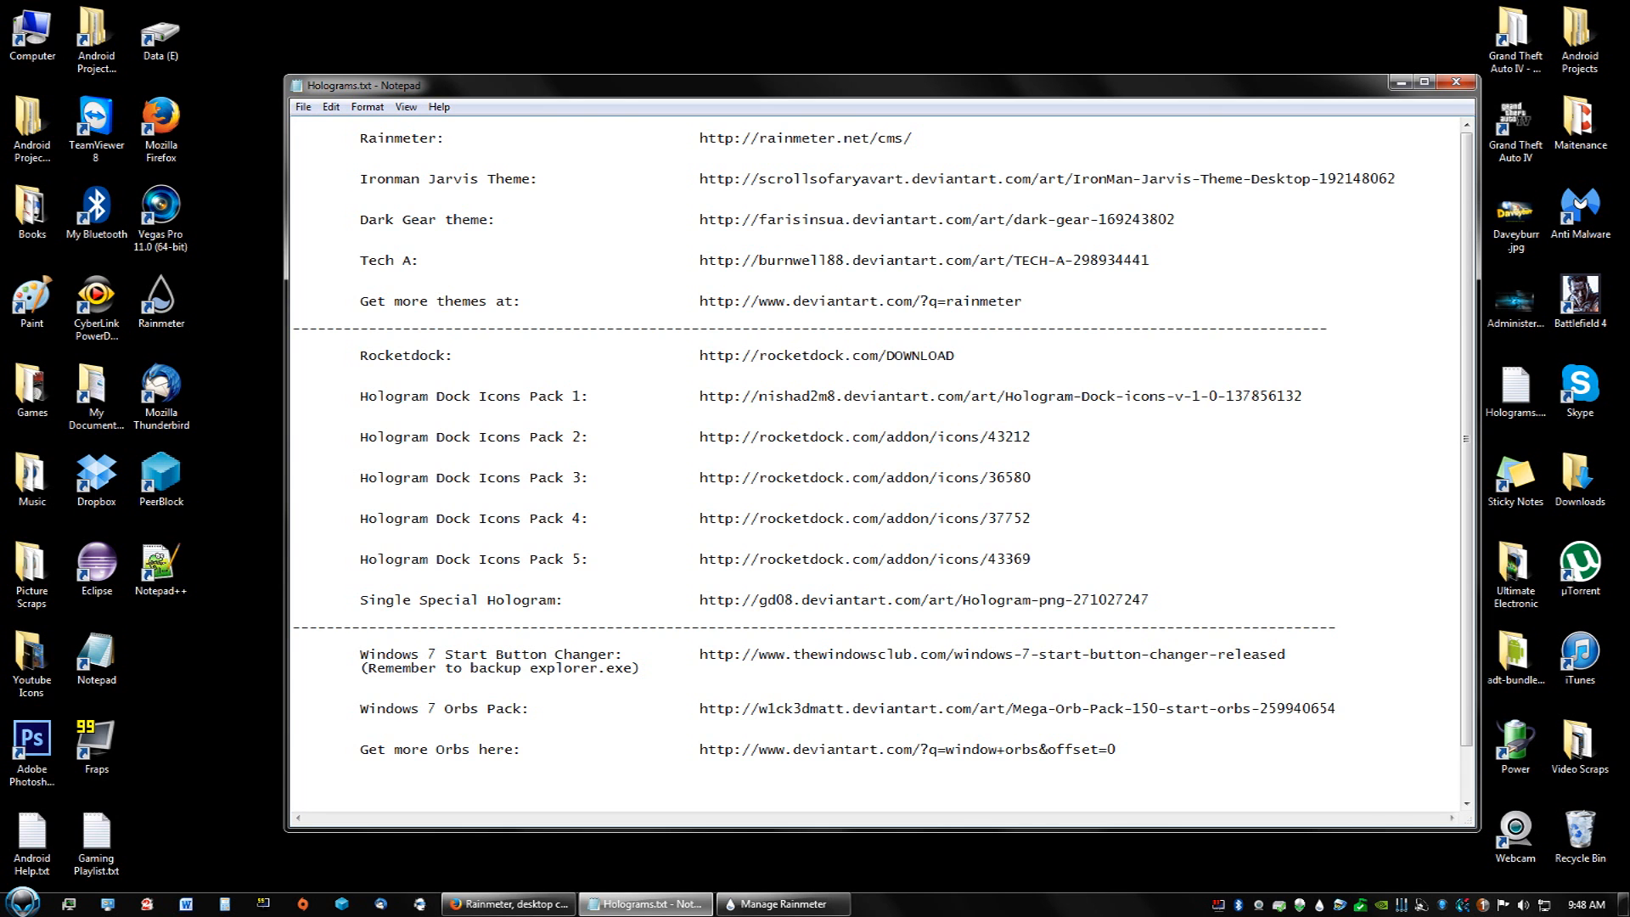
left_click(508, 902)
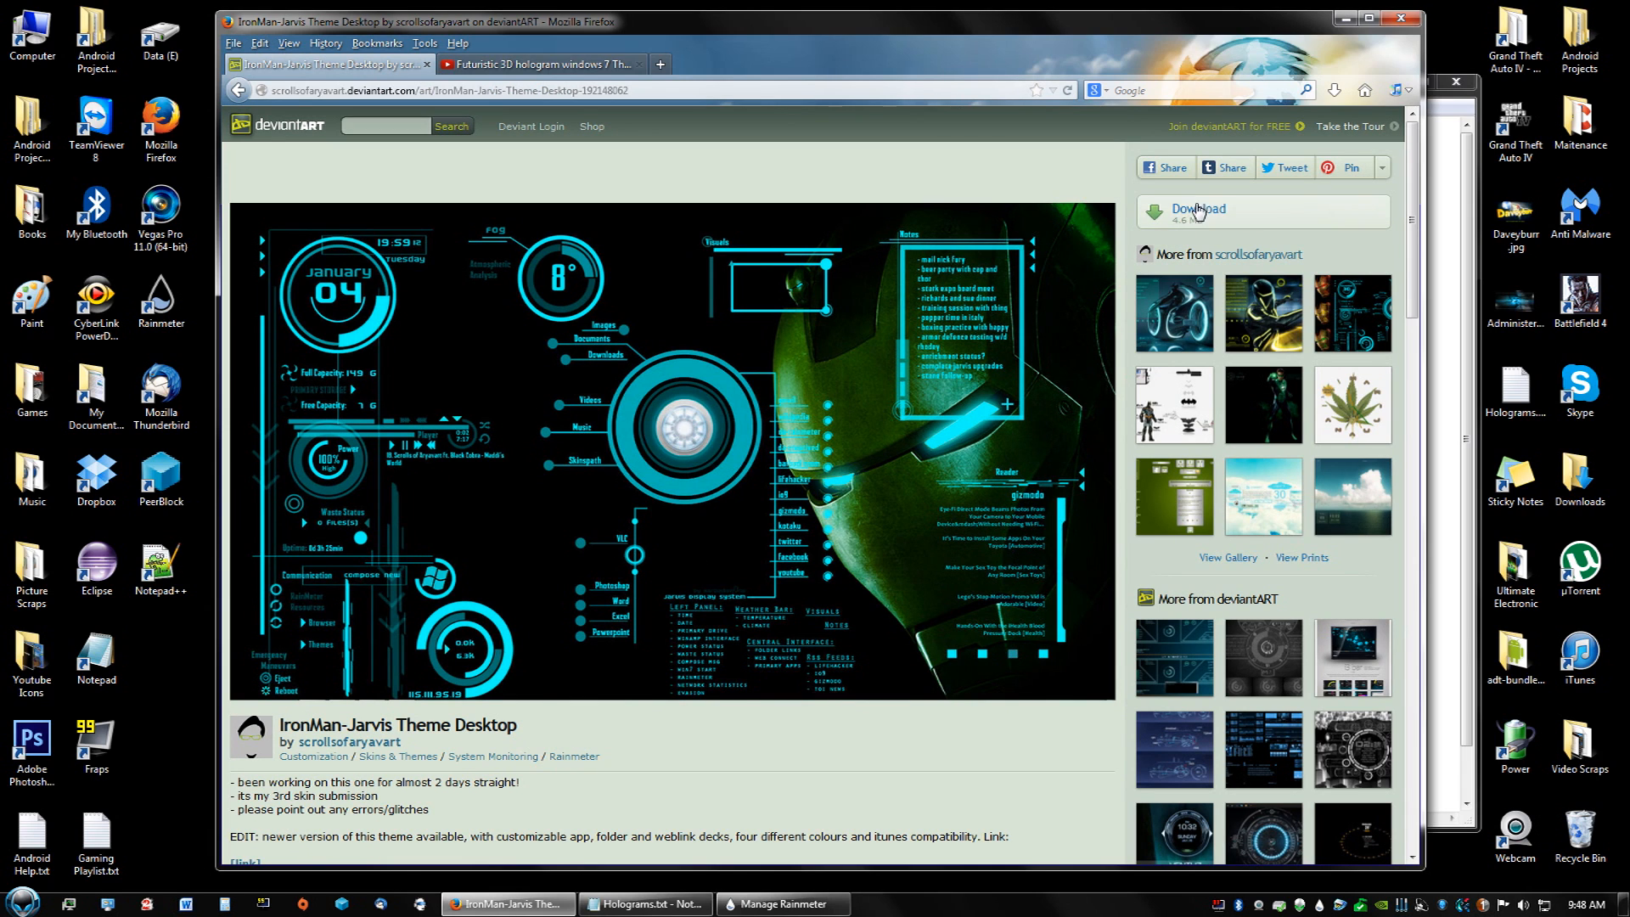
Save the ironman_jarvis .rmskin file onto the desktop and minimize Firefox
left_click(1196, 212)
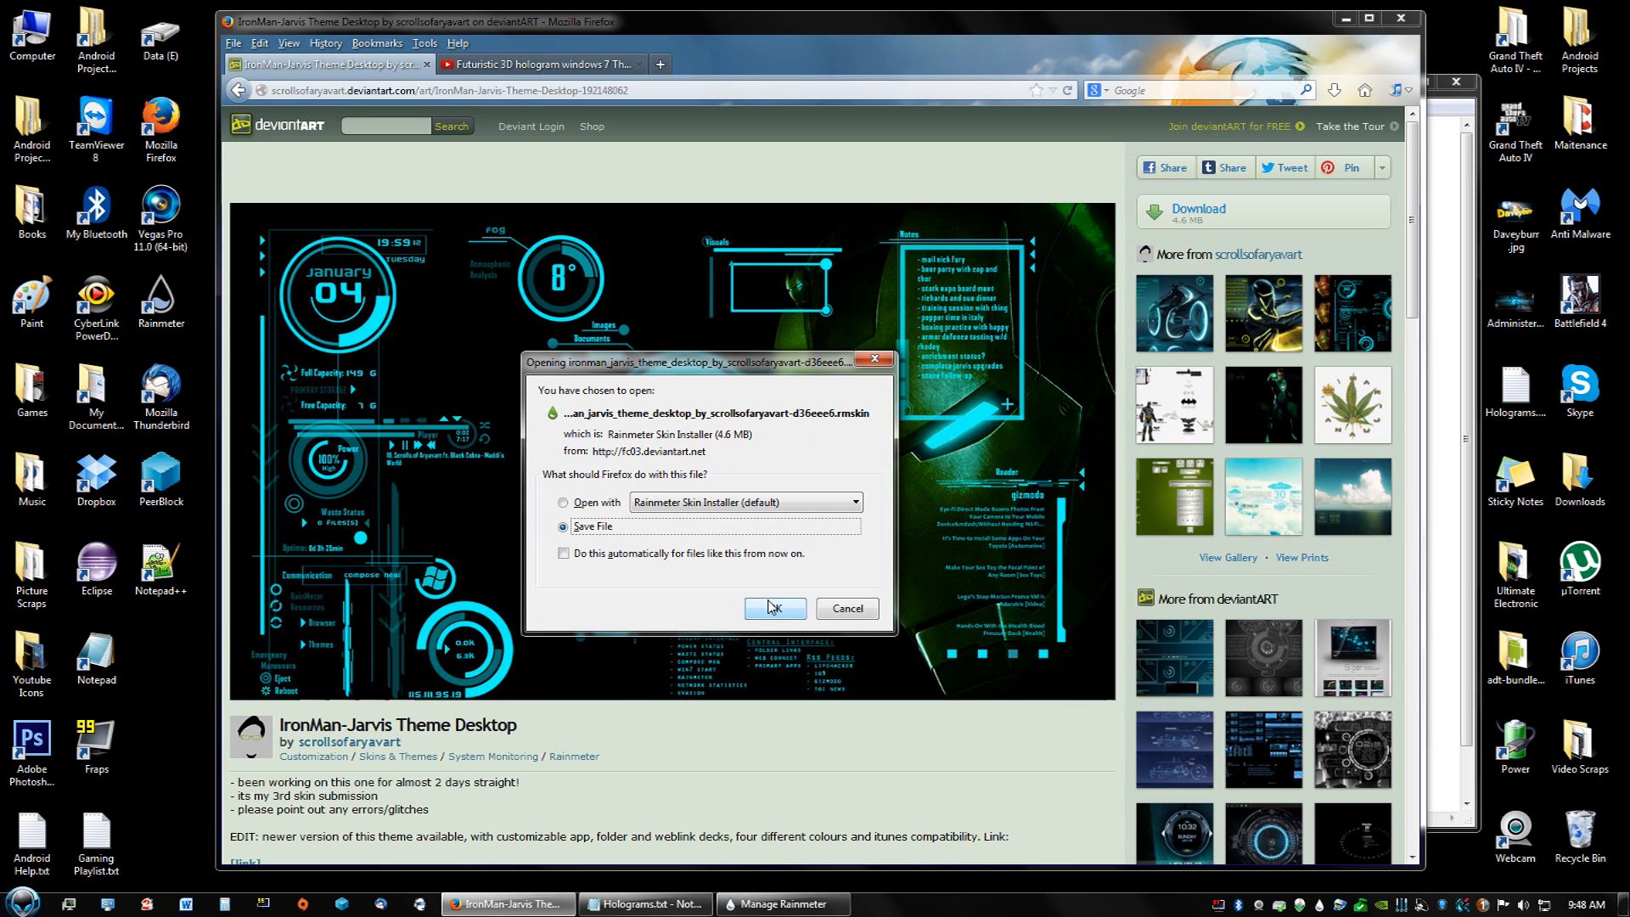
left_click(563, 526)
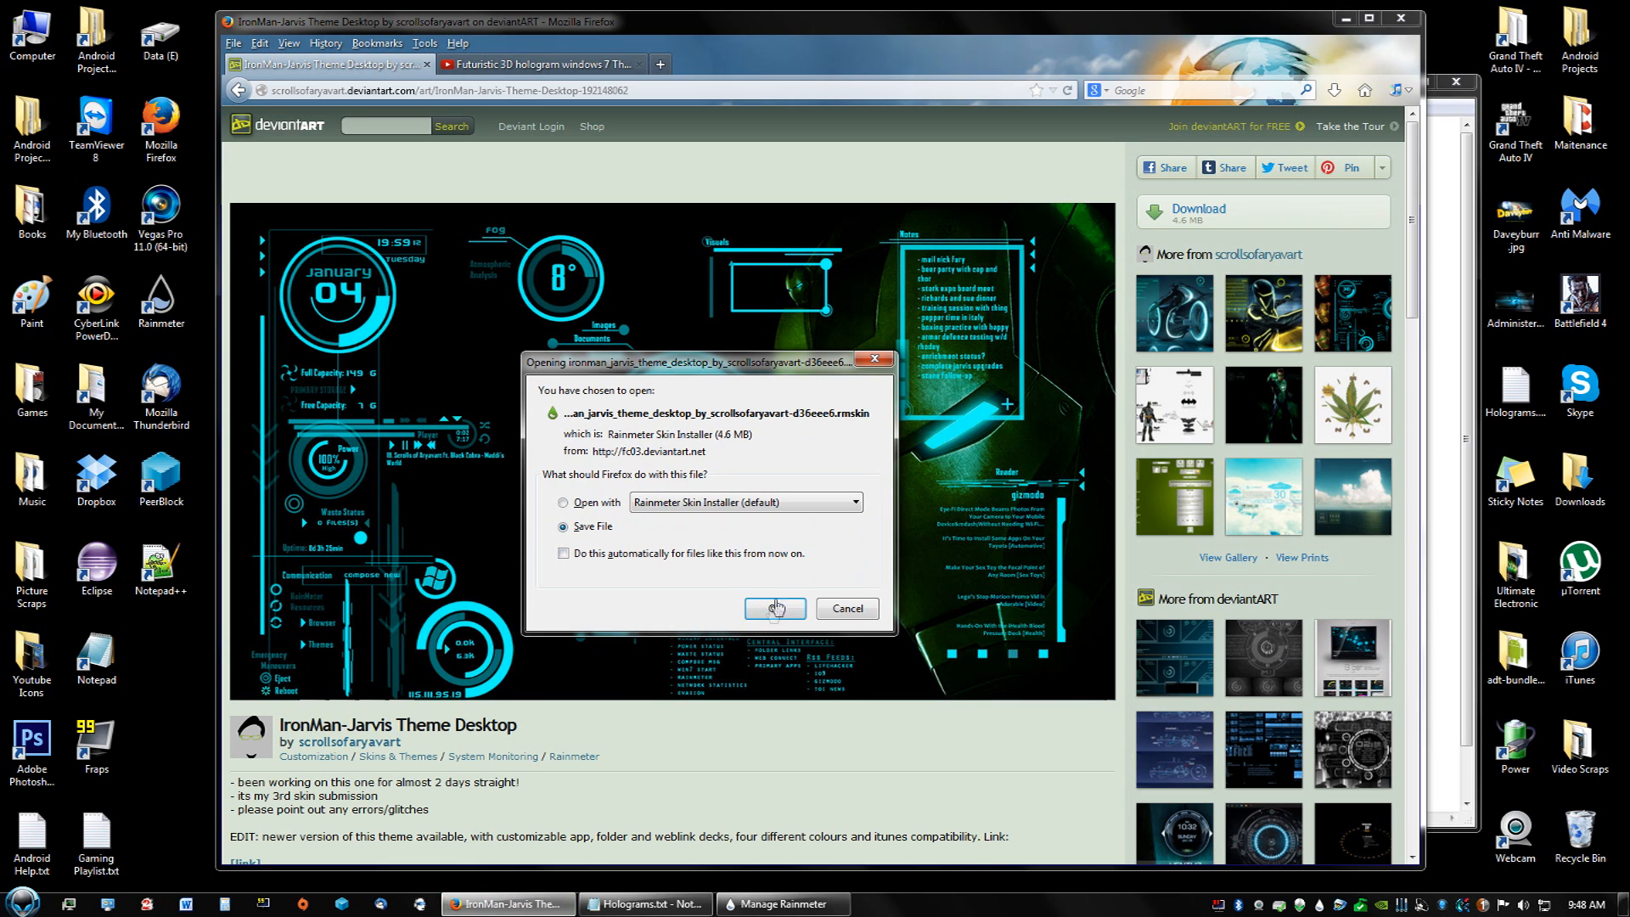
left_click(774, 608)
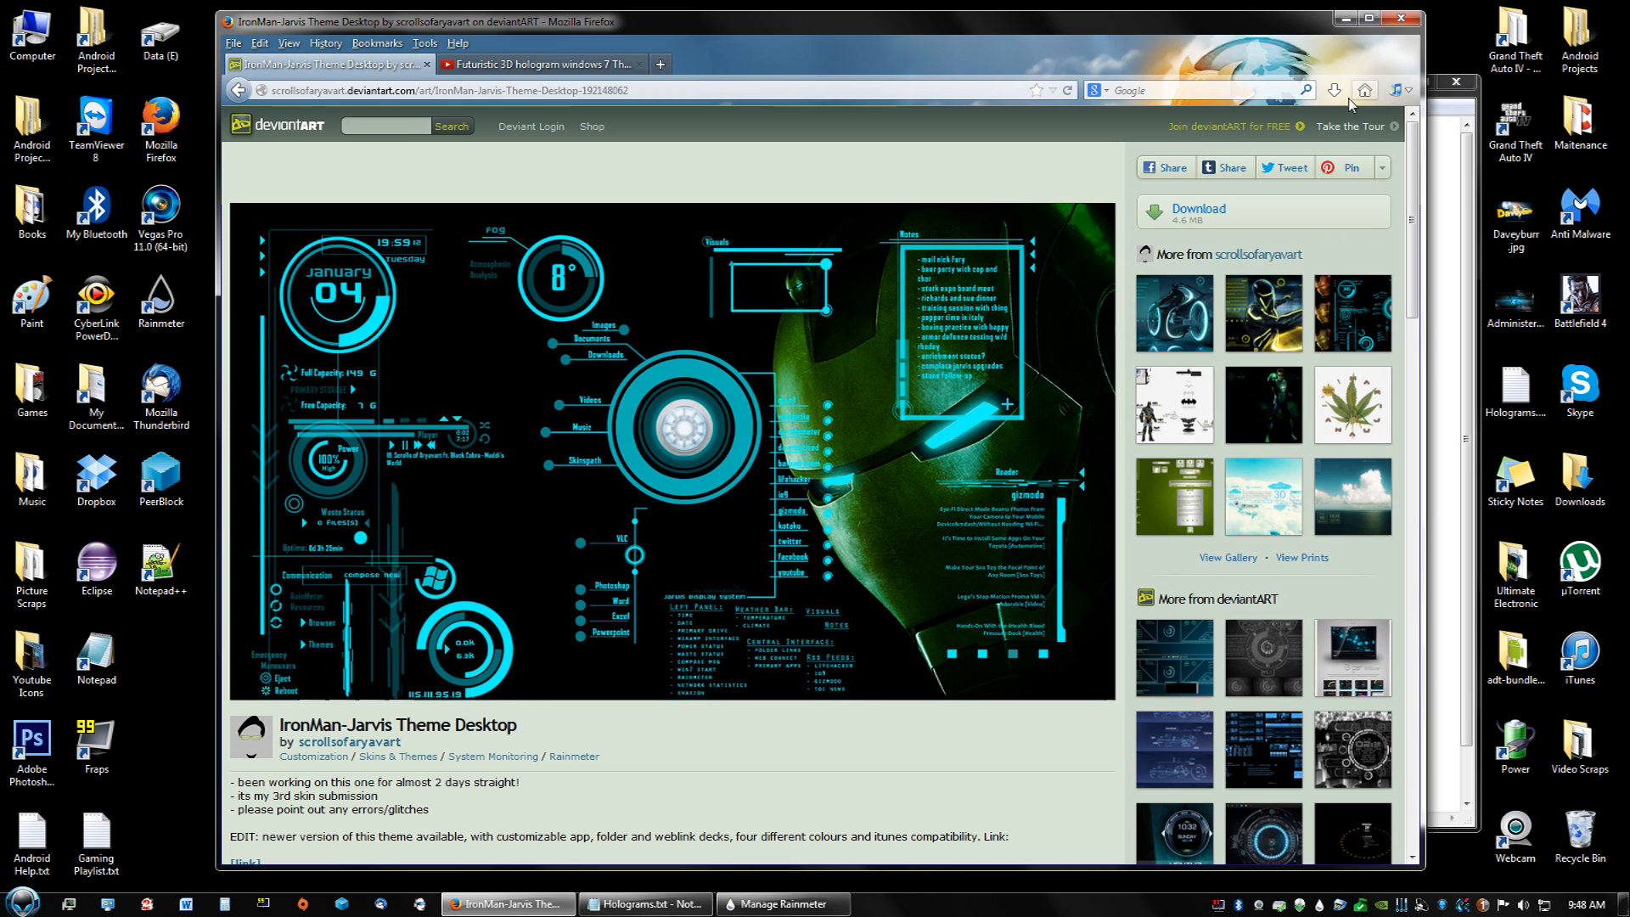
left_click(1334, 91)
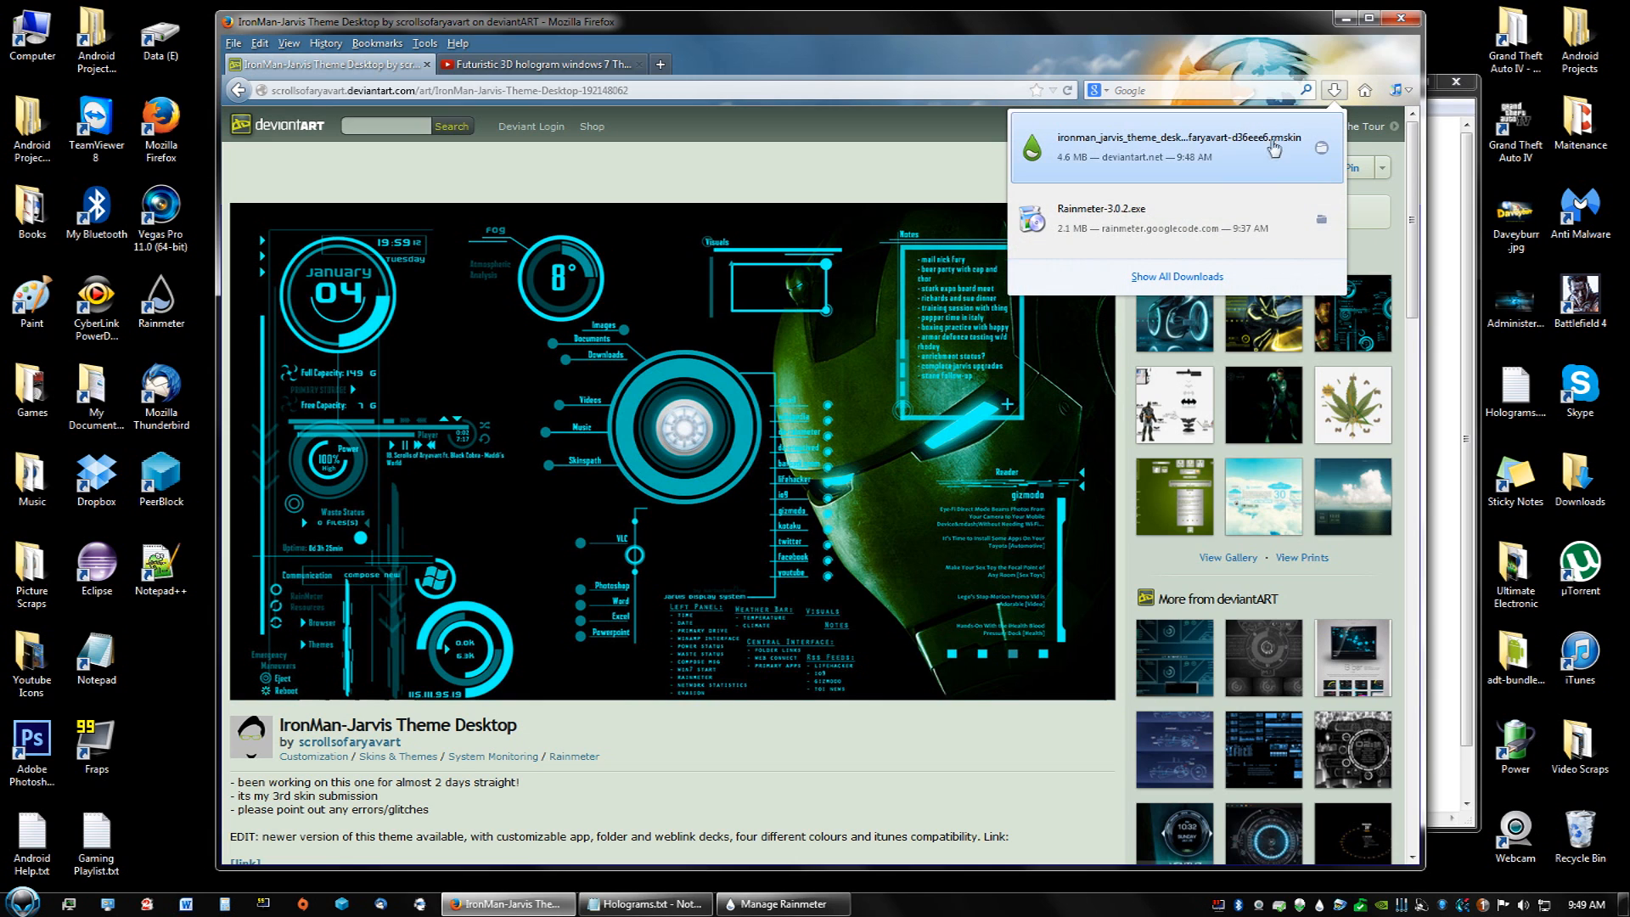
mouse_move(1249, 158)
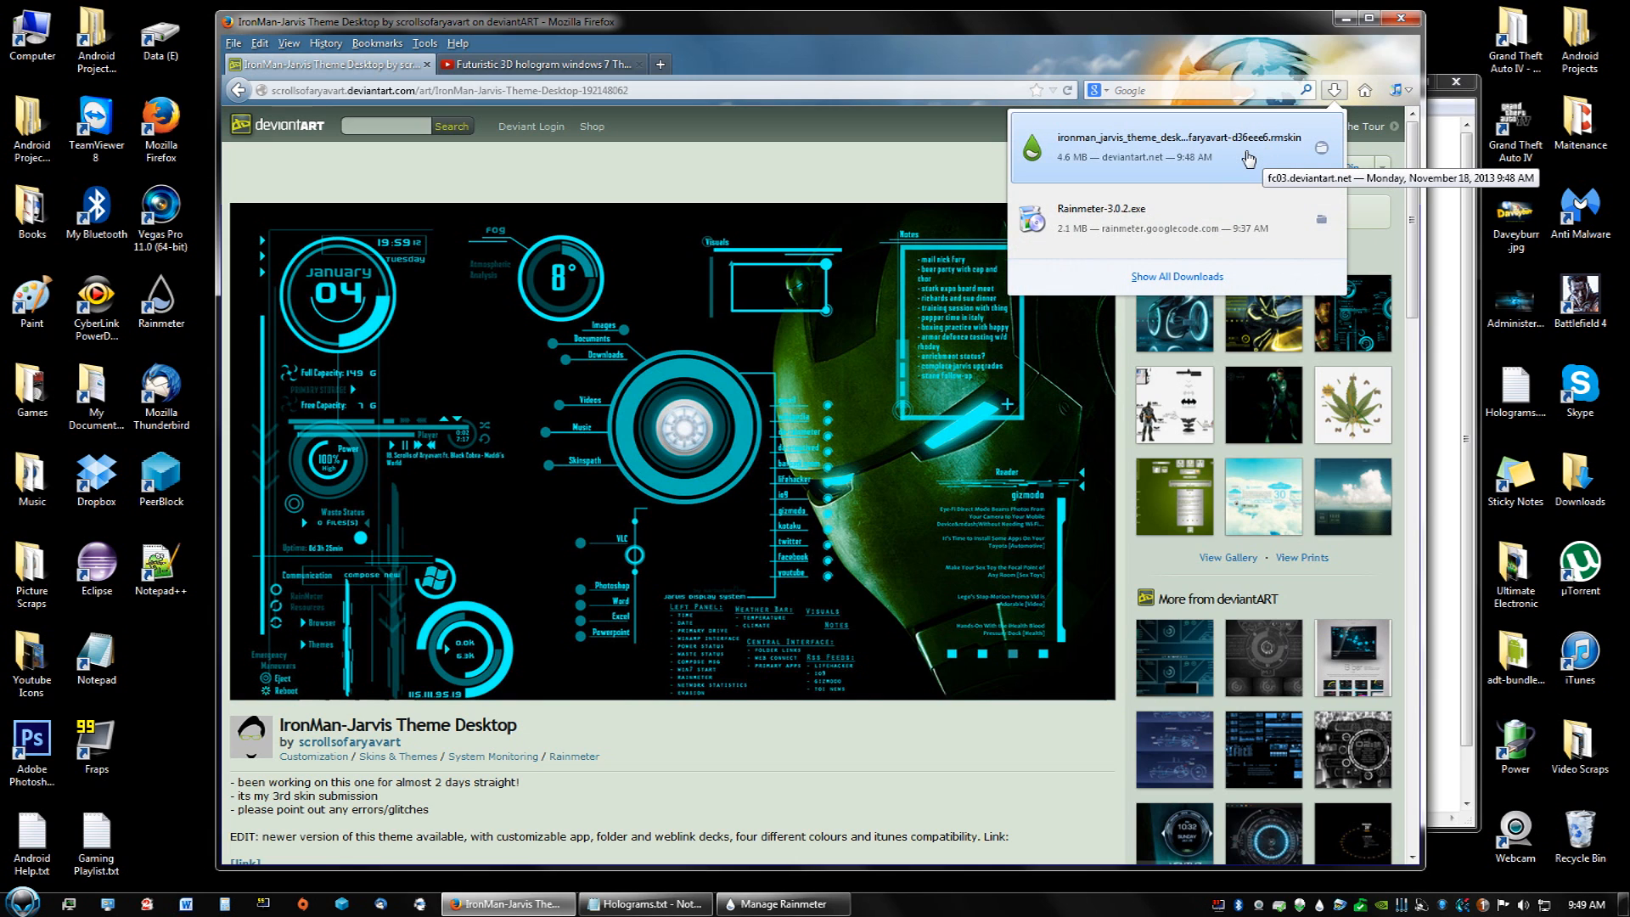
mouse_move(1149, 159)
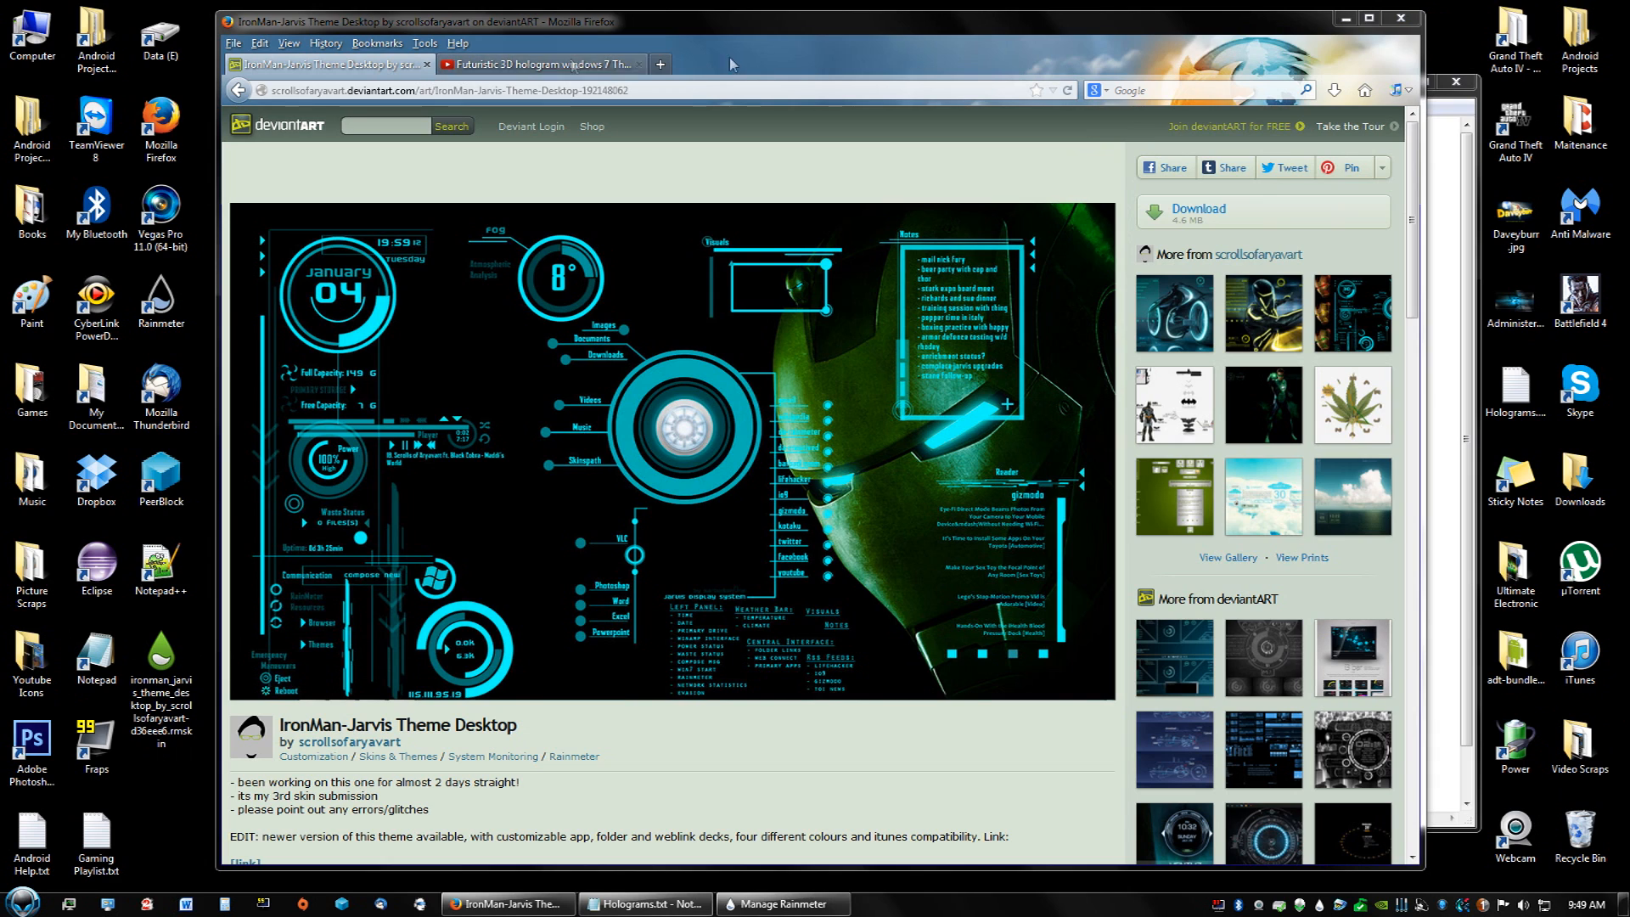
left_click(645, 903)
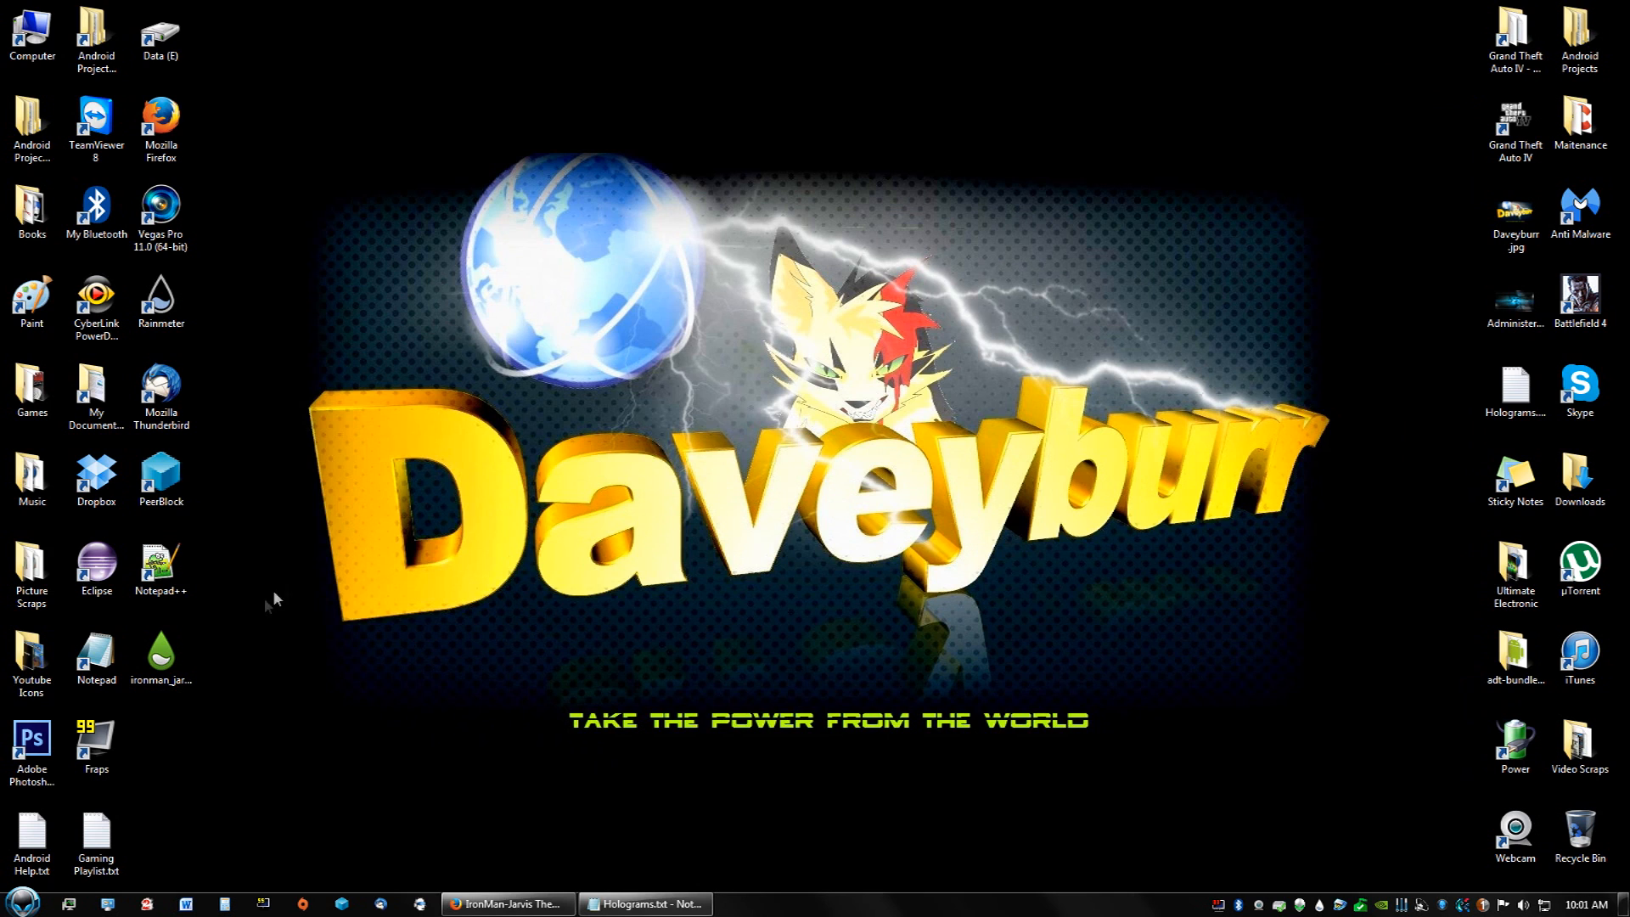
mouse_move(161, 659)
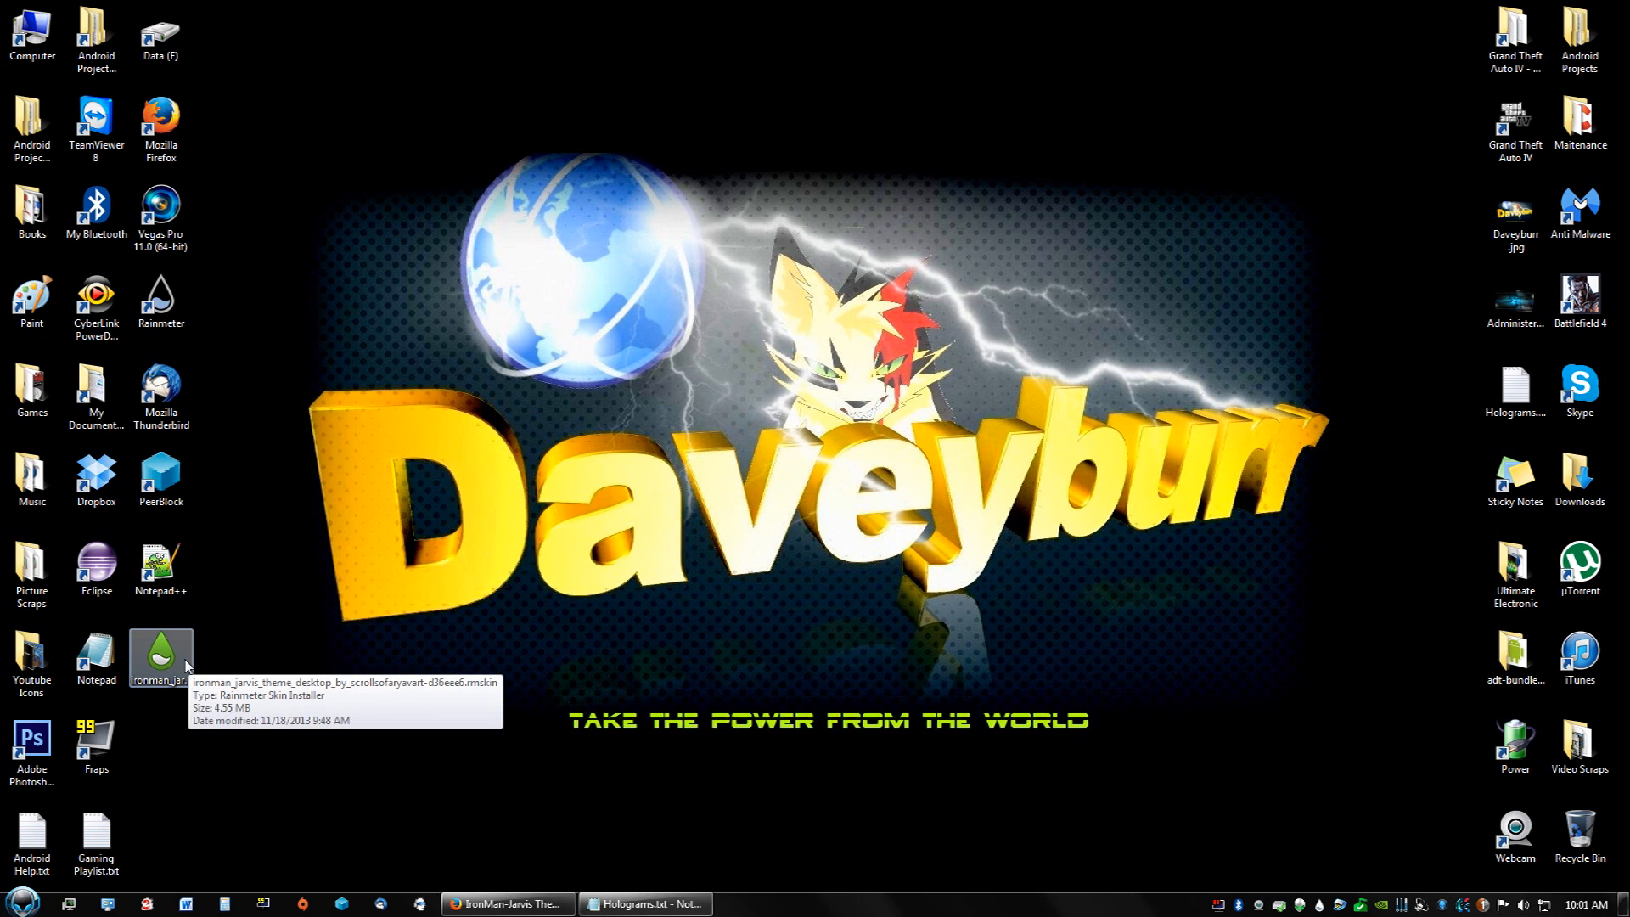
Run the IronMan-Jarvis .rmskin installer with 'Load included skins' checked, then close it
double_click(161, 657)
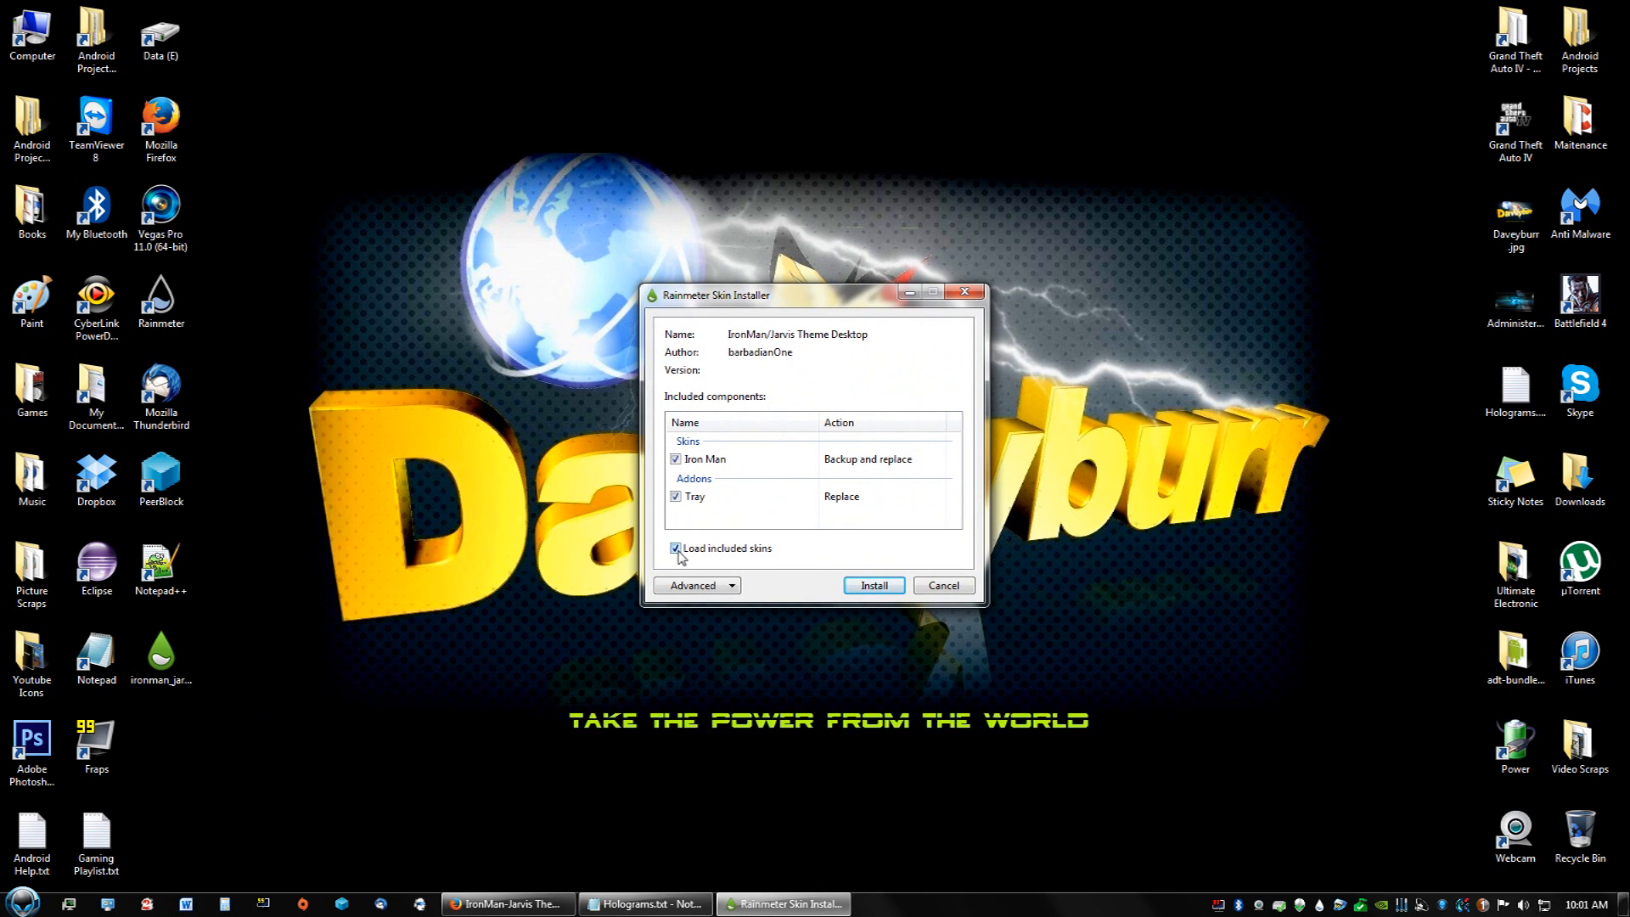
left_click(676, 548)
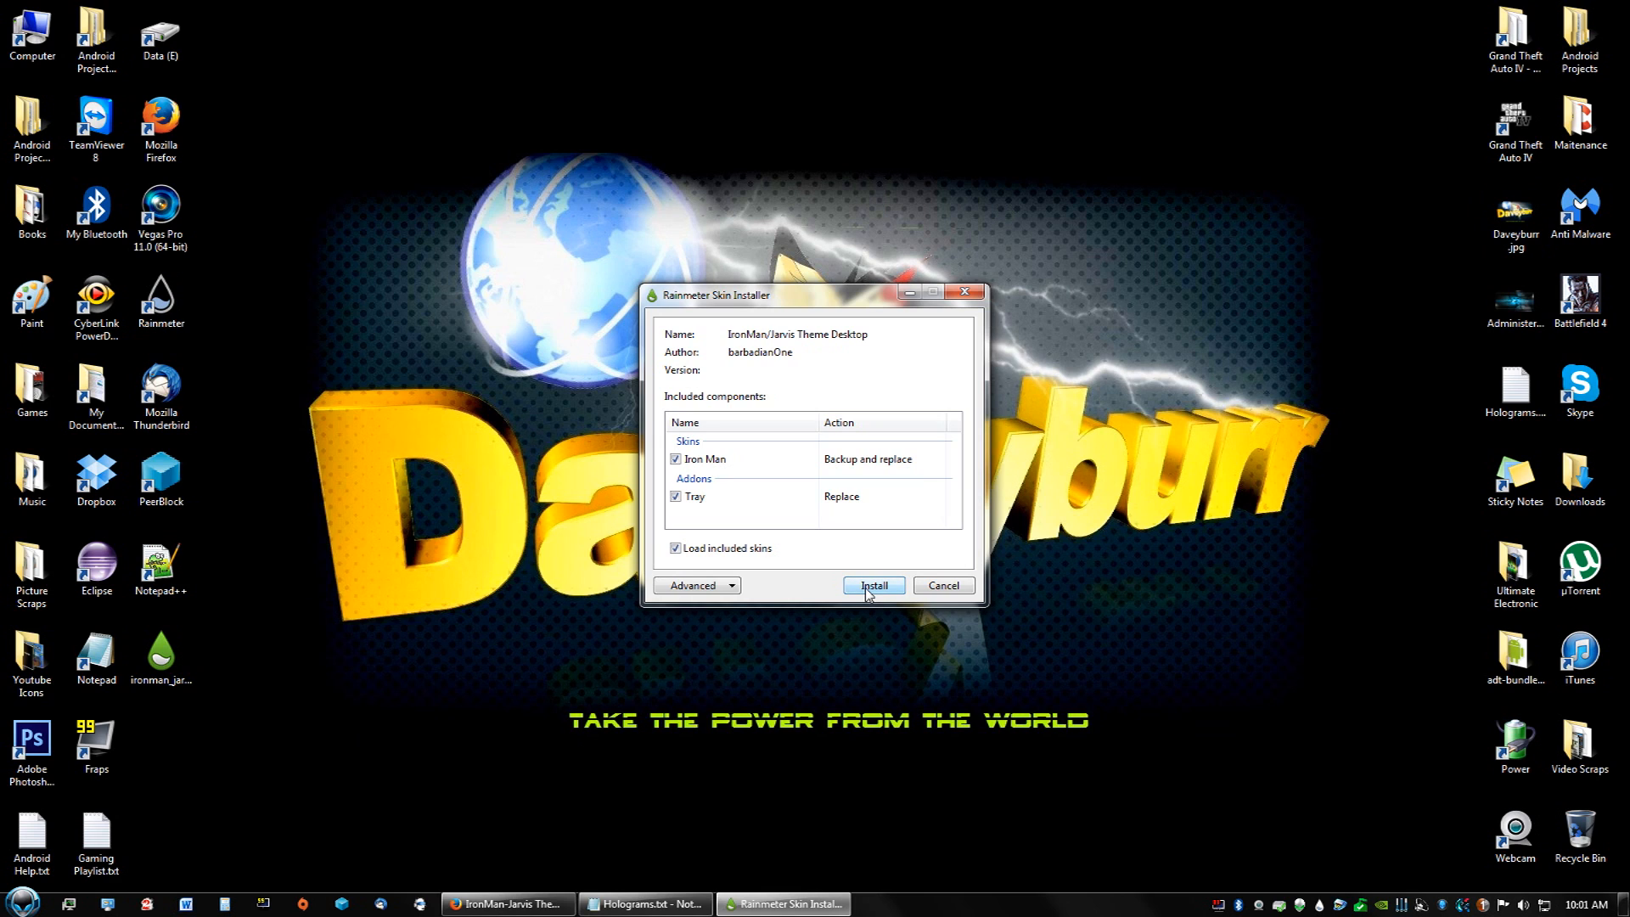
left_click(872, 585)
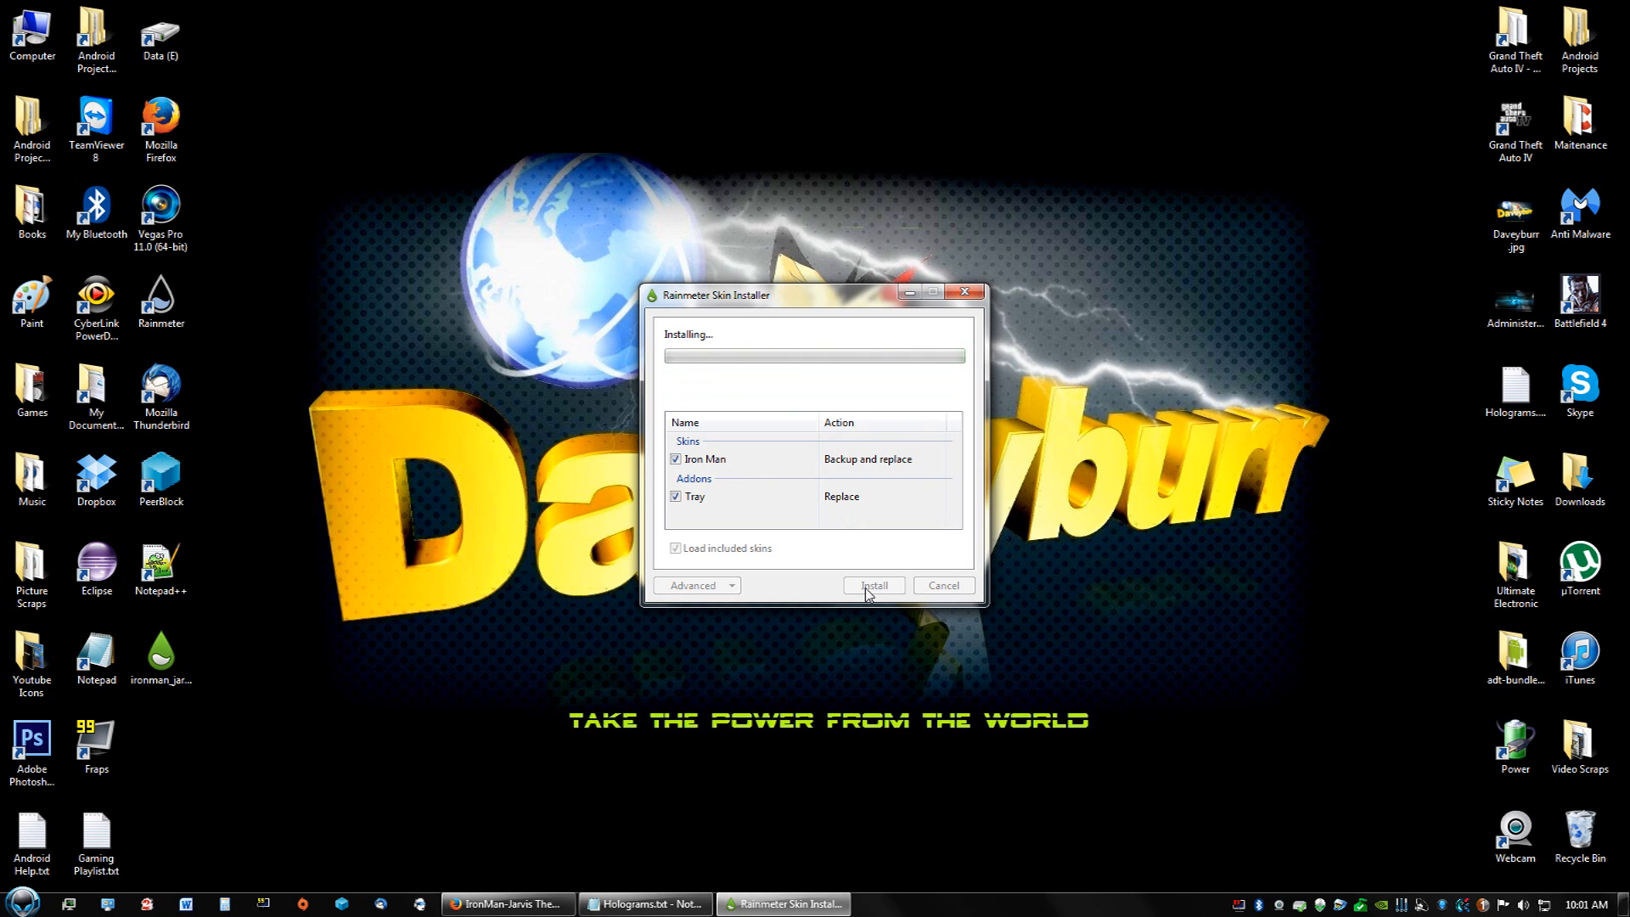
left_click(873, 585)
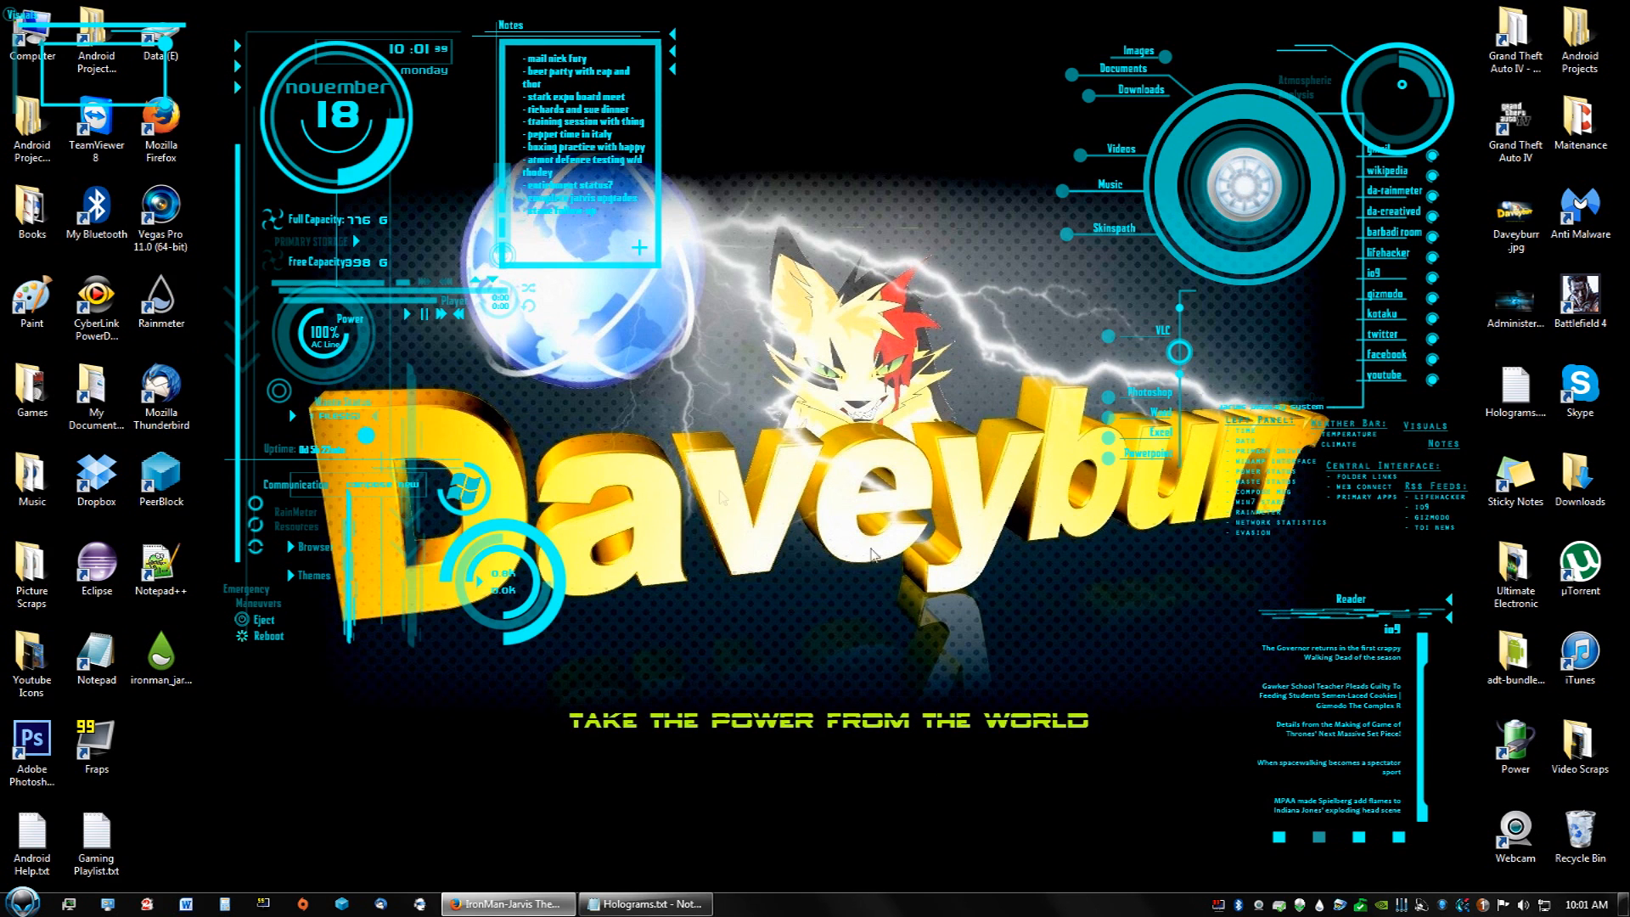
Move the Visuals slideshow skin to the screen bottom and open its options menu
right_click(1351, 599)
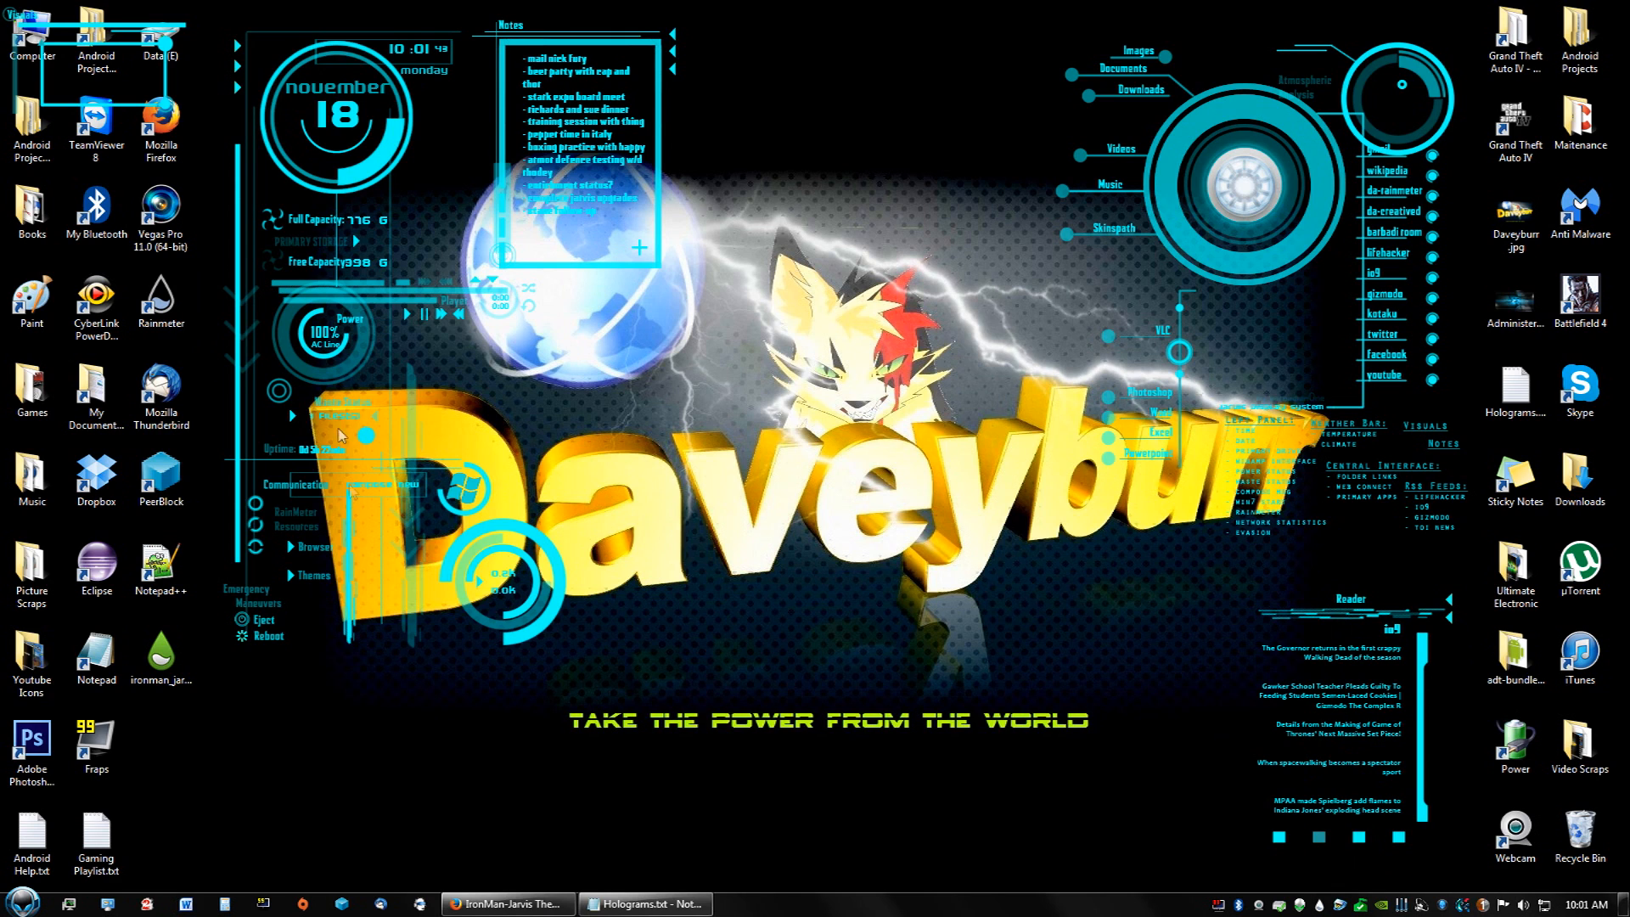
mouse_move(489, 502)
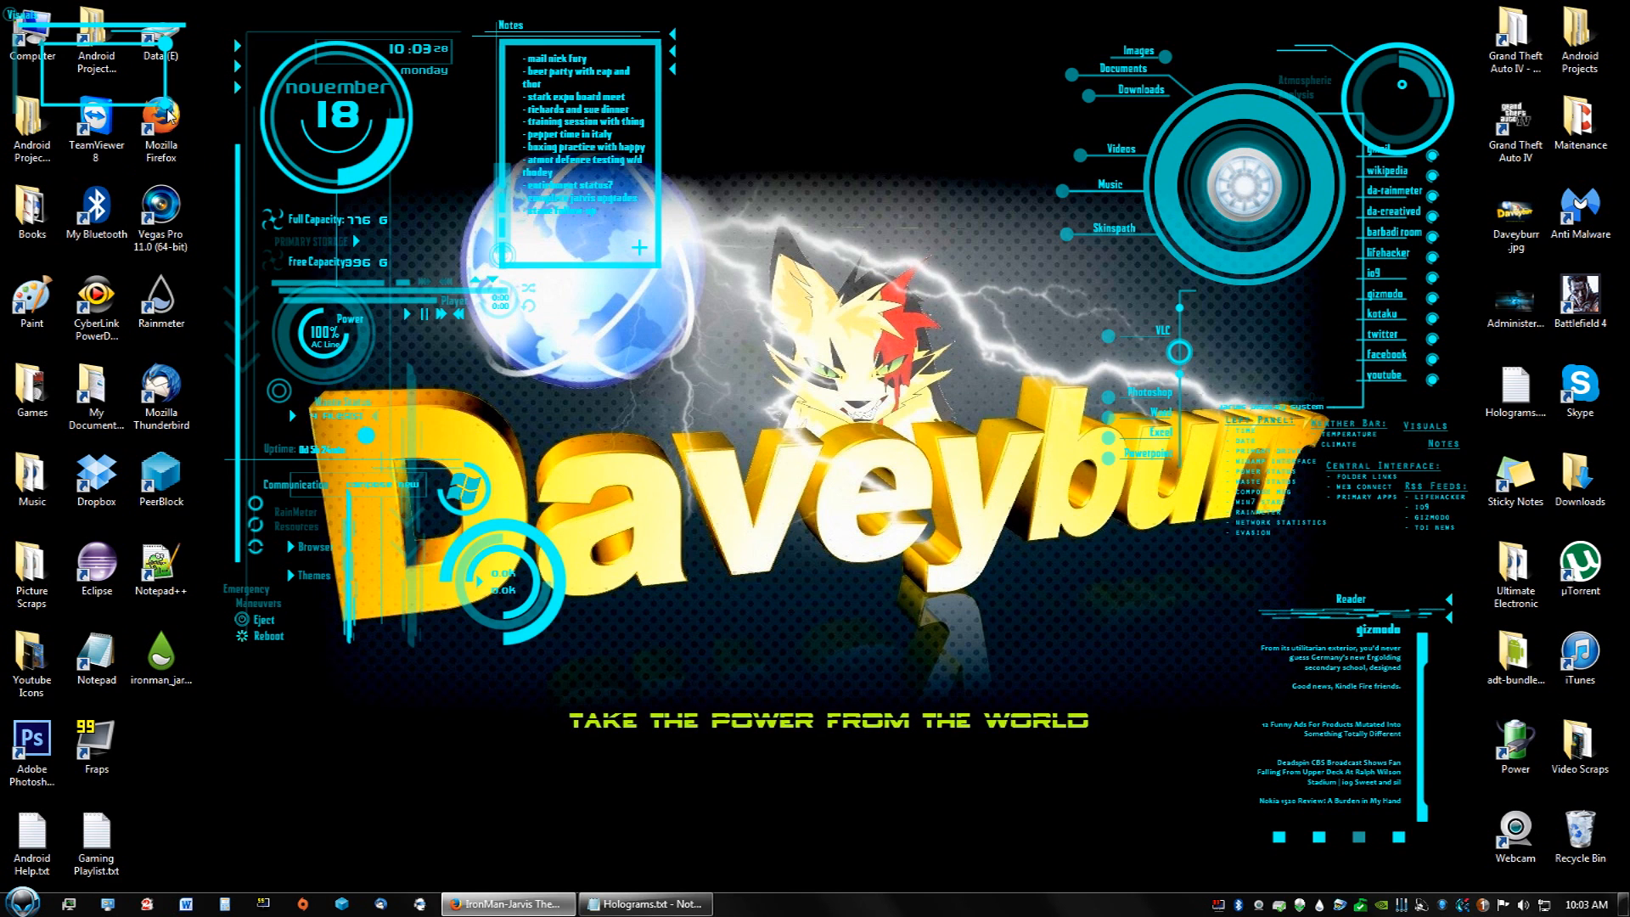
mouse_move(1372, 677)
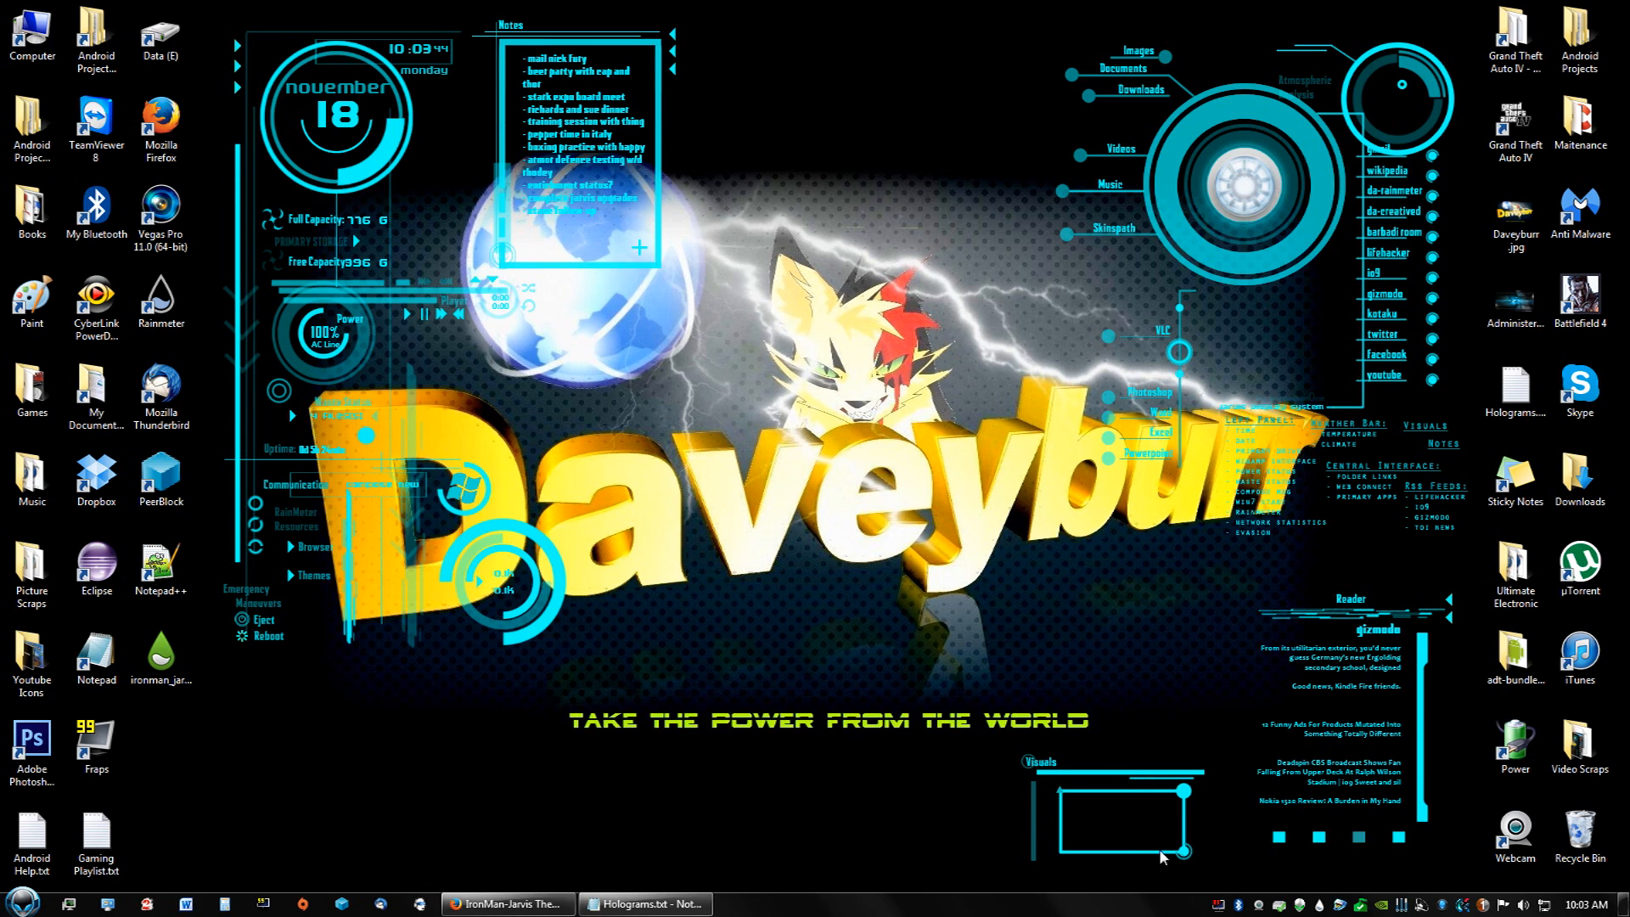
right_click(1165, 855)
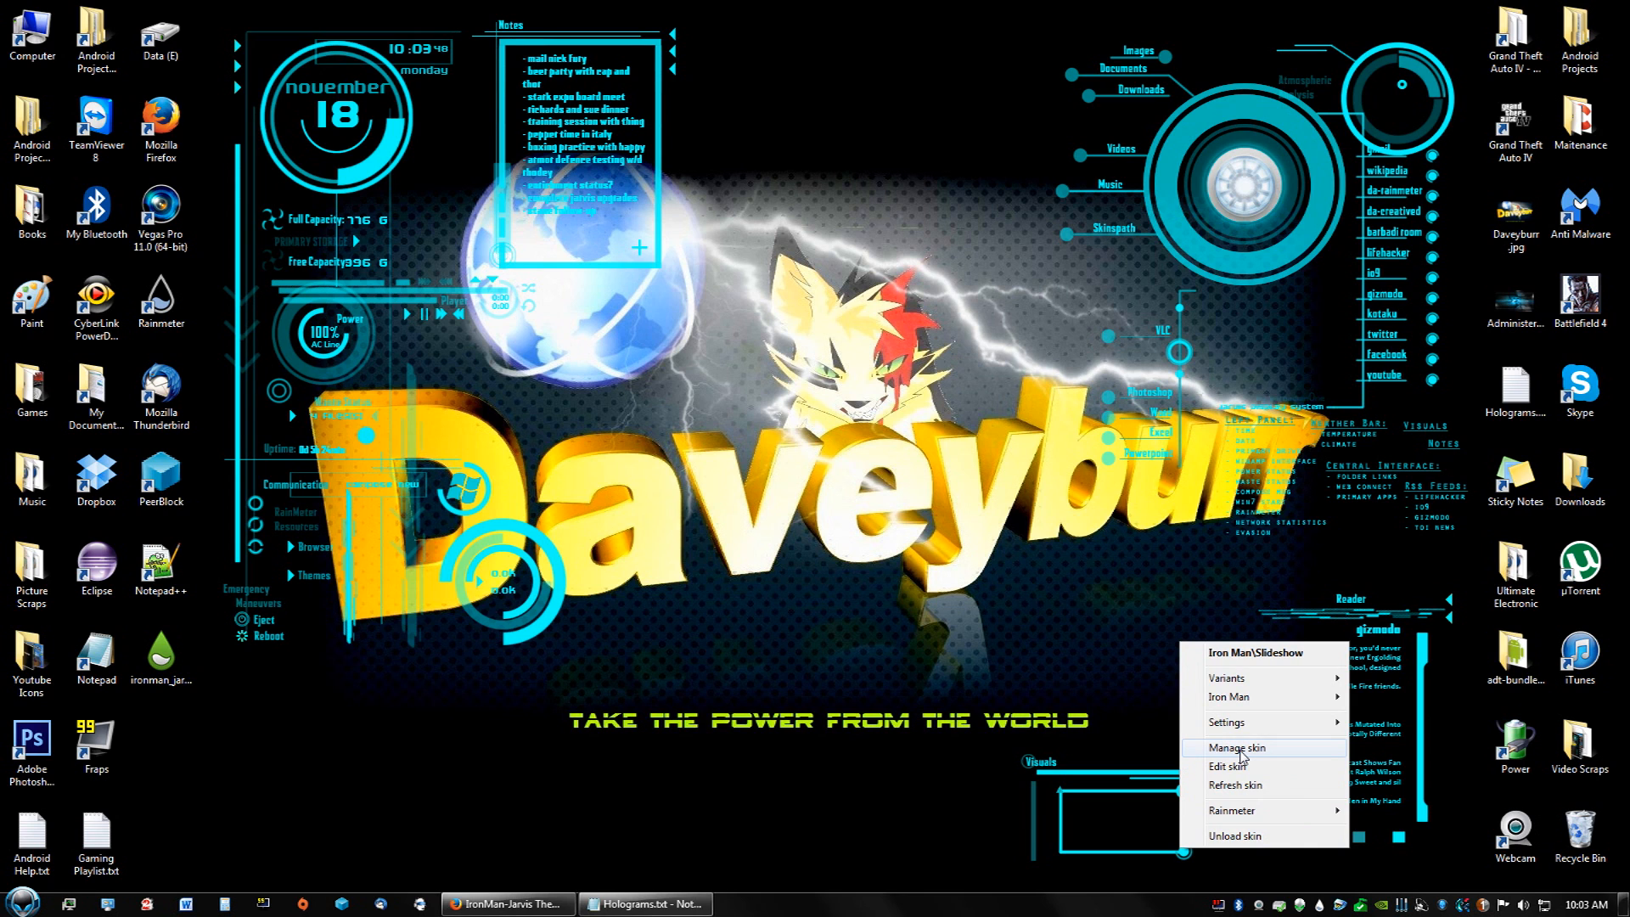
Review the Iron Man slideshow's visuals.ini in Manage Rainmeter, then open another Iron Man skin's options
left_click(1237, 747)
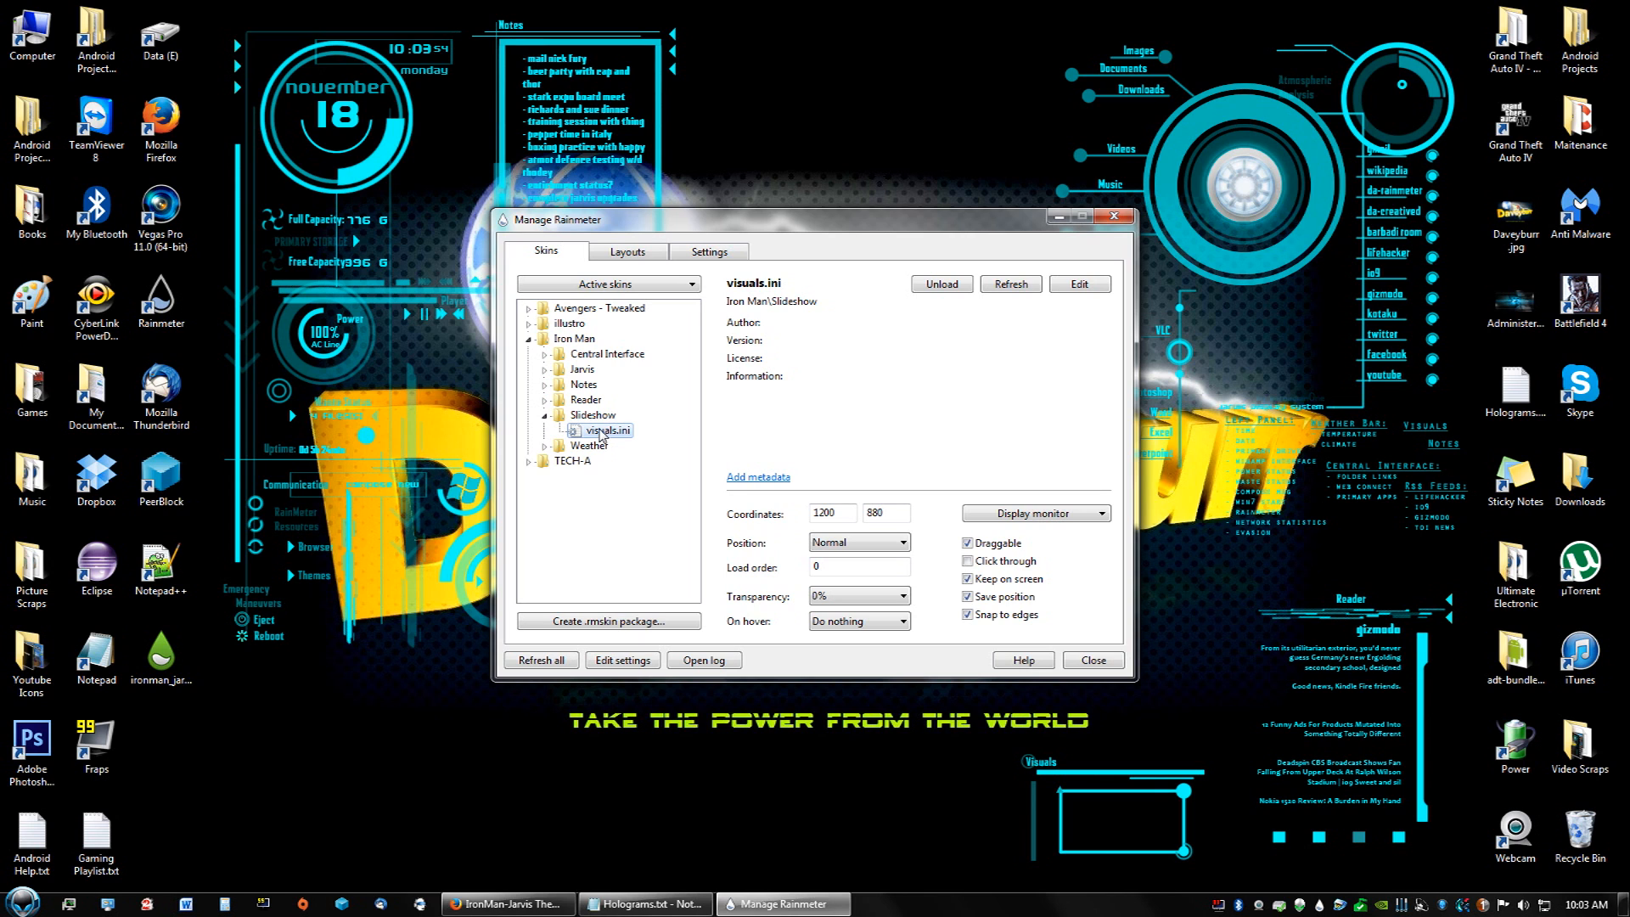
left_click(1080, 283)
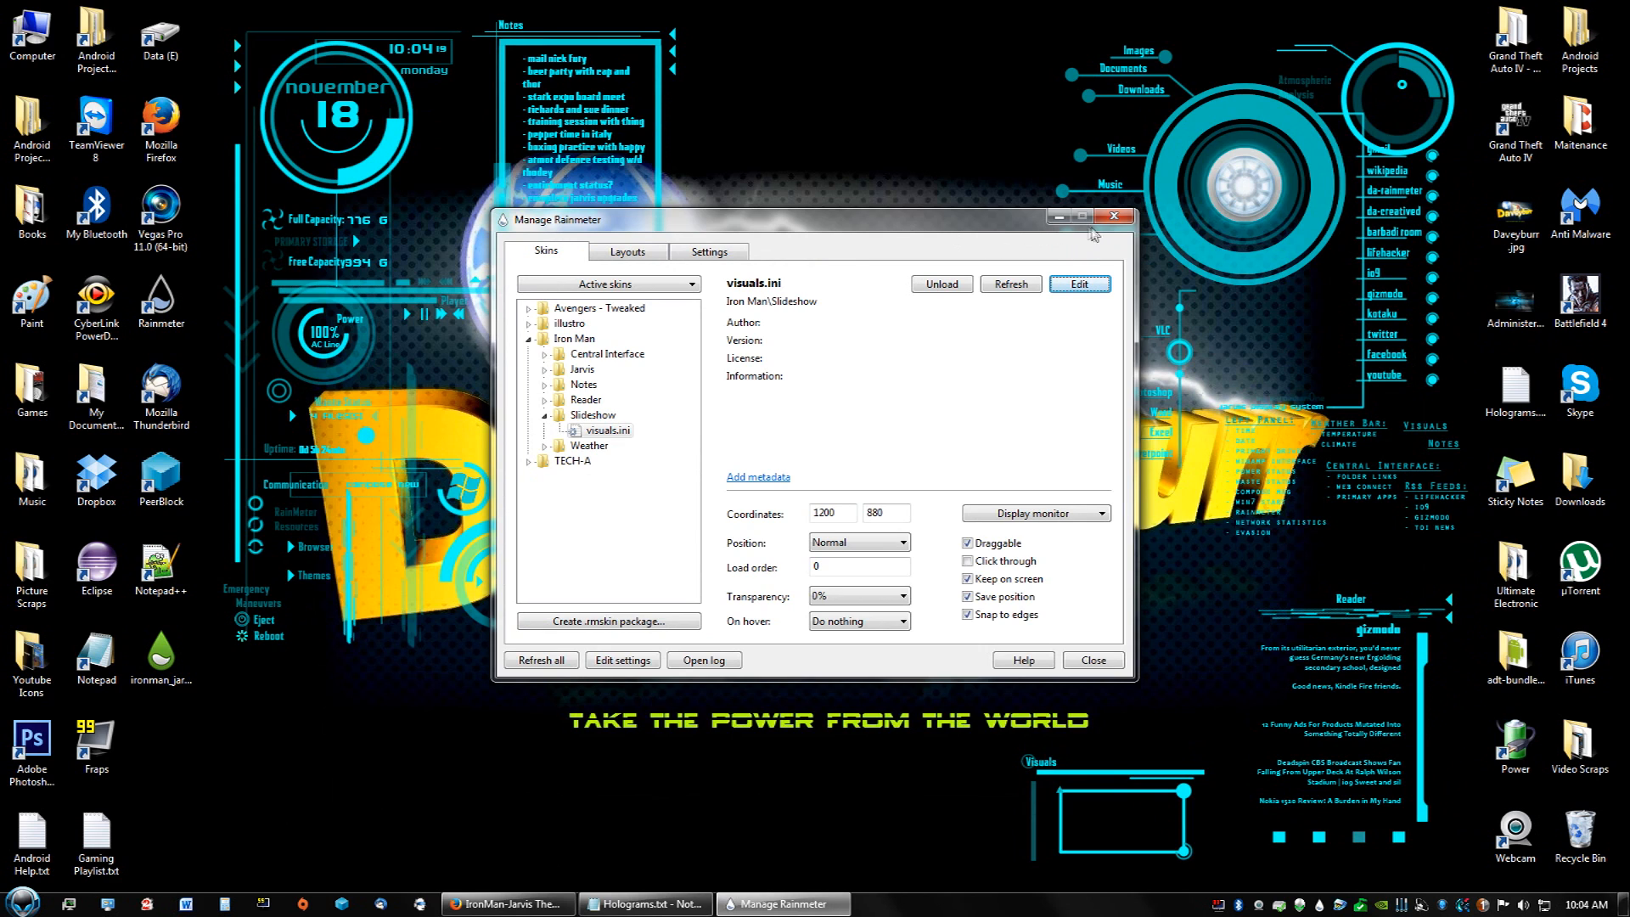
mouse_move(317, 157)
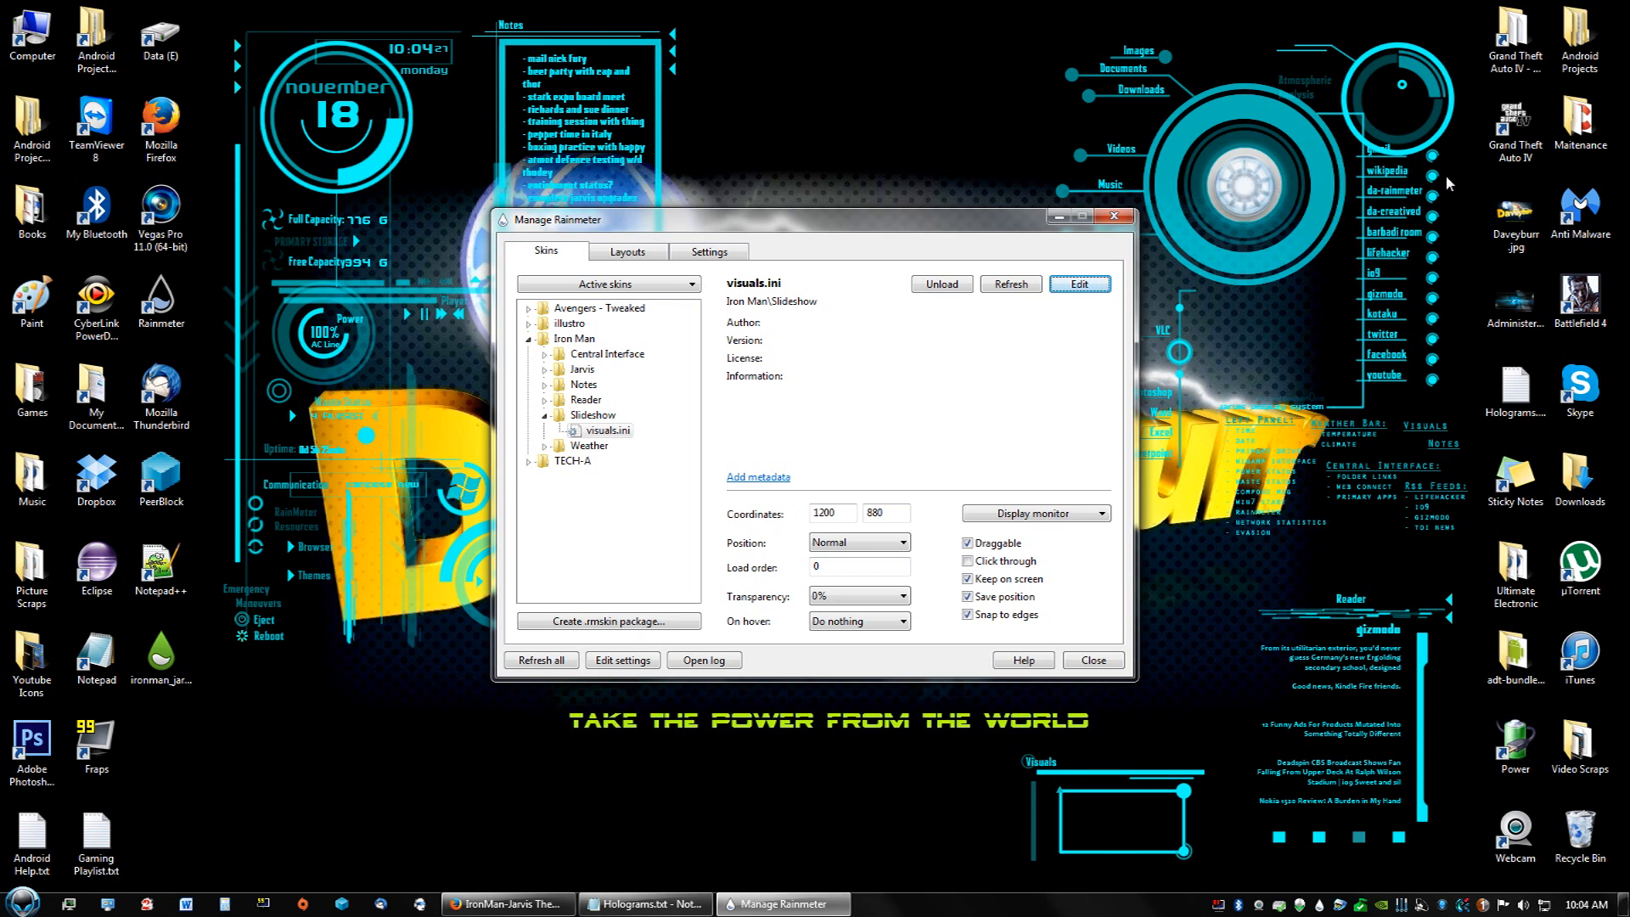
mouse_move(1433, 364)
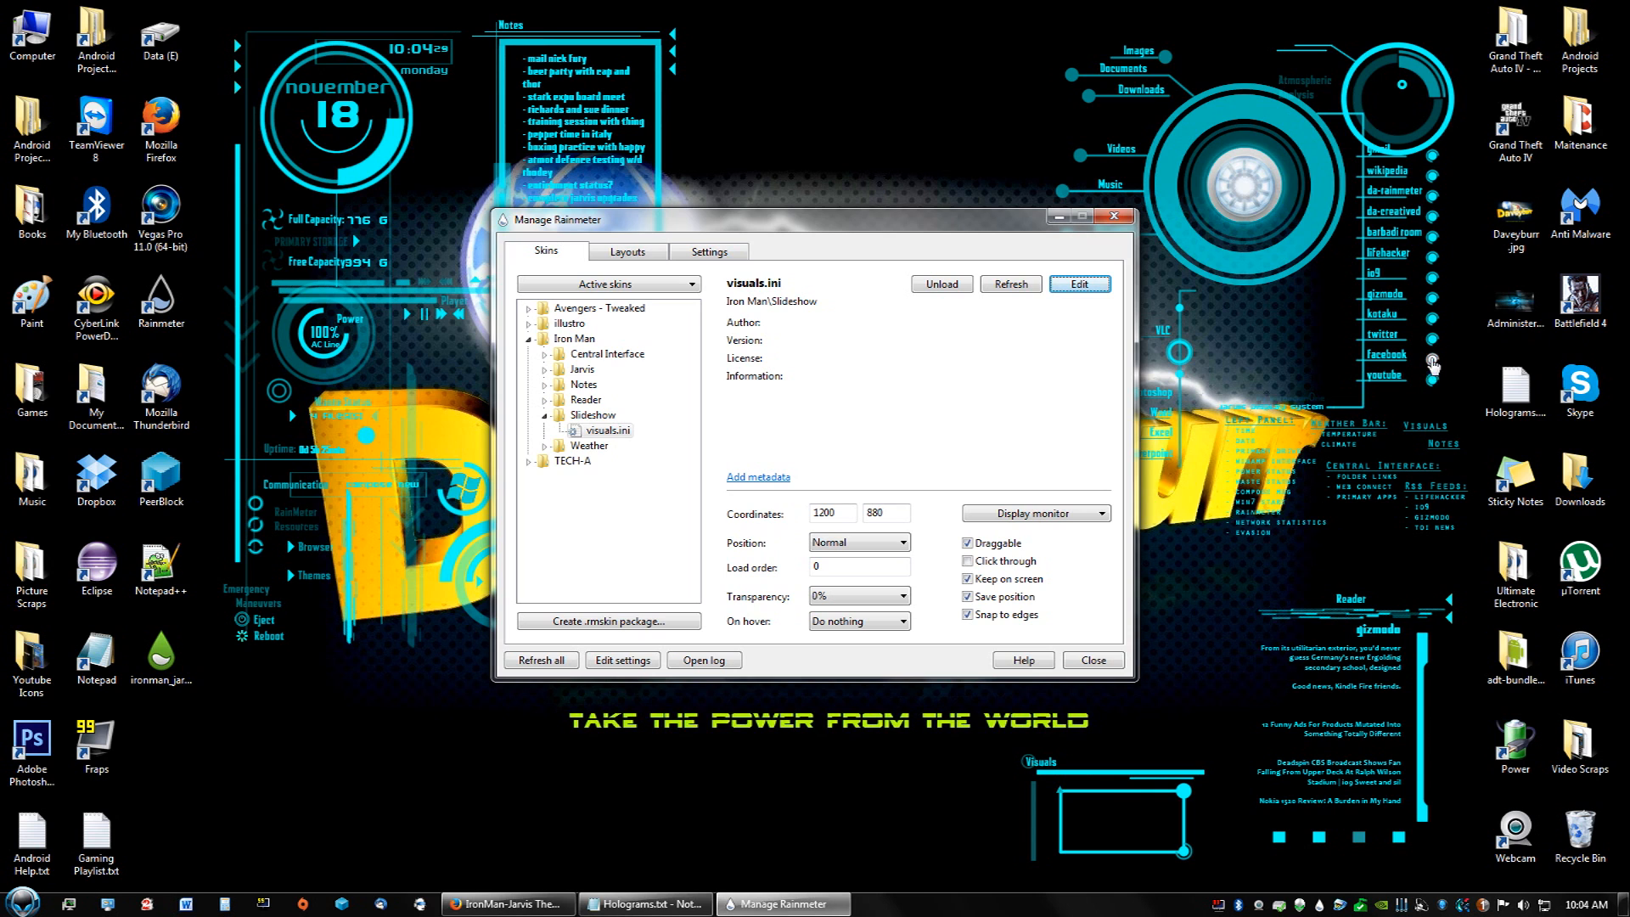
mouse_move(1050, 204)
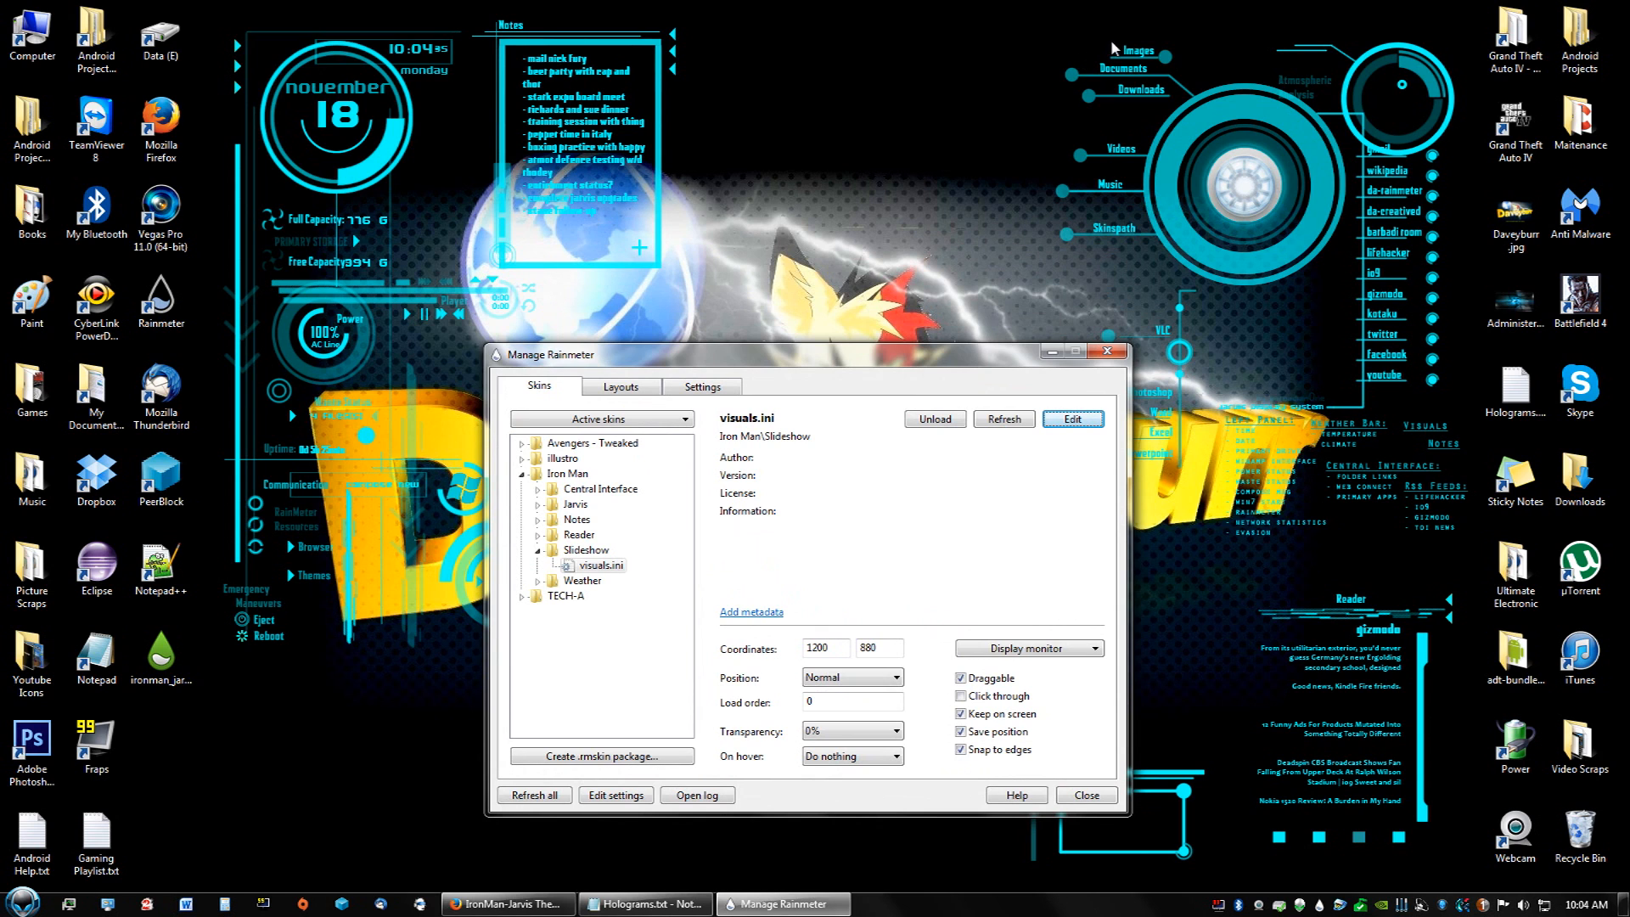
mouse_move(1203, 809)
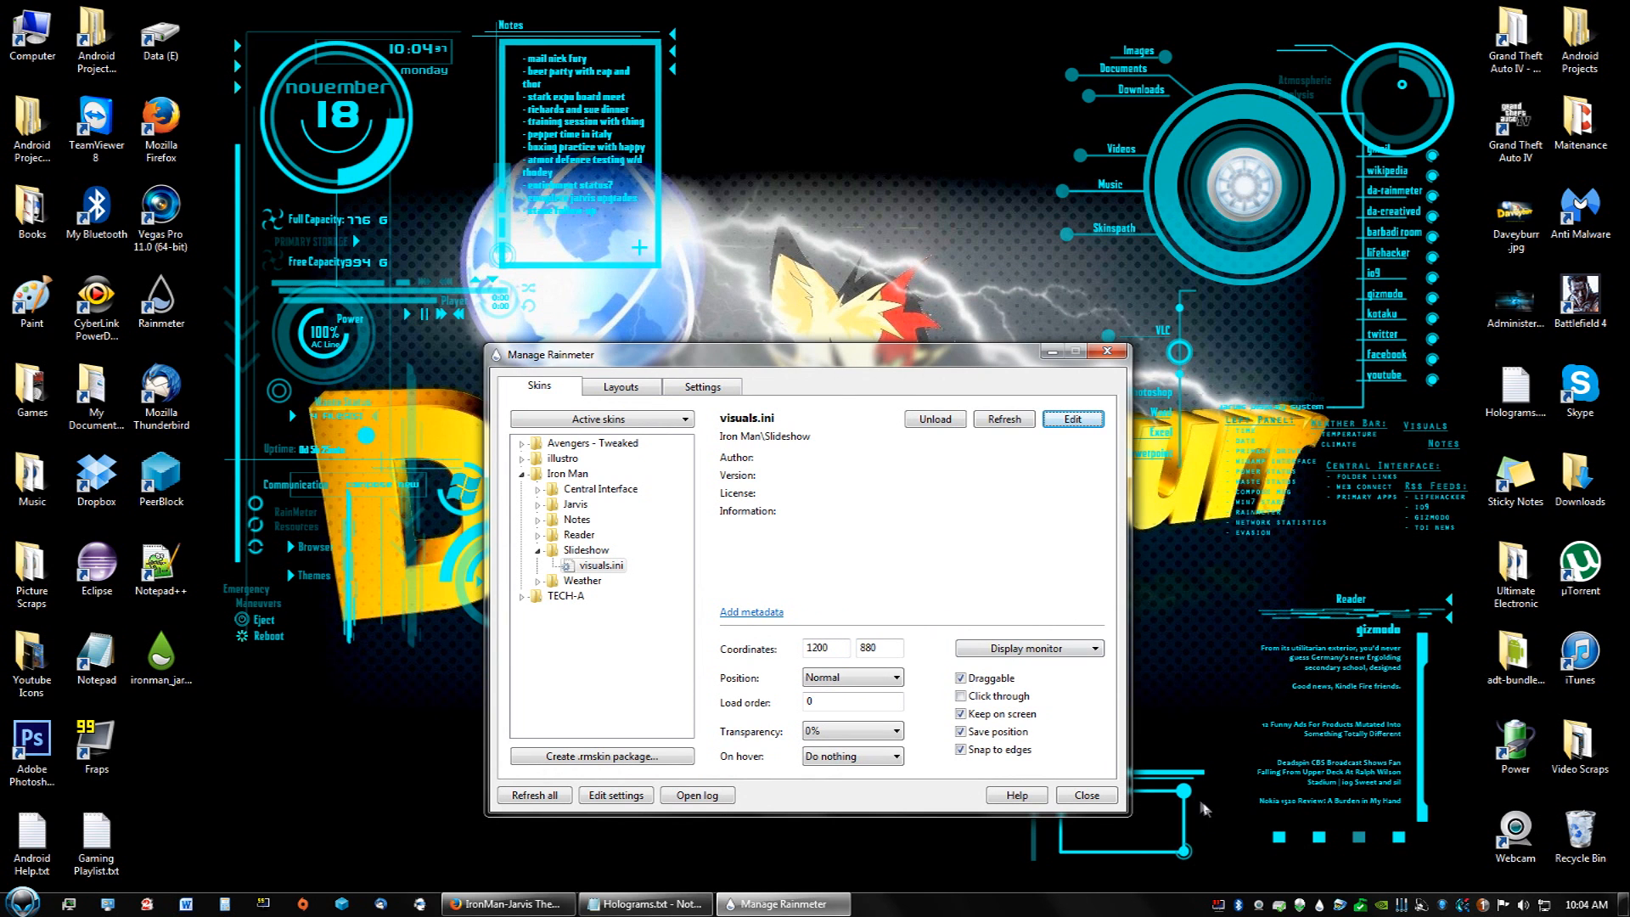
left_click_drag(800, 355, 785, 245)
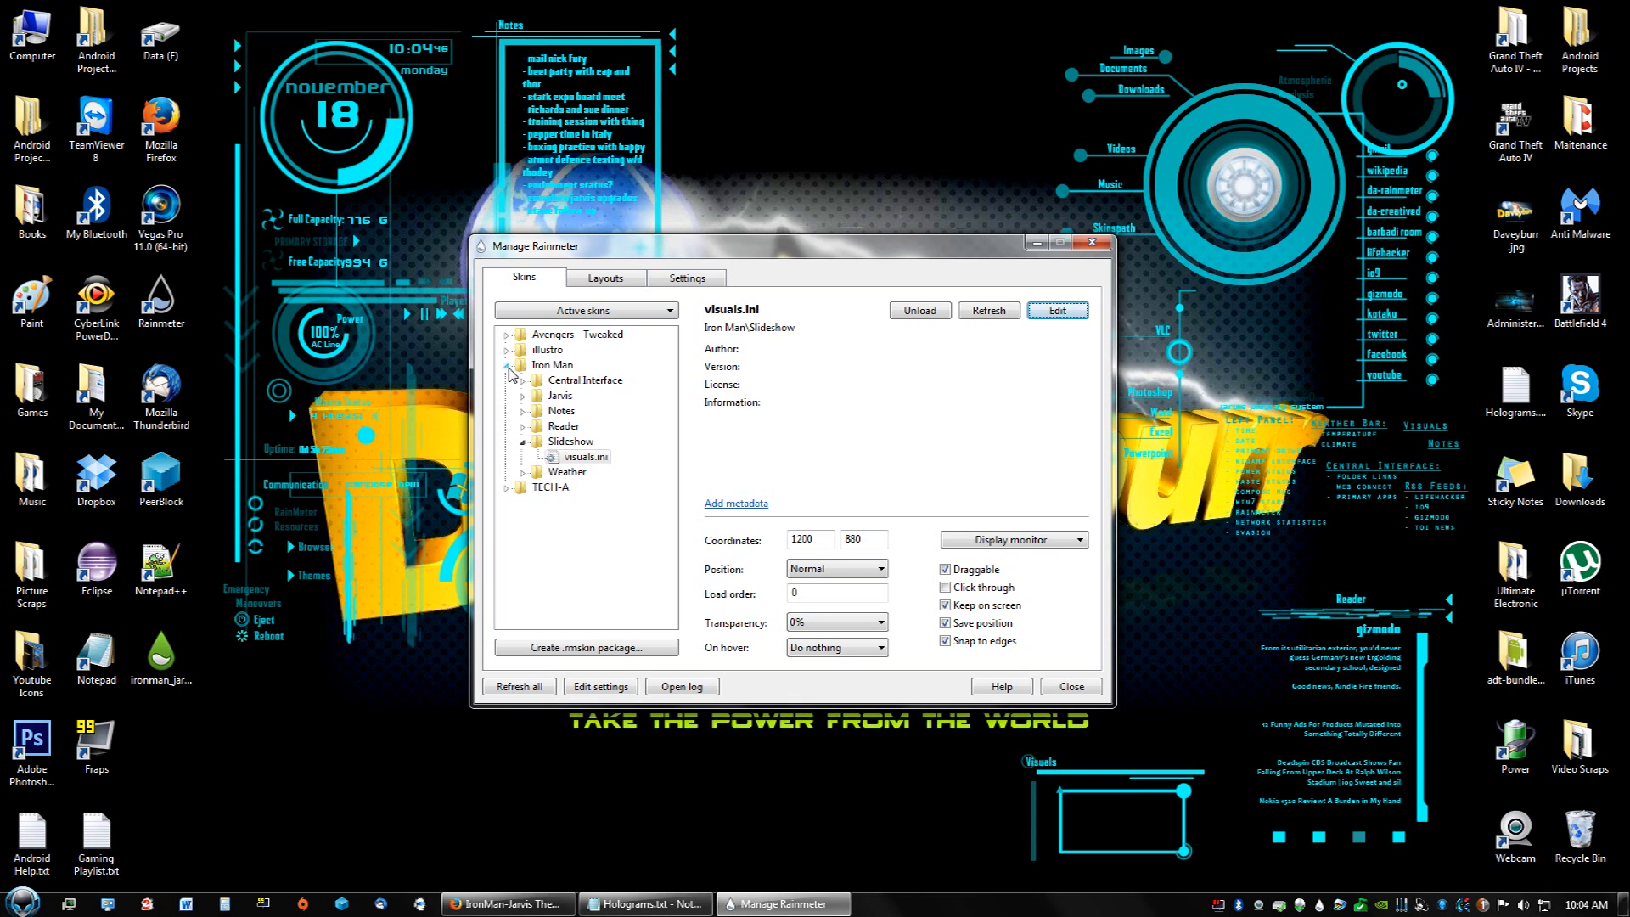
left_click(509, 365)
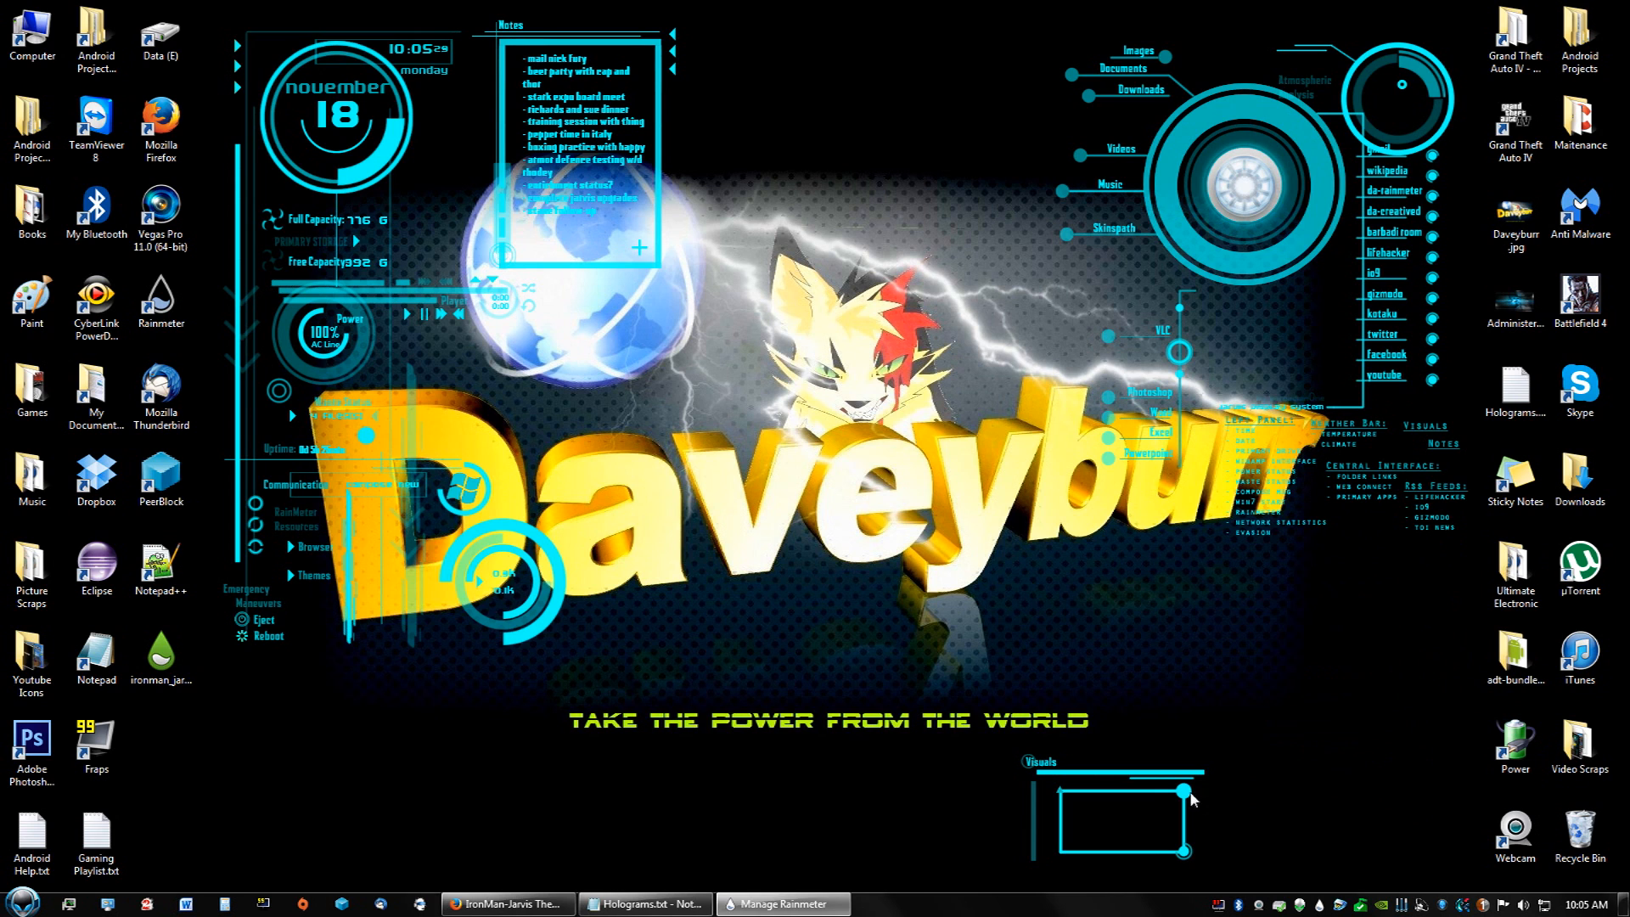
right_click(1192, 798)
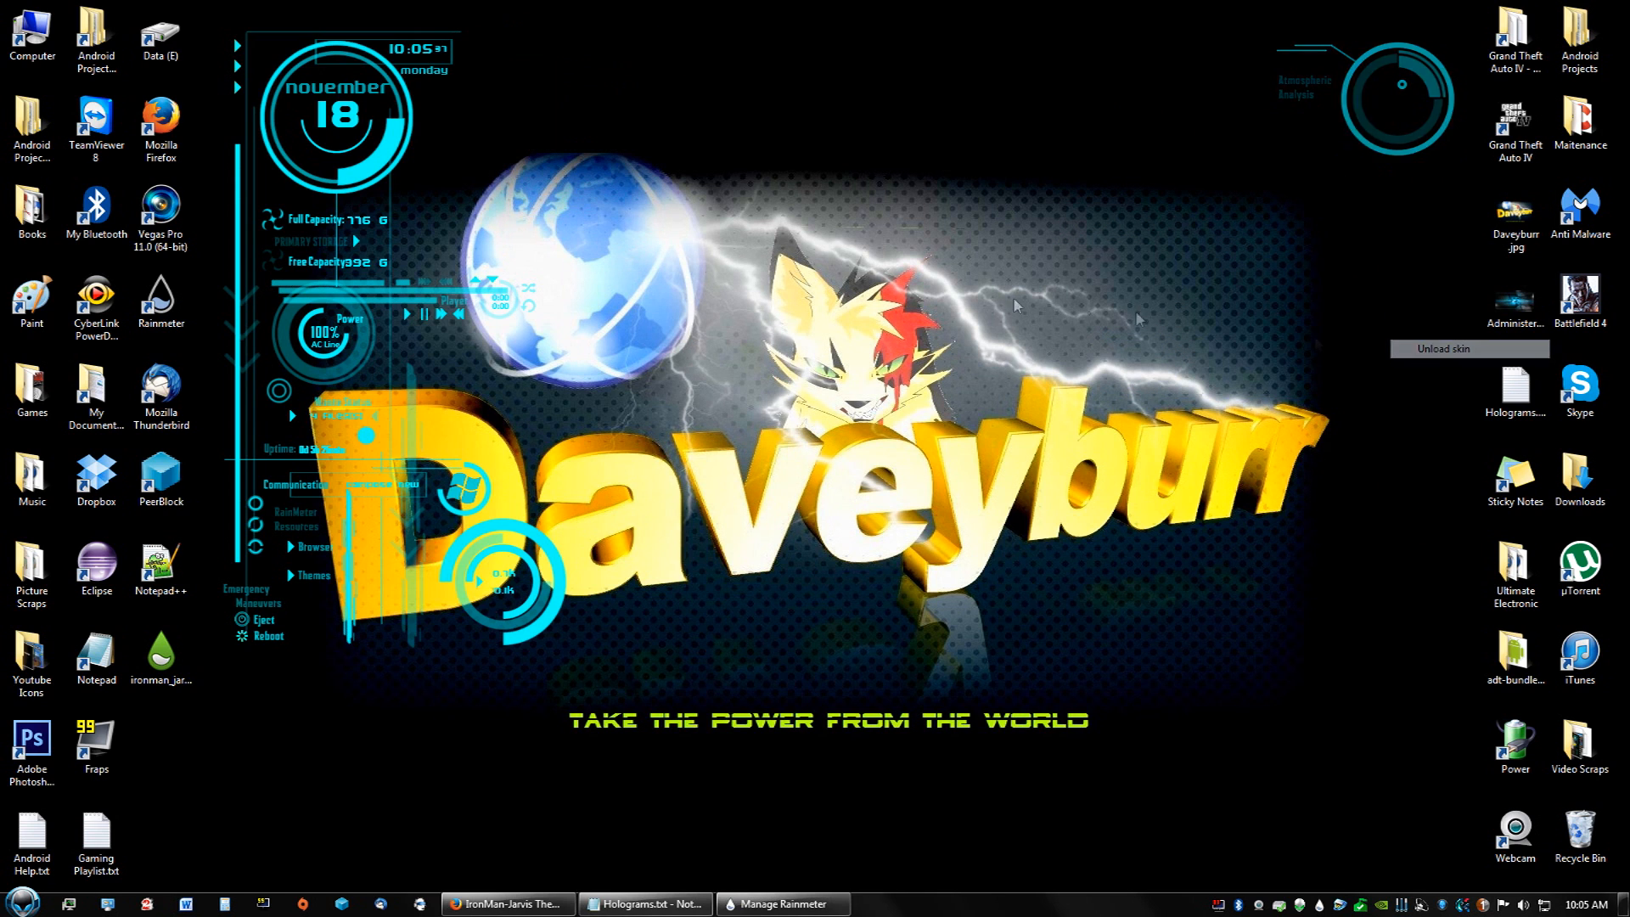
Unload the remaining Iron Man HUD skins and select Slideshow\visuals.ini in Manage Rainmeter
left_click(1469, 348)
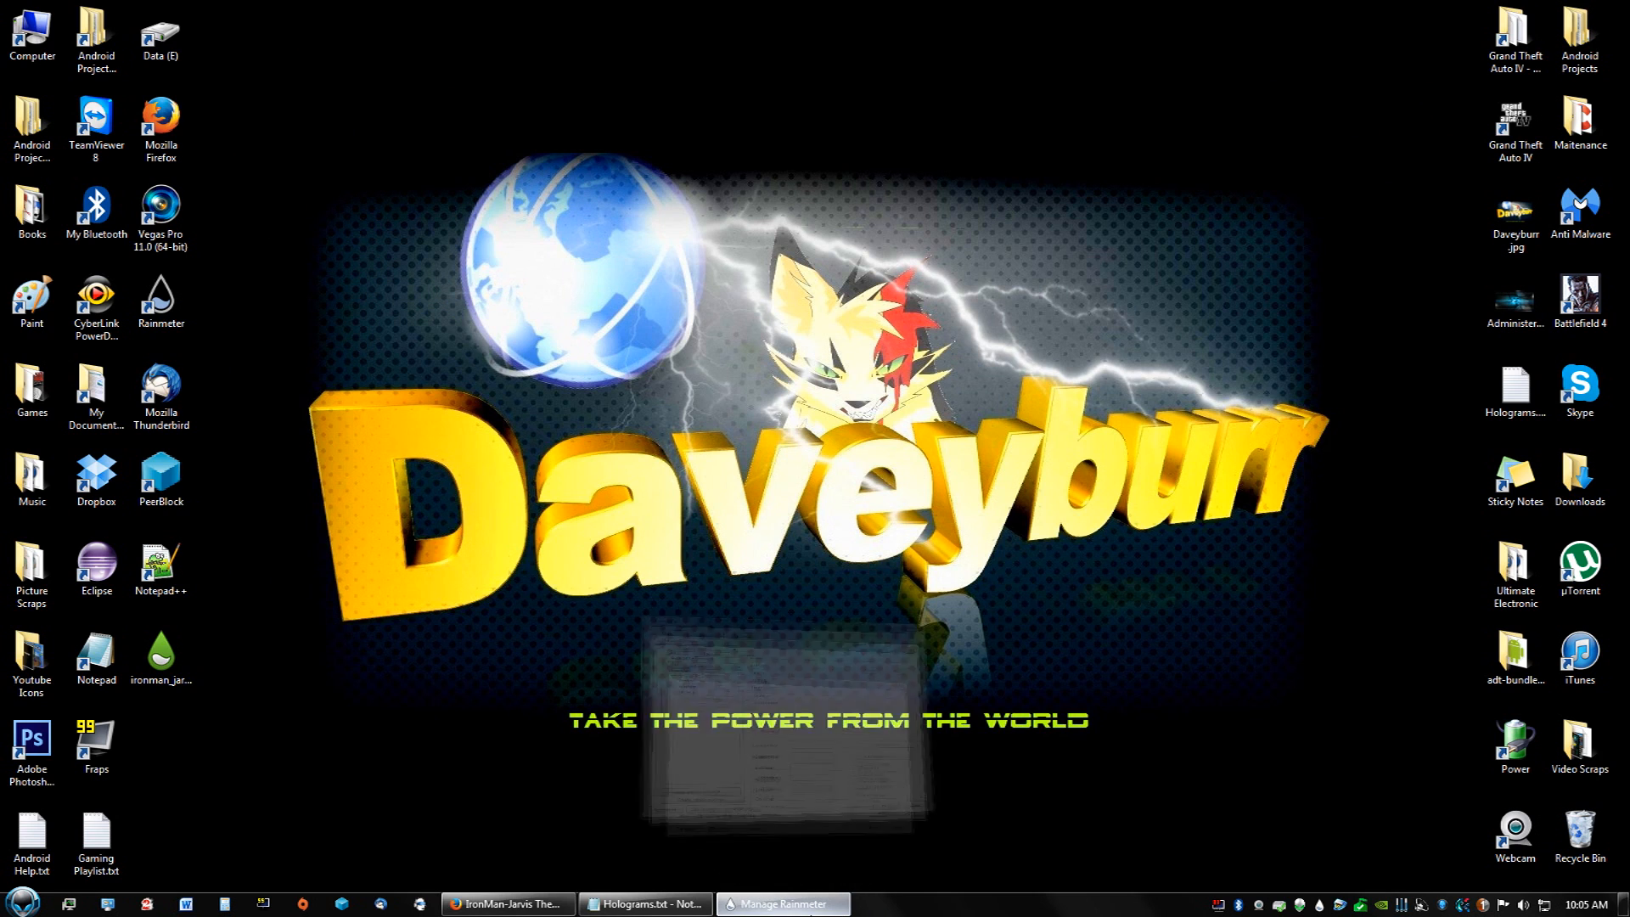
left_click(782, 904)
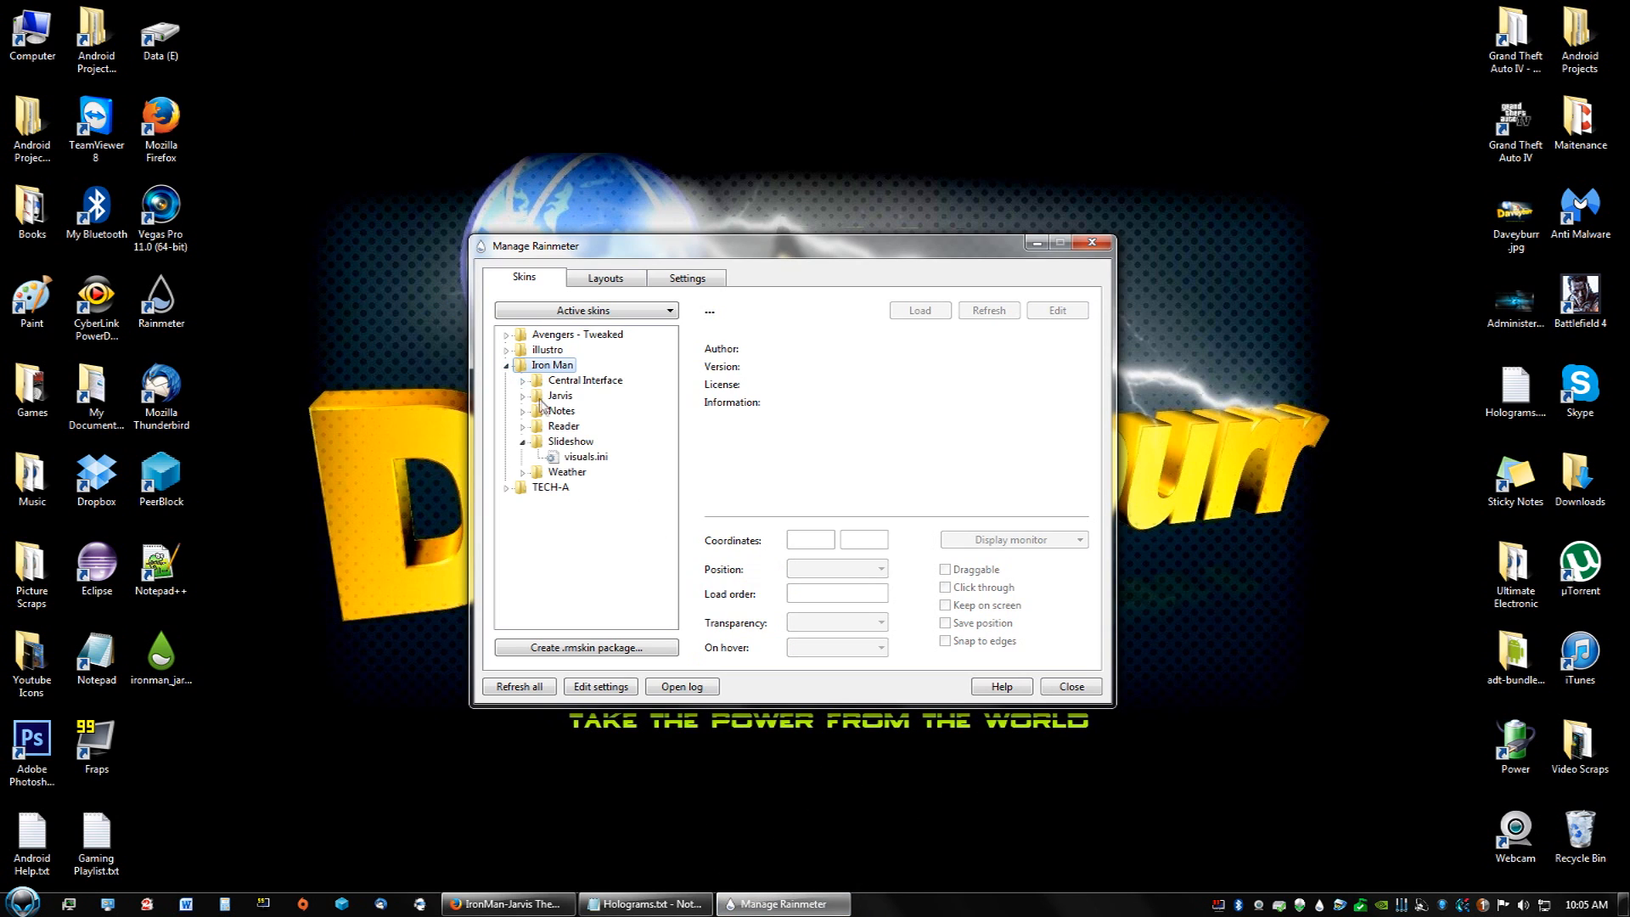
right_click(586, 457)
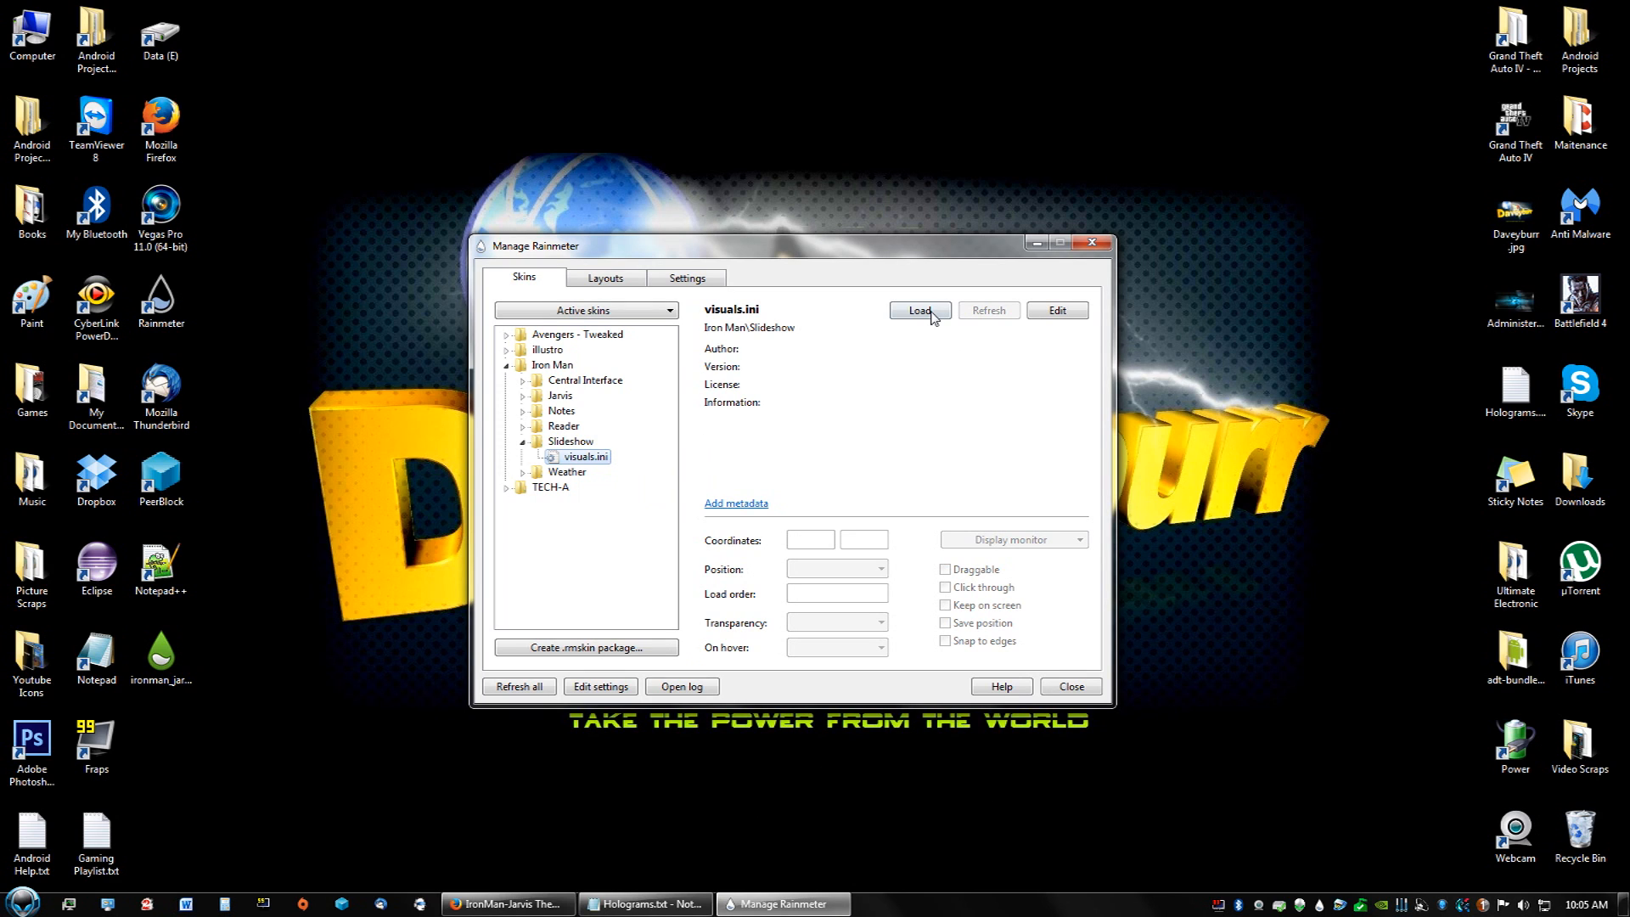
left_click(919, 310)
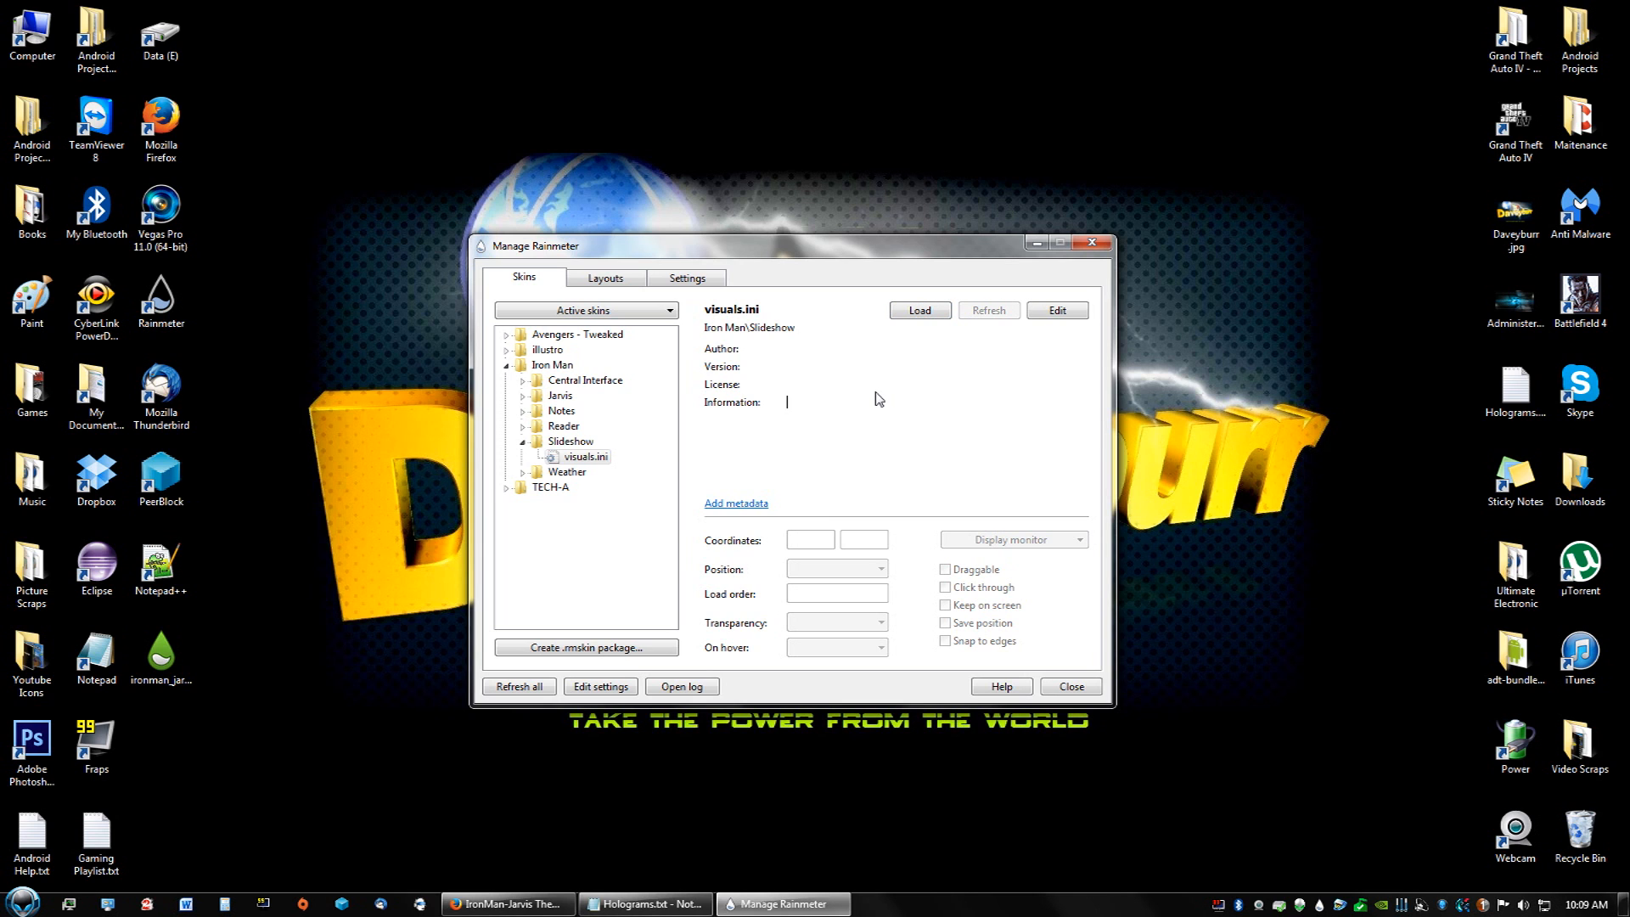
left_click(644, 903)
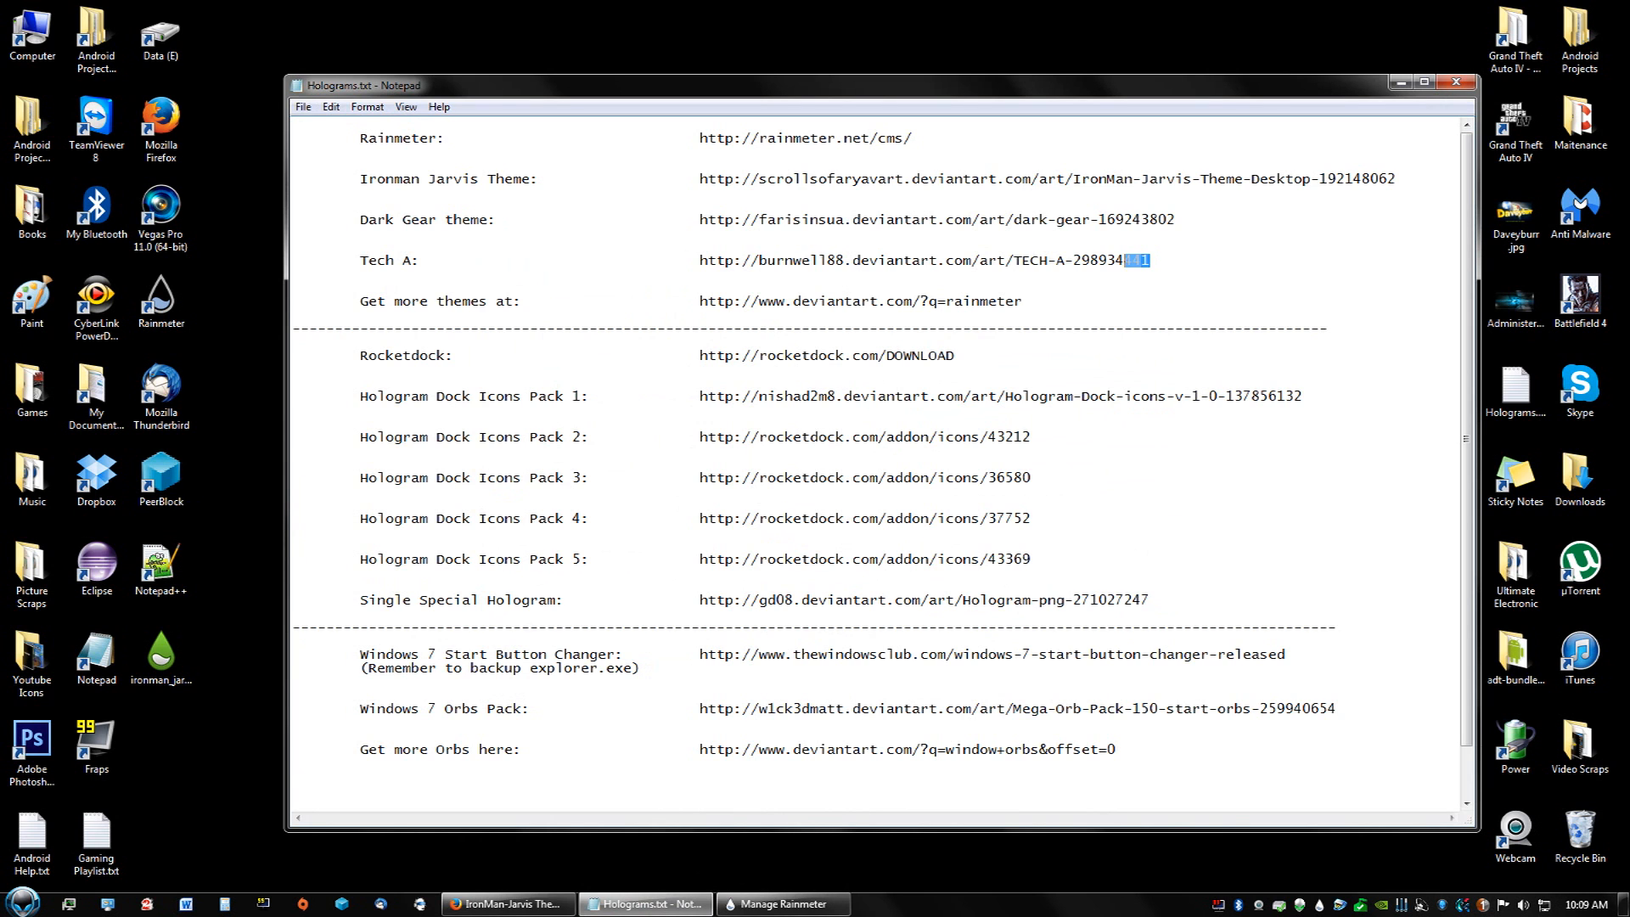
Open the TECH-A deviation page and download its tech_a .rar, checking download progress
right_click(925, 260)
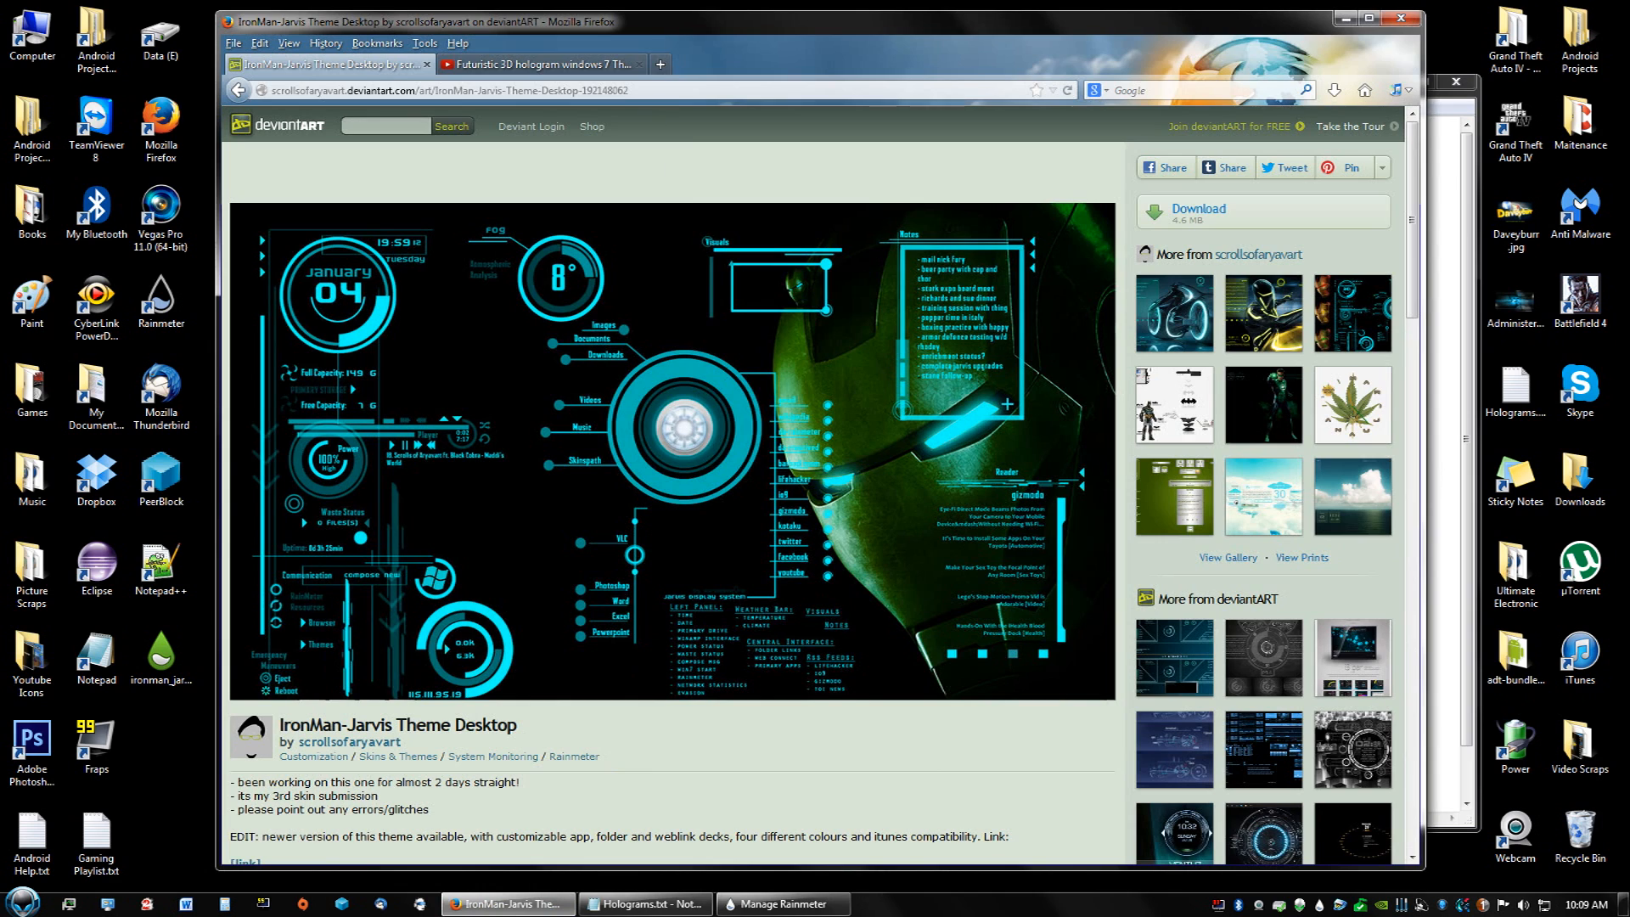
left_click(666, 89)
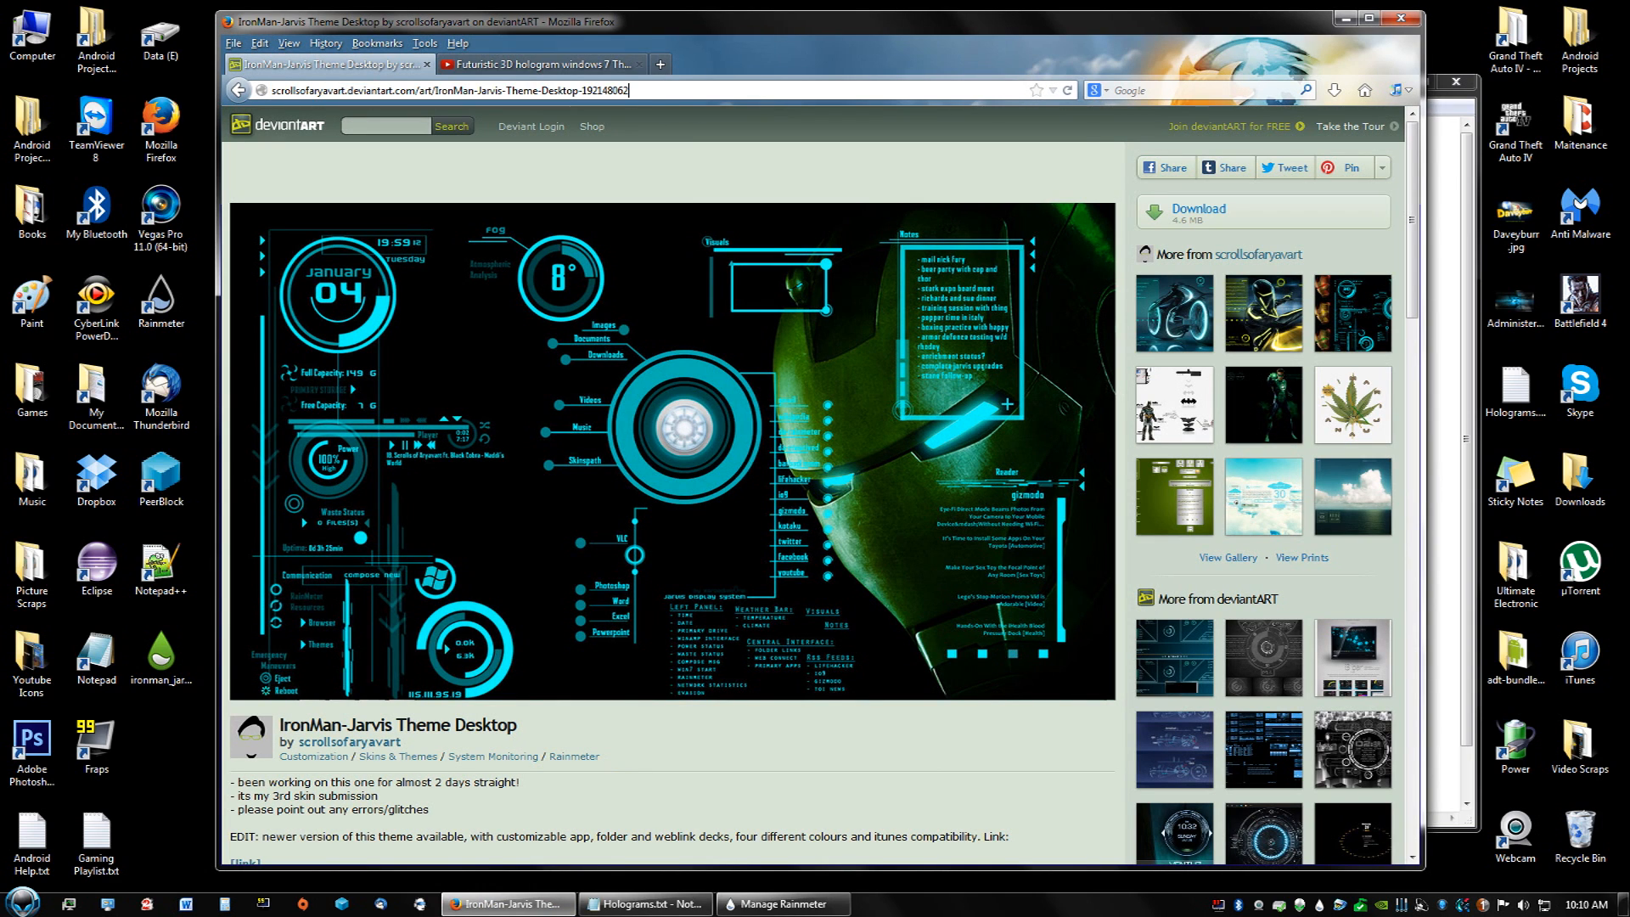
mouse_move(238, 89)
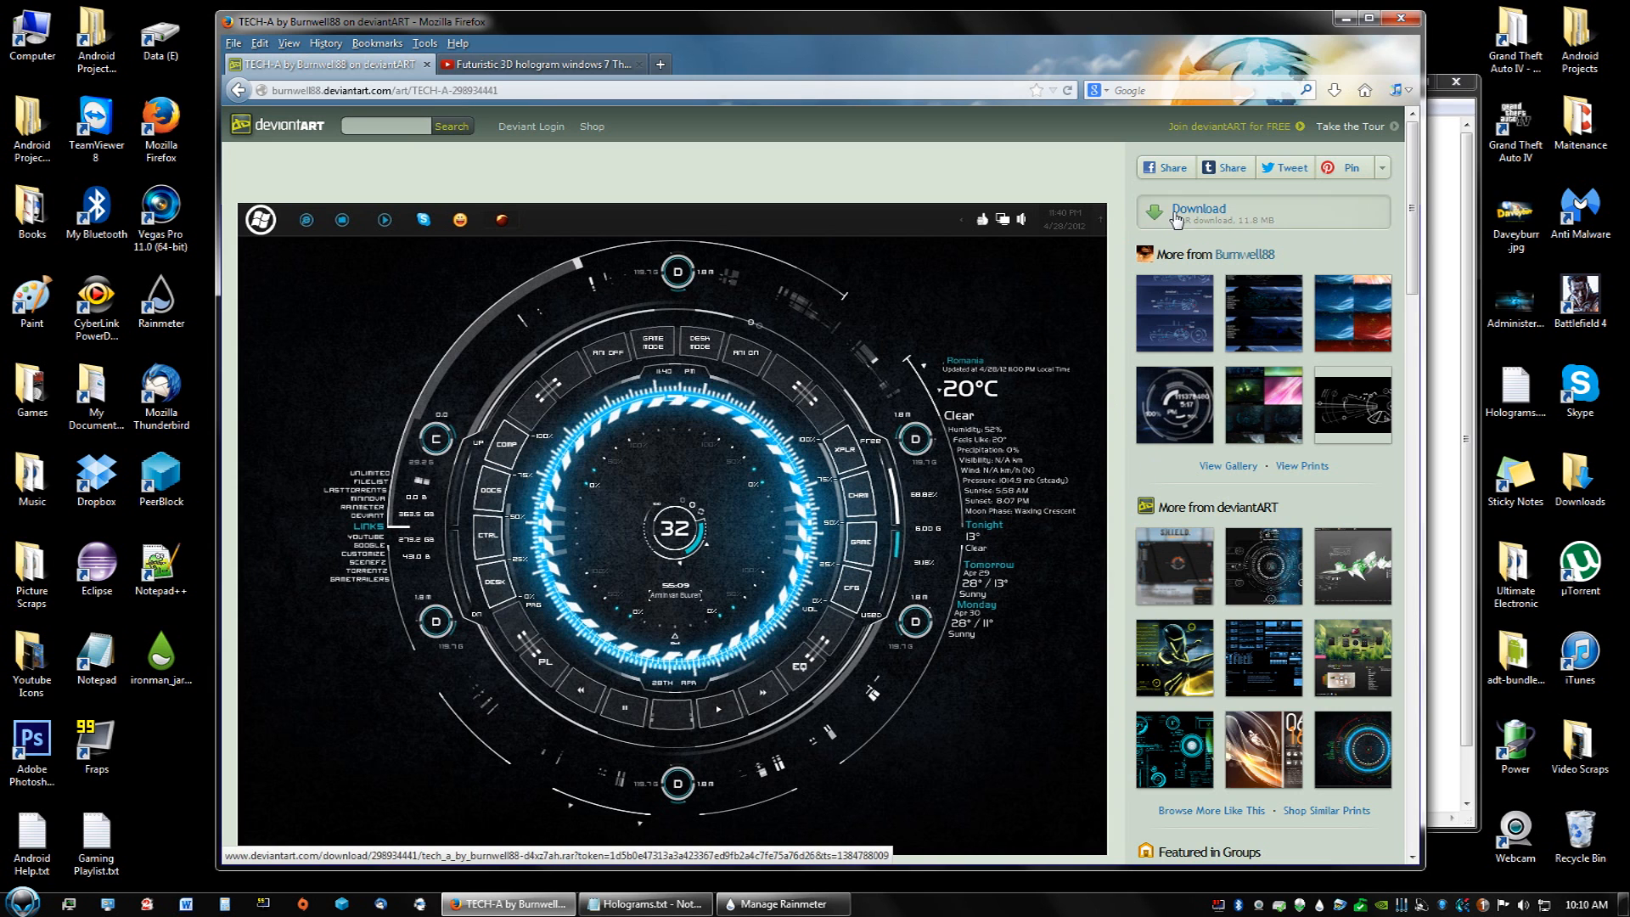
left_click(1198, 213)
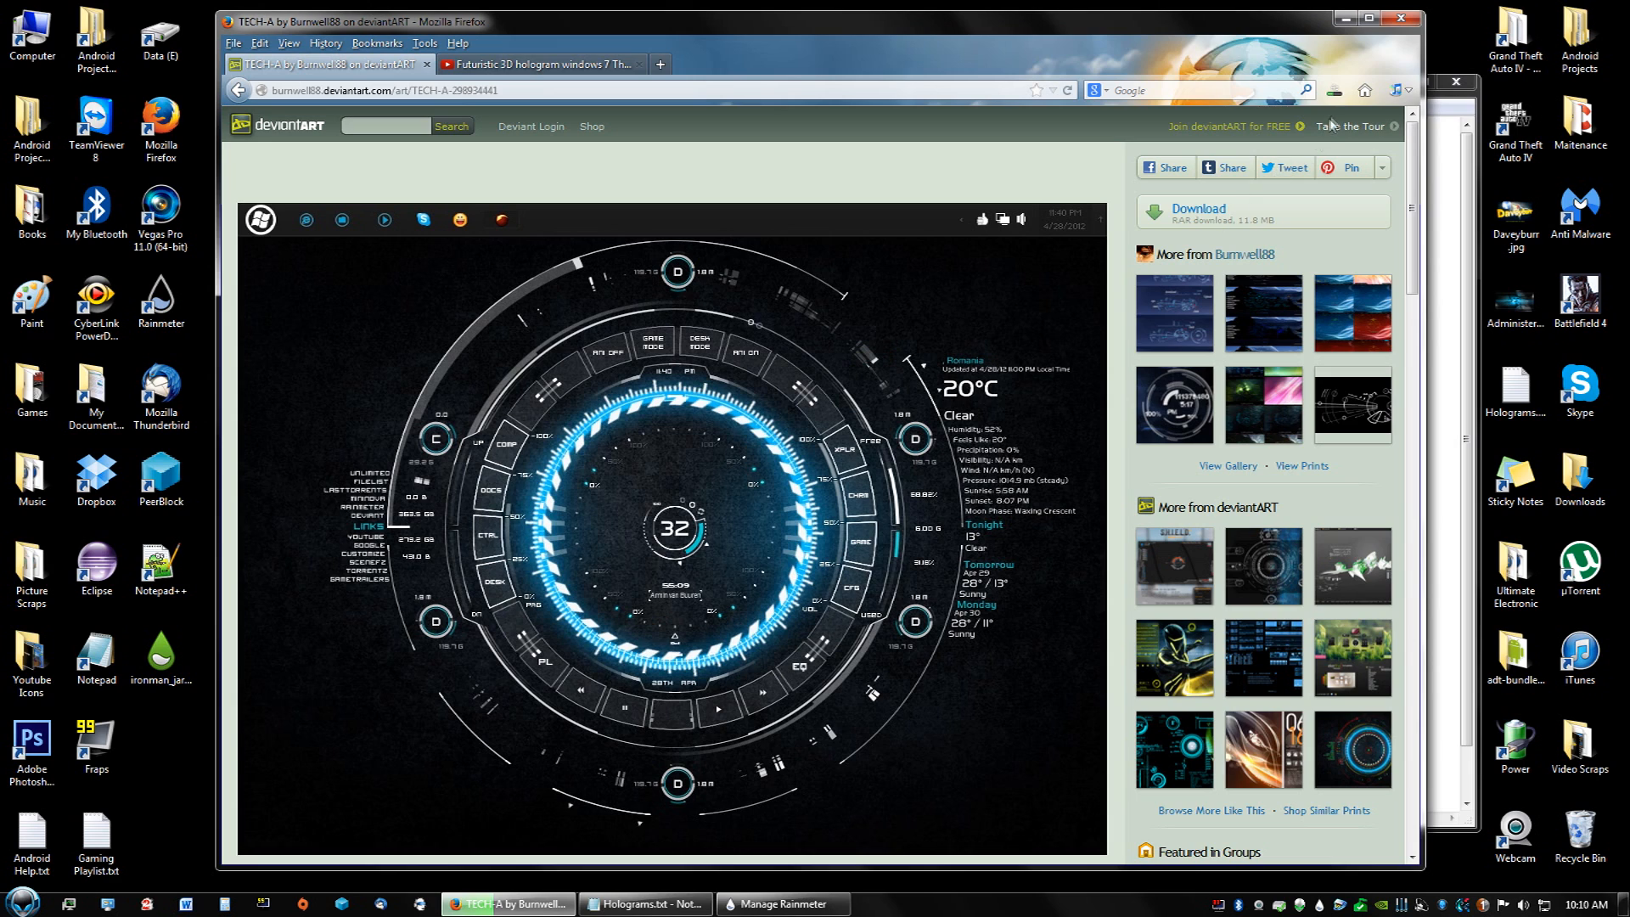
mouse_move(1334, 91)
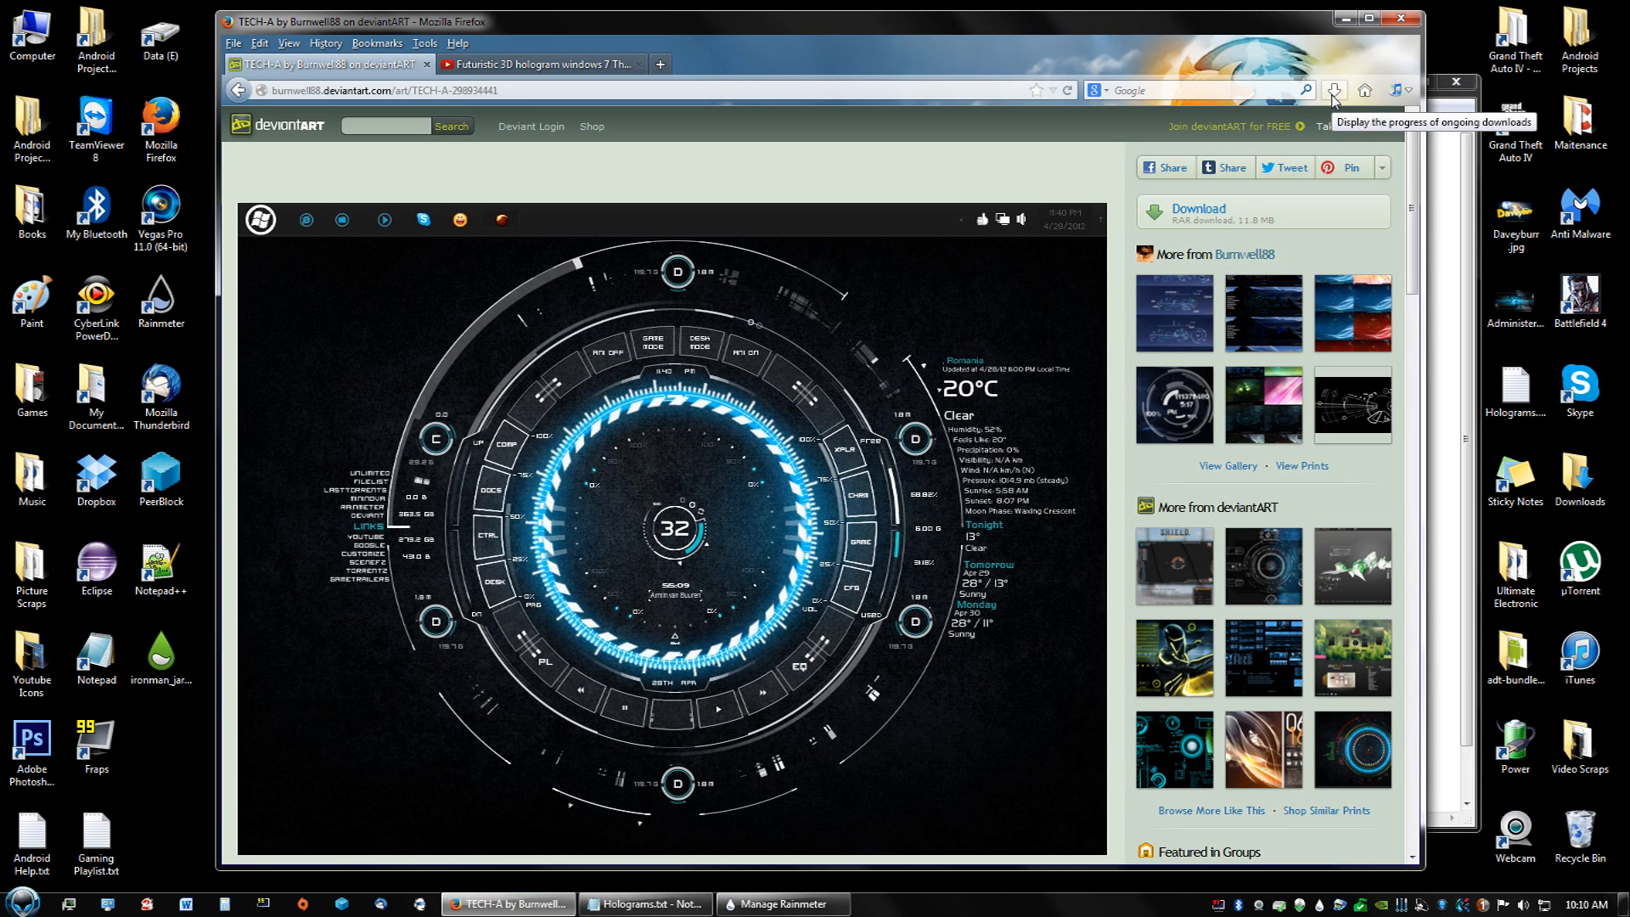
left_click(1335, 91)
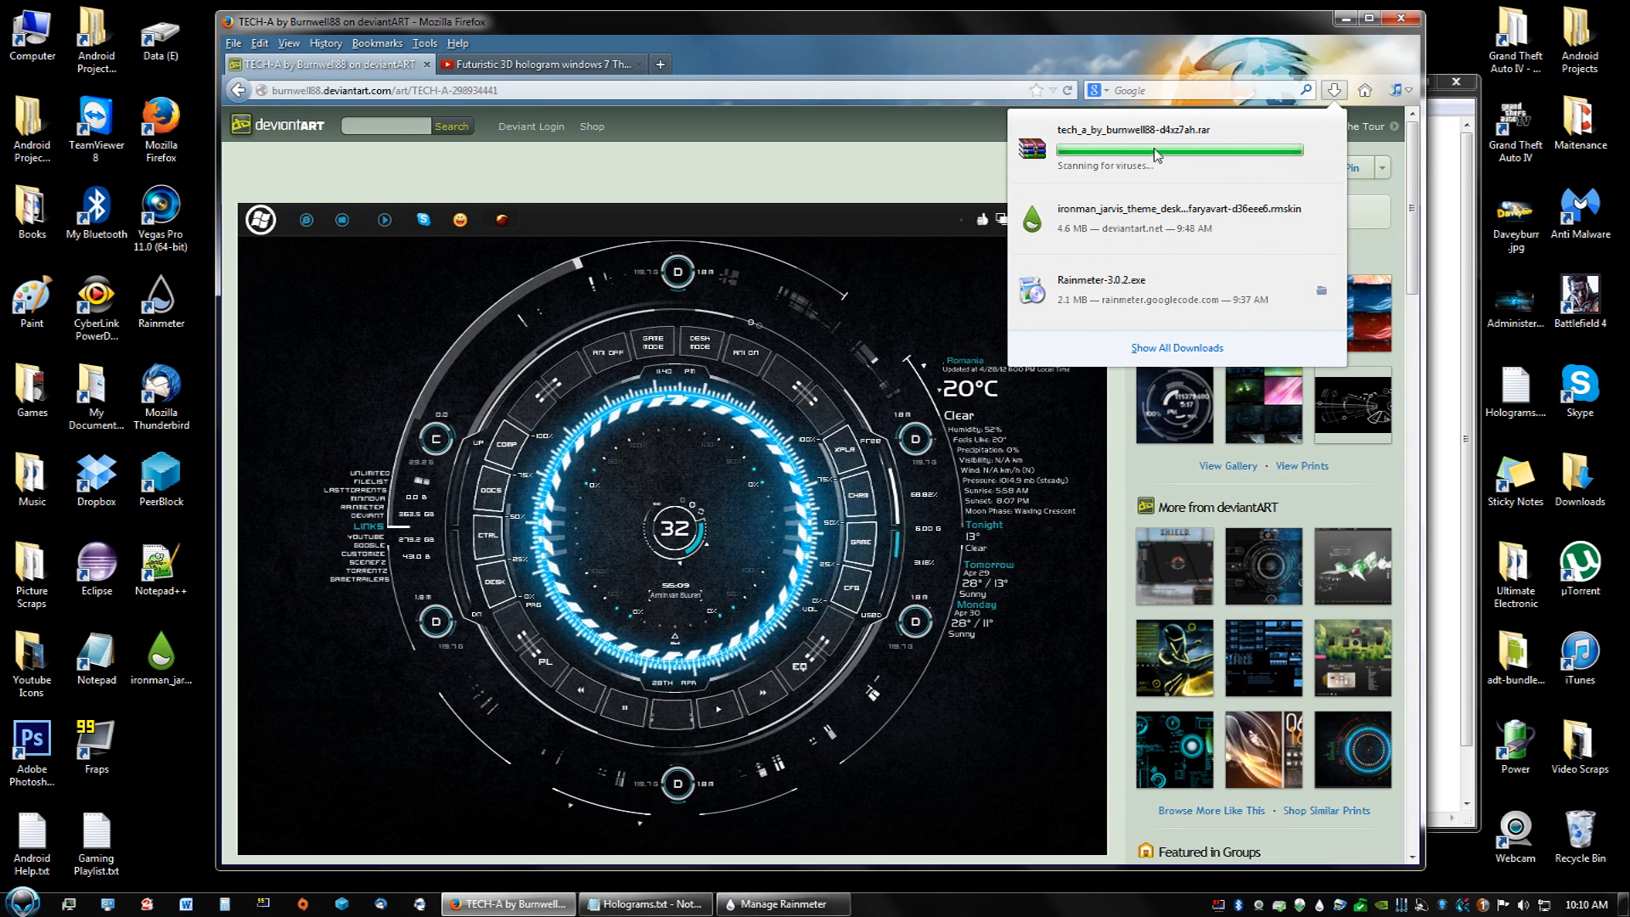
mouse_move(1118, 111)
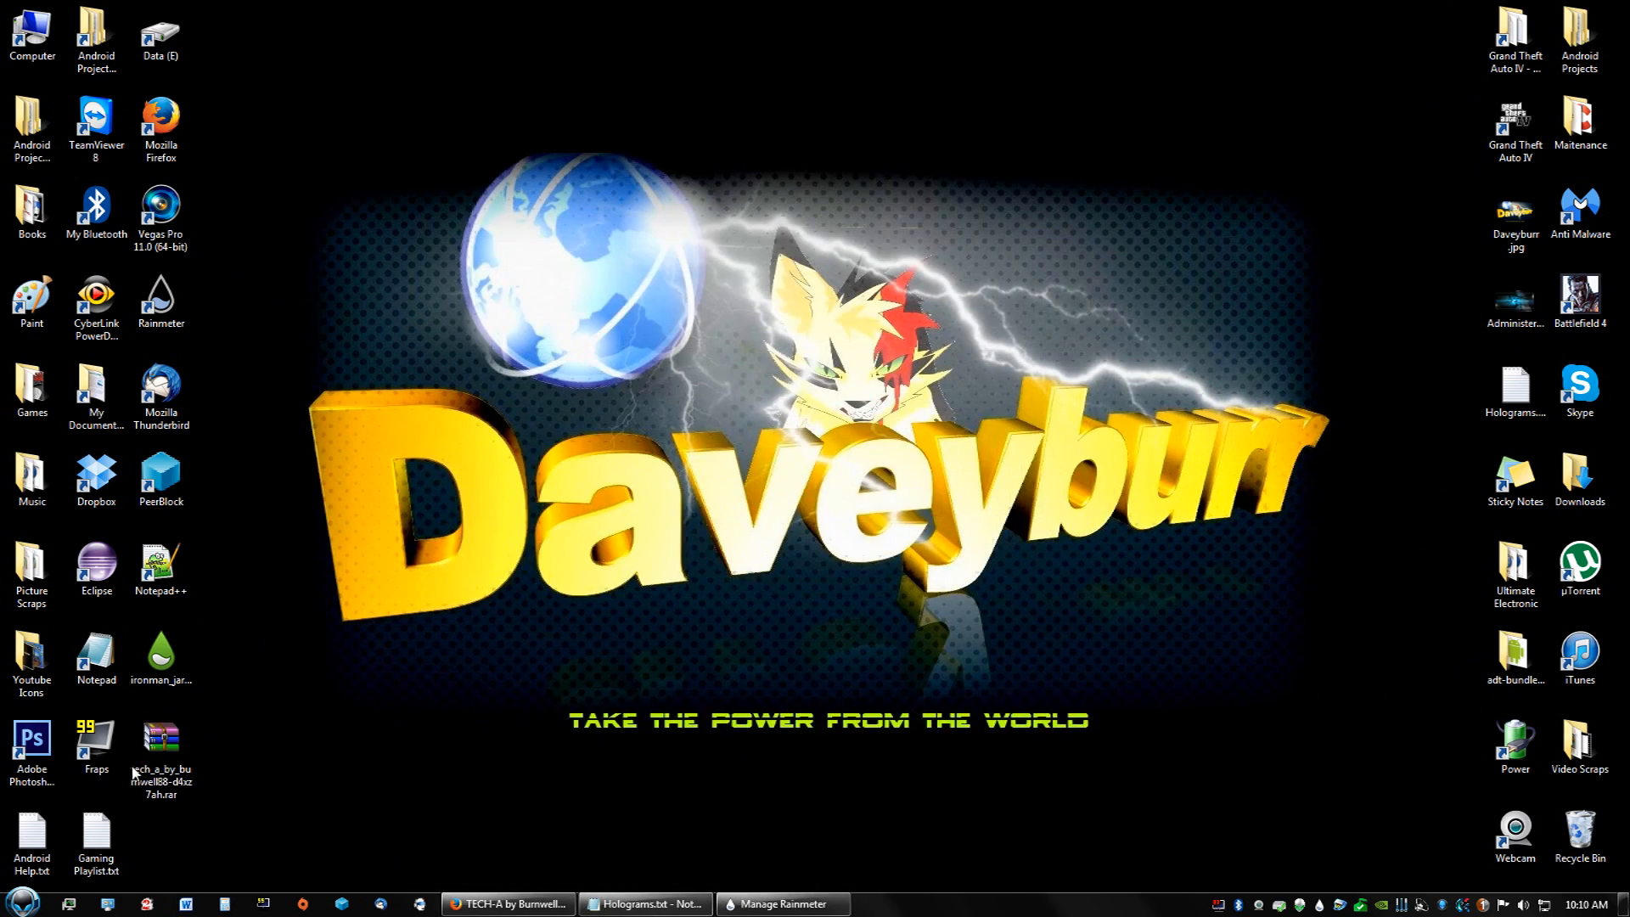
Open the tech_a archive in WinRAR and pull TECH-A.rmskin from its SKIN folder
left_click_drag(161, 744, 934, 578)
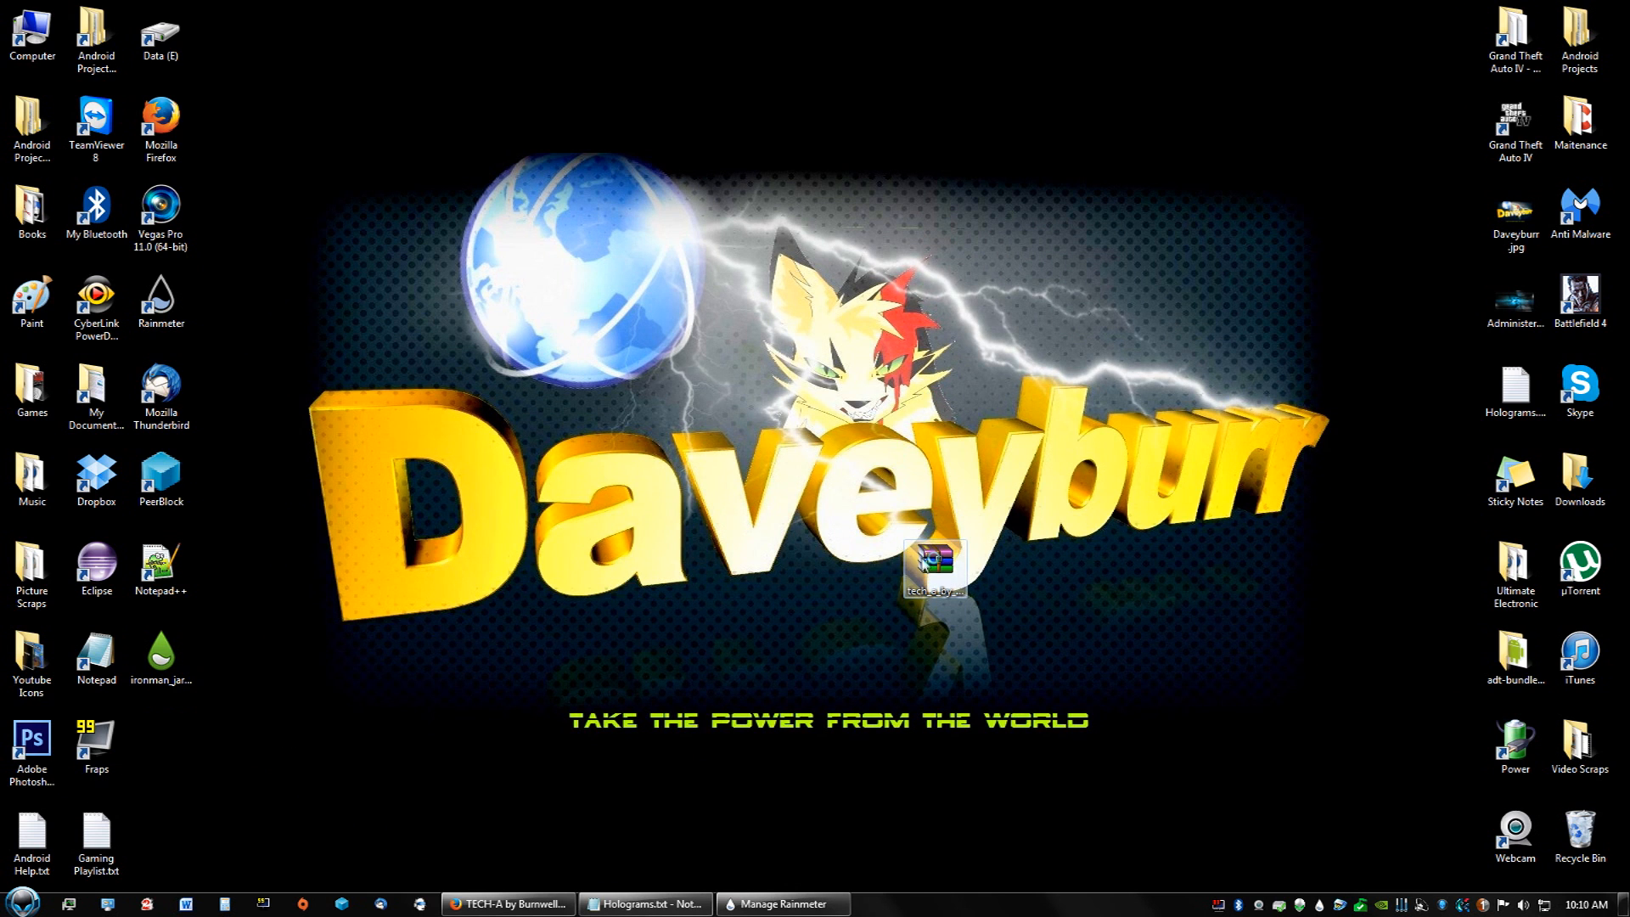
double_click(935, 566)
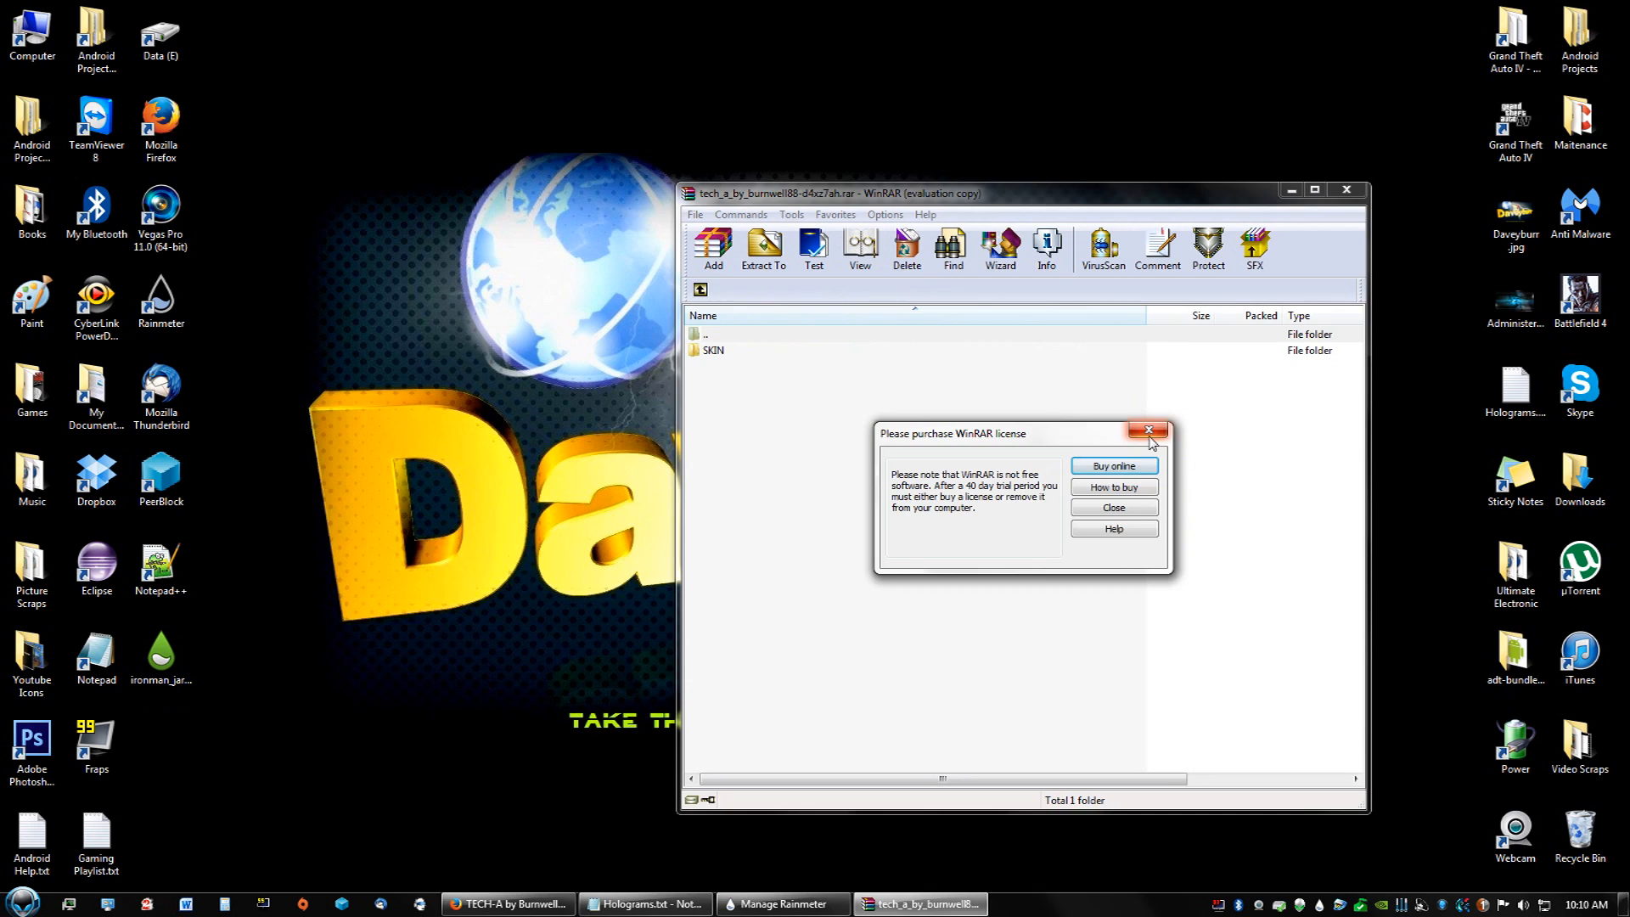
left_click(1148, 431)
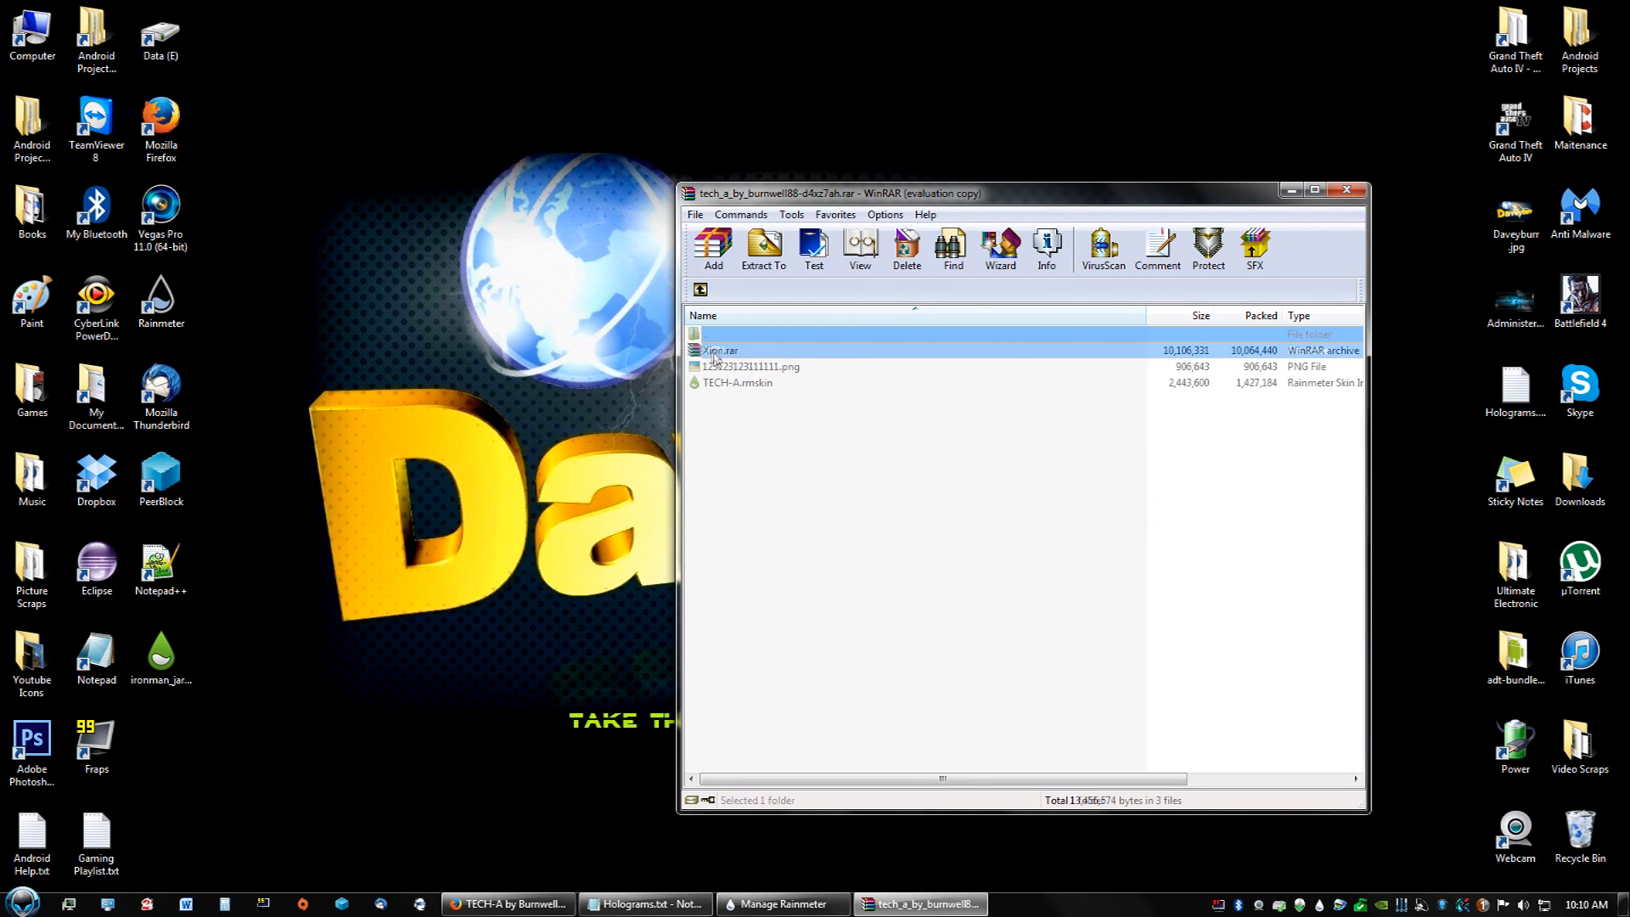
left_click(738, 383)
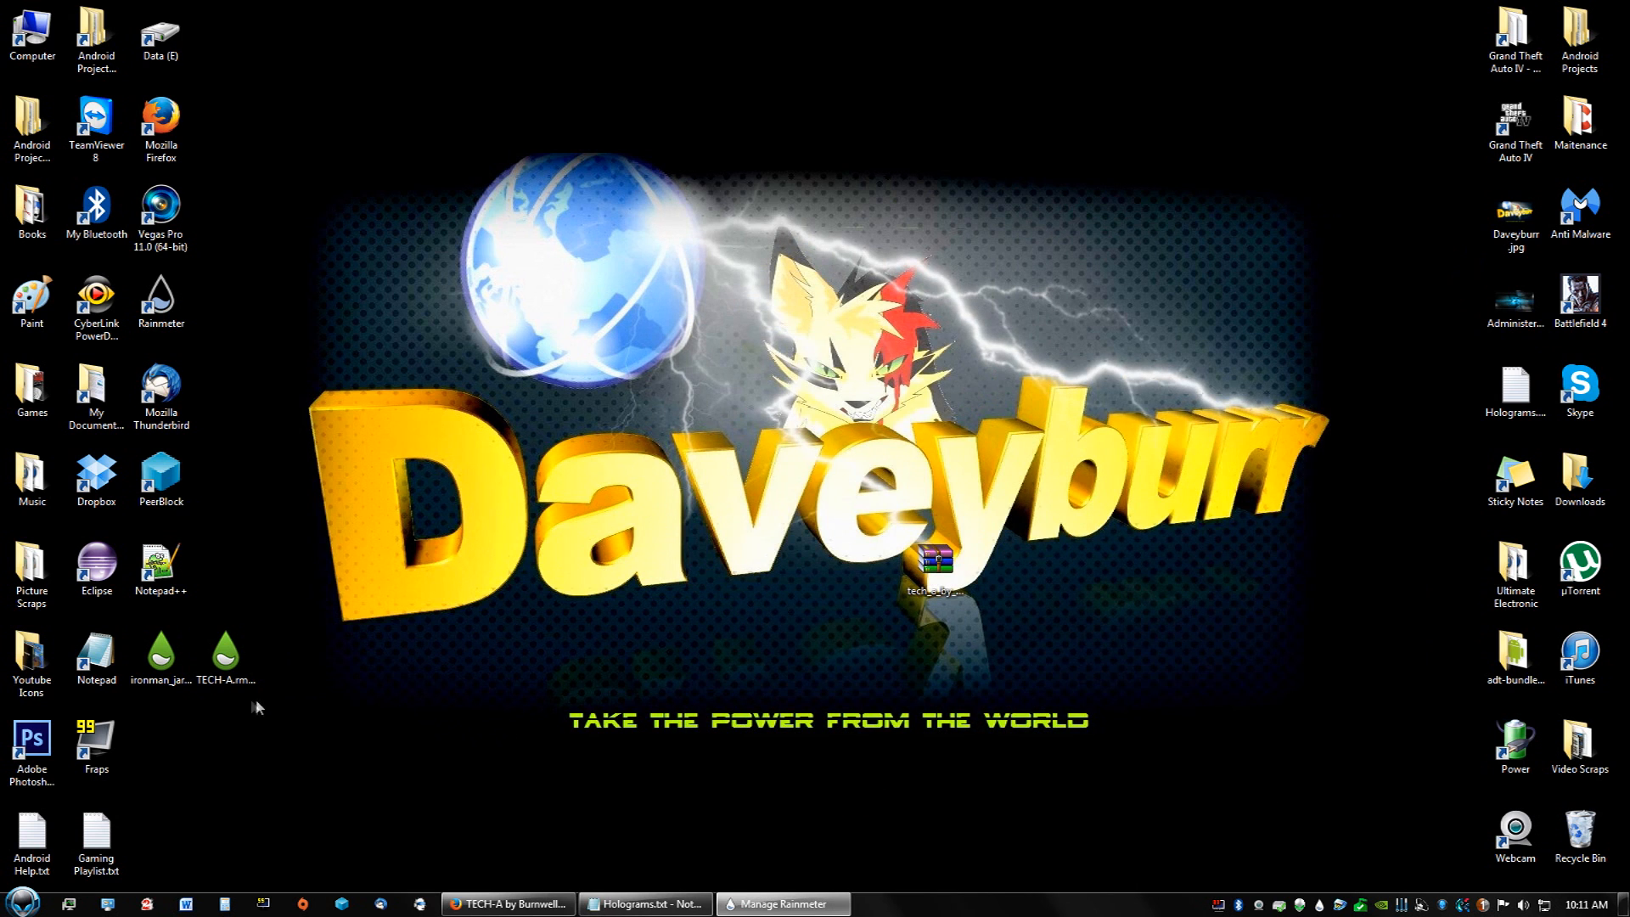
left_click(224, 655)
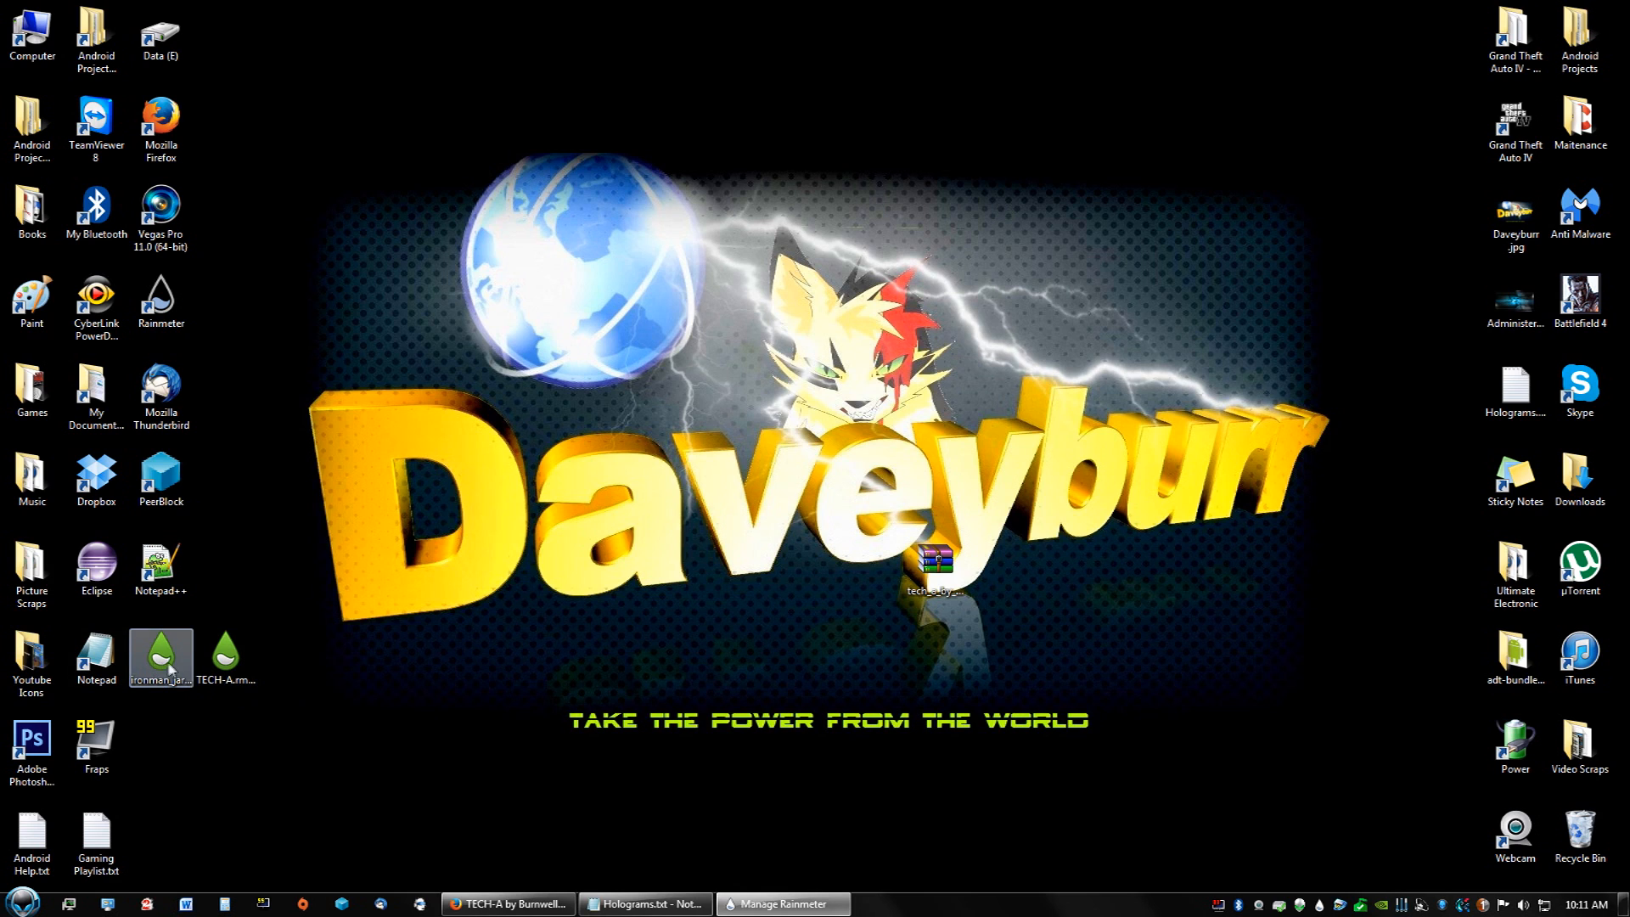
left_click(224, 657)
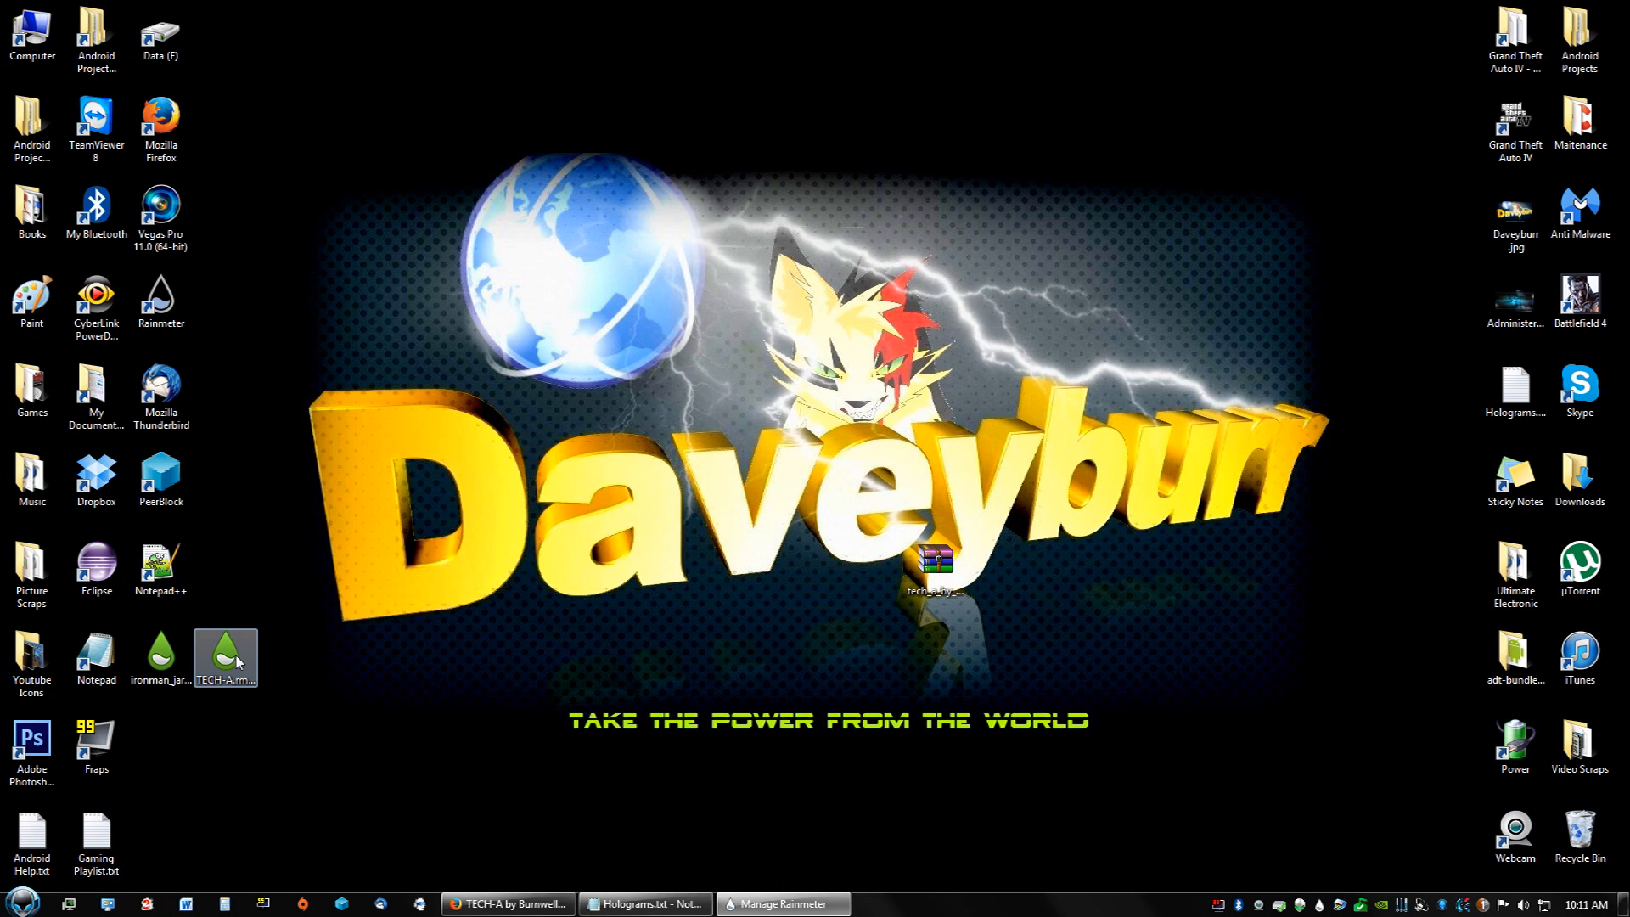
Install the TECH-A.rmskin package with Apply included layout kept on
double_click(224, 658)
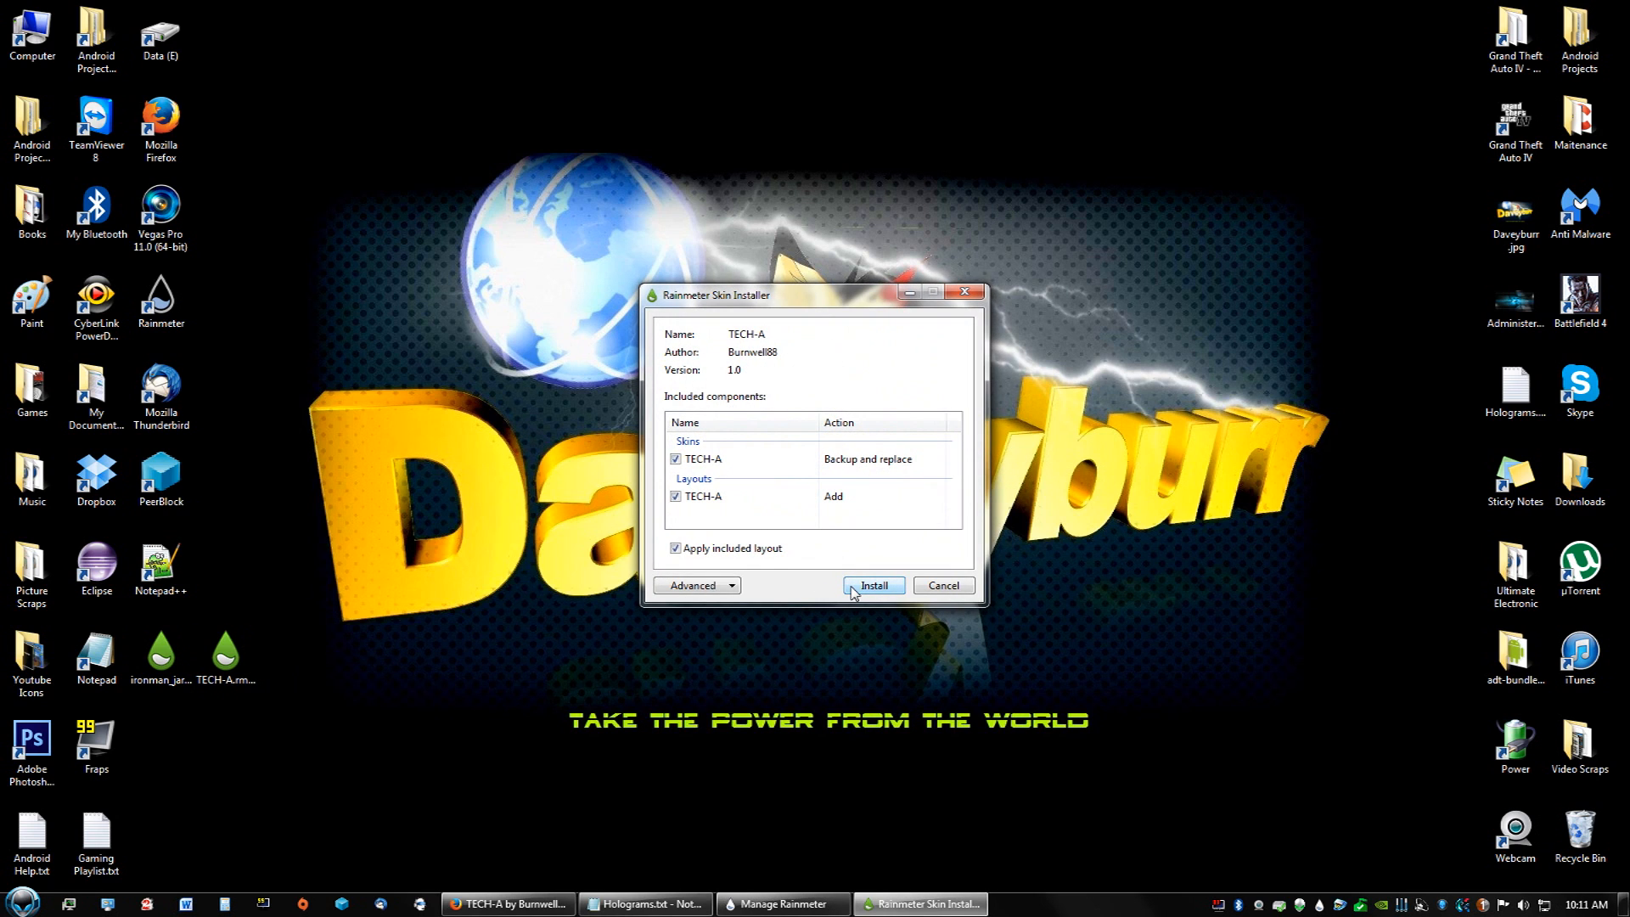
left_click(872, 585)
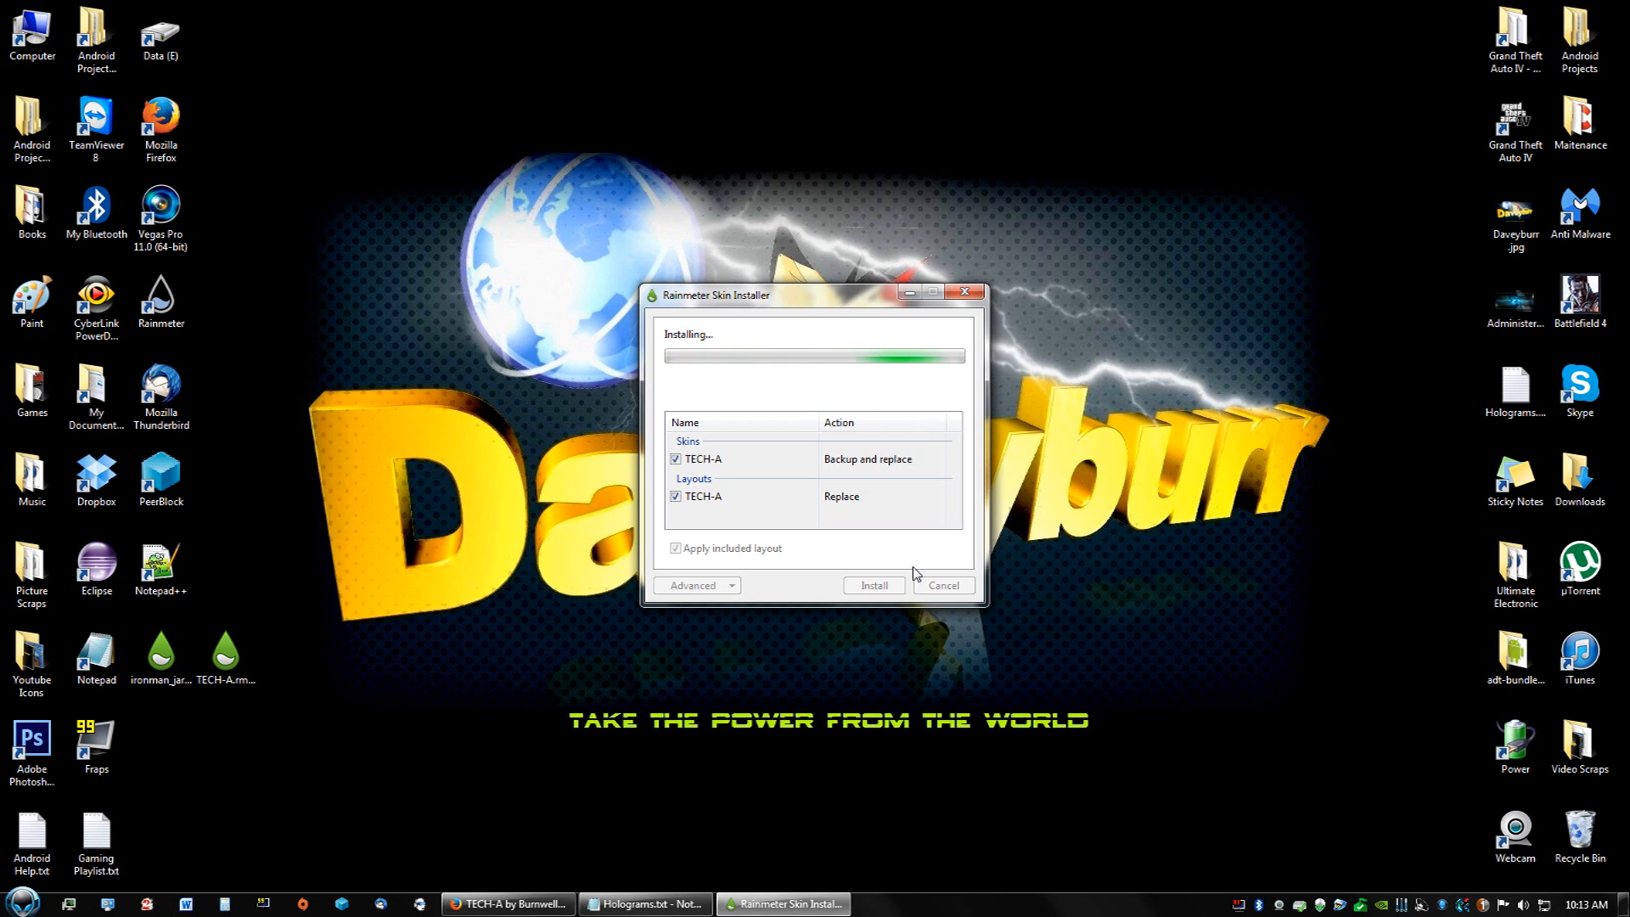
left_click(872, 584)
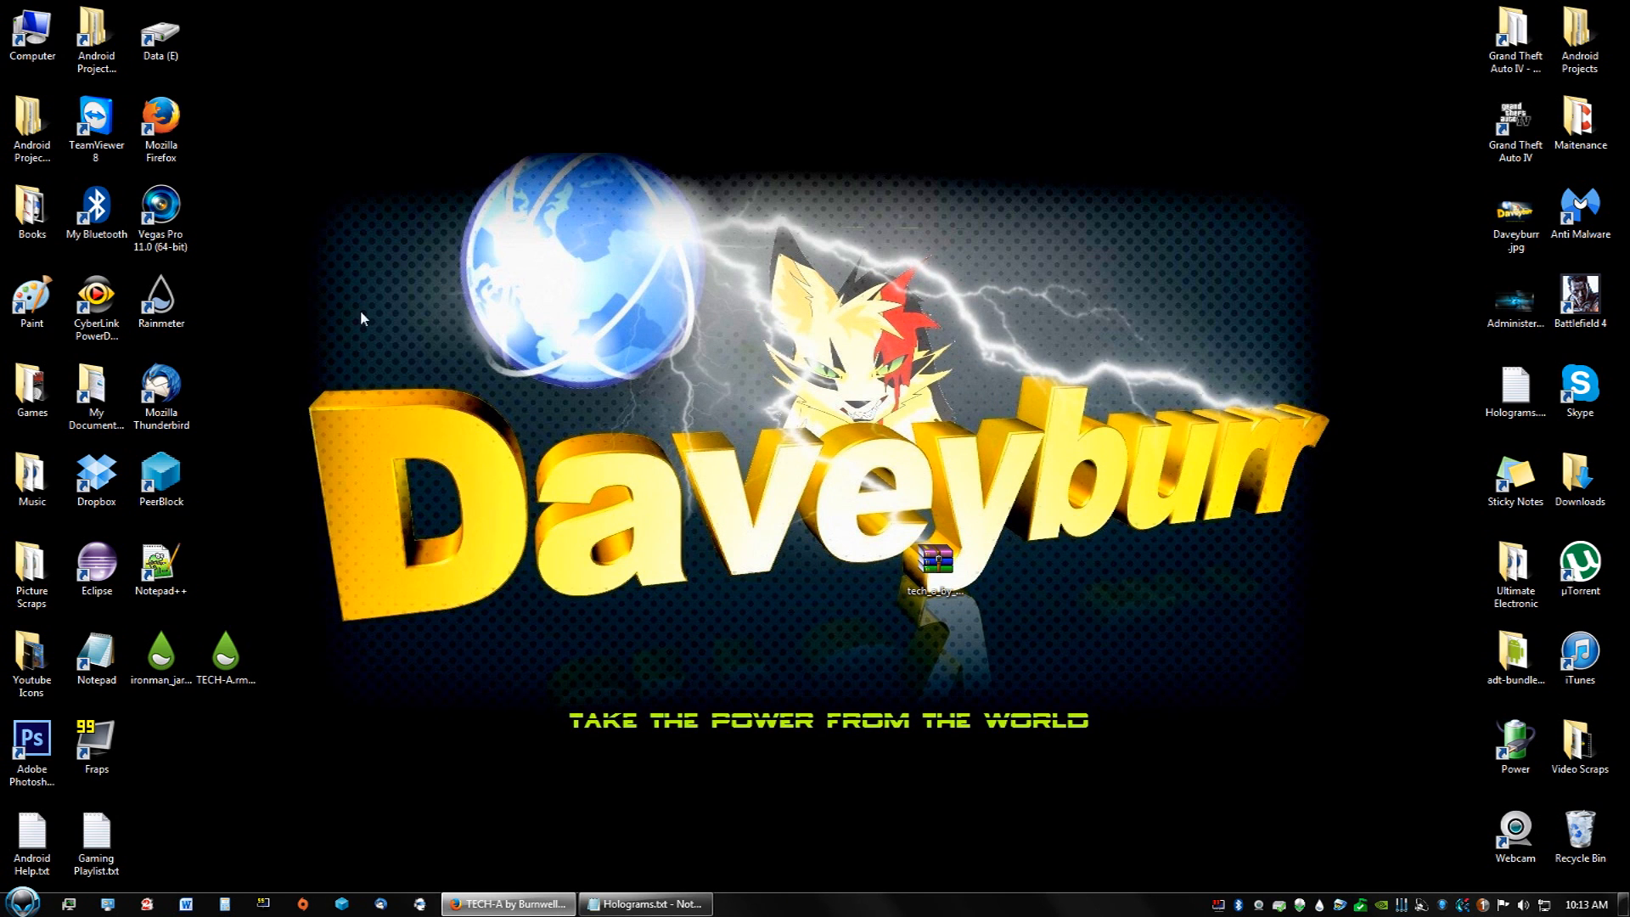
mouse_move(1259, 467)
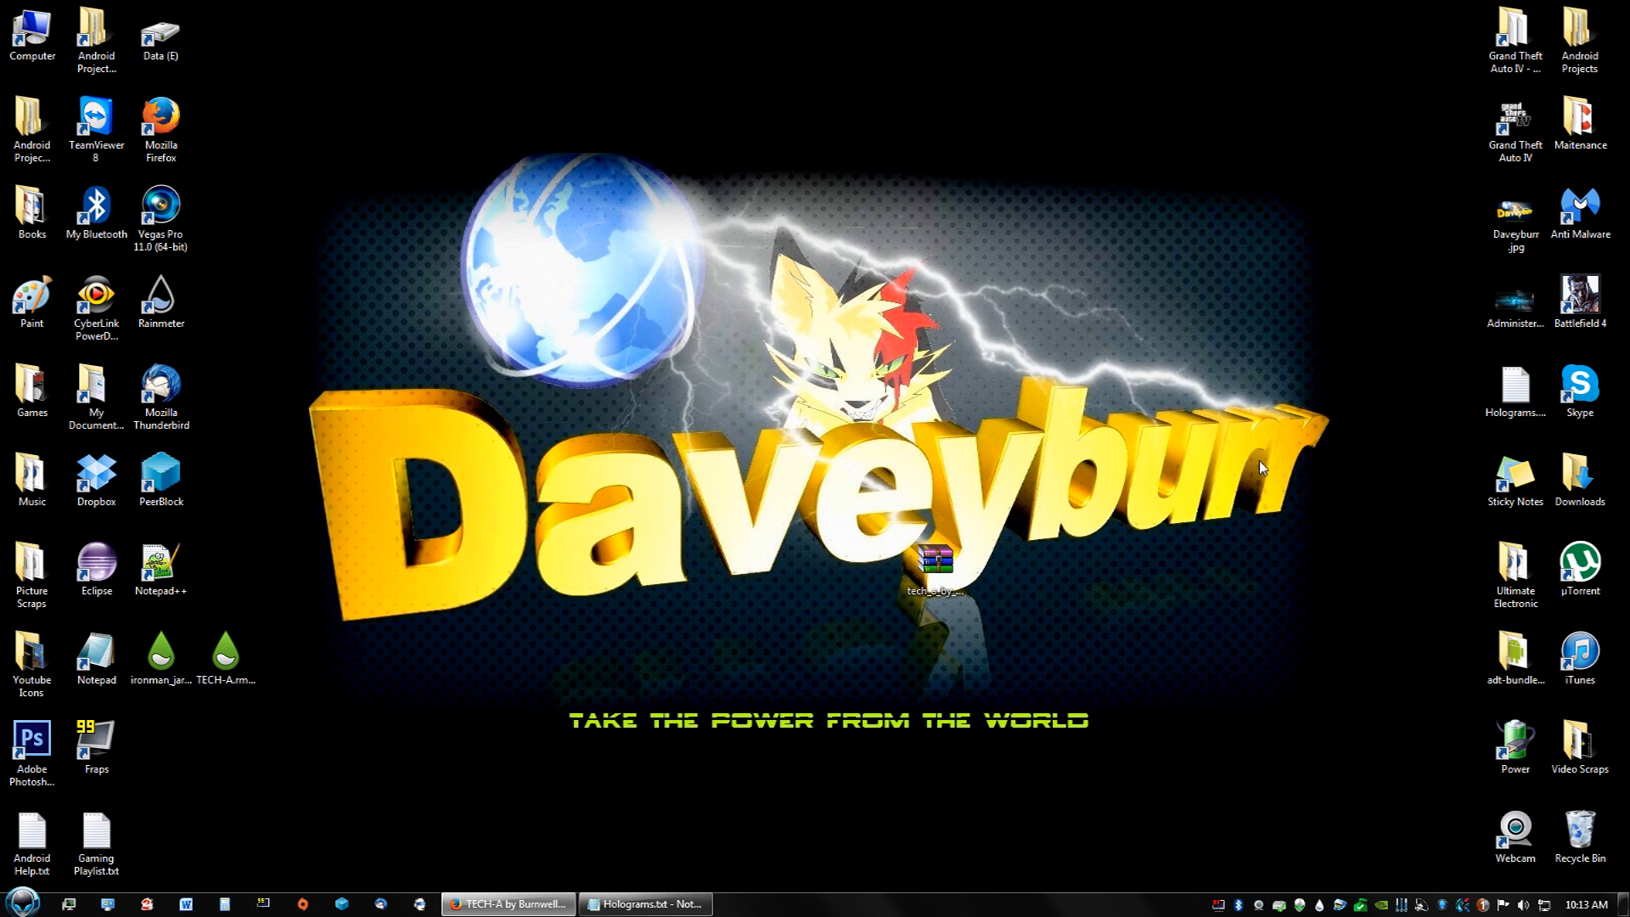
mouse_move(705, 801)
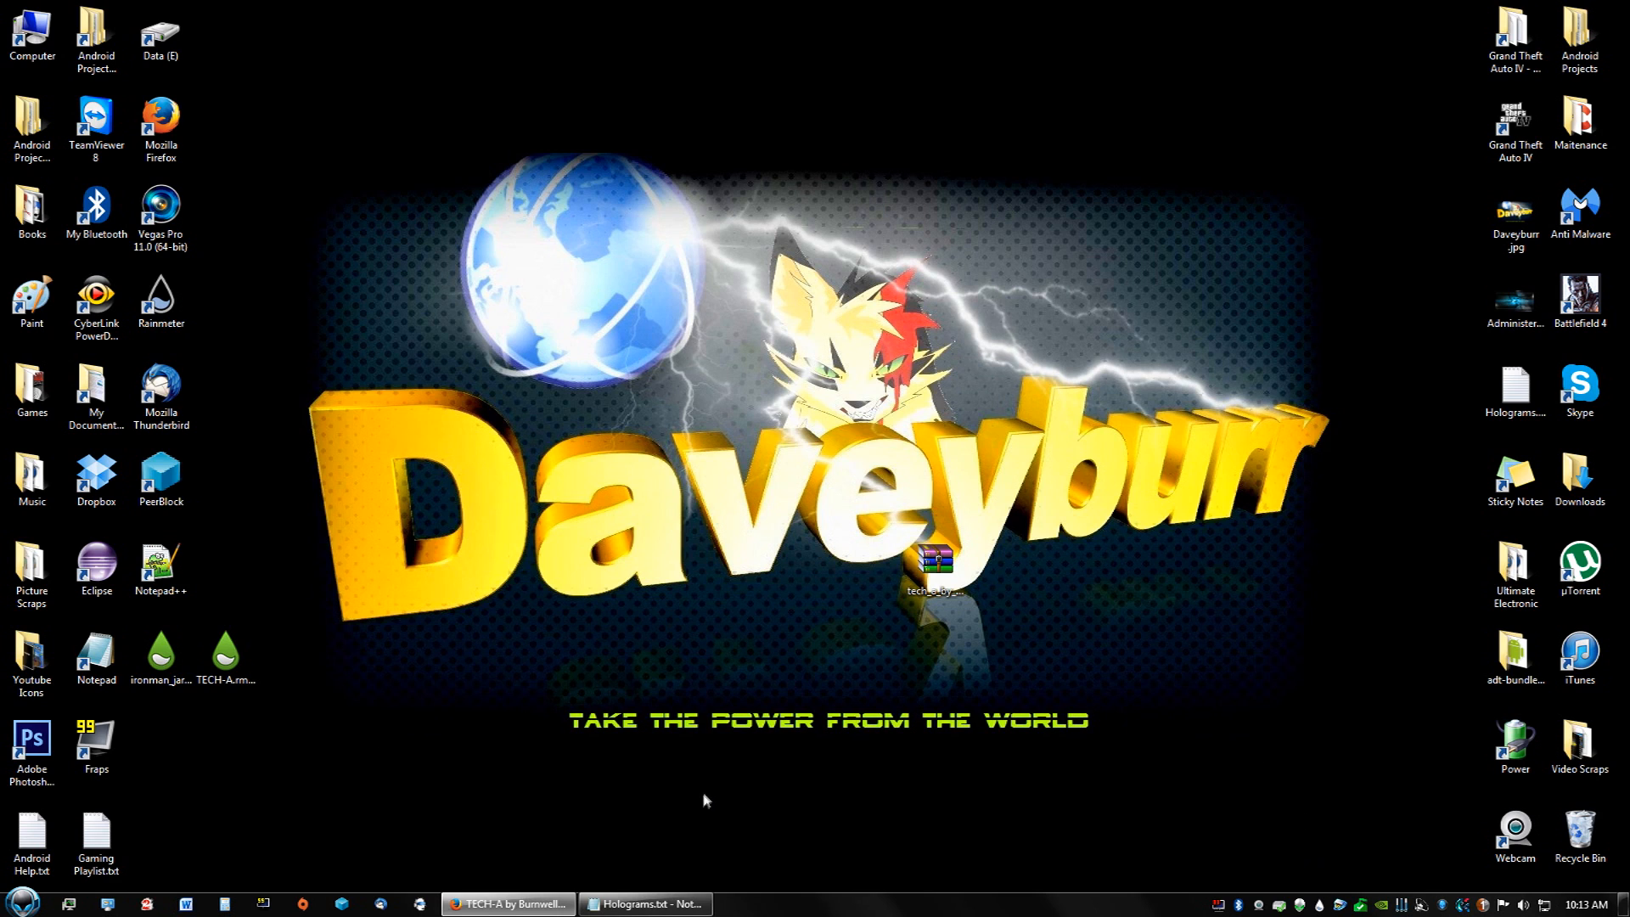
mouse_move(1315, 906)
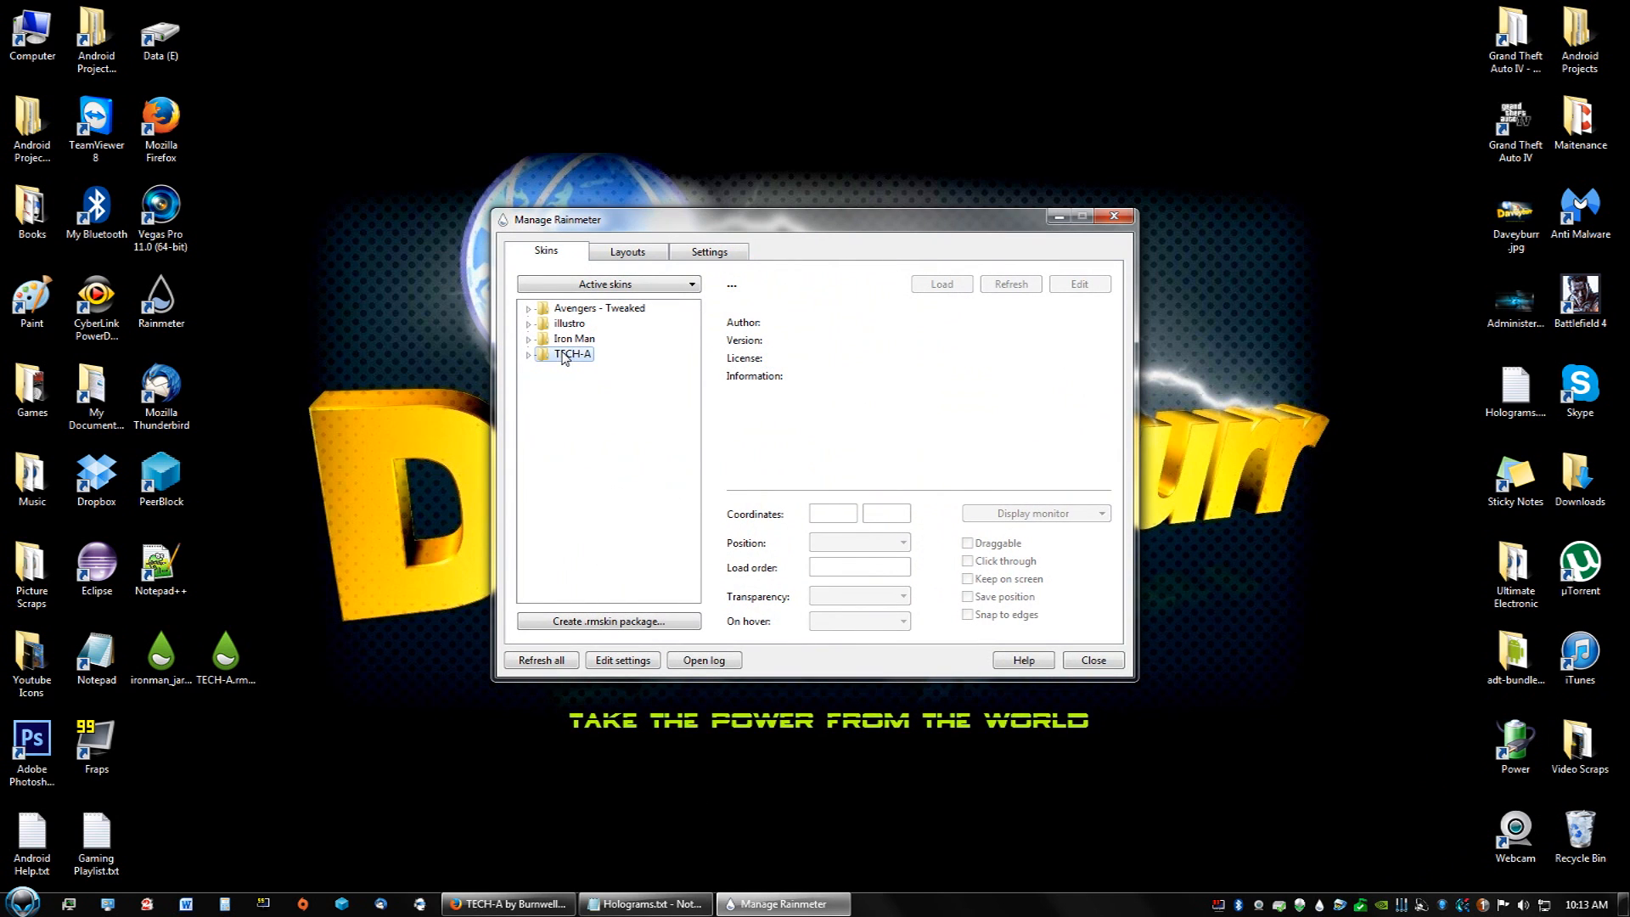
Load TECH-A's configure.ini and rotator ring skins, then expand the SHORTCUTS folder
left_click(529, 353)
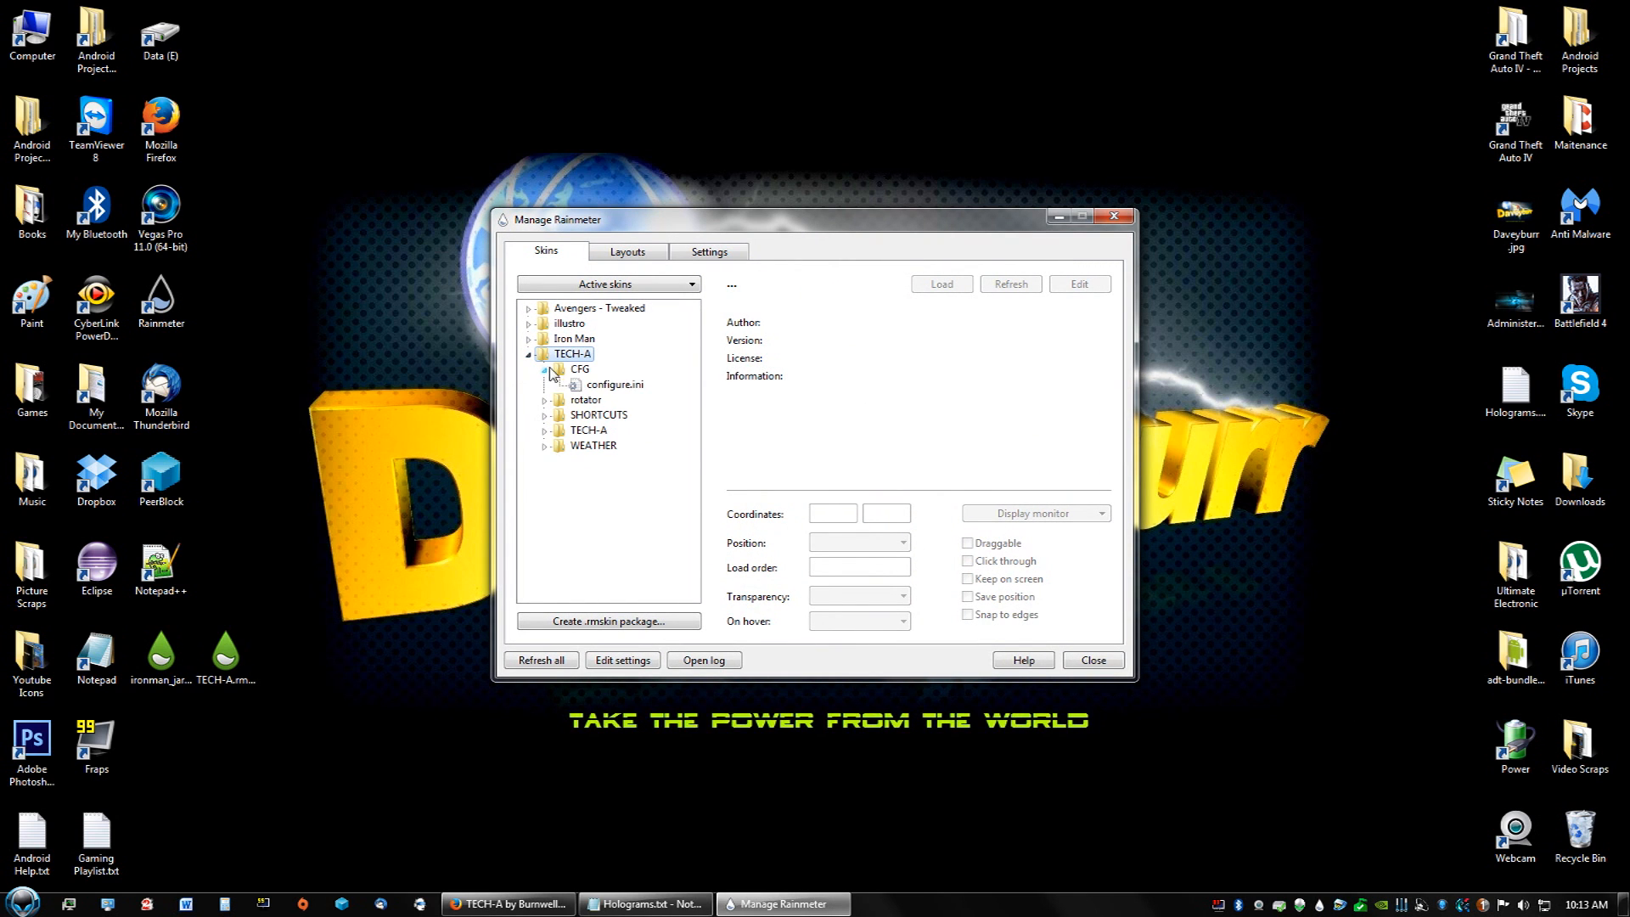
left_click(615, 385)
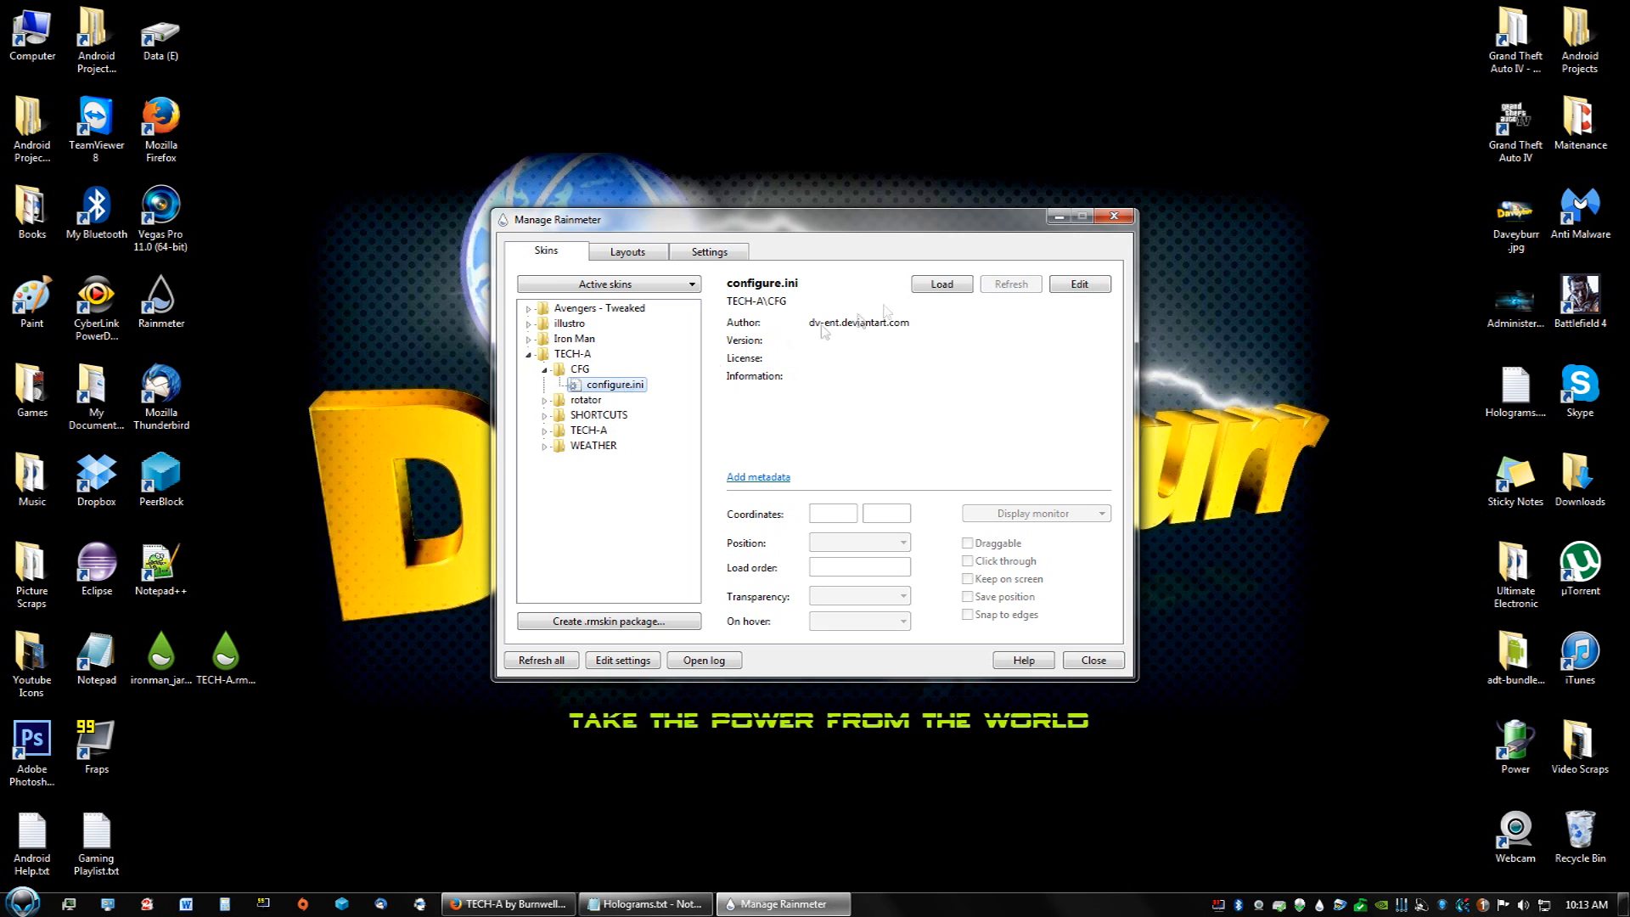
left_click(940, 284)
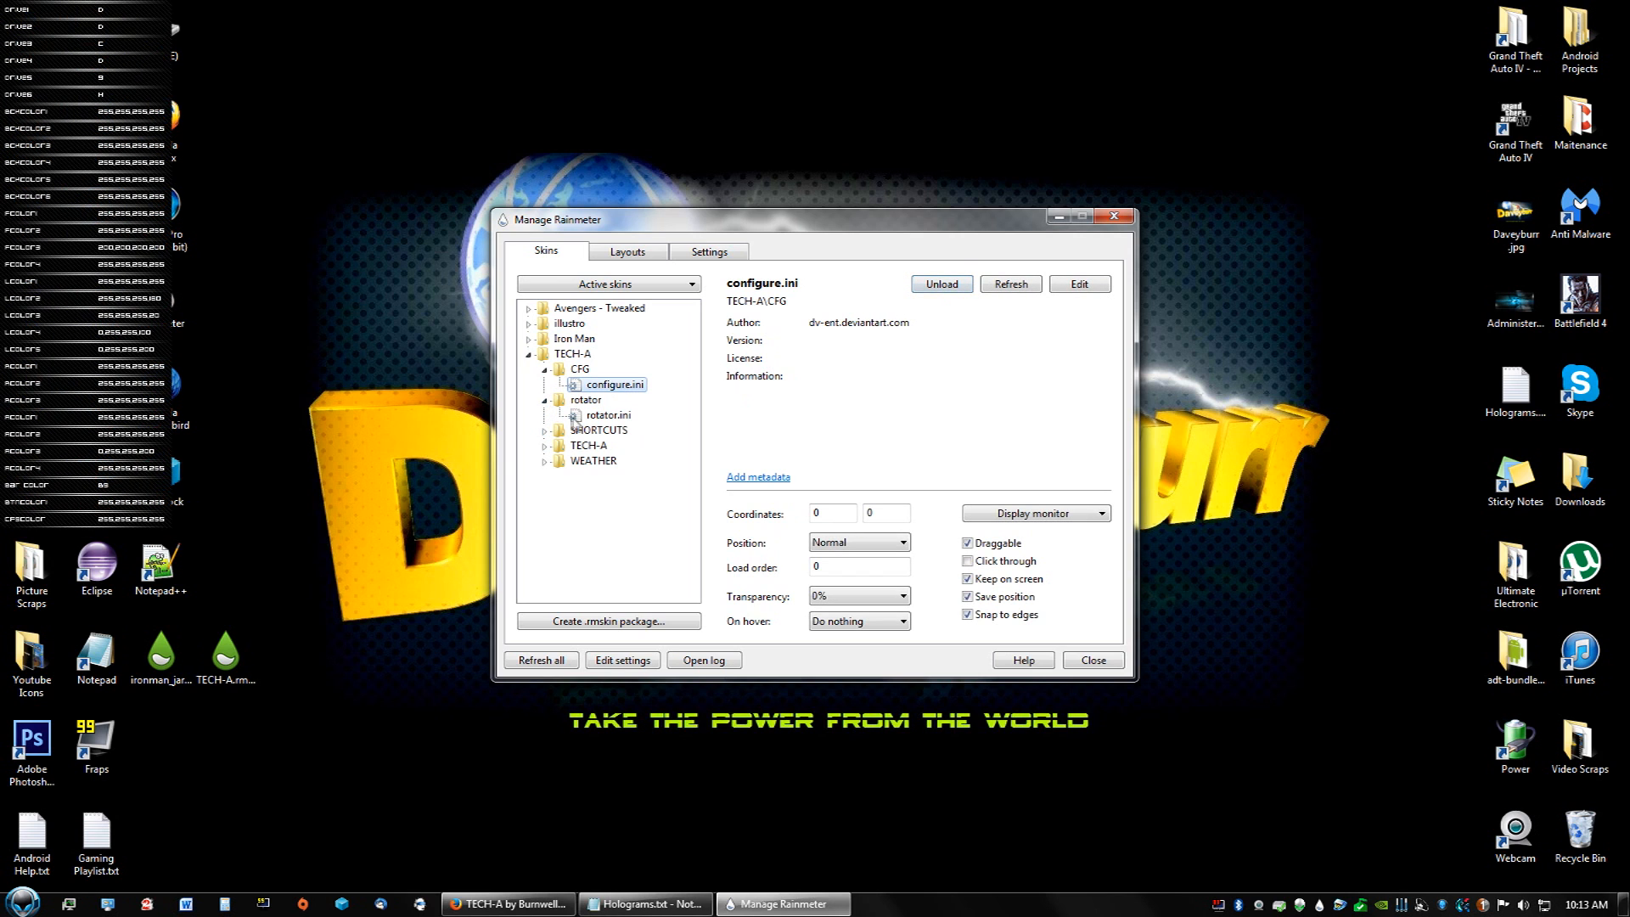
left_click(604, 413)
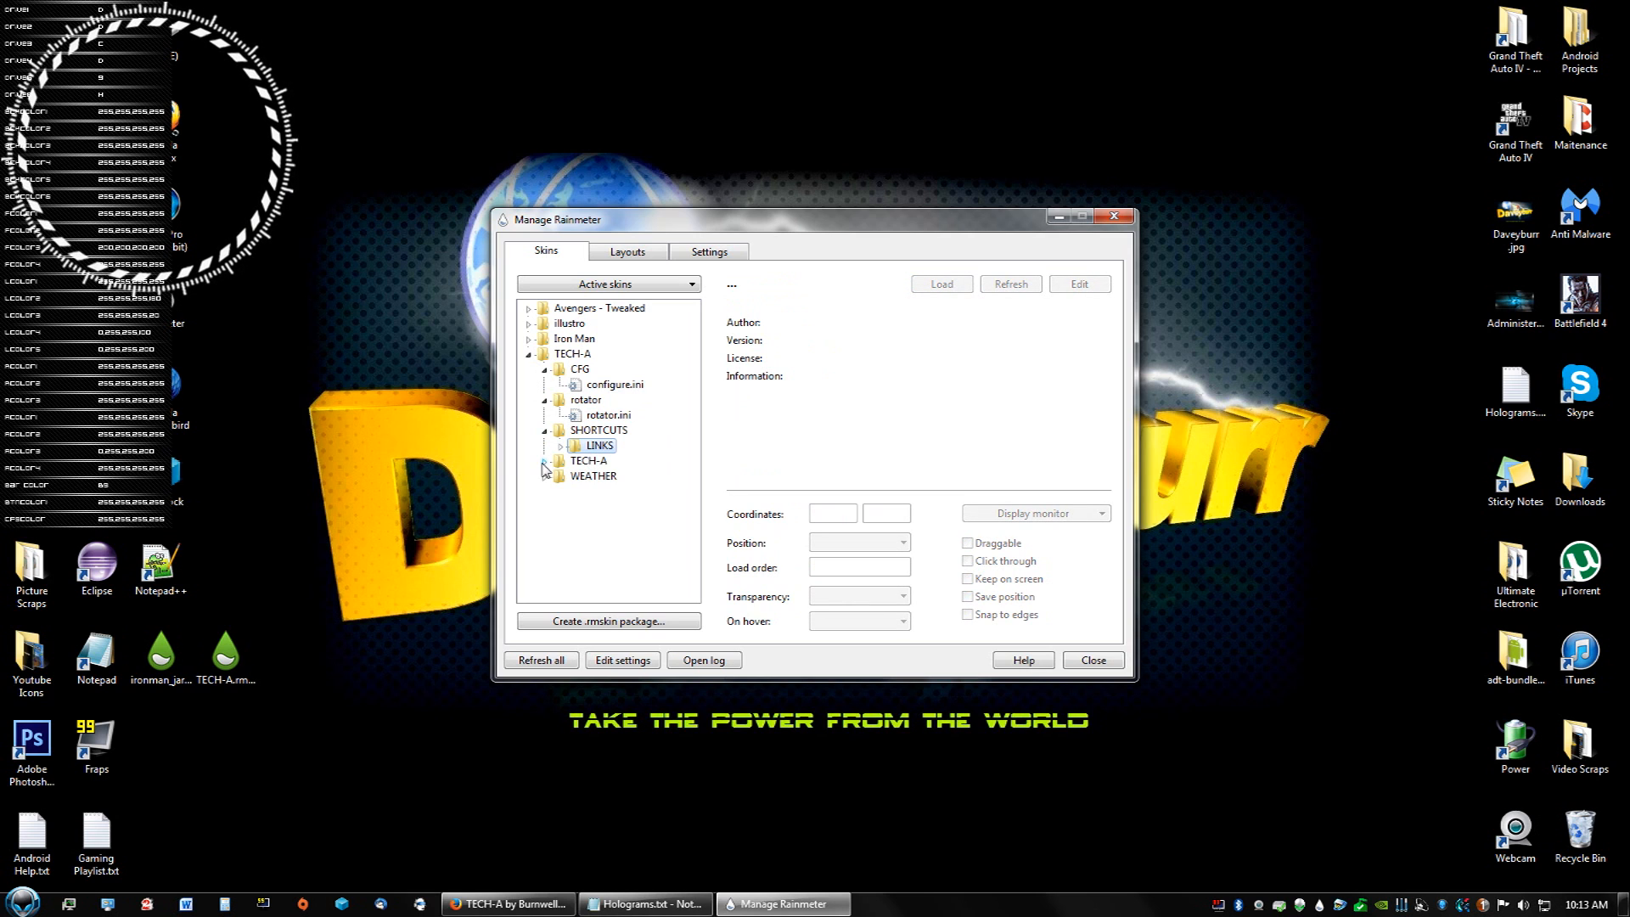
left_click(588, 461)
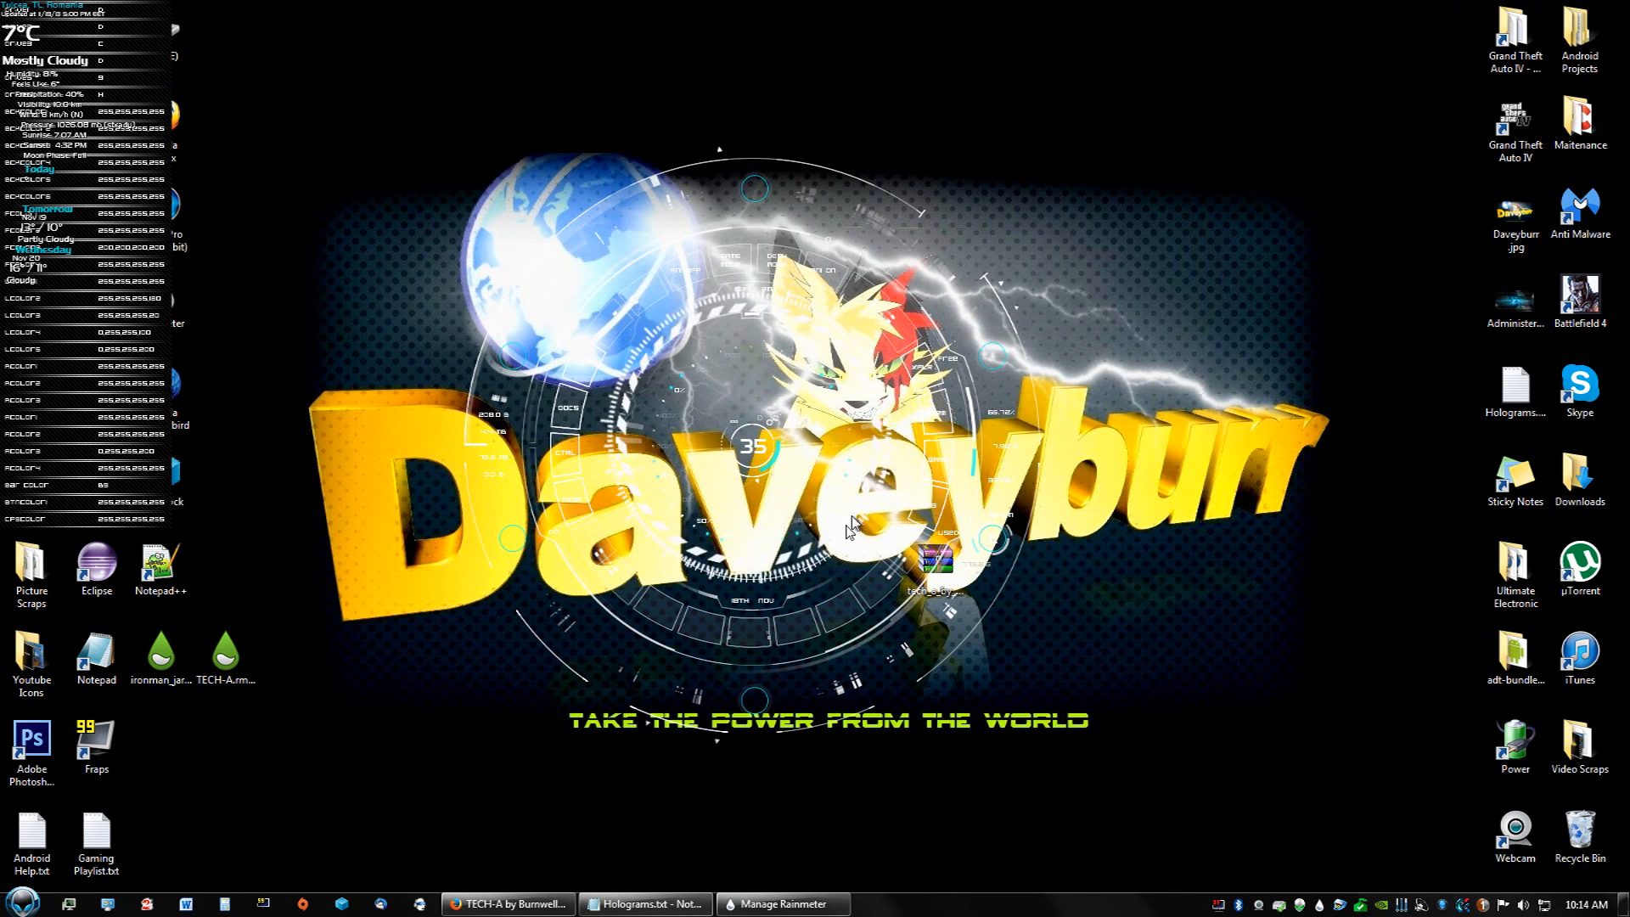
mouse_move(1092, 125)
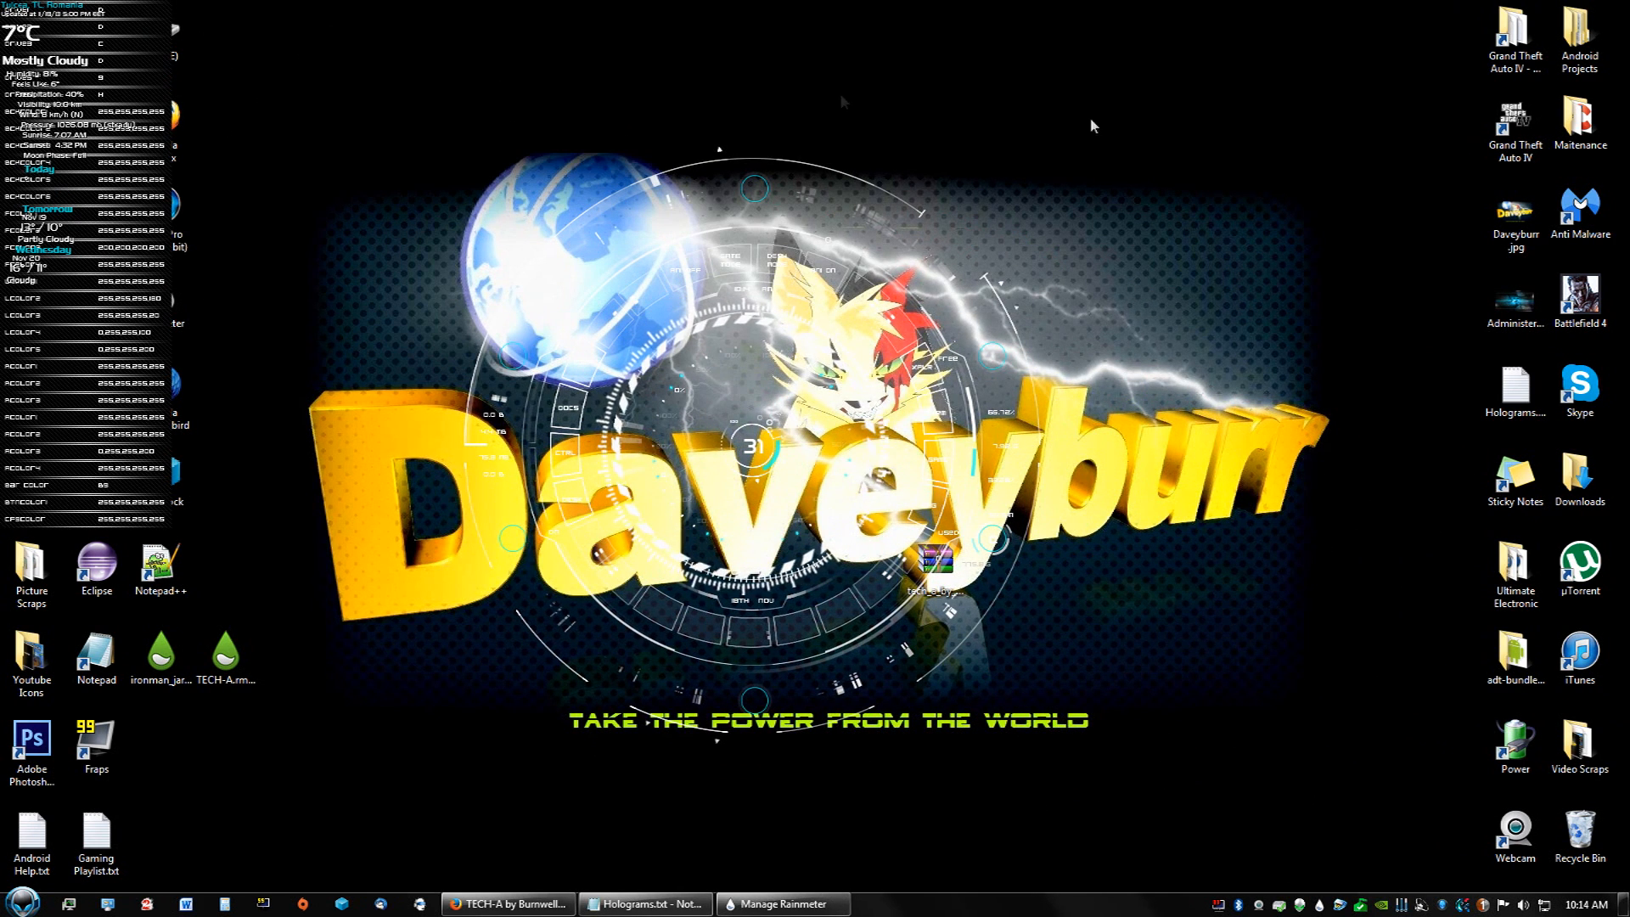
mouse_move(1376, 235)
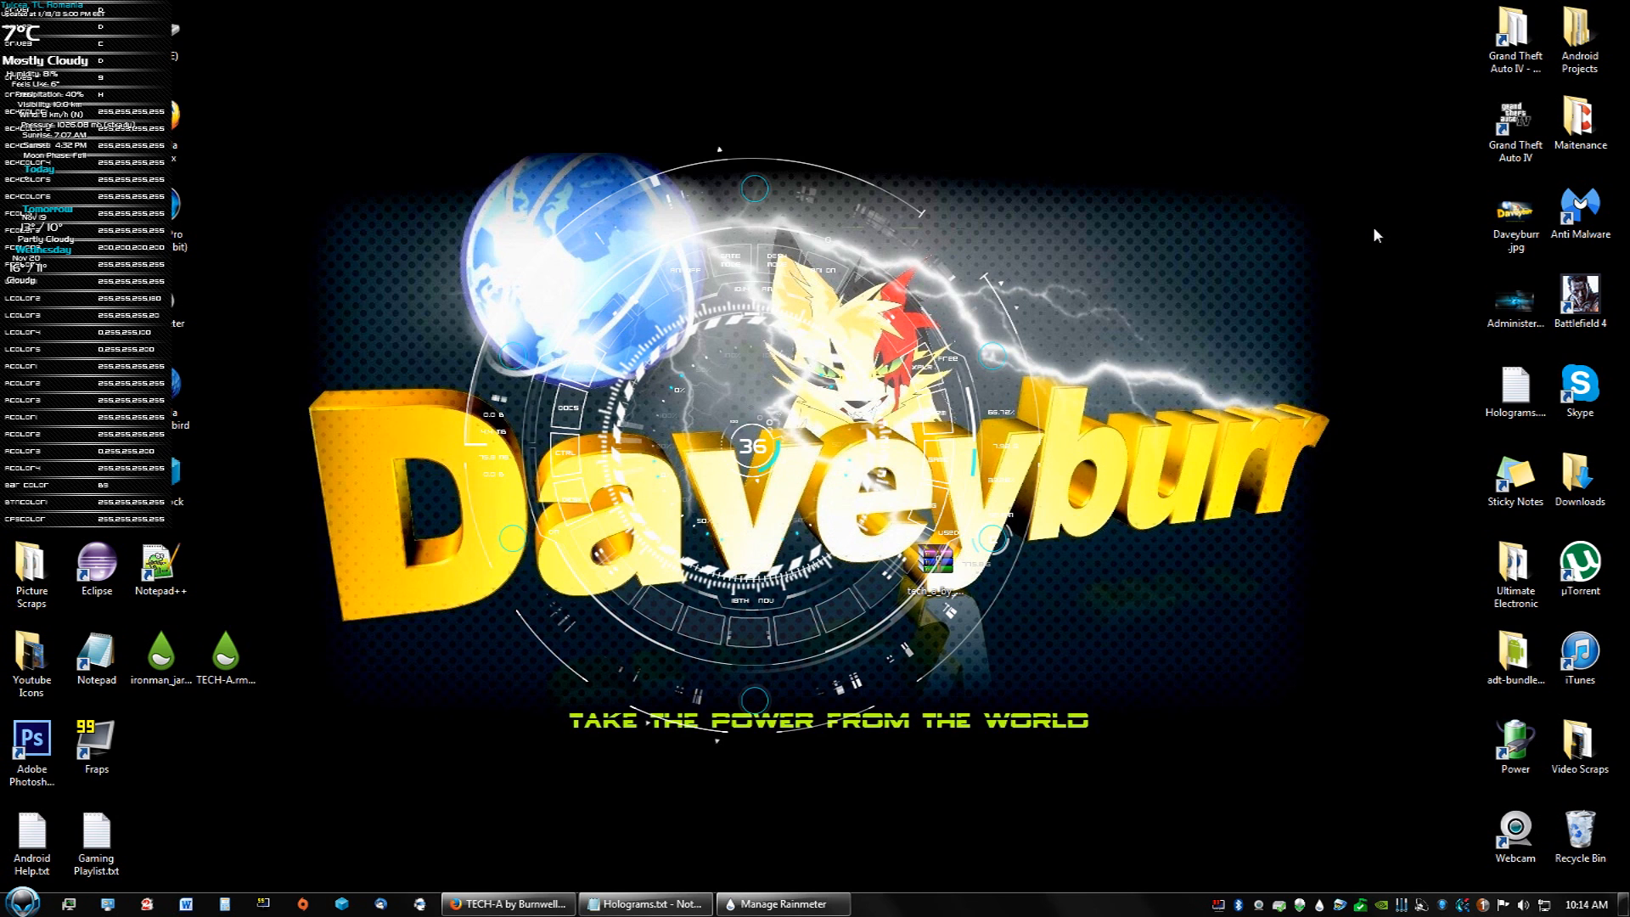
mouse_move(1254, 380)
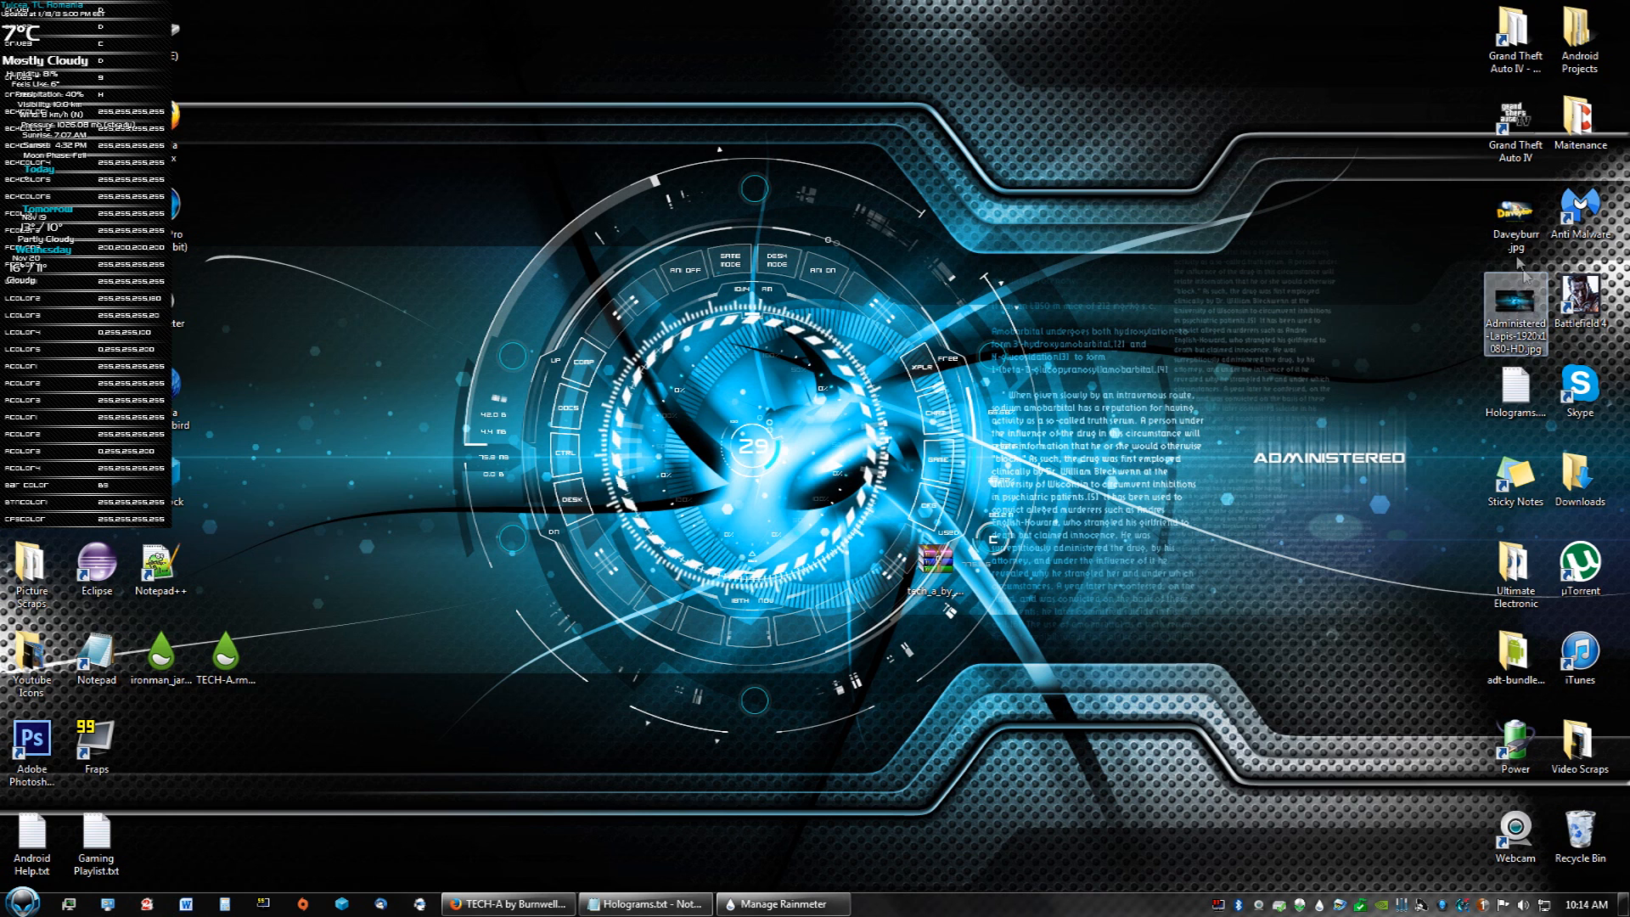
Set Daveyburr.jpg as the desktop background from its right-click menu
right_click(1515, 213)
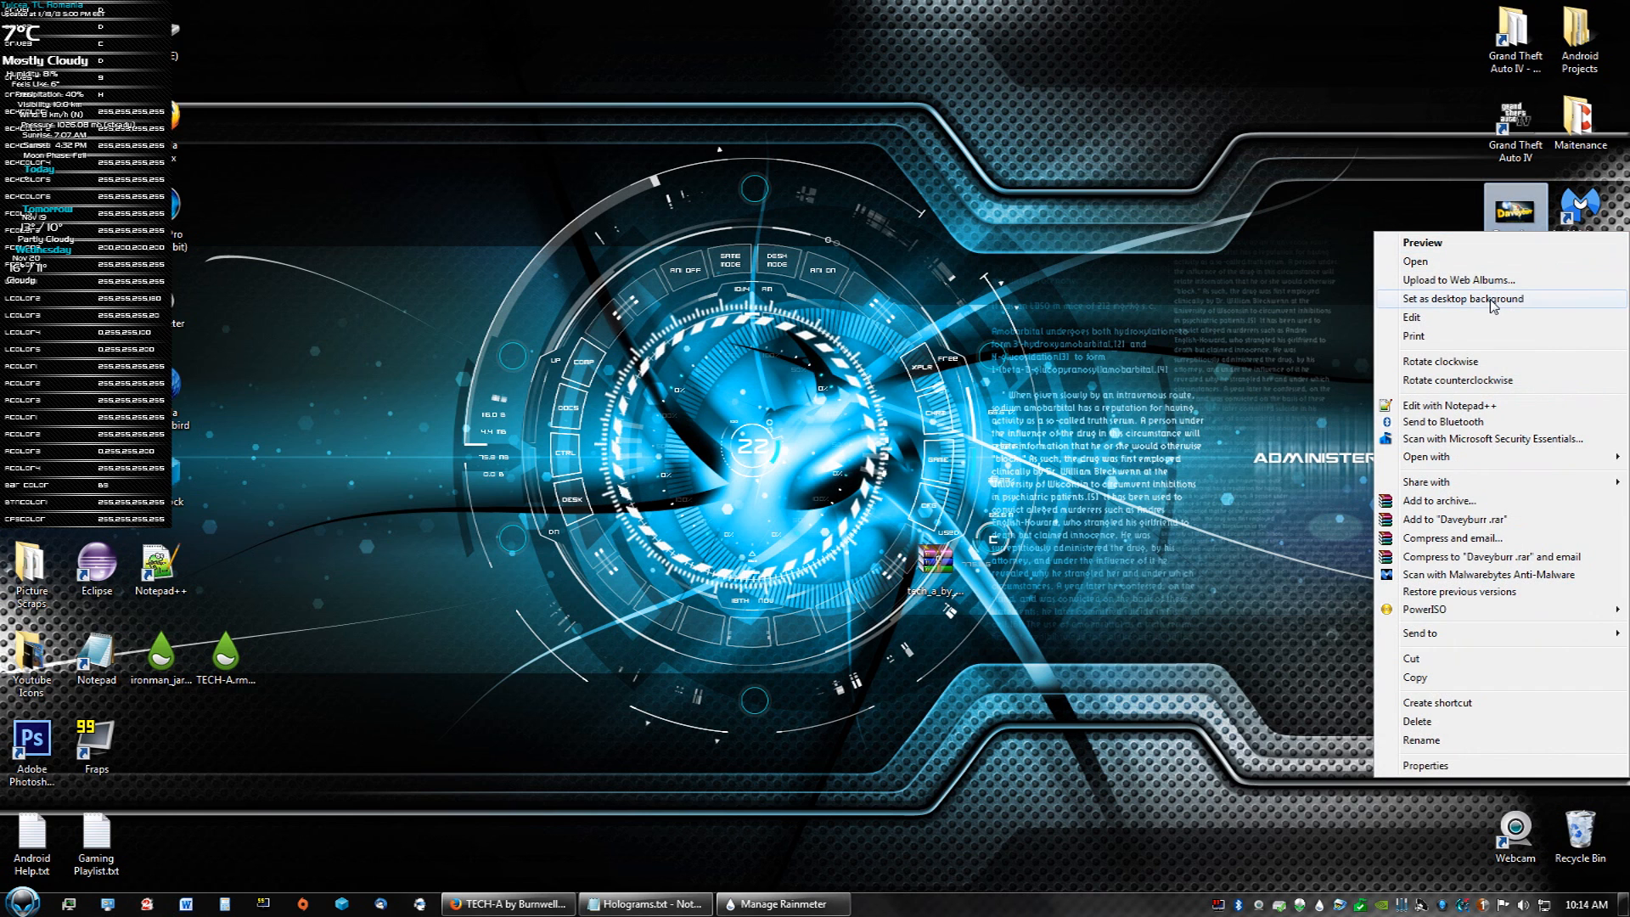
left_click(1465, 300)
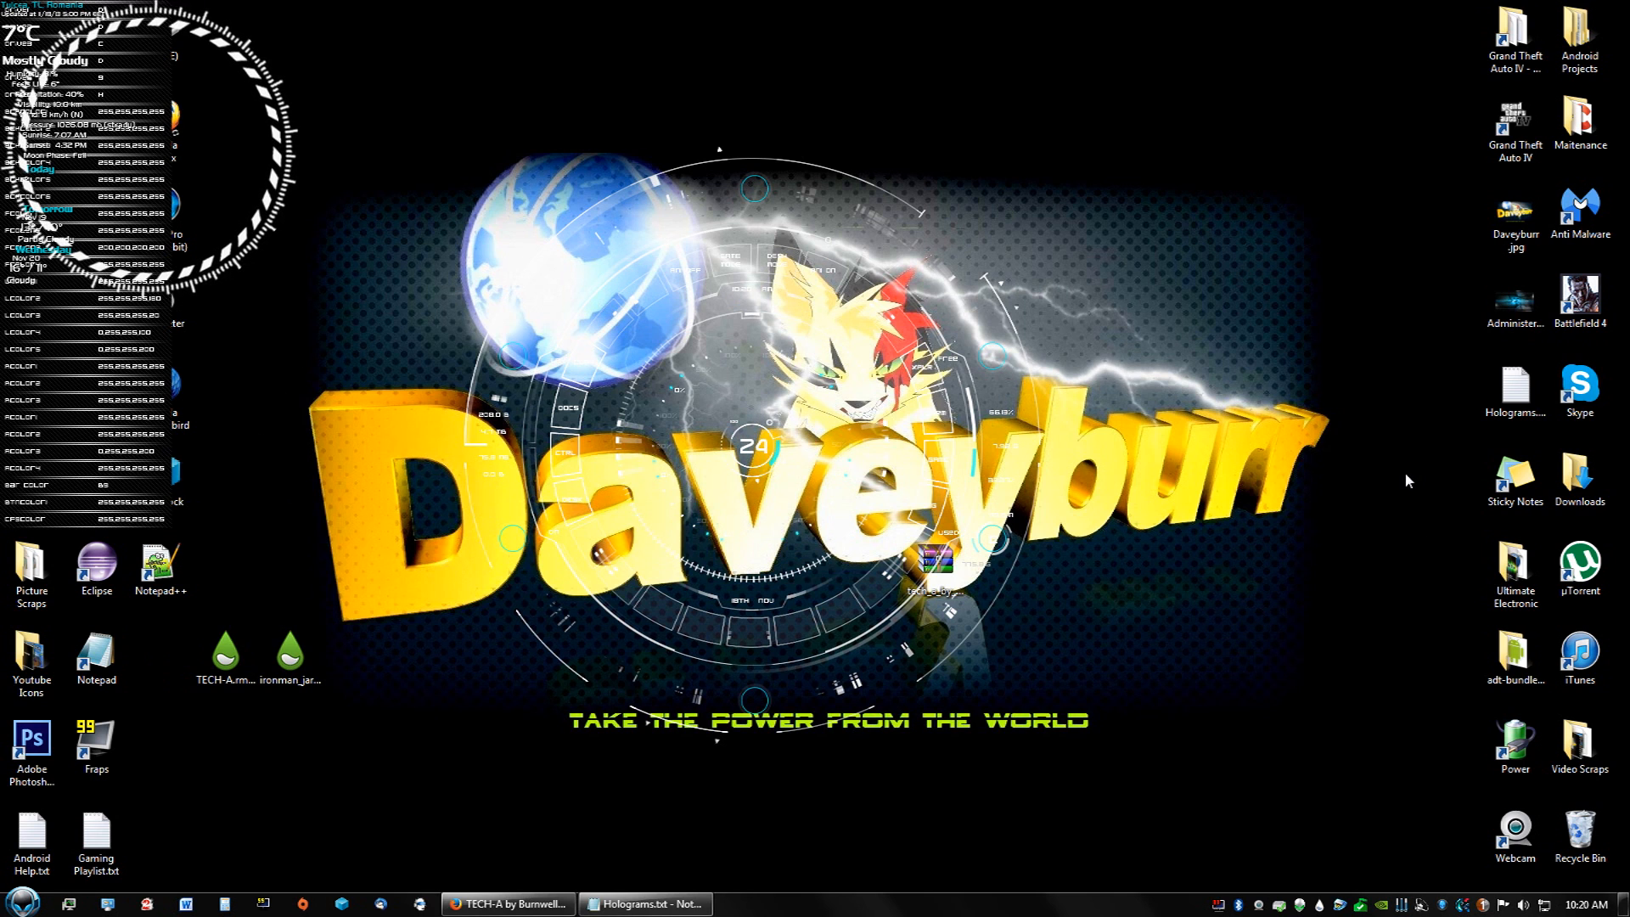
mouse_move(1400, 527)
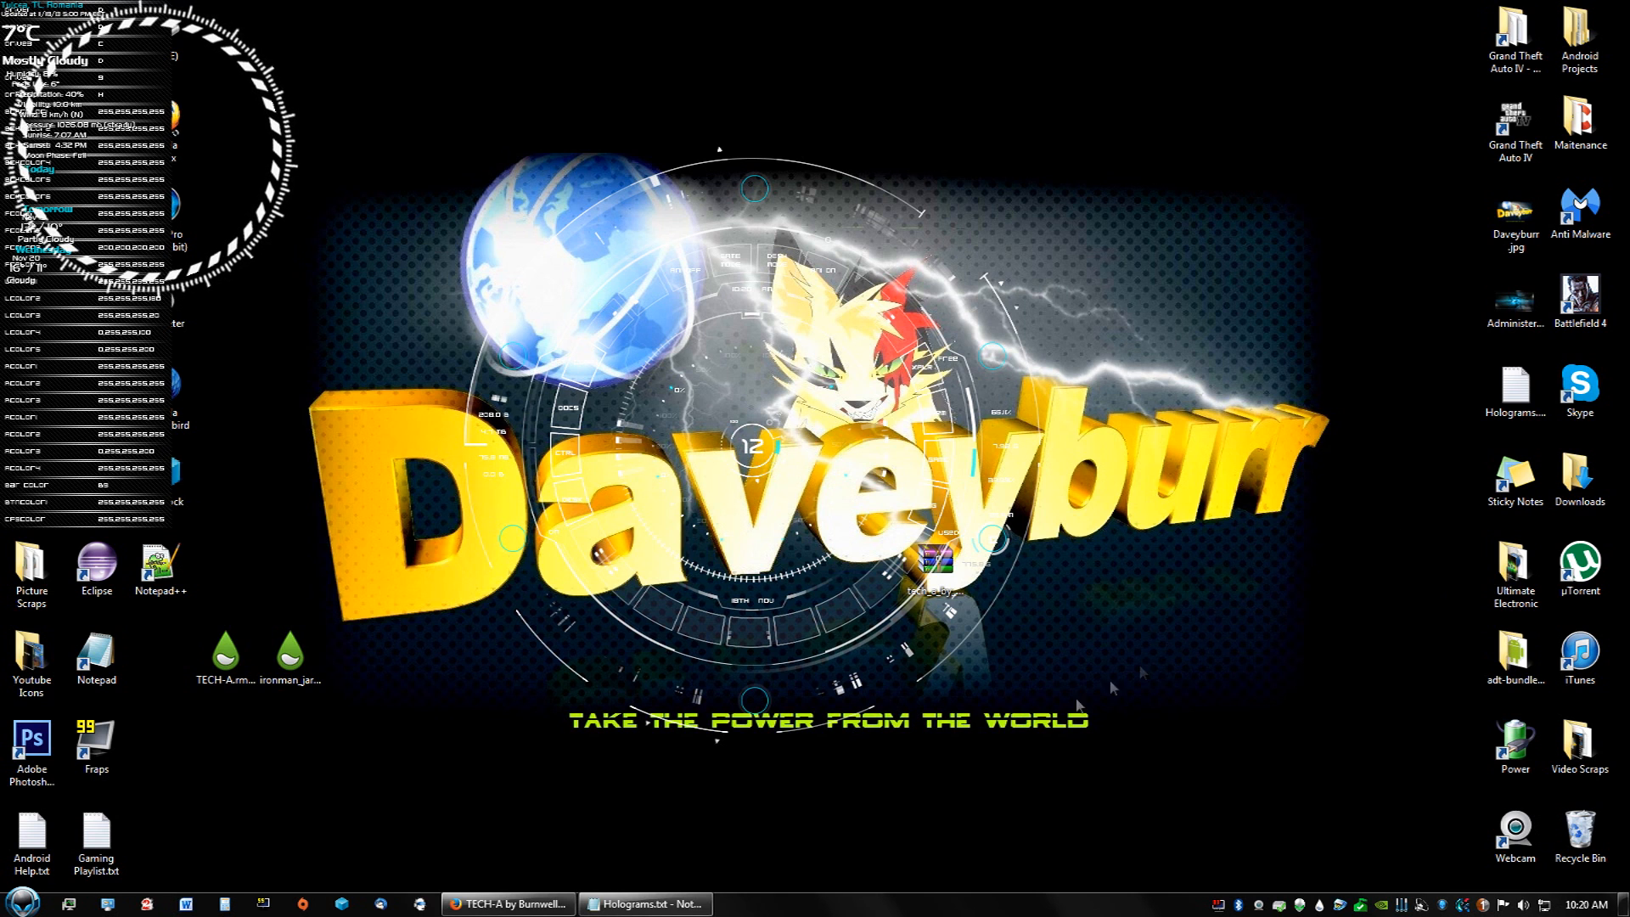
mouse_move(191, 699)
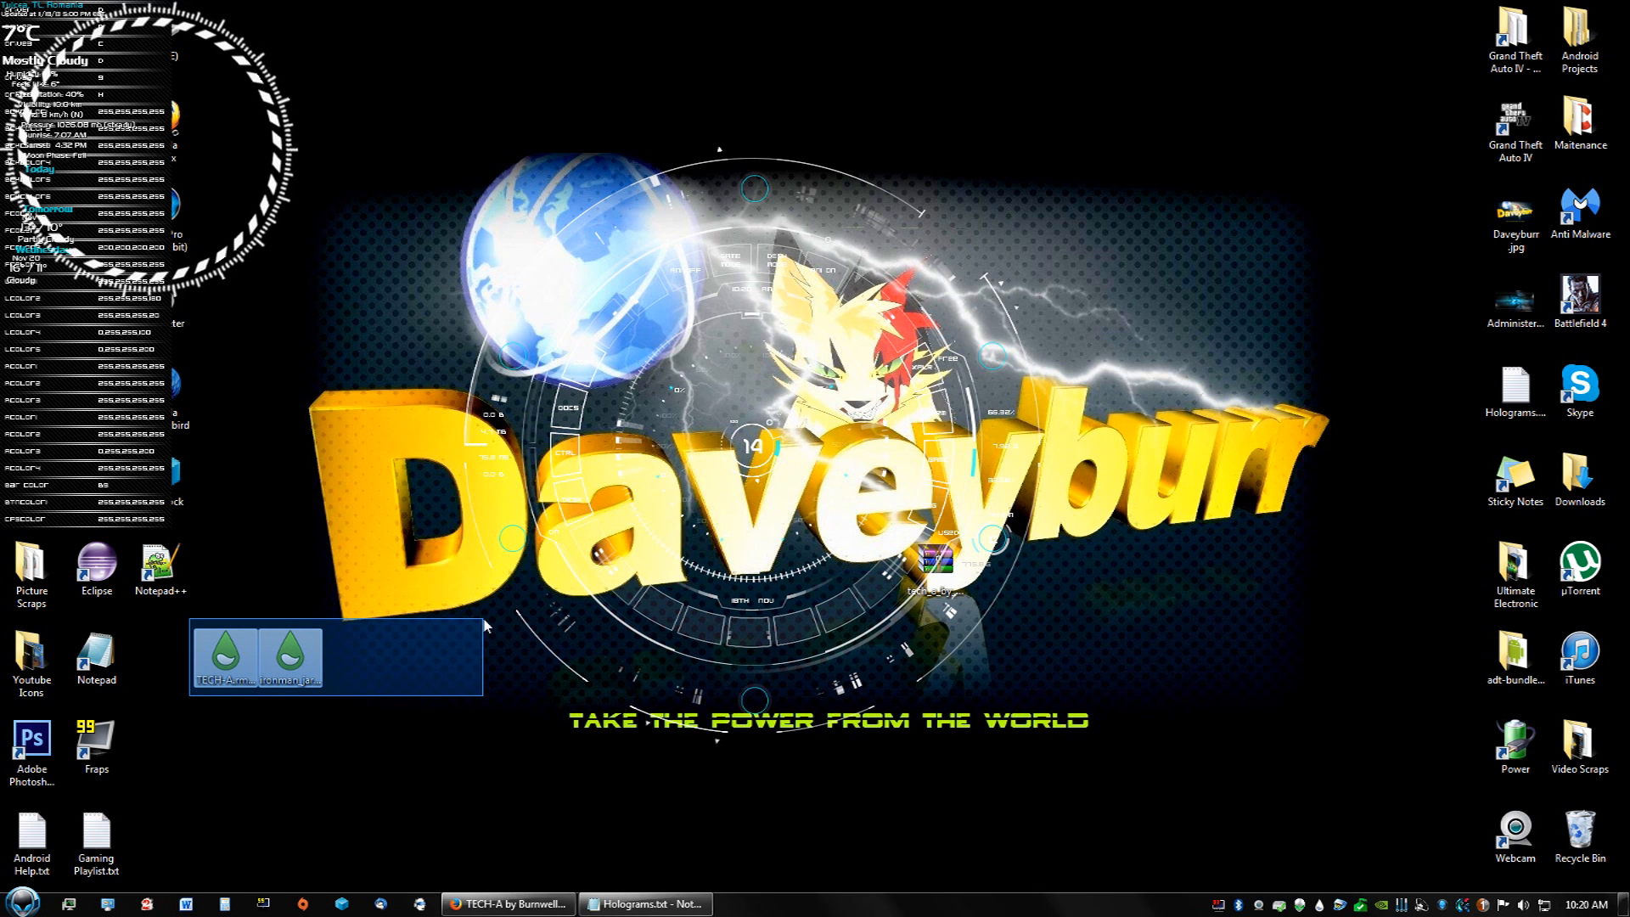
Deselect the two skin package files on the desktop
left_click(231, 733)
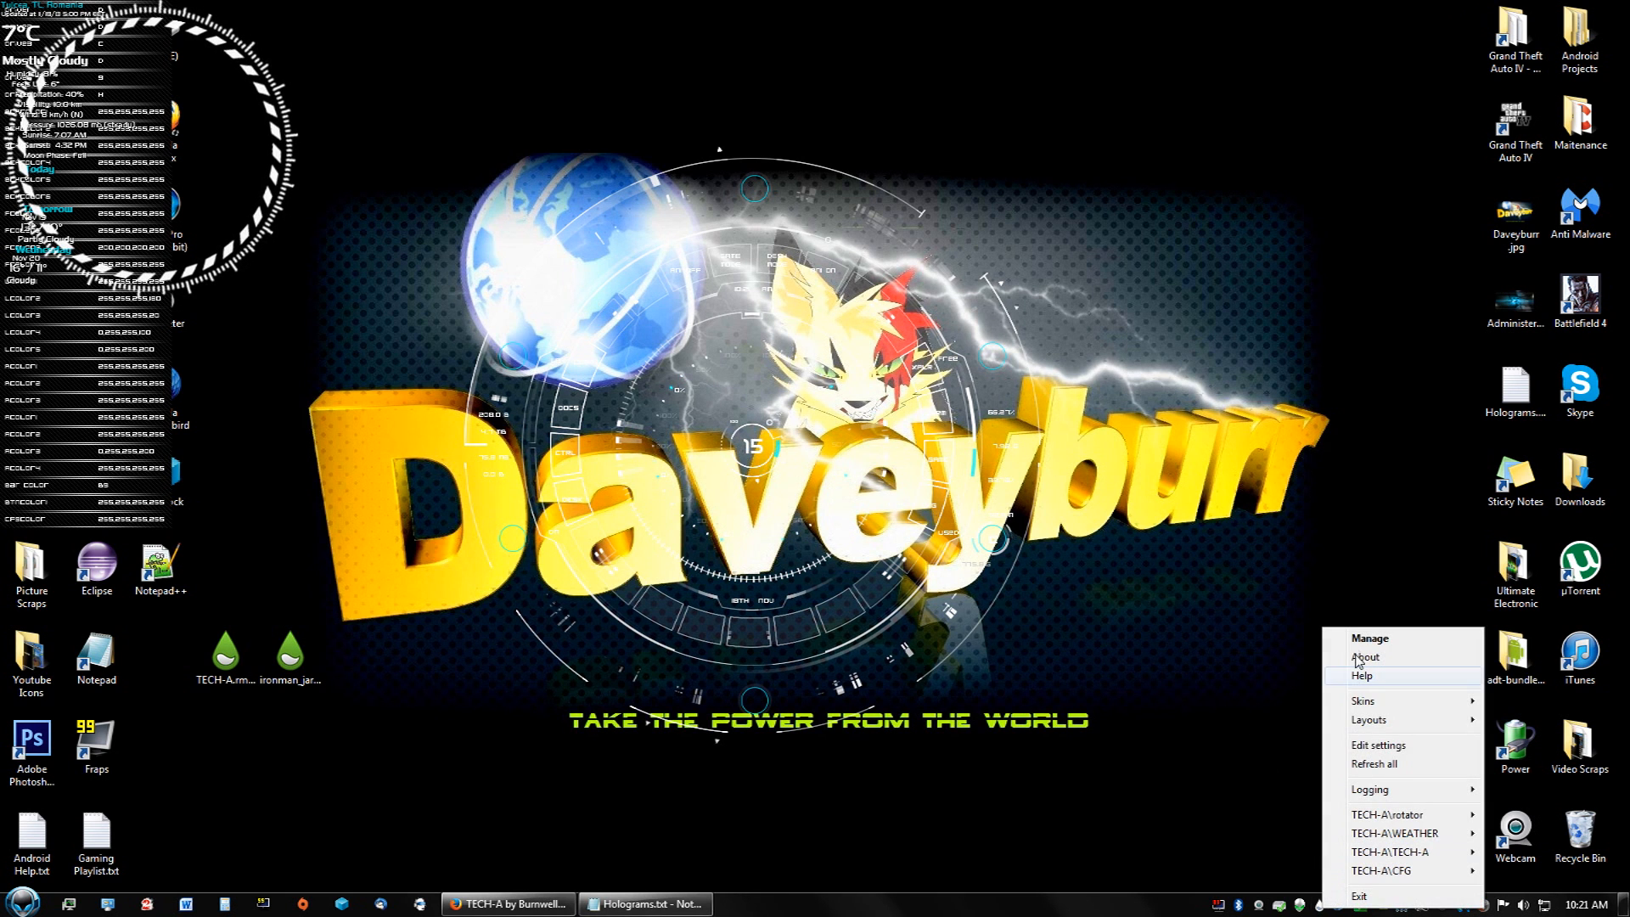
Open the TECH-A skin folder from Manage Rainmeter and go up to Skins
left_click(1370, 638)
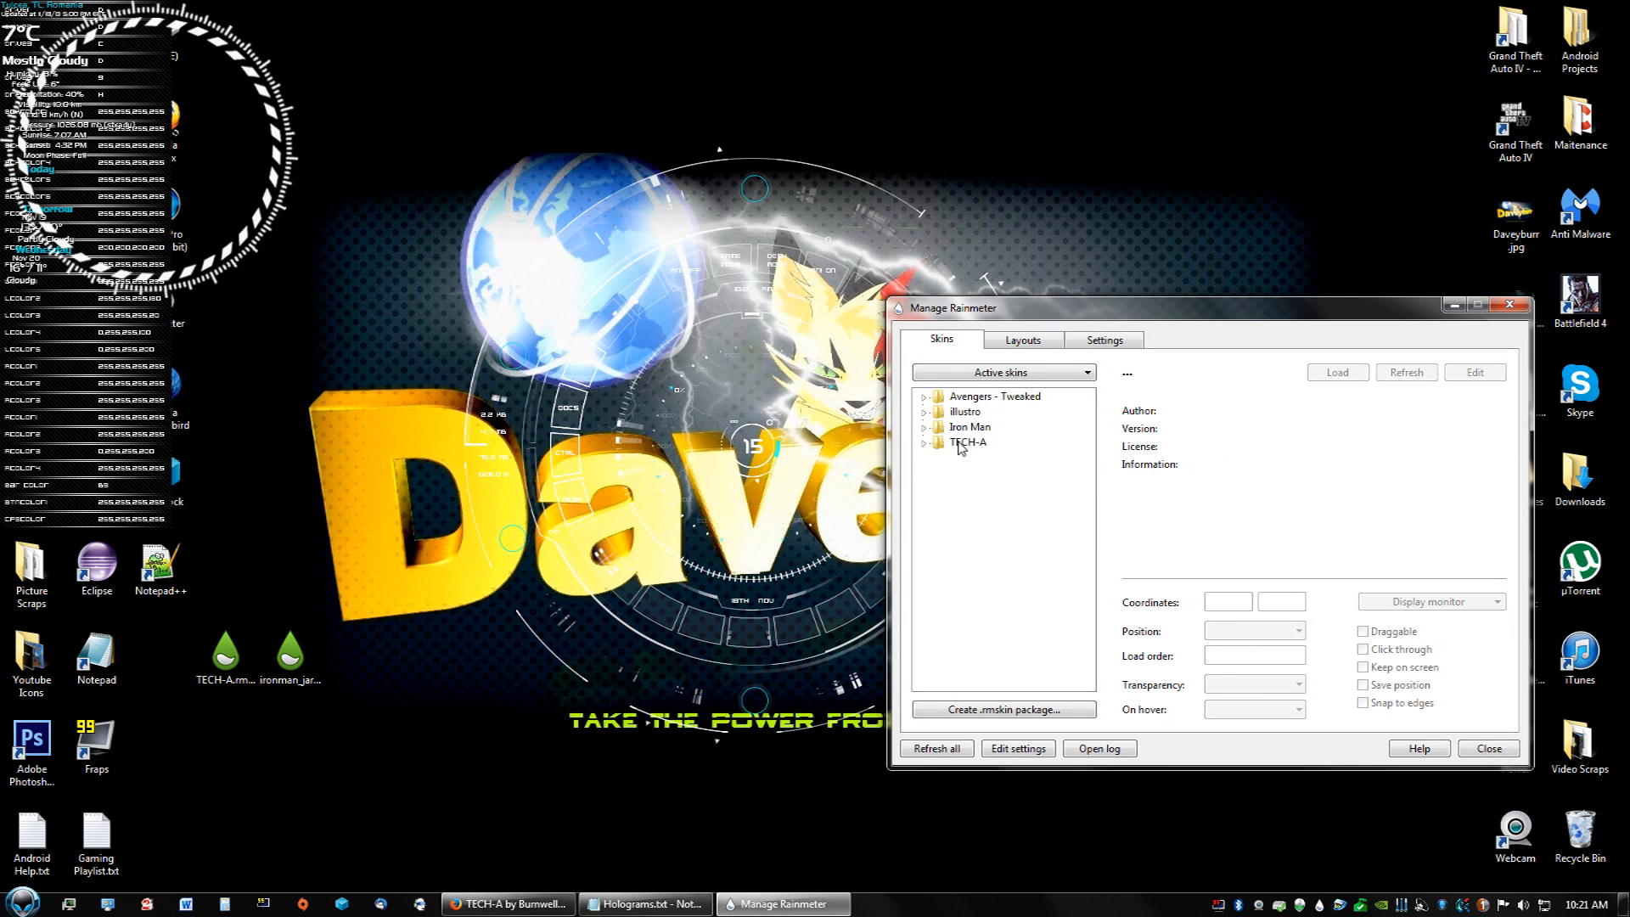
right_click(967, 441)
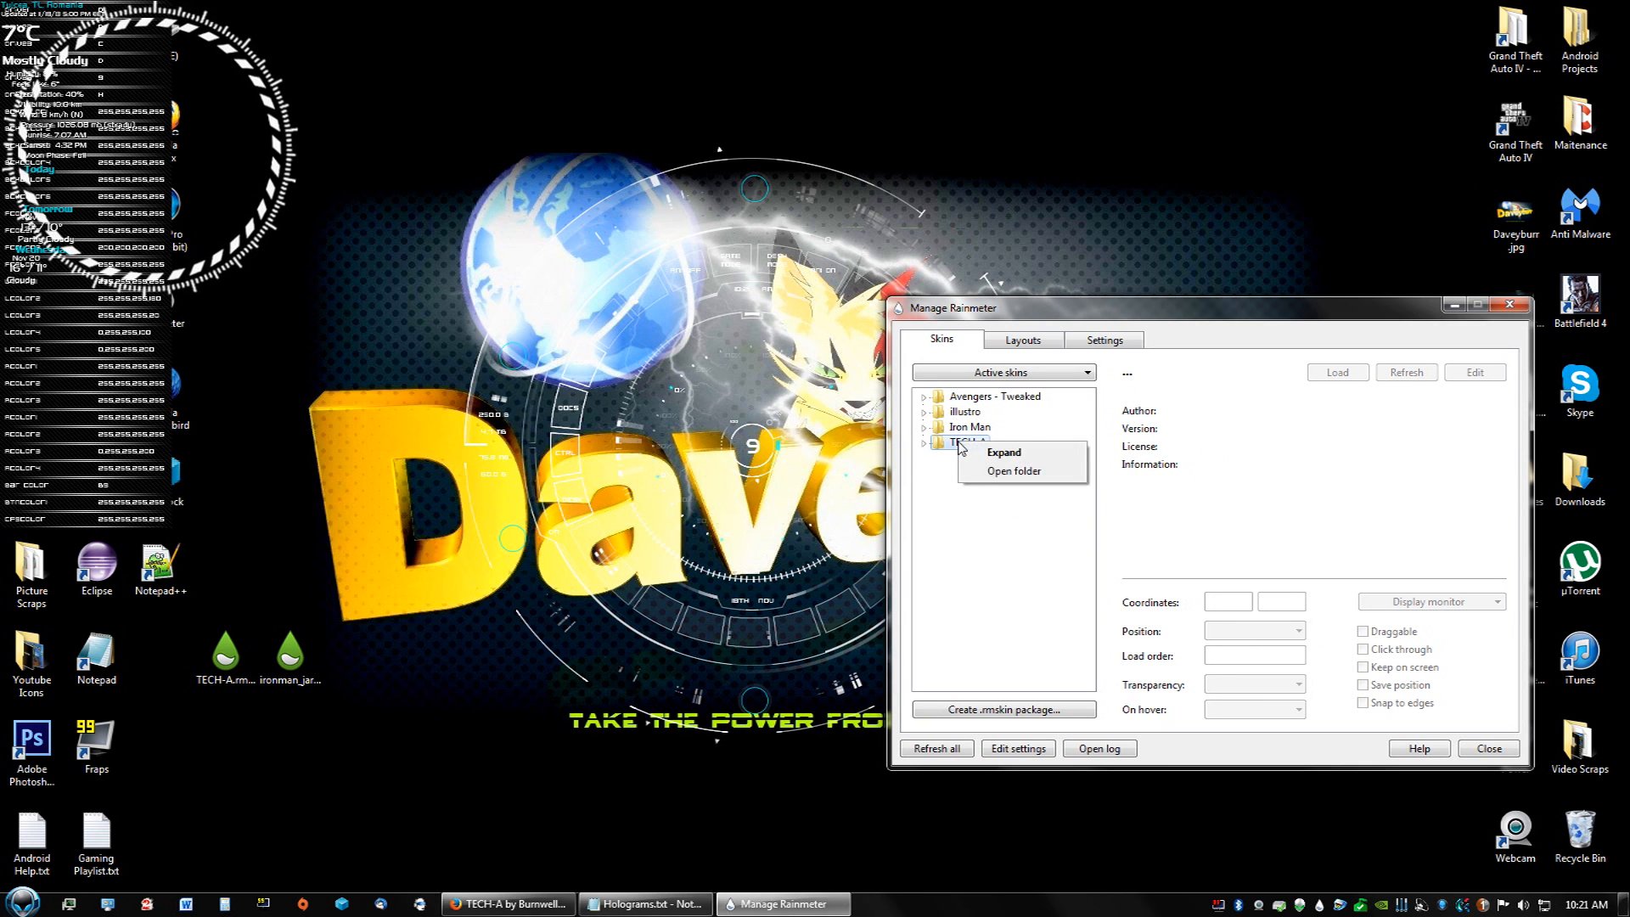
left_click(1010, 471)
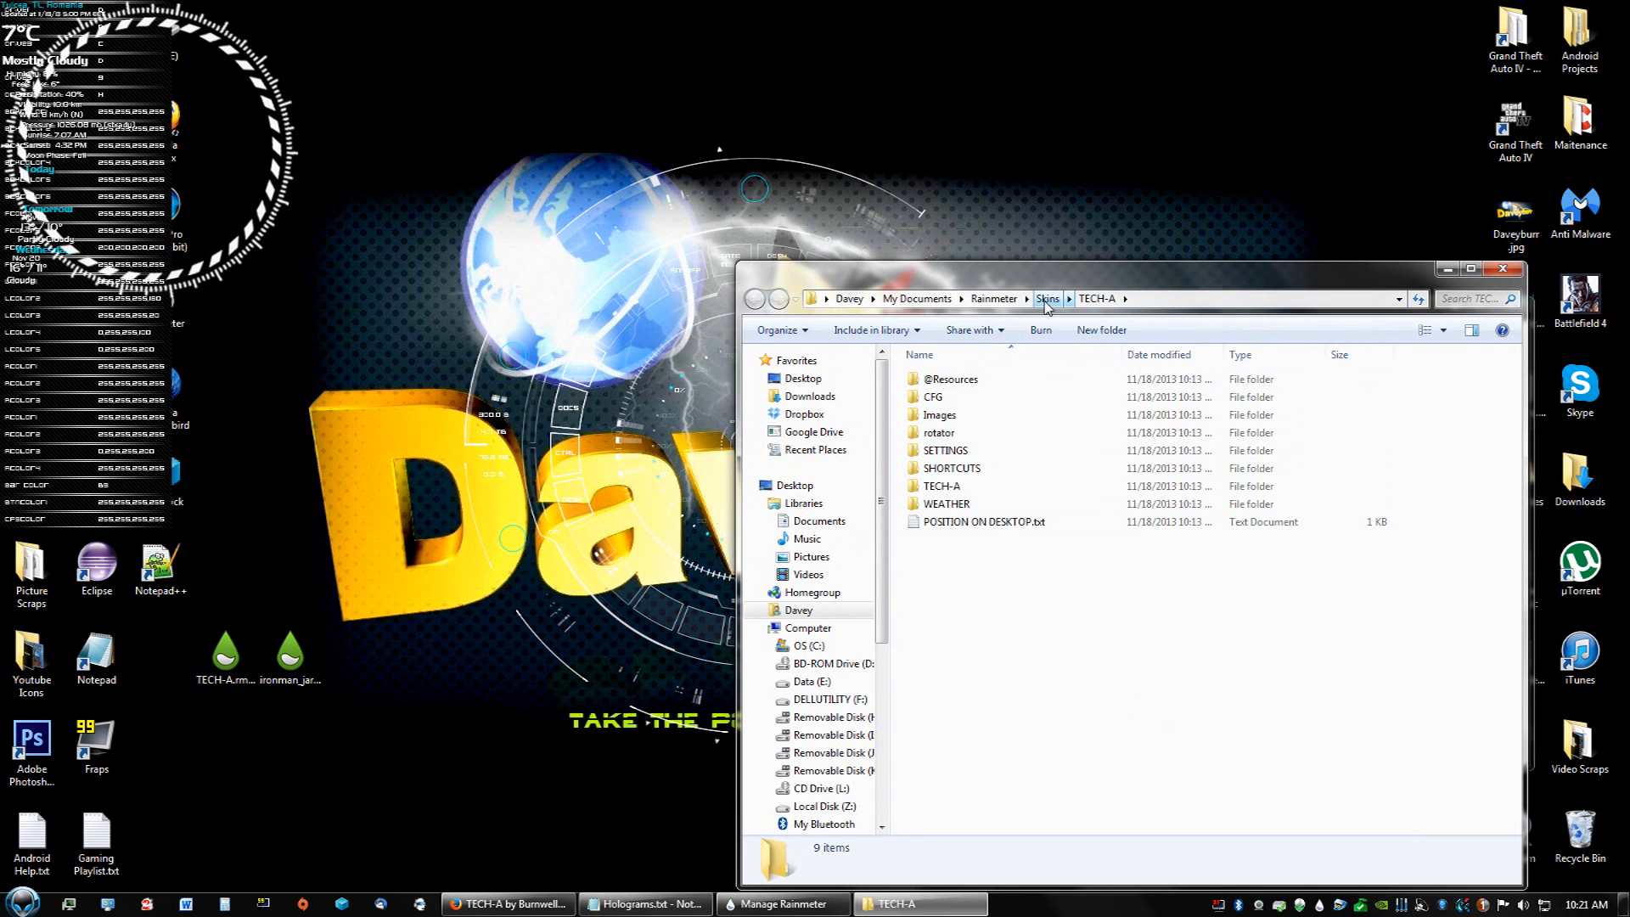
left_click(1046, 298)
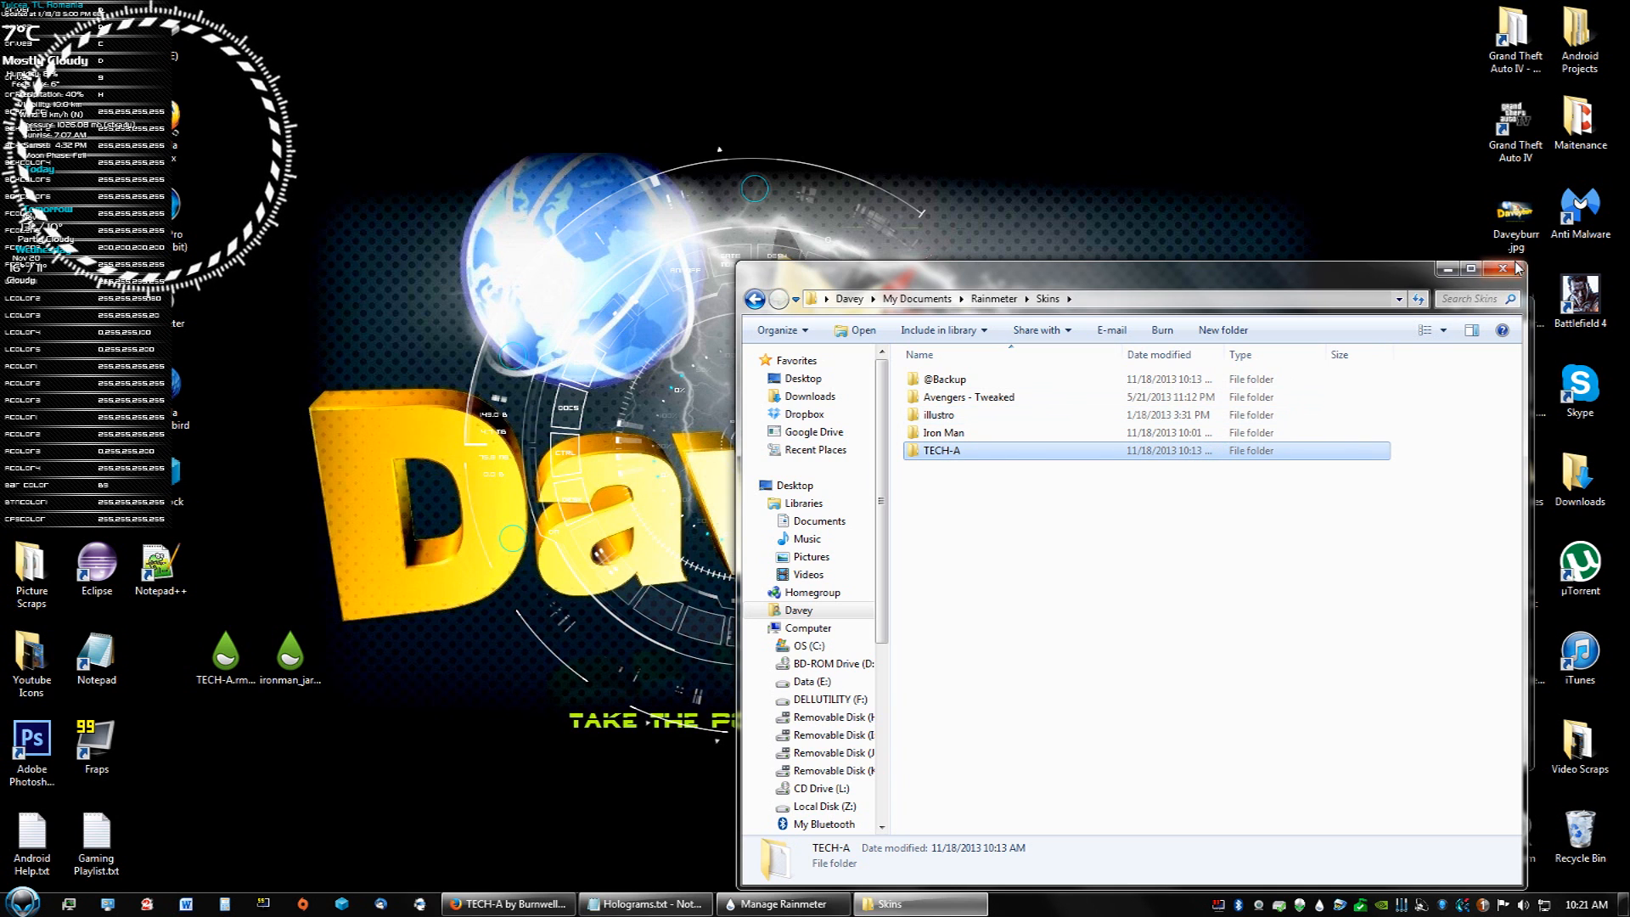
left_click(777, 903)
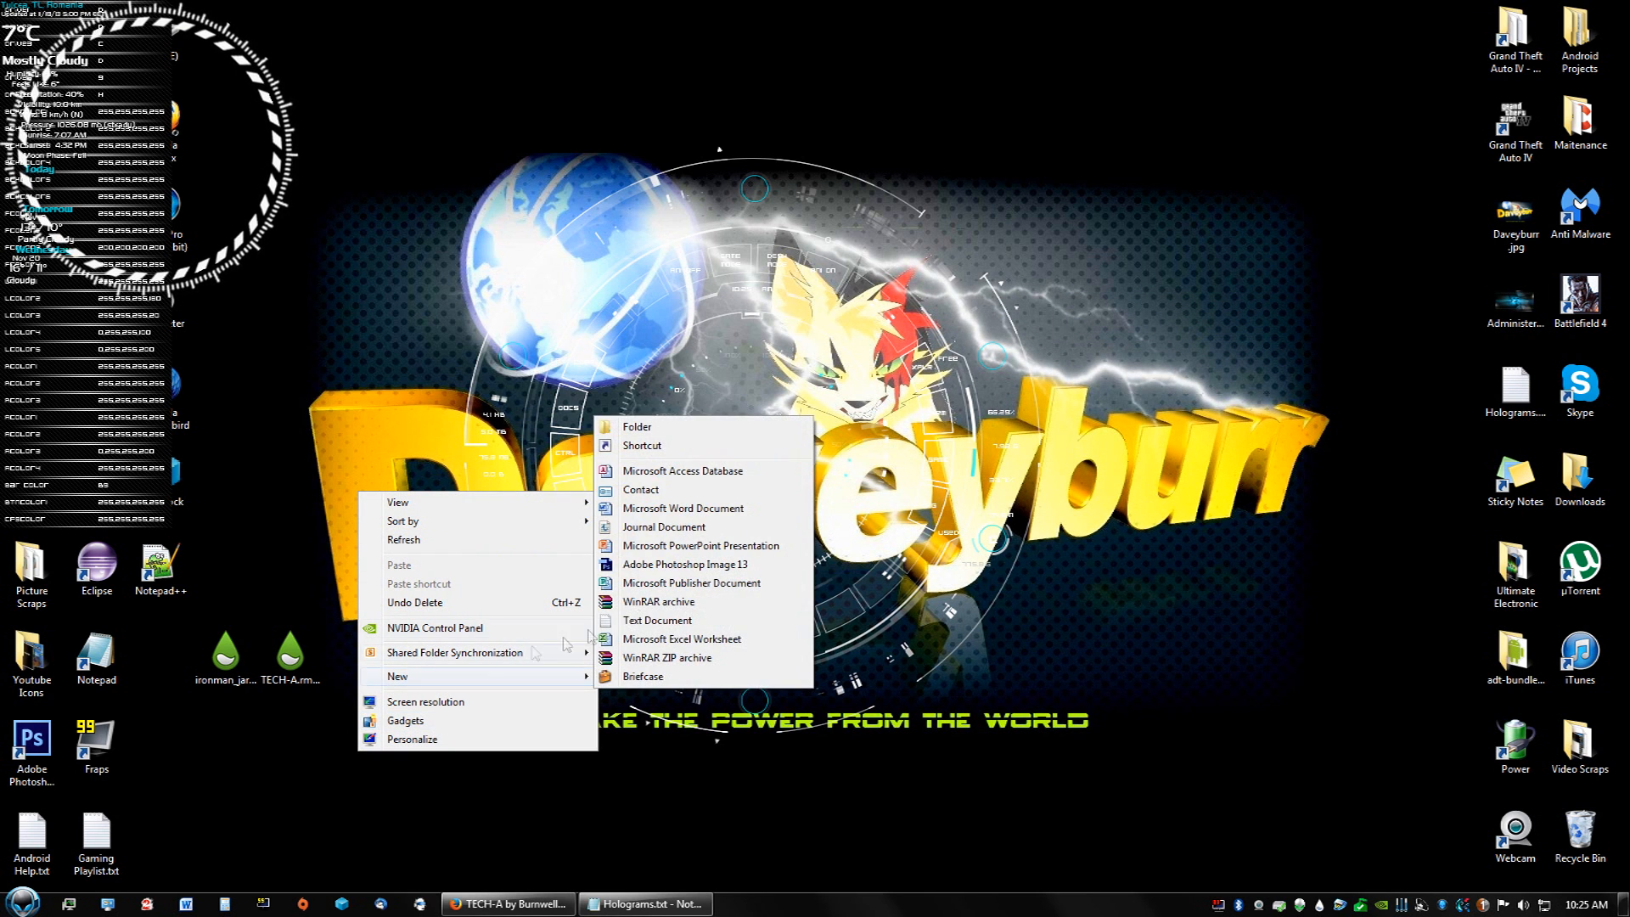
Create a Rainmeter Skins folder on the desktop and place it beside Webcam
left_click(635, 426)
type("Rainmeter Skins")
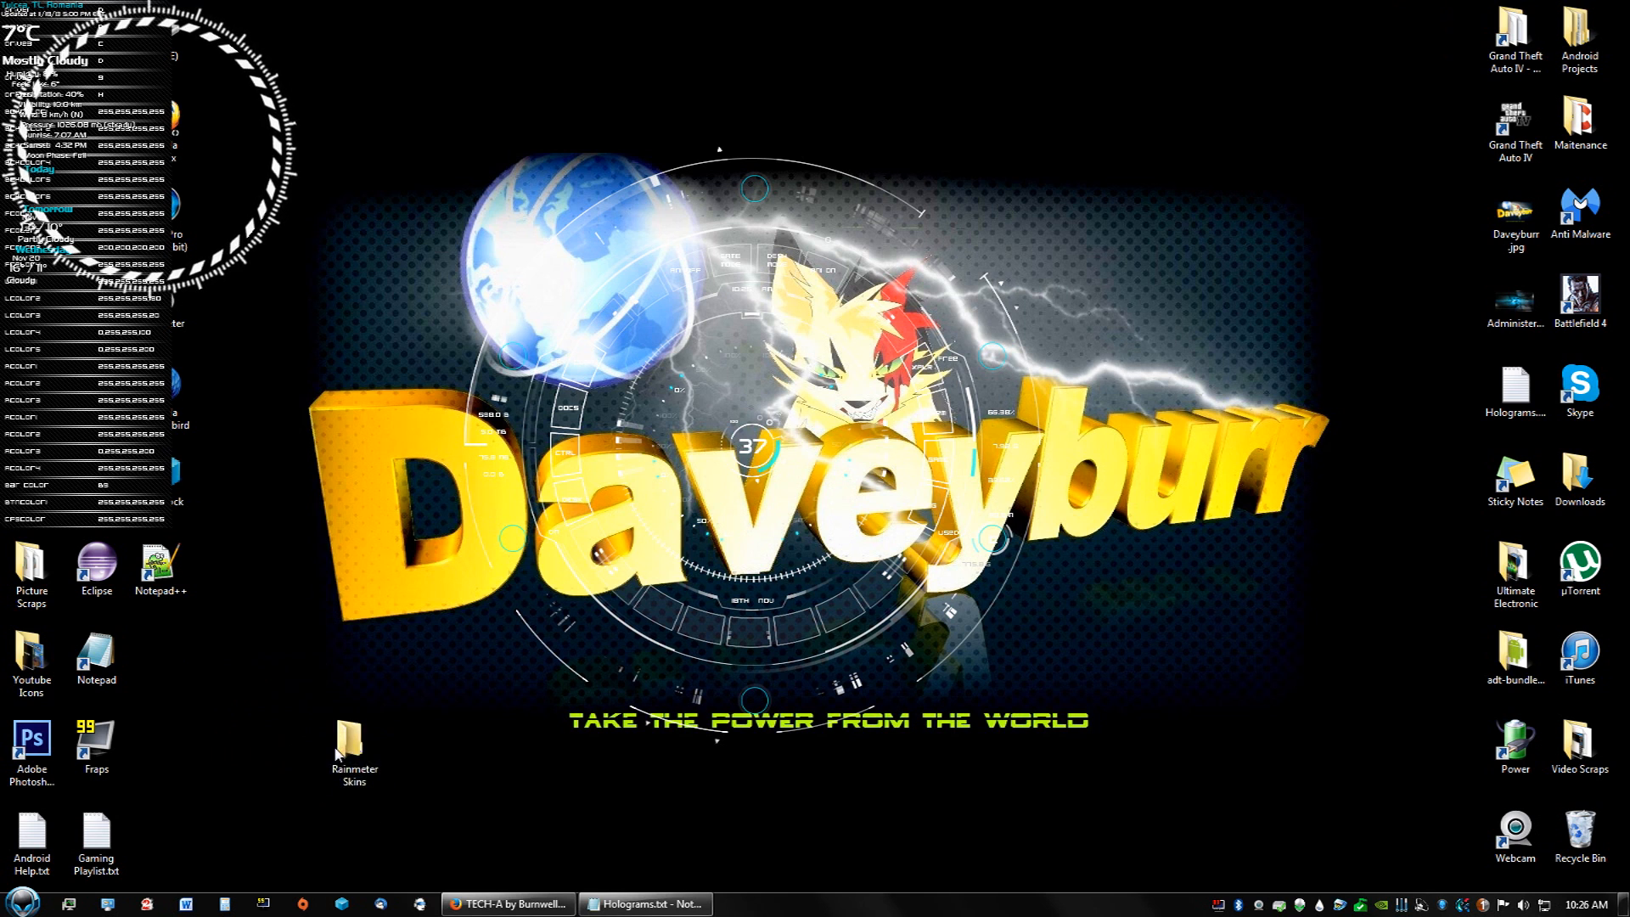
left_click_drag(353, 749, 1427, 832)
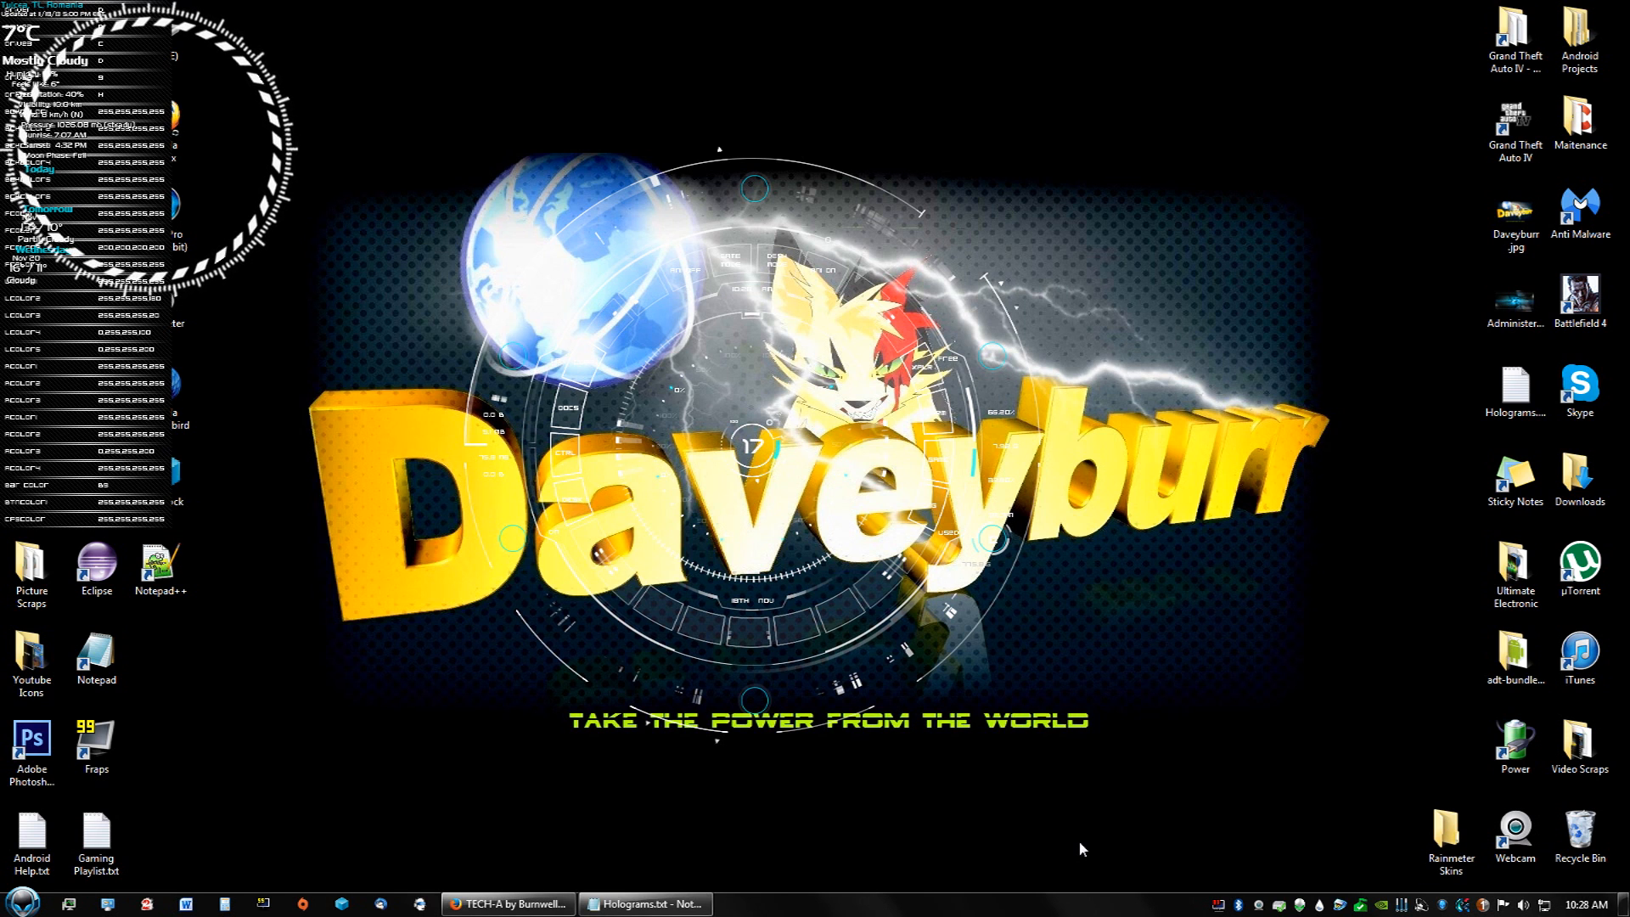
mouse_move(505, 715)
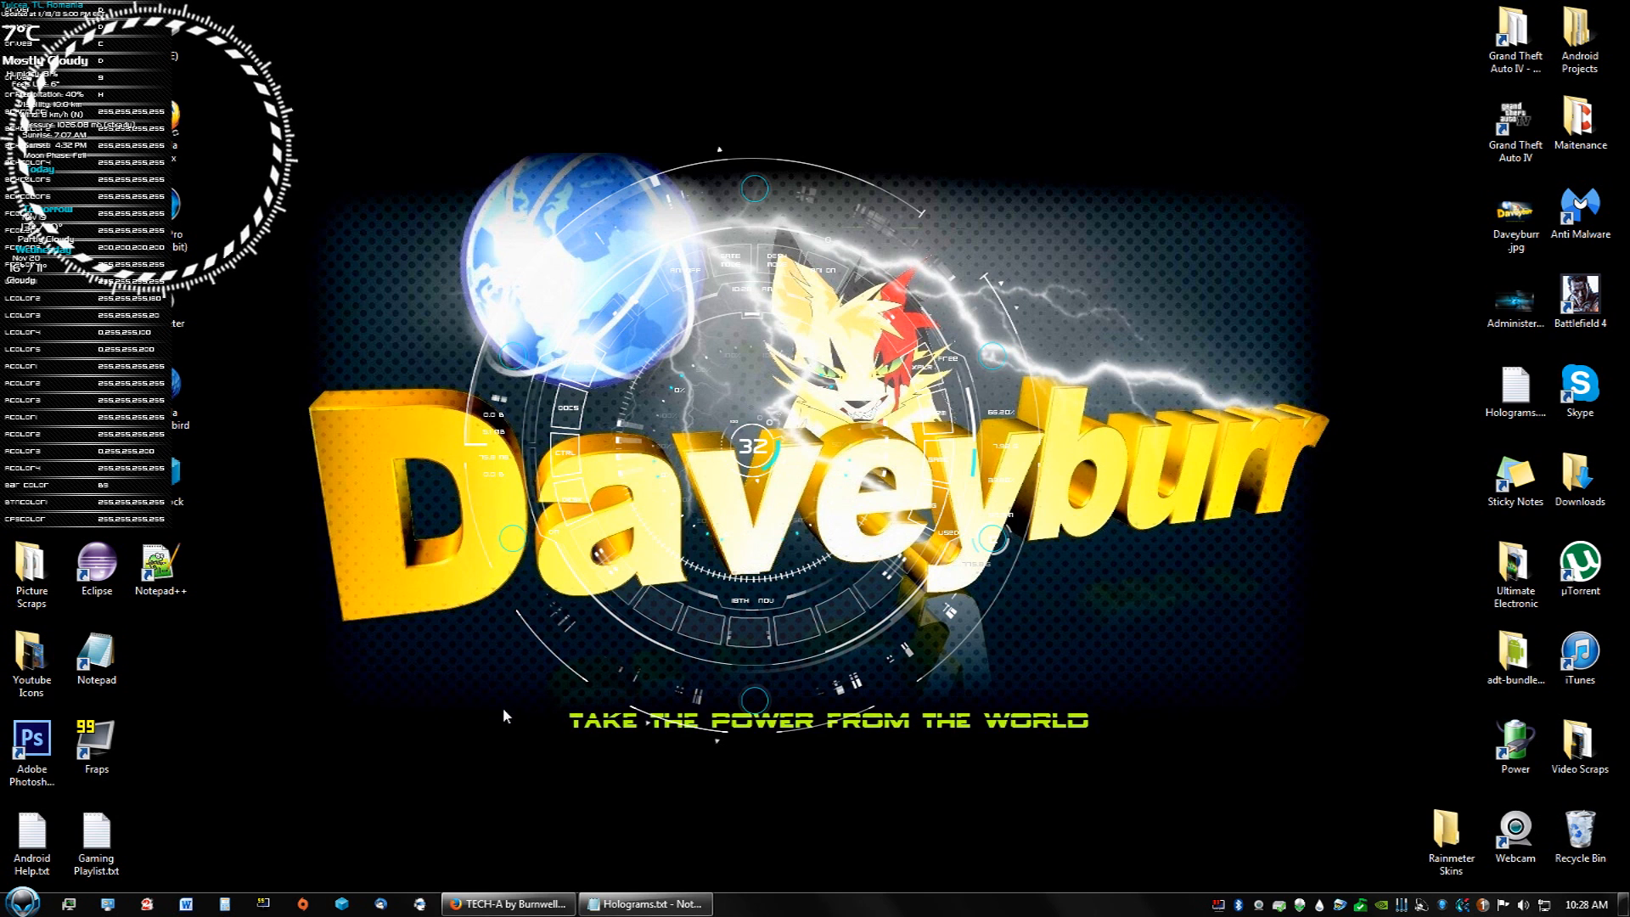
mouse_move(1053, 788)
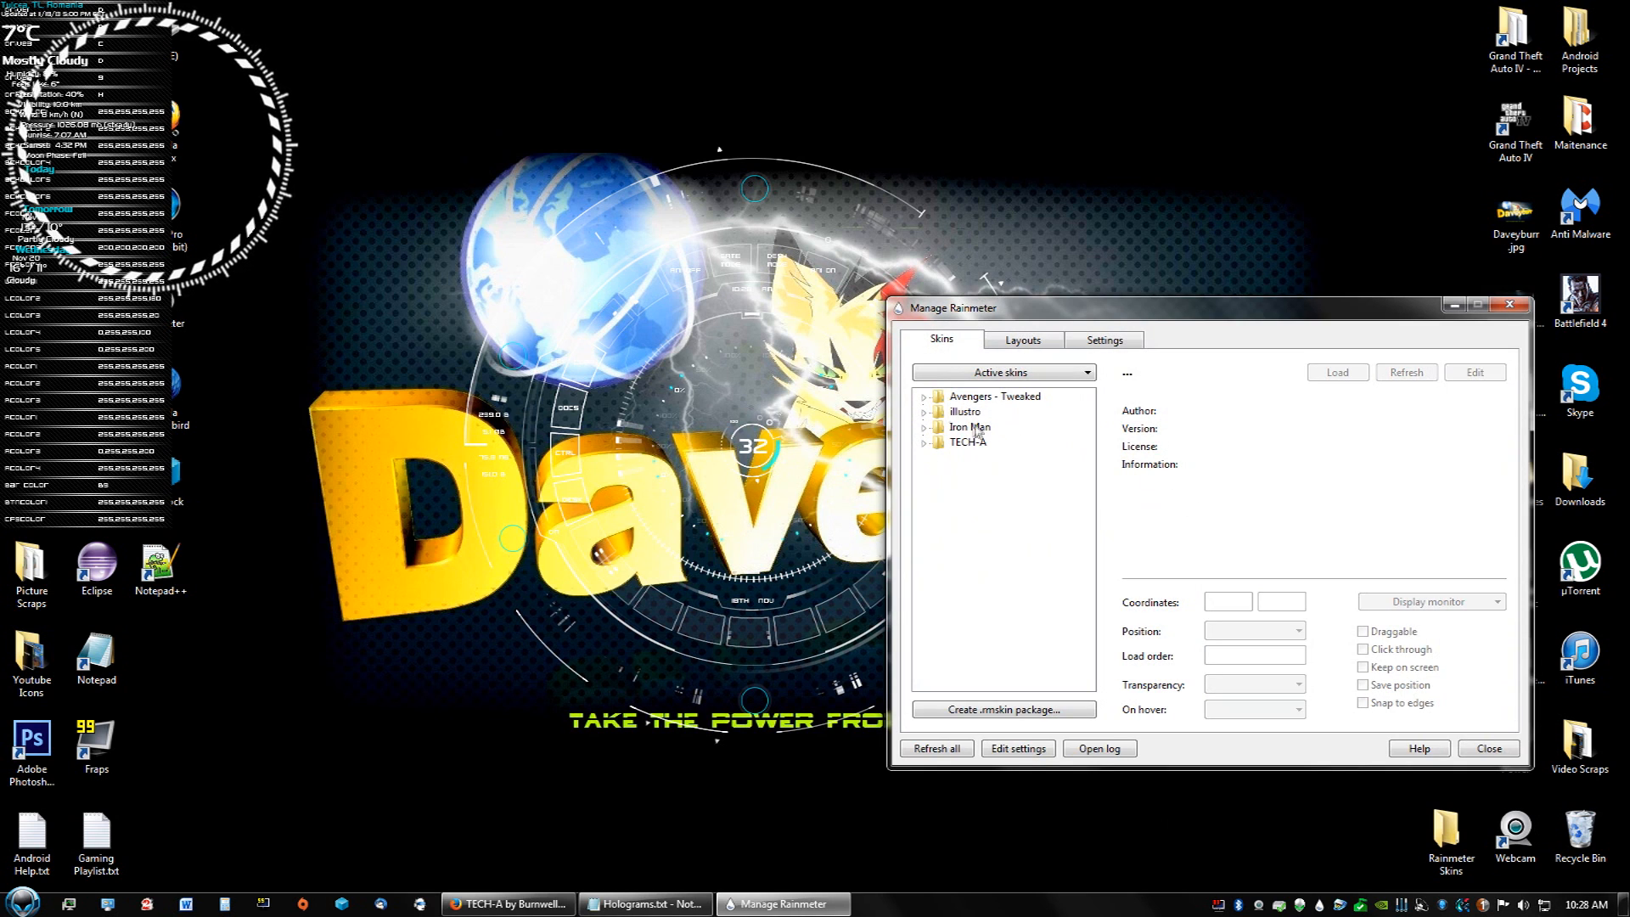
mouse_move(923, 390)
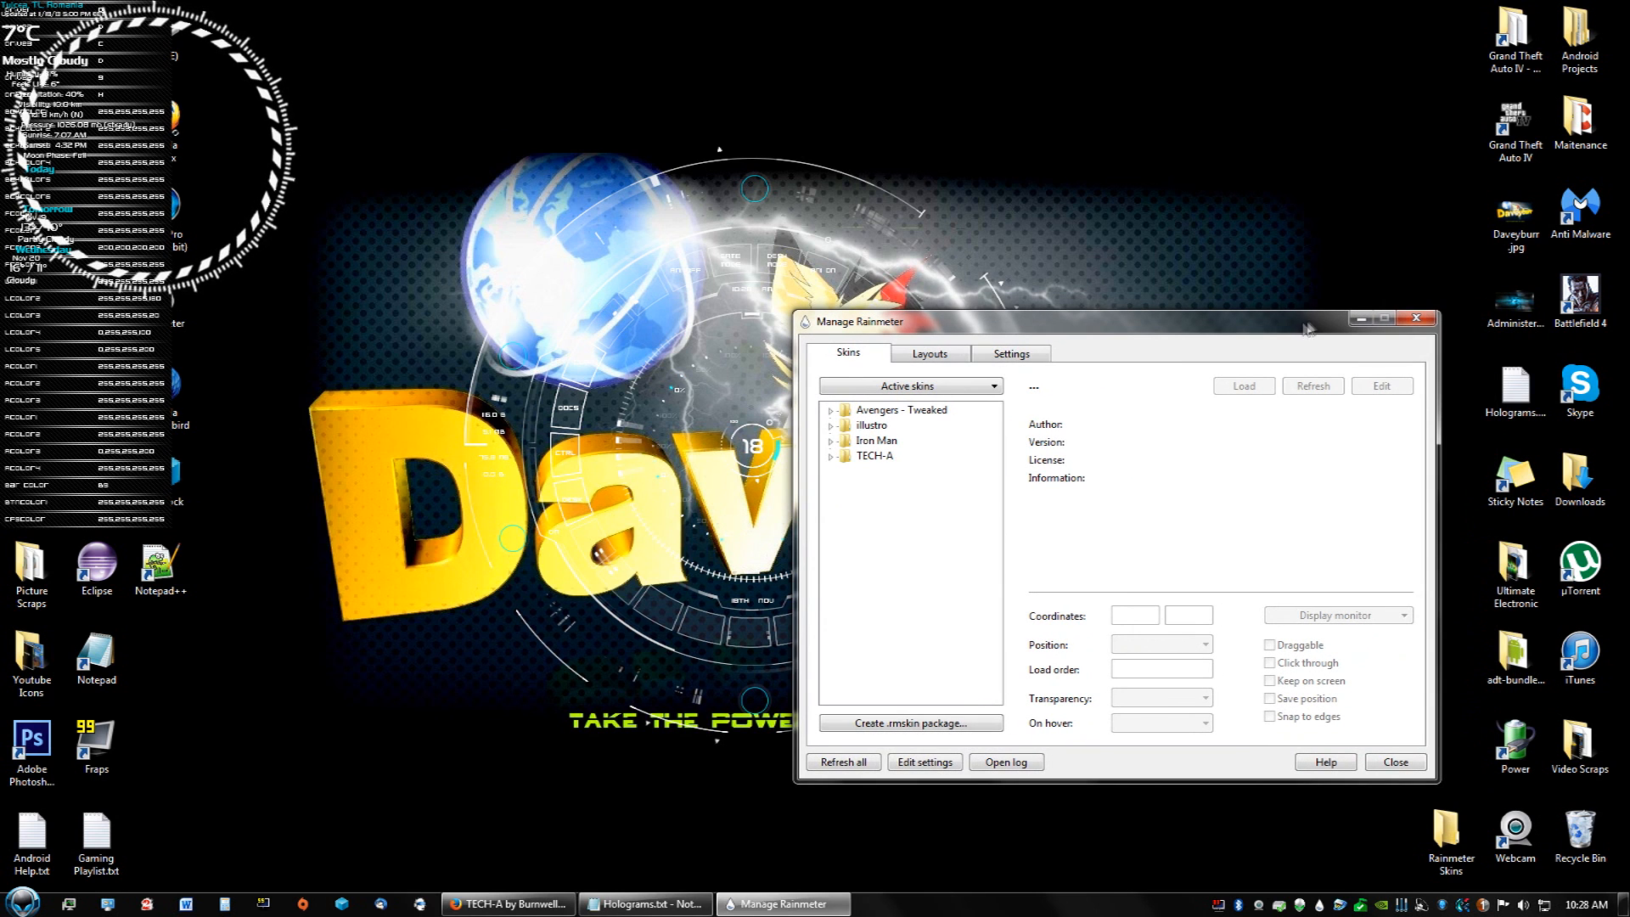
mouse_move(1359, 320)
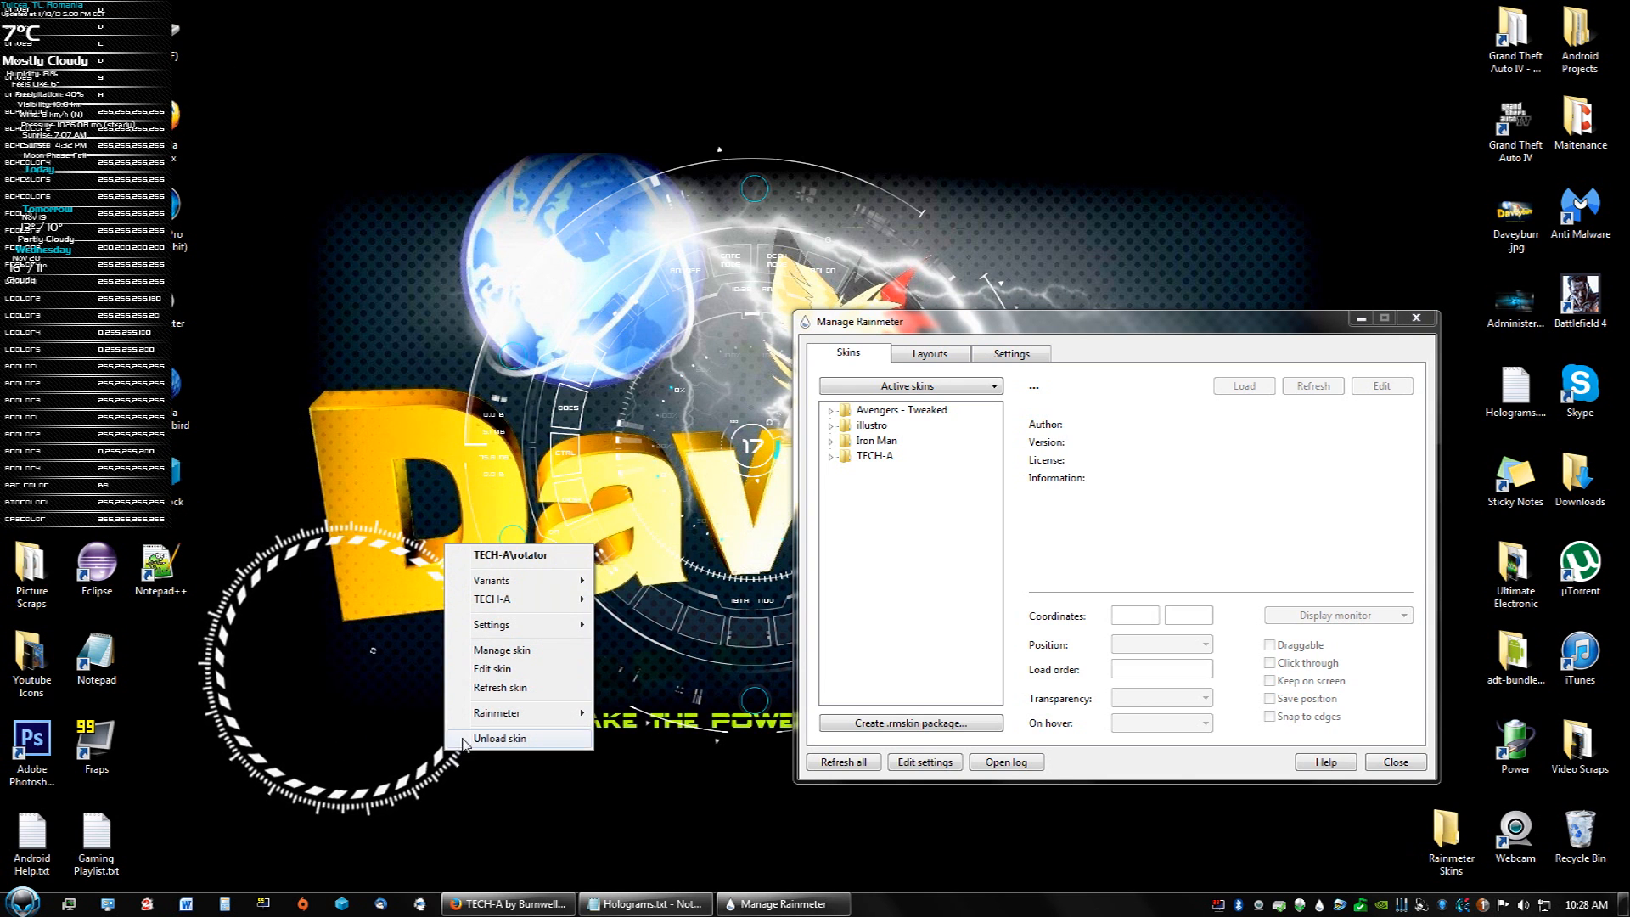
mouse_move(501, 687)
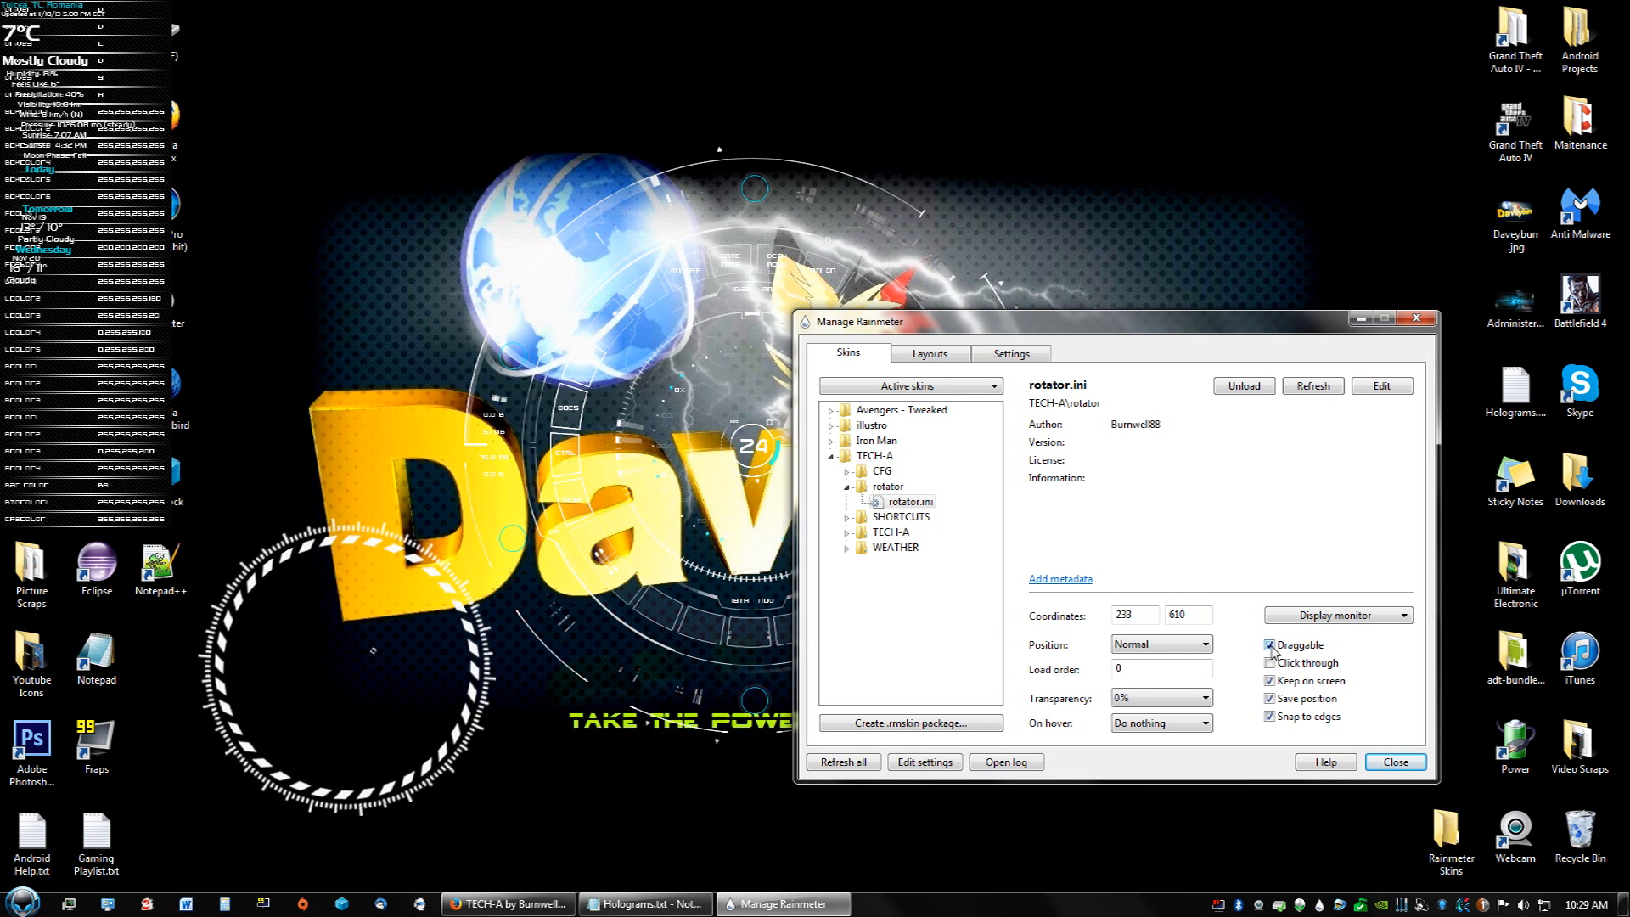
Untick Draggable for the rotator ring, toggle lock-all-skins in Settings, then return to Skins
left_click(1270, 644)
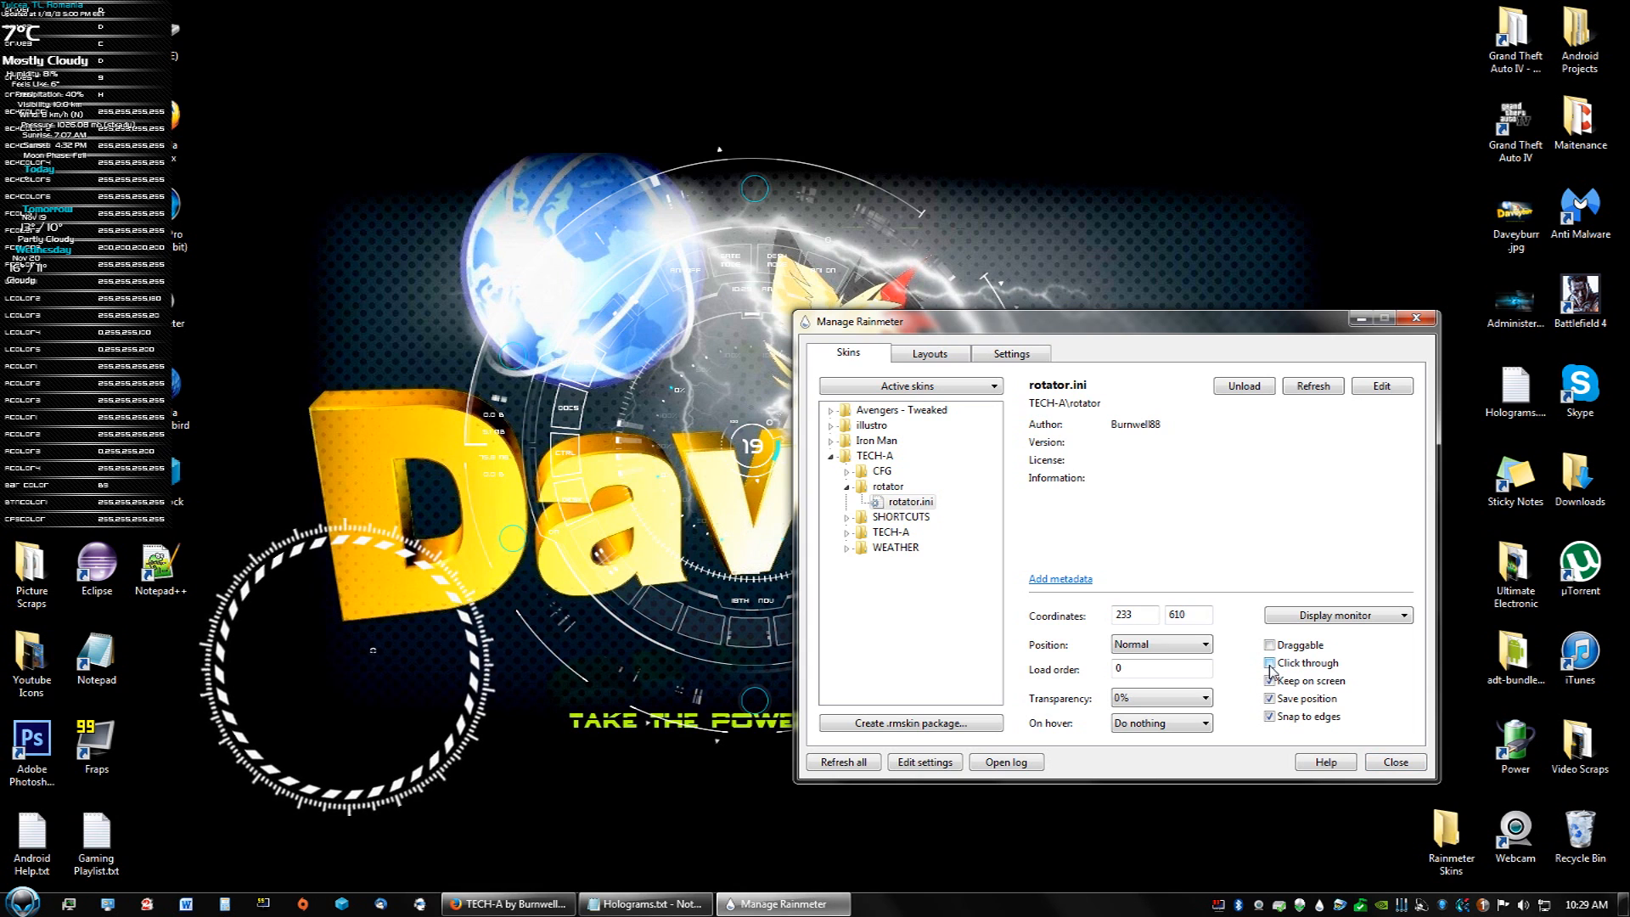
left_click(1010, 352)
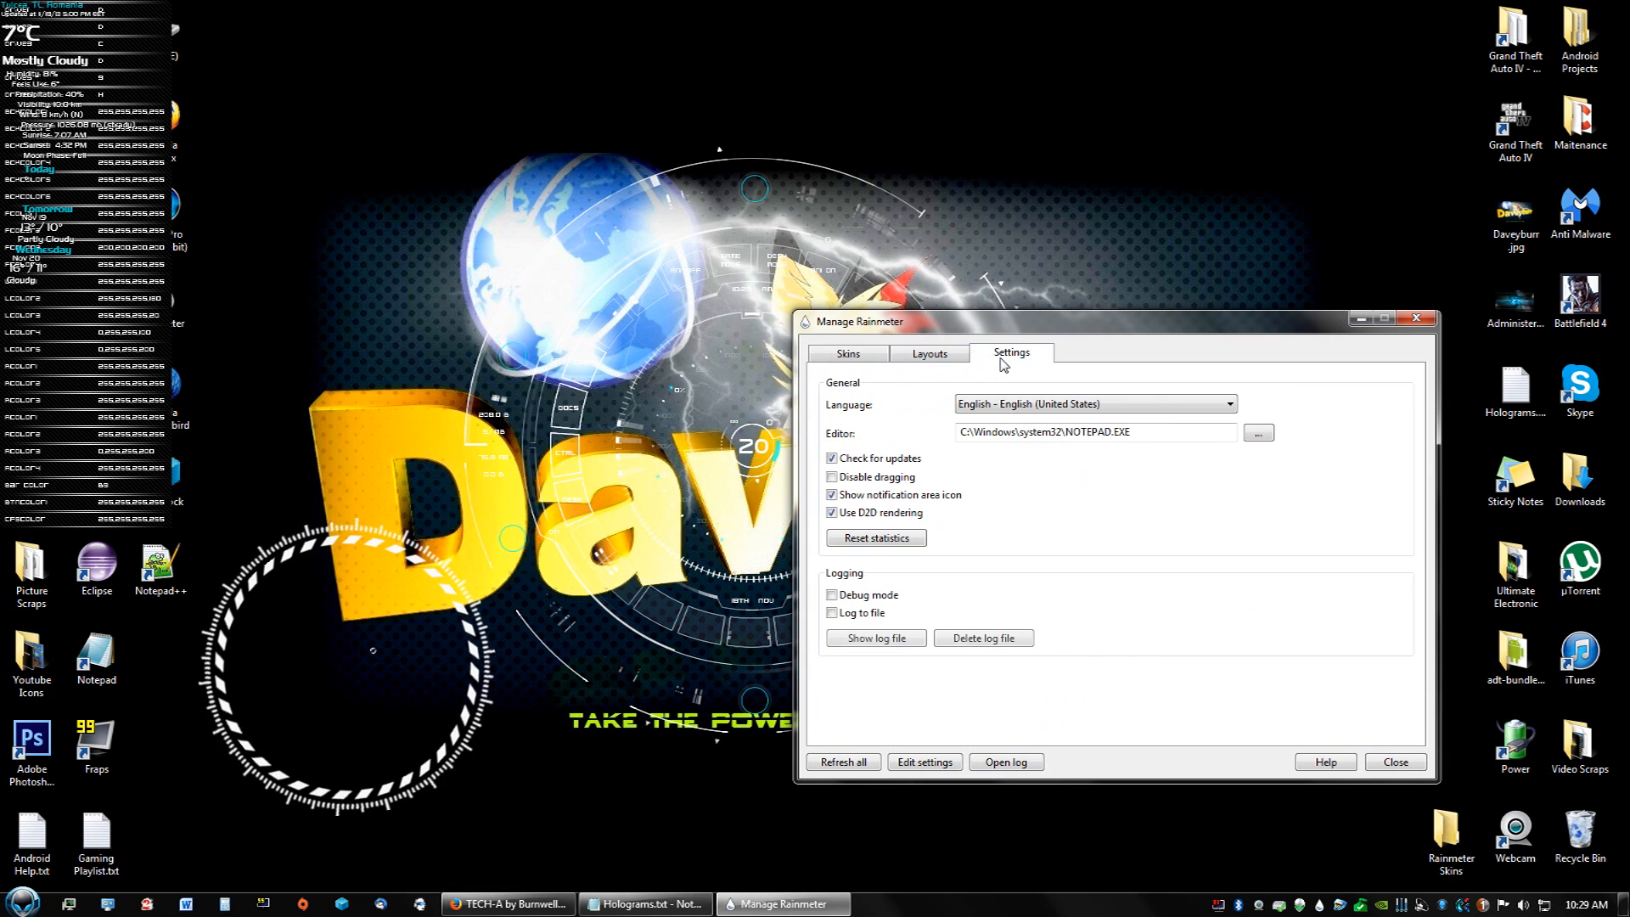
left_click(832, 477)
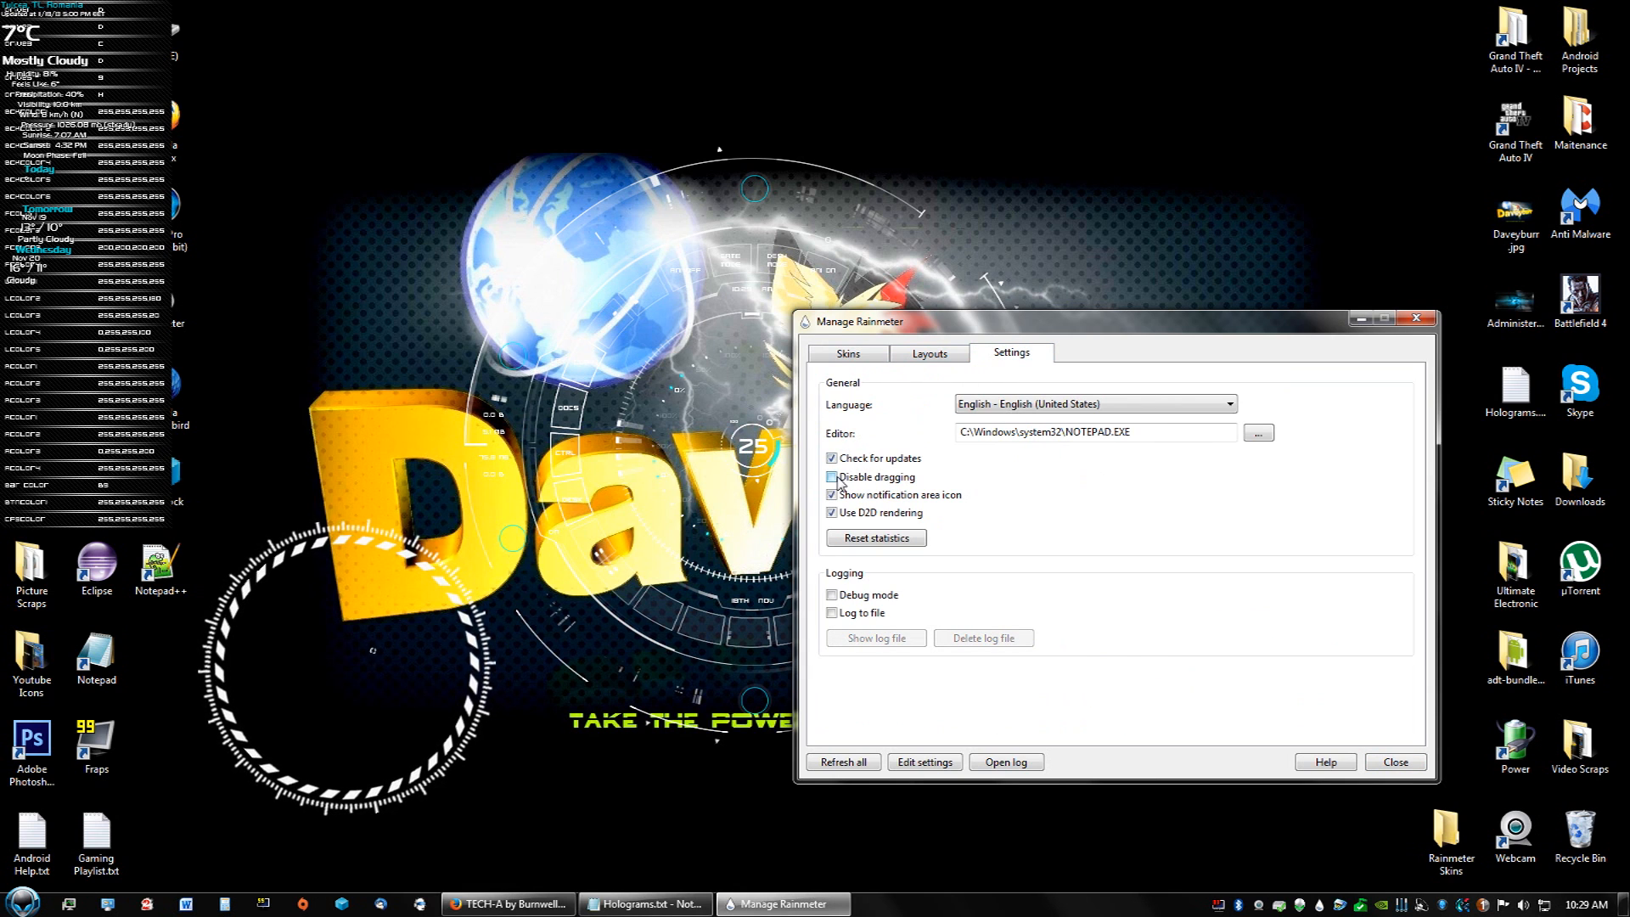
left_click(832, 476)
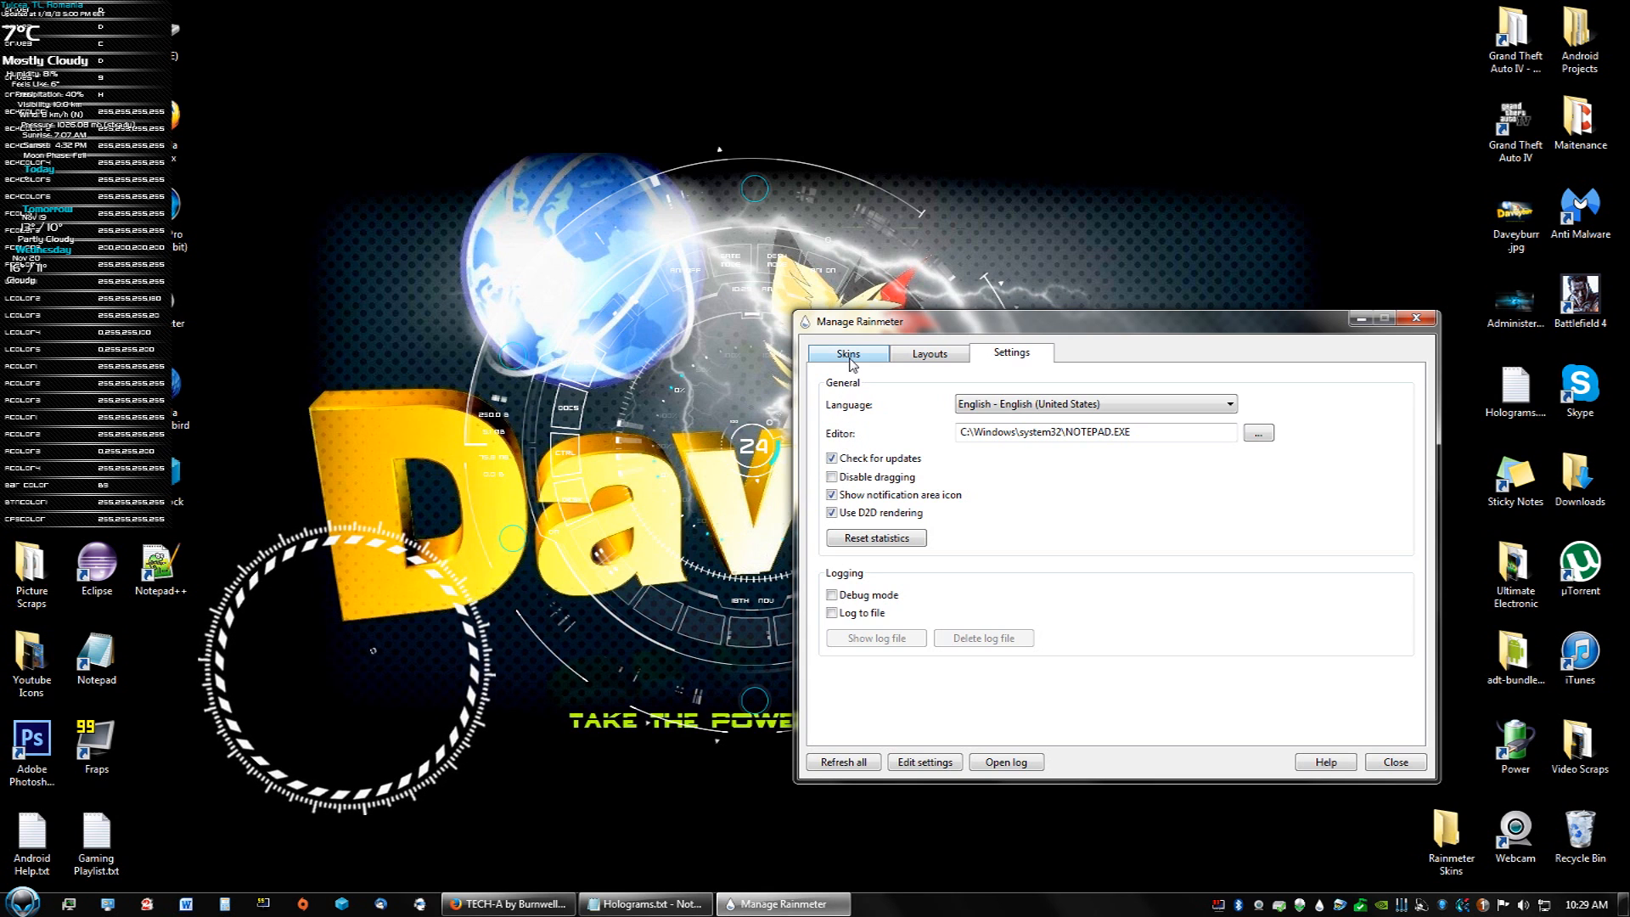
left_click(848, 353)
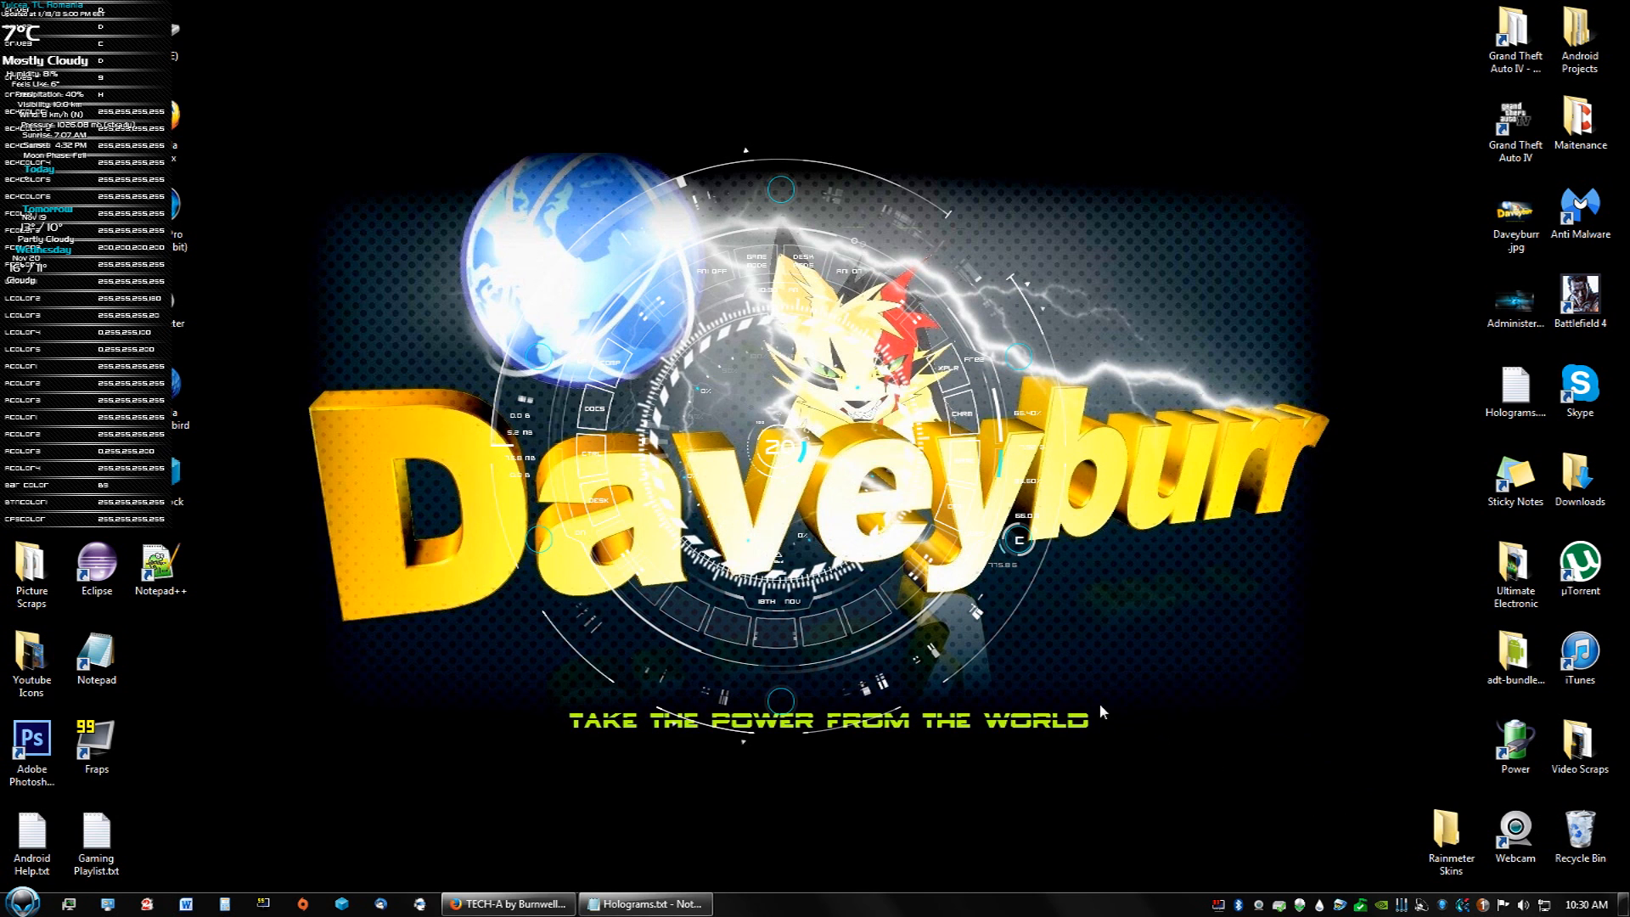
mouse_move(441, 182)
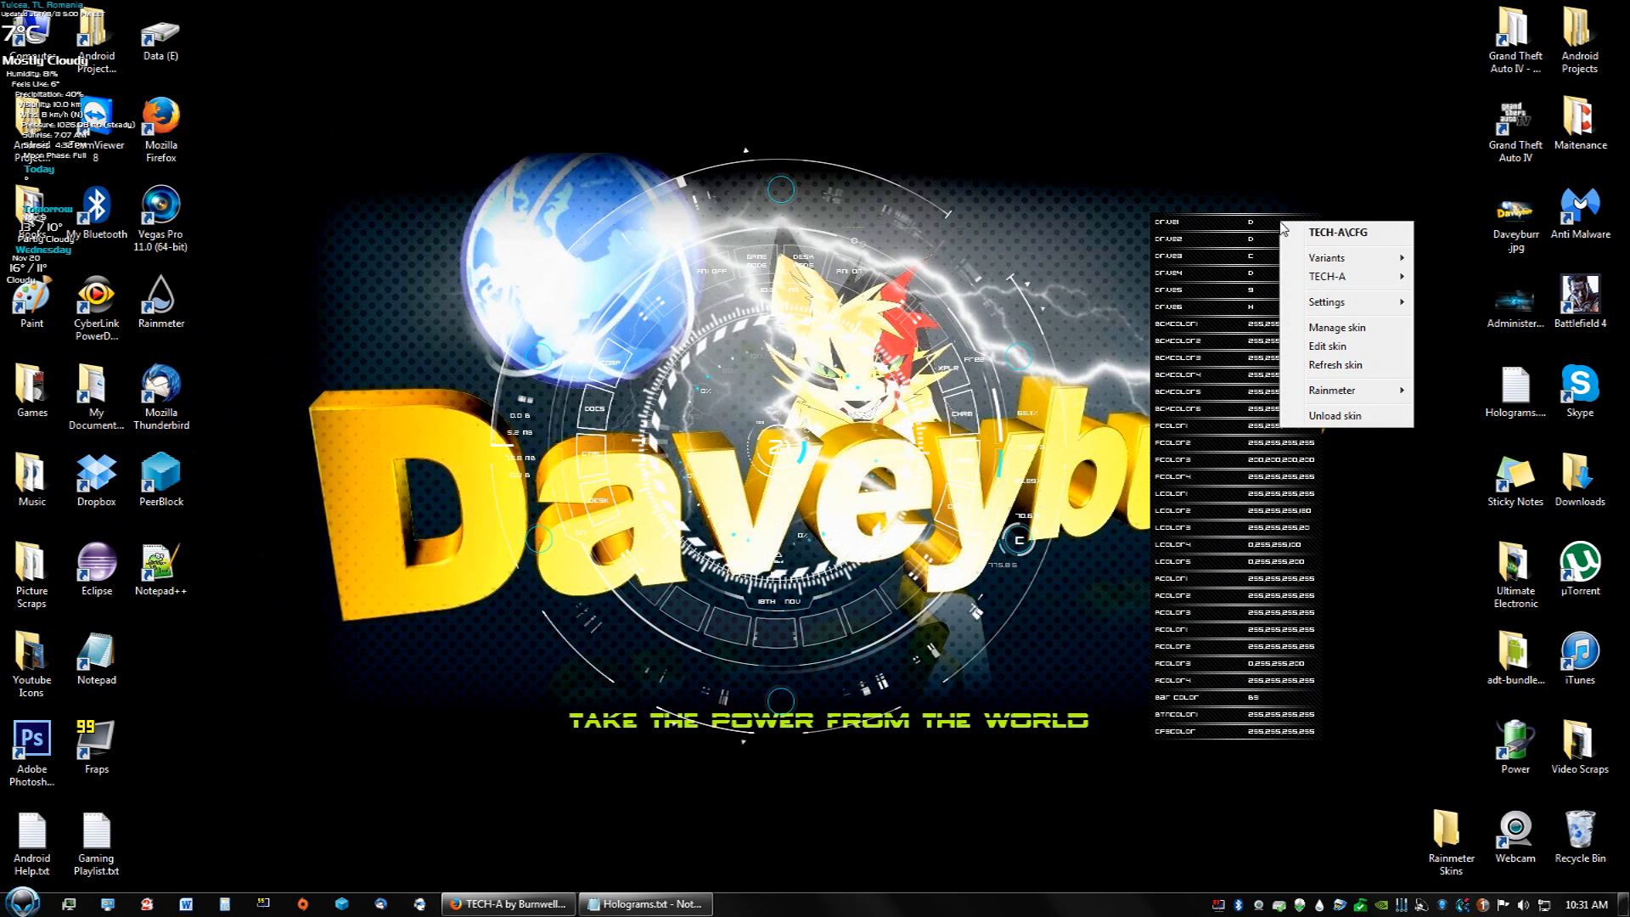
mouse_move(1335, 415)
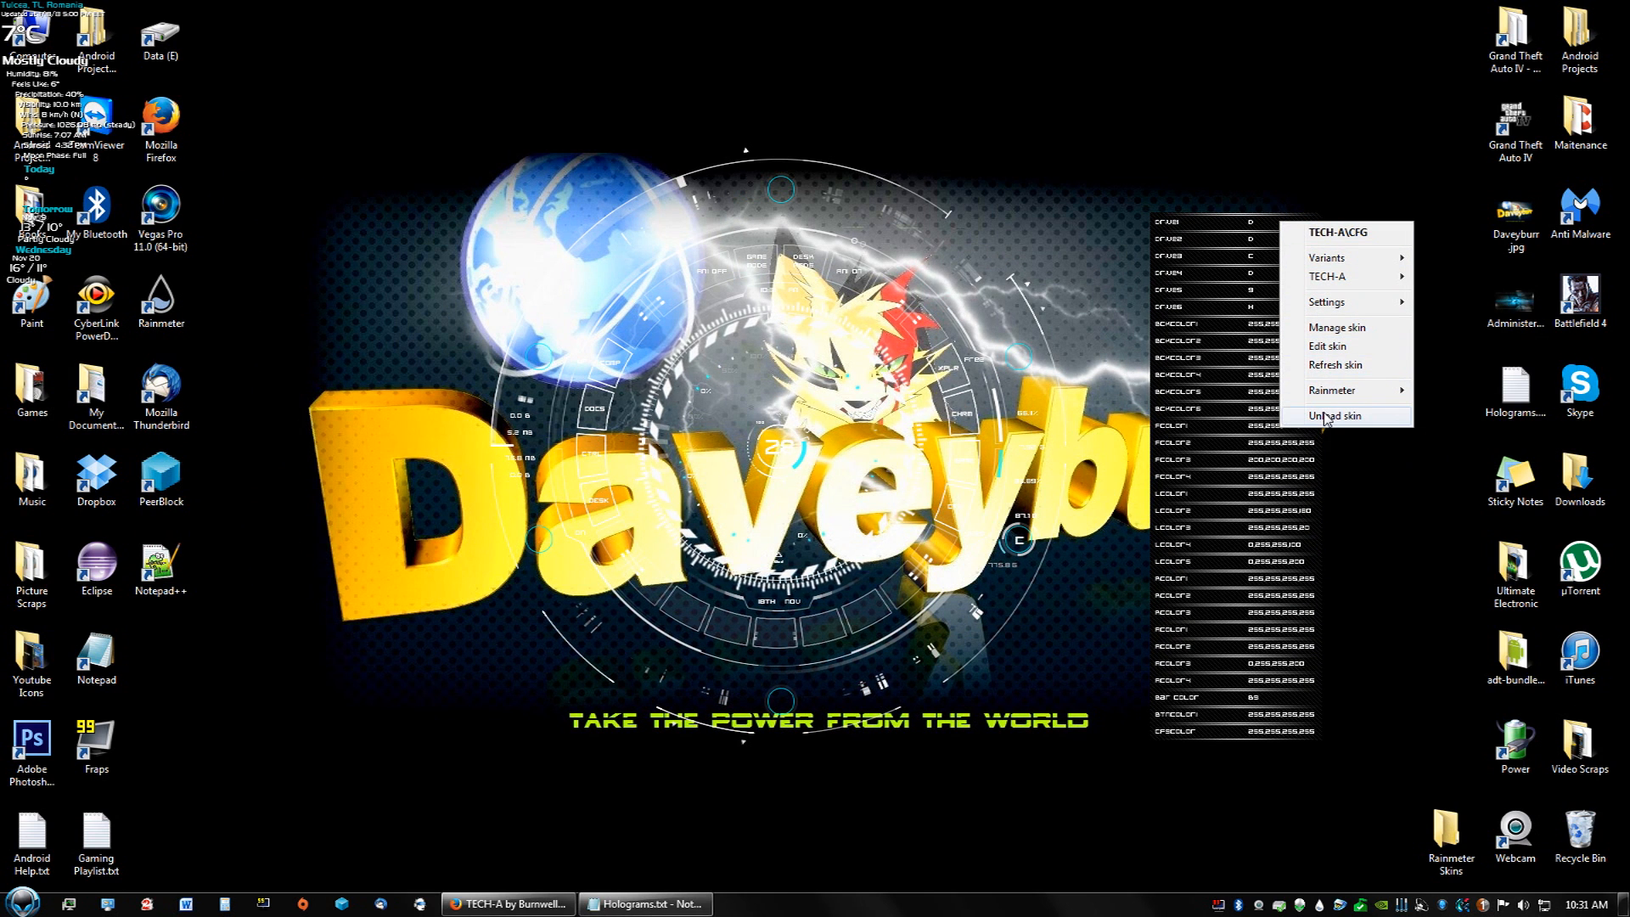
Unload the TECH-A\CFG colour-values skin from the desktop
left_click(1339, 416)
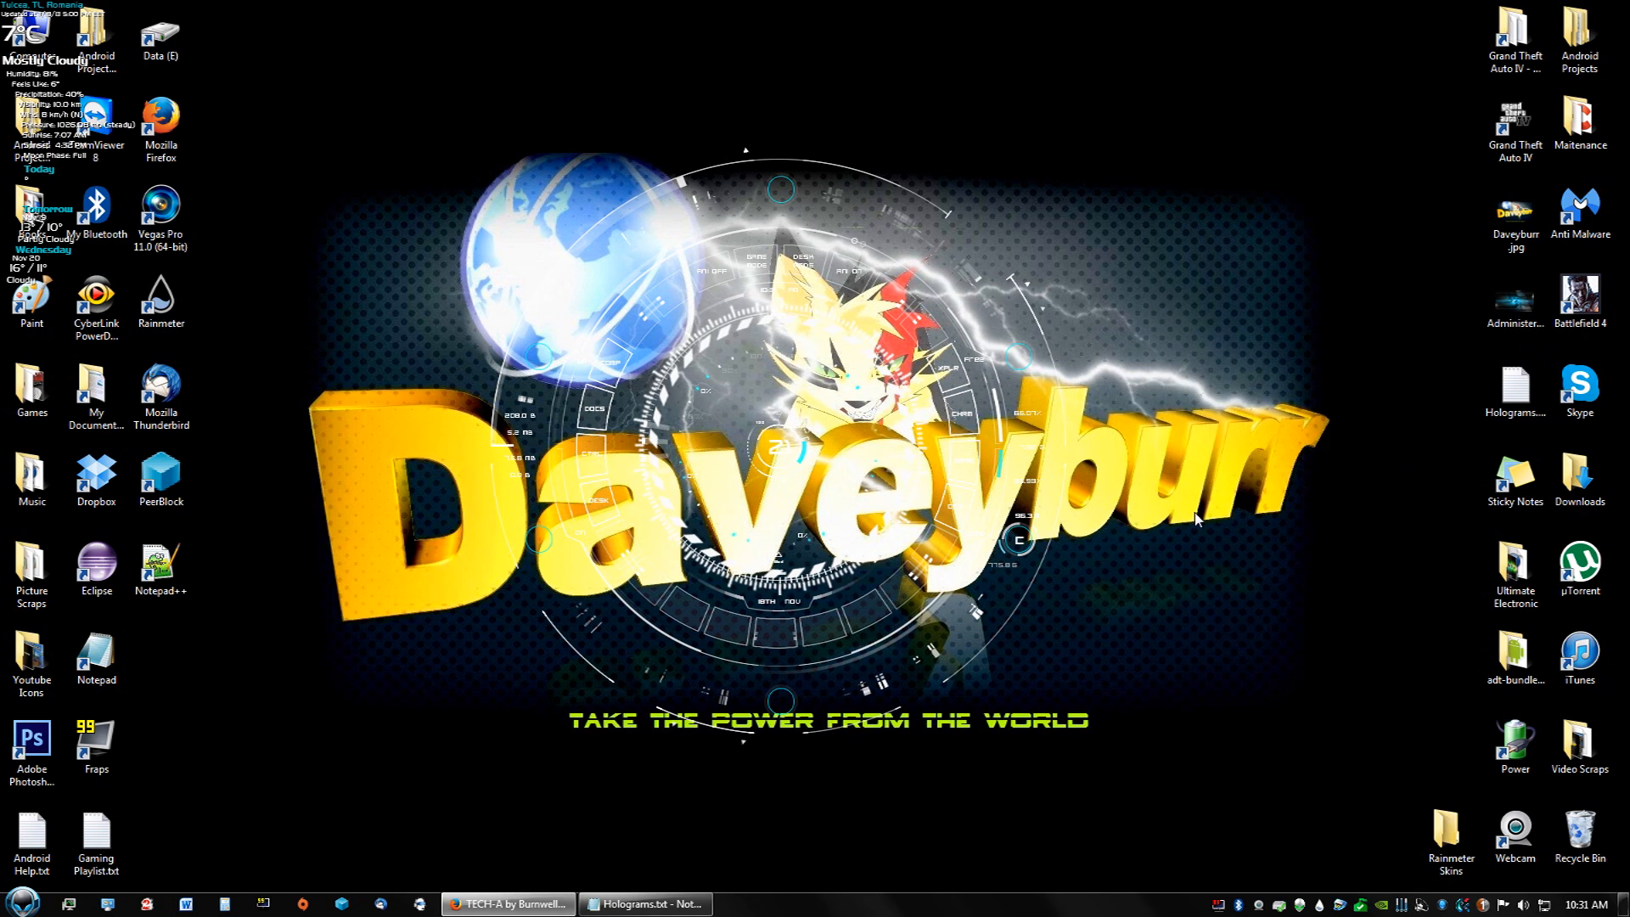